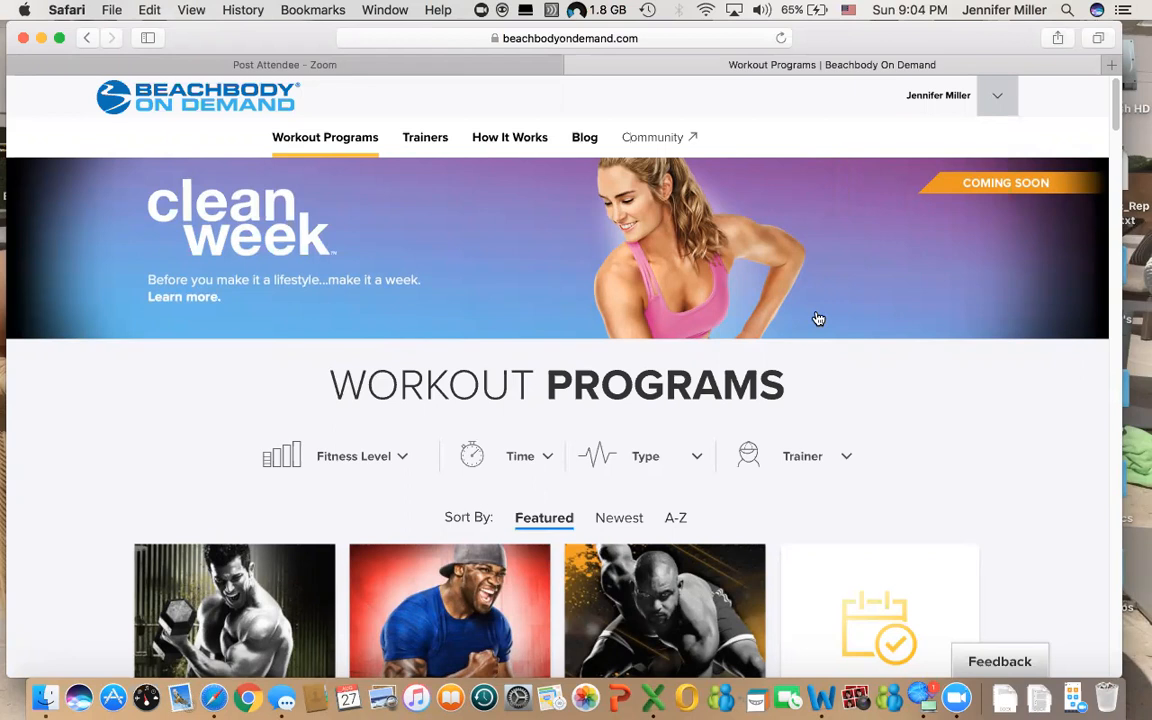
pyautogui.moveTo(670, 346)
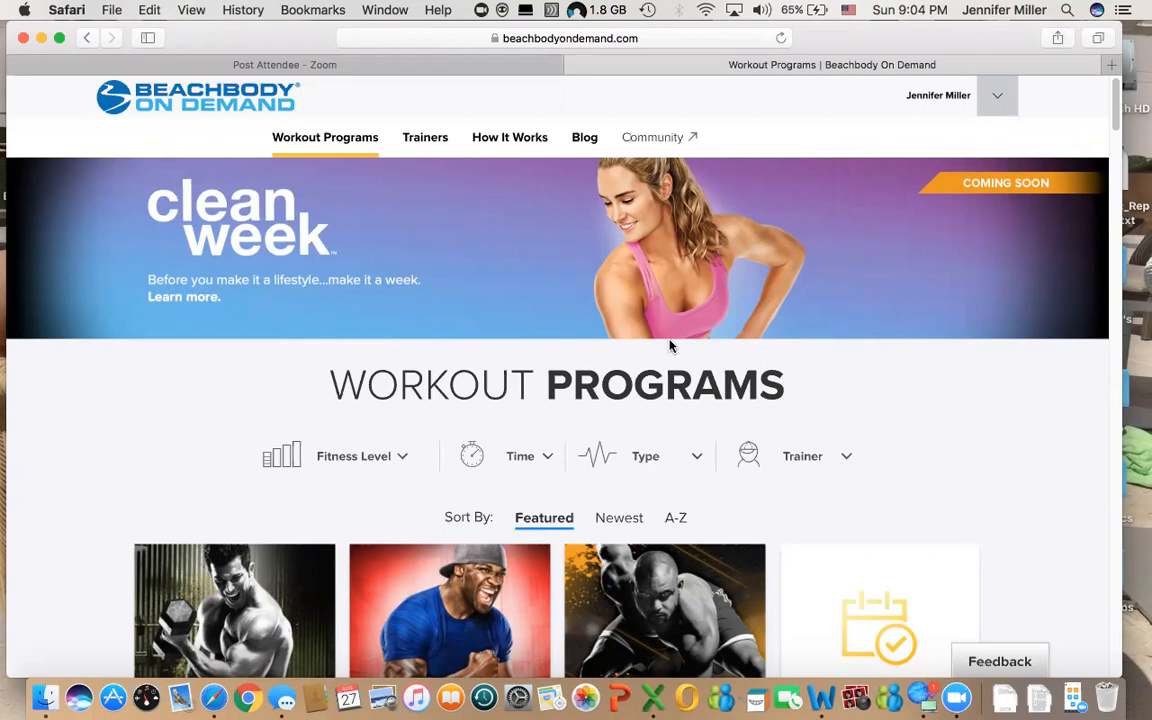
pyautogui.moveTo(372, 58)
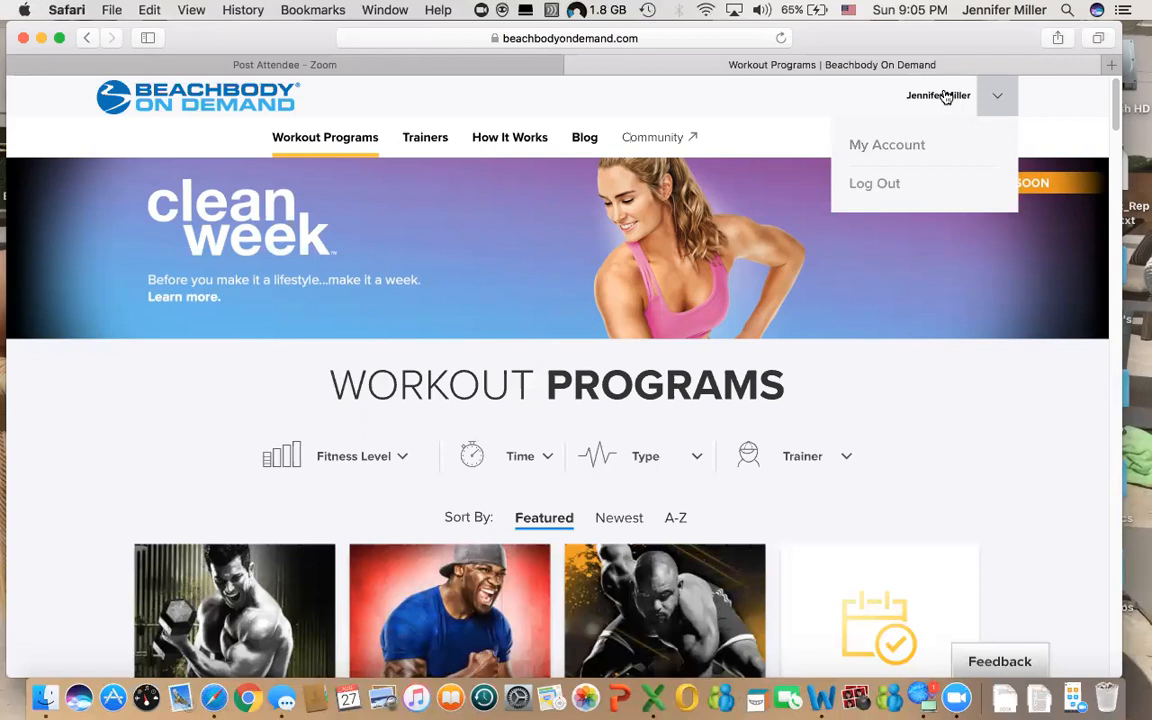
pyautogui.moveTo(928, 118)
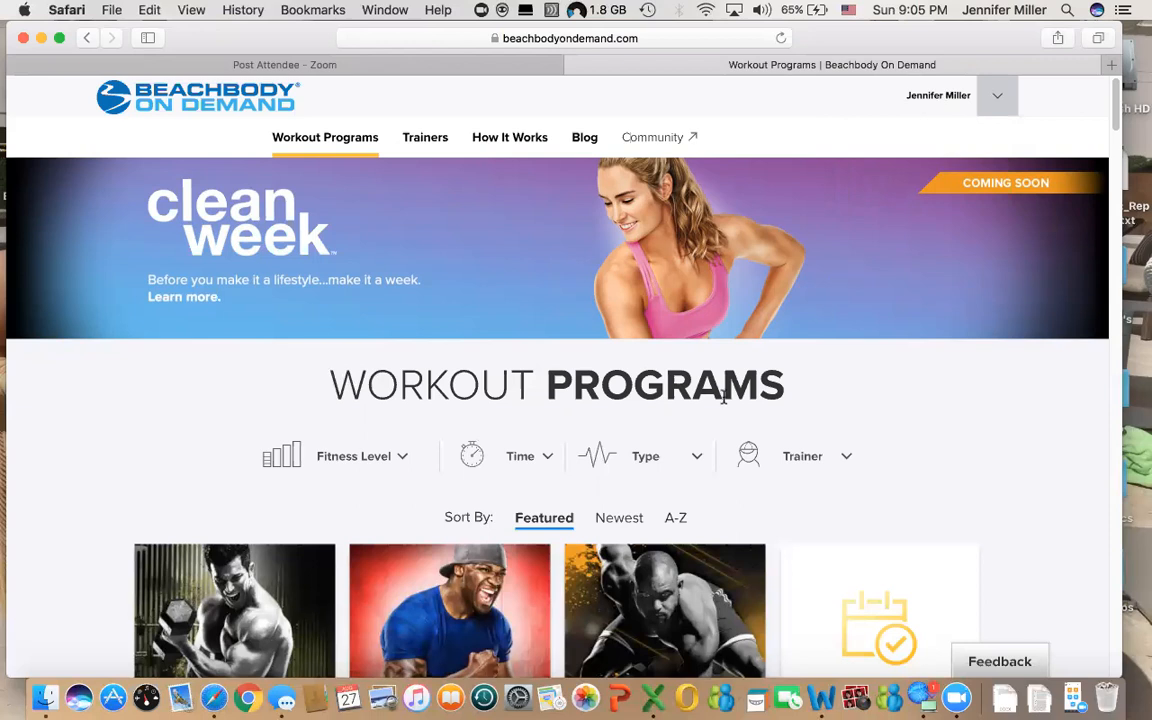
# - Scroll down through the Workout Programs catalogue cards, reaching the Shift Shop program
pyautogui.scroll(-3)
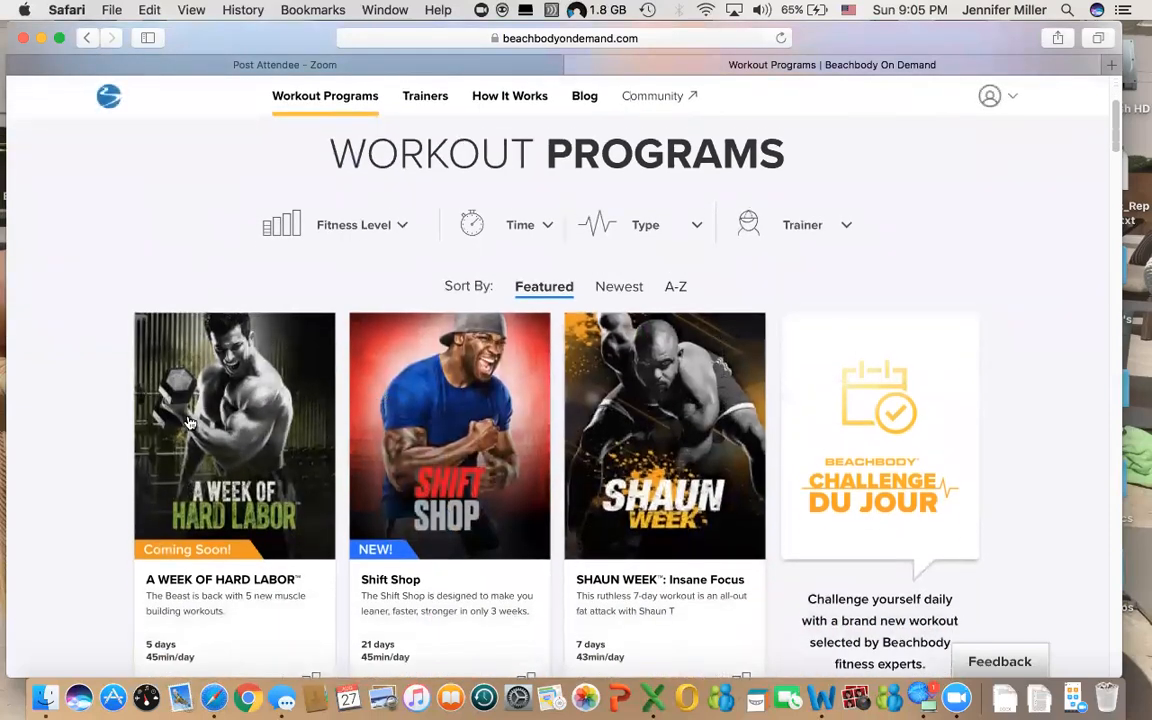
pyautogui.scroll(-3)
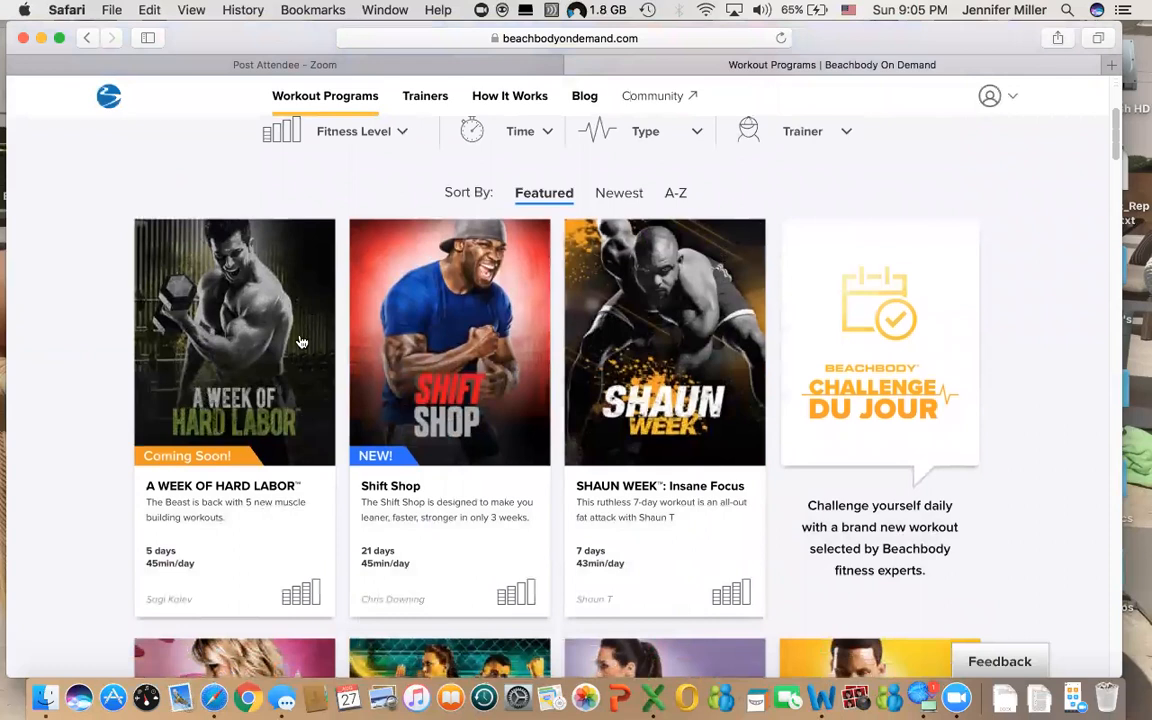
pyautogui.moveTo(232, 368)
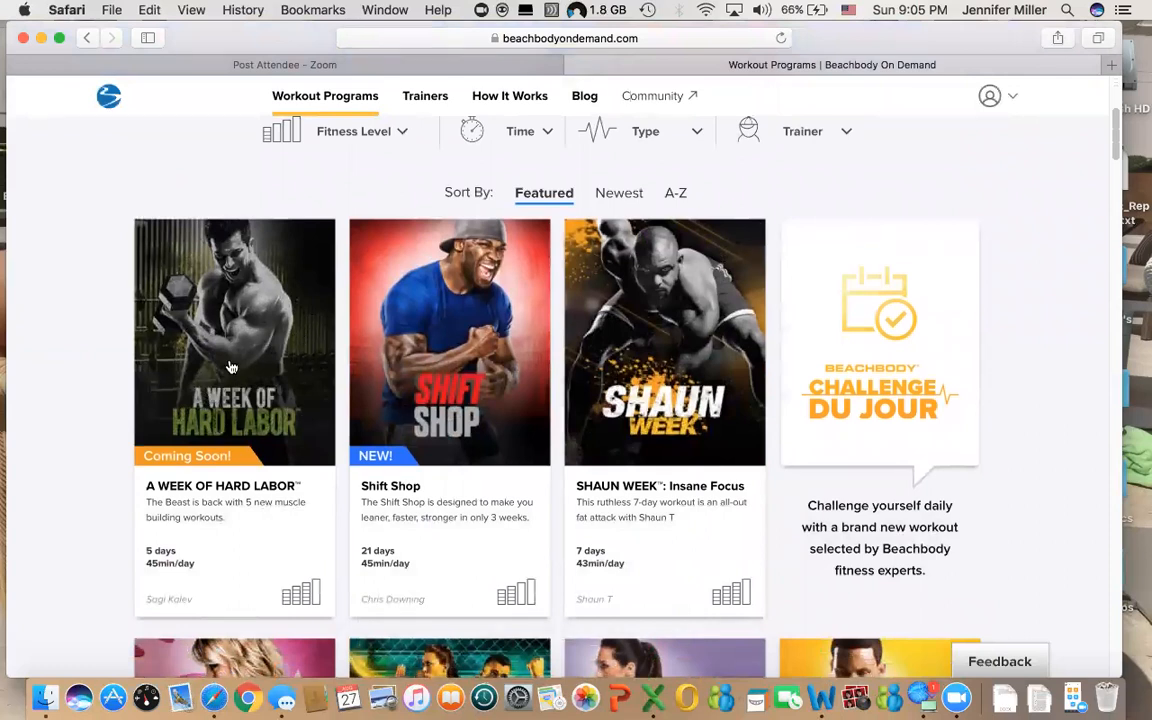
pyautogui.moveTo(88, 472)
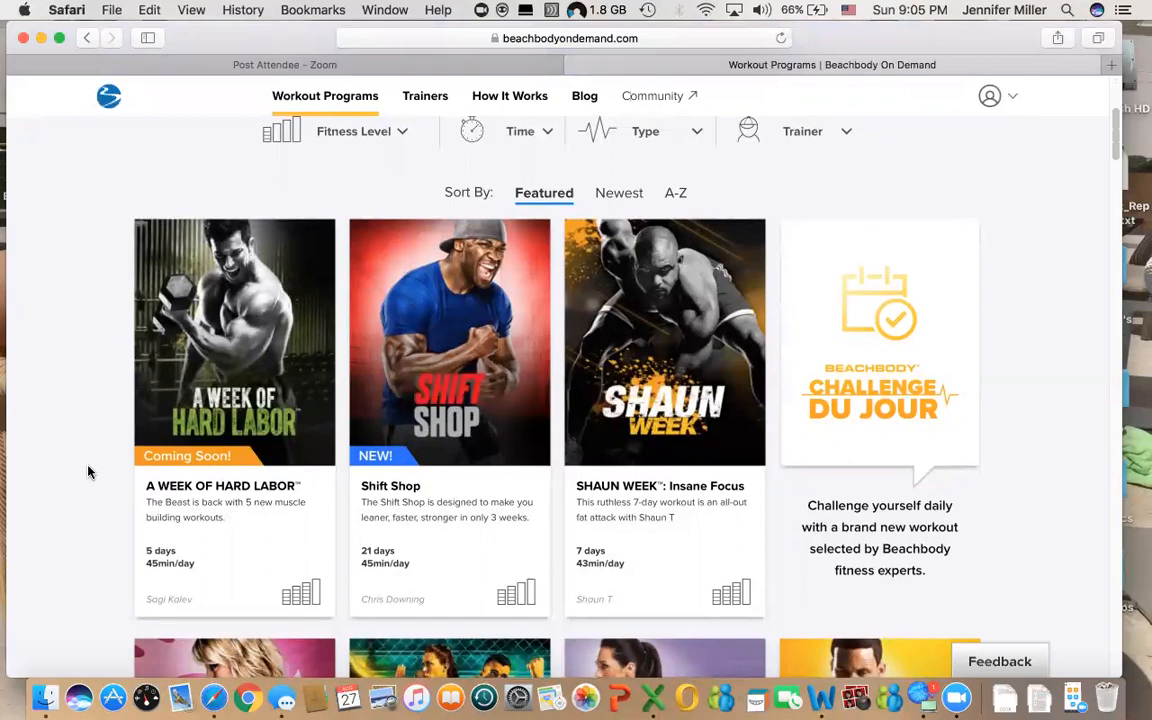
pyautogui.scroll(-3)
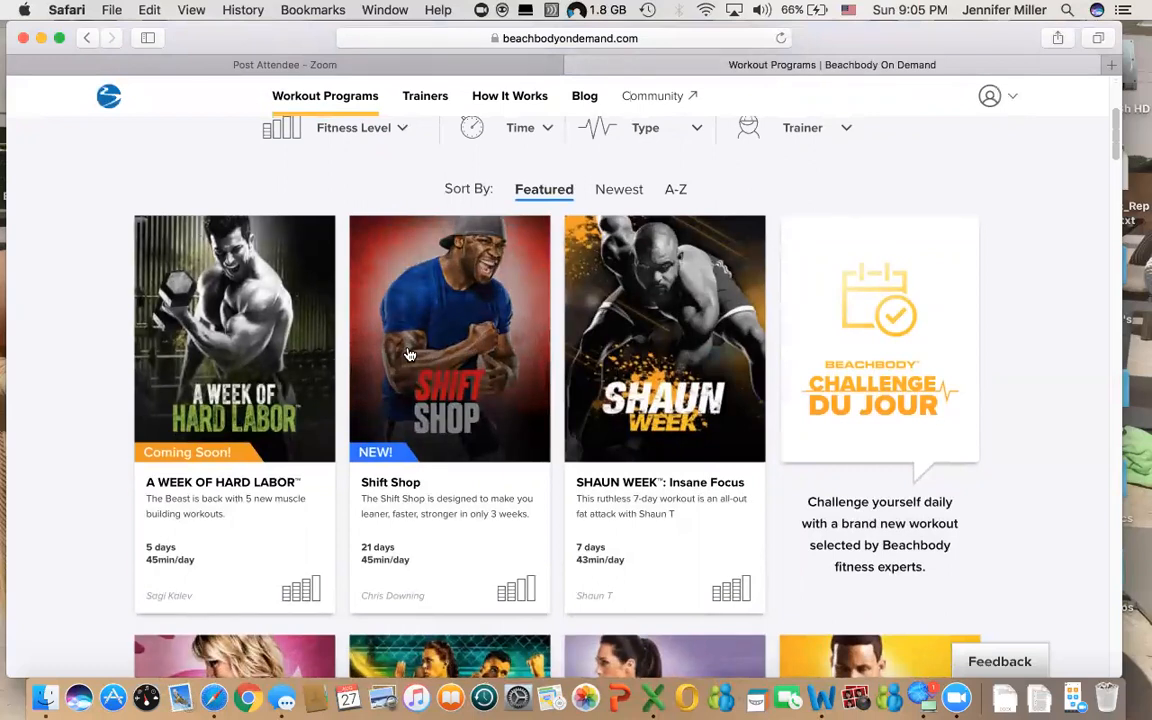
pyautogui.scroll(-3)
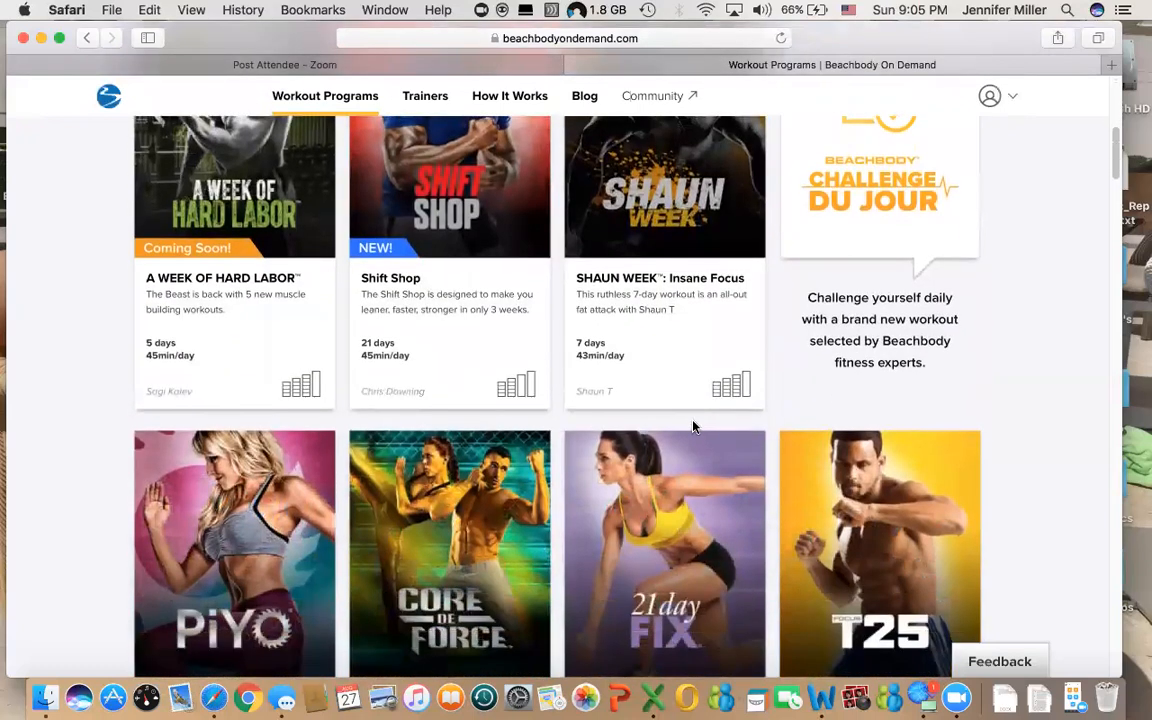
pyautogui.scroll(-3)
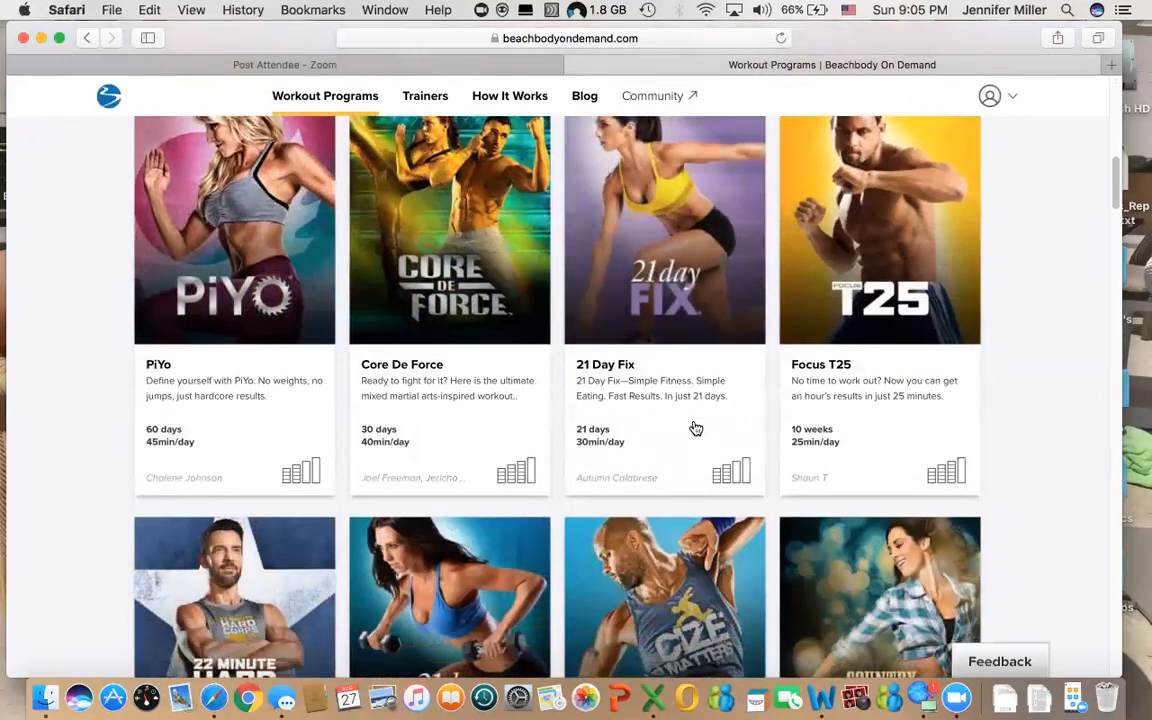
pyautogui.scroll(-3)
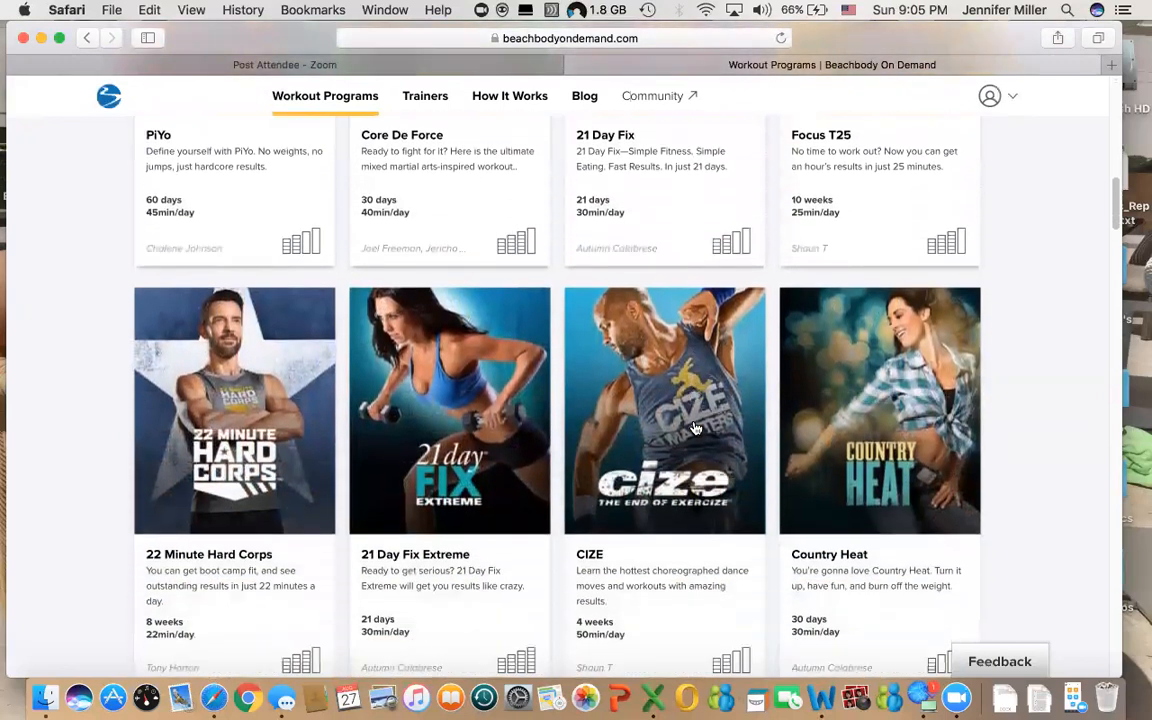
pyautogui.scroll(-3)
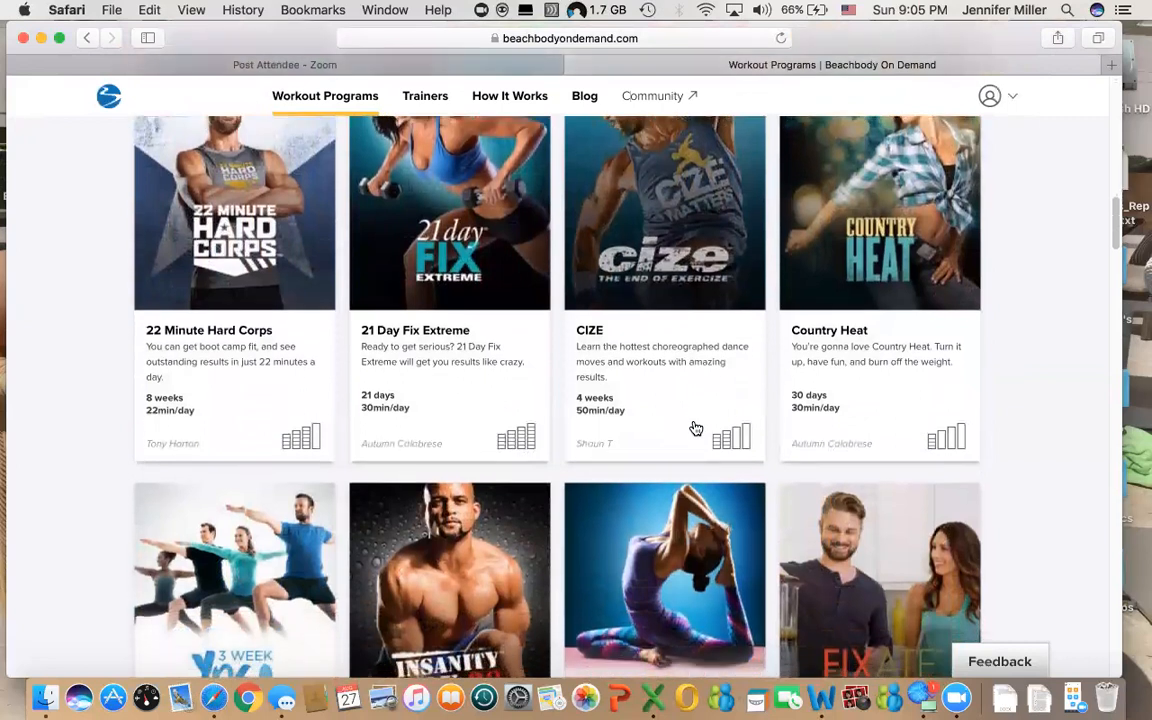
pyautogui.scroll(-3)
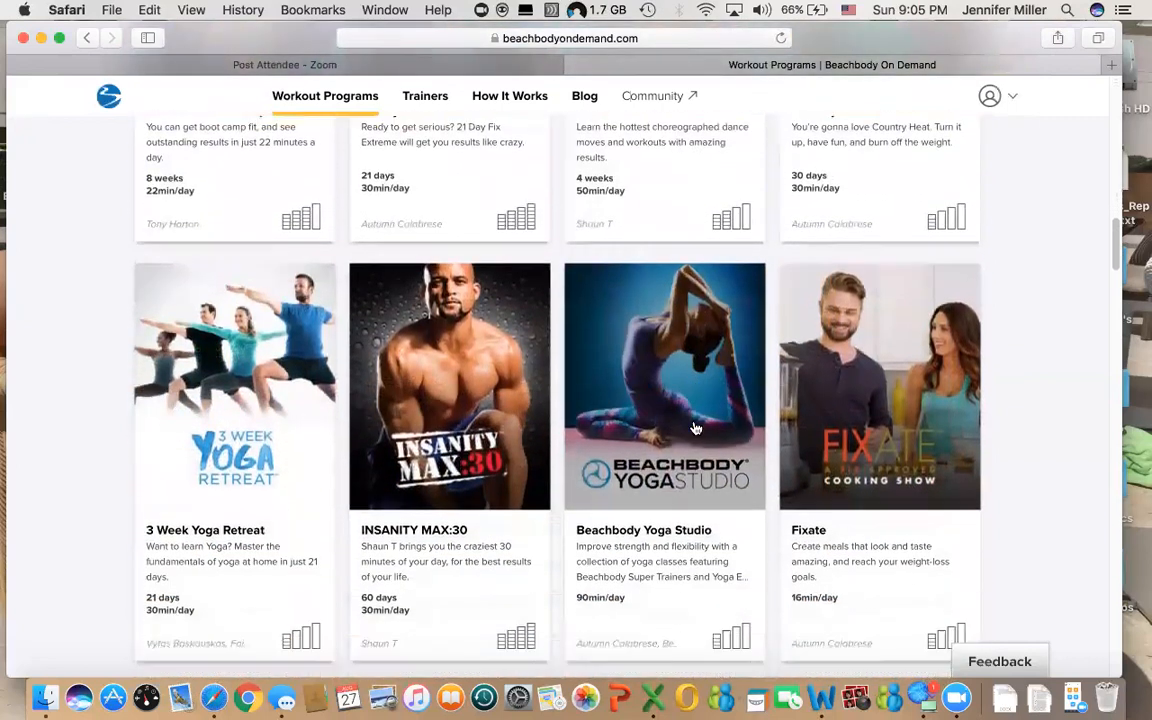
pyautogui.scroll(-3)
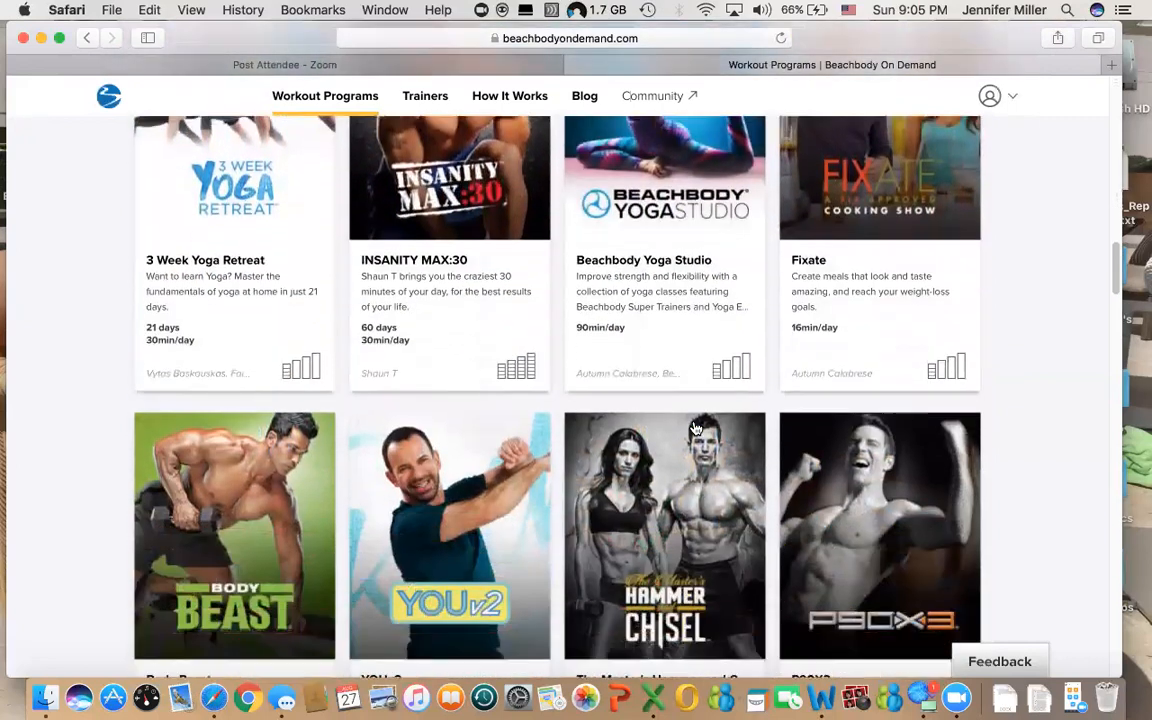
pyautogui.scroll(-3)
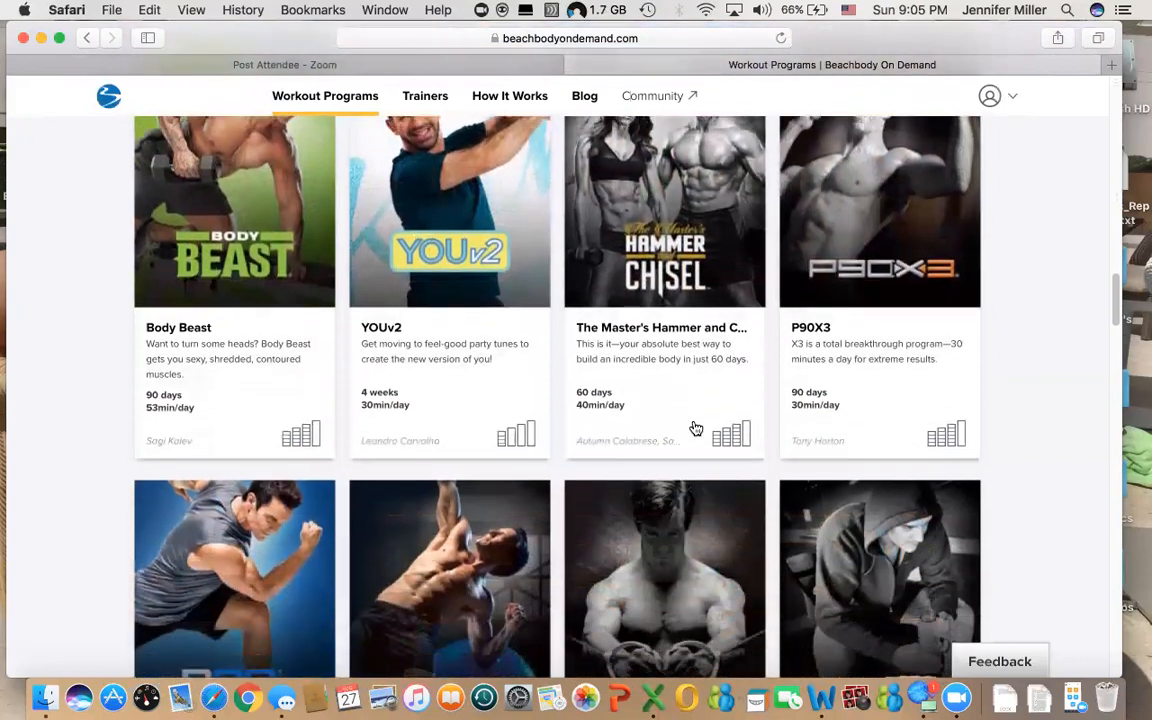
pyautogui.scroll(-3)
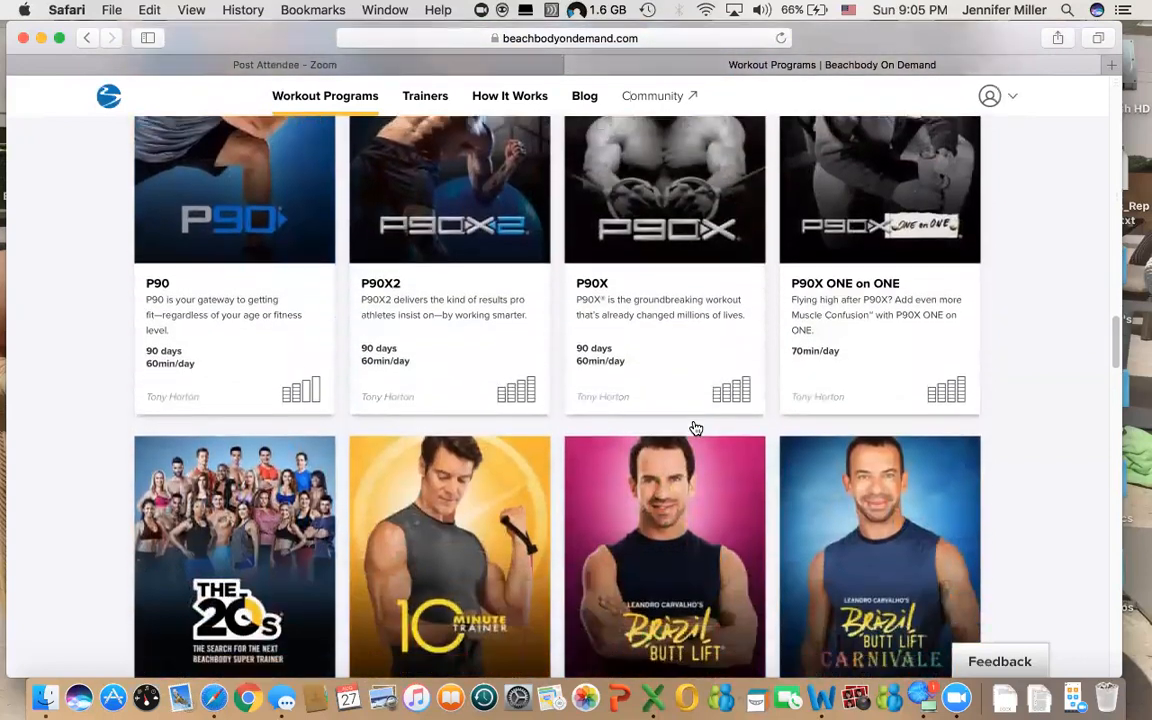
pyautogui.scroll(-3)
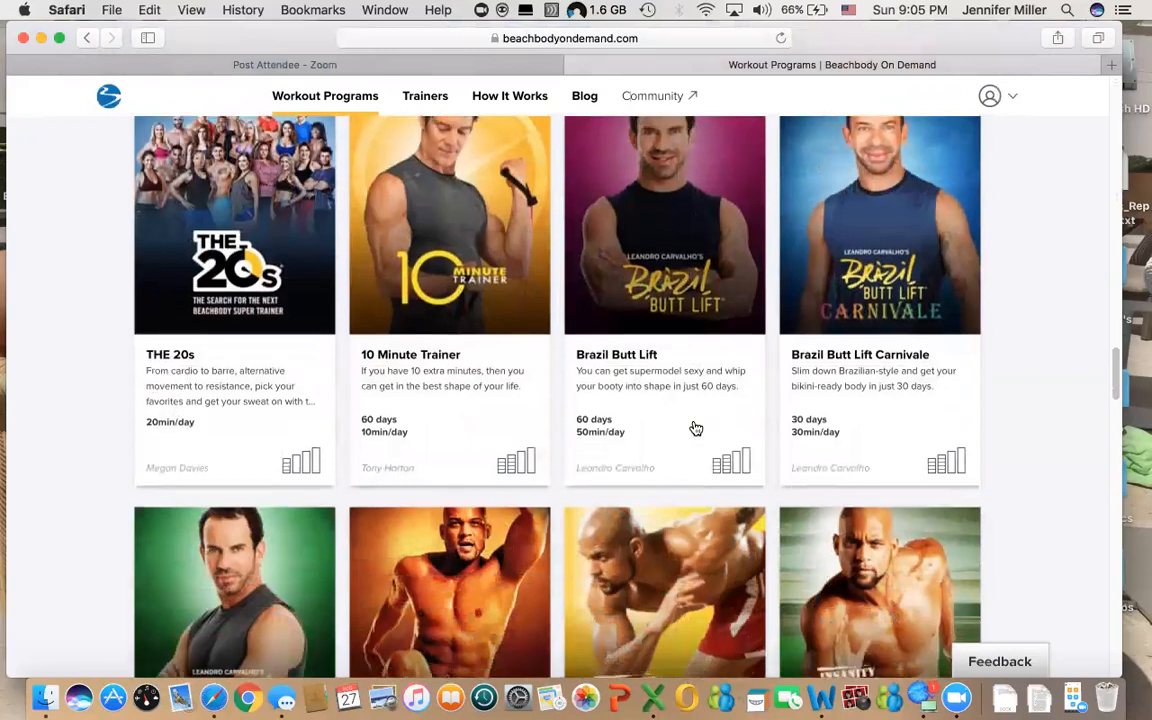
pyautogui.scroll(-3)
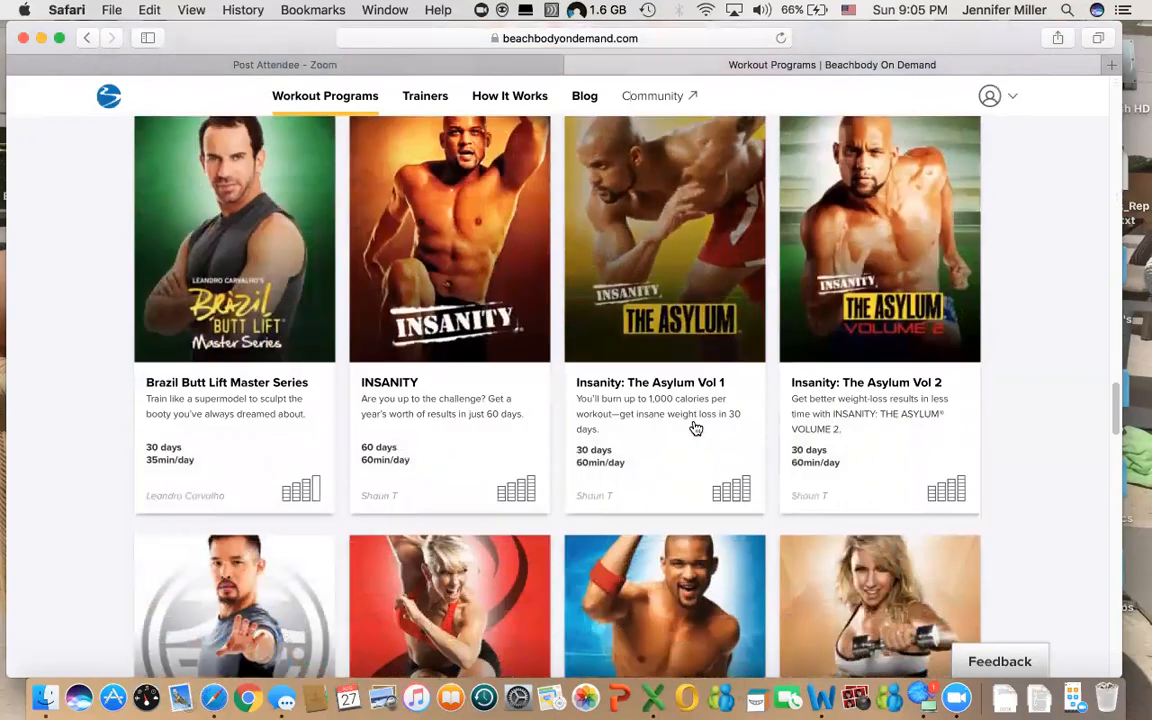
pyautogui.scroll(-3)
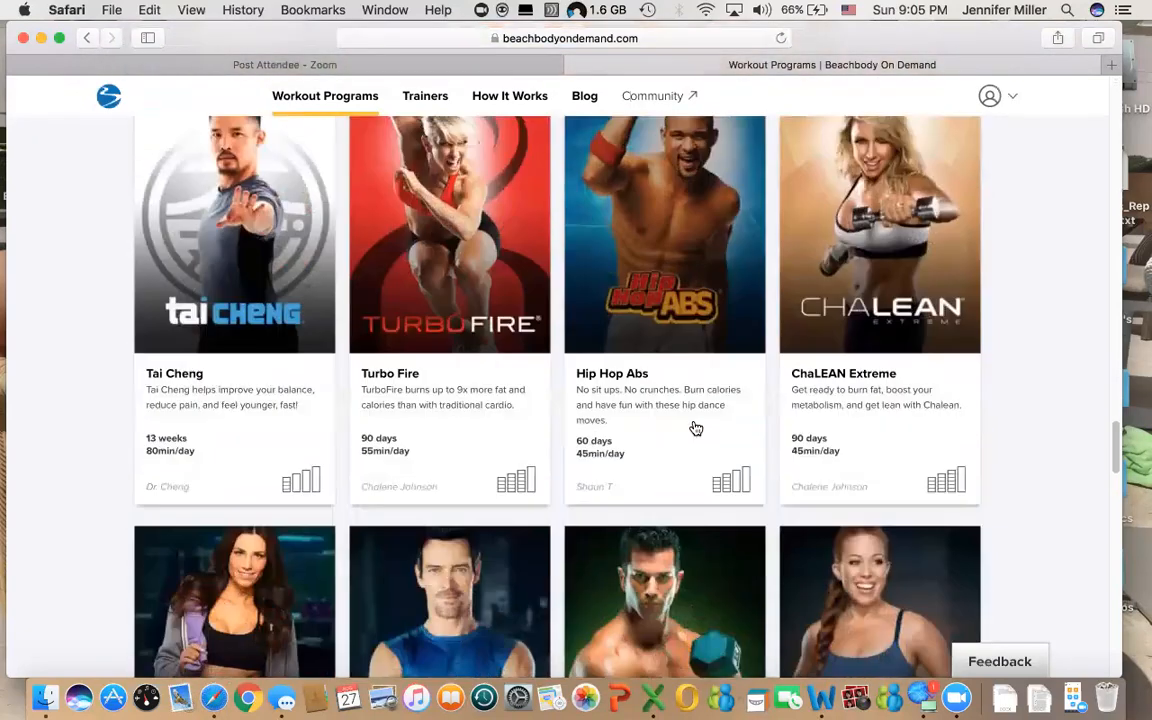
pyautogui.scroll(-3)
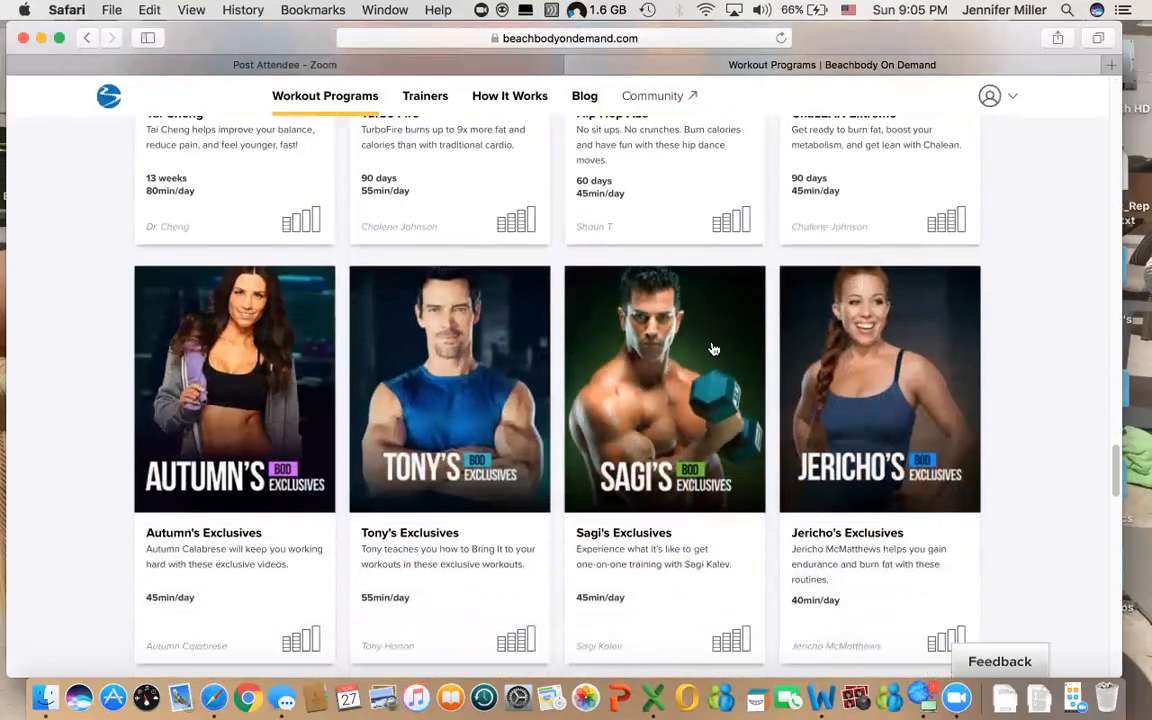
pyautogui.moveTo(288, 432)
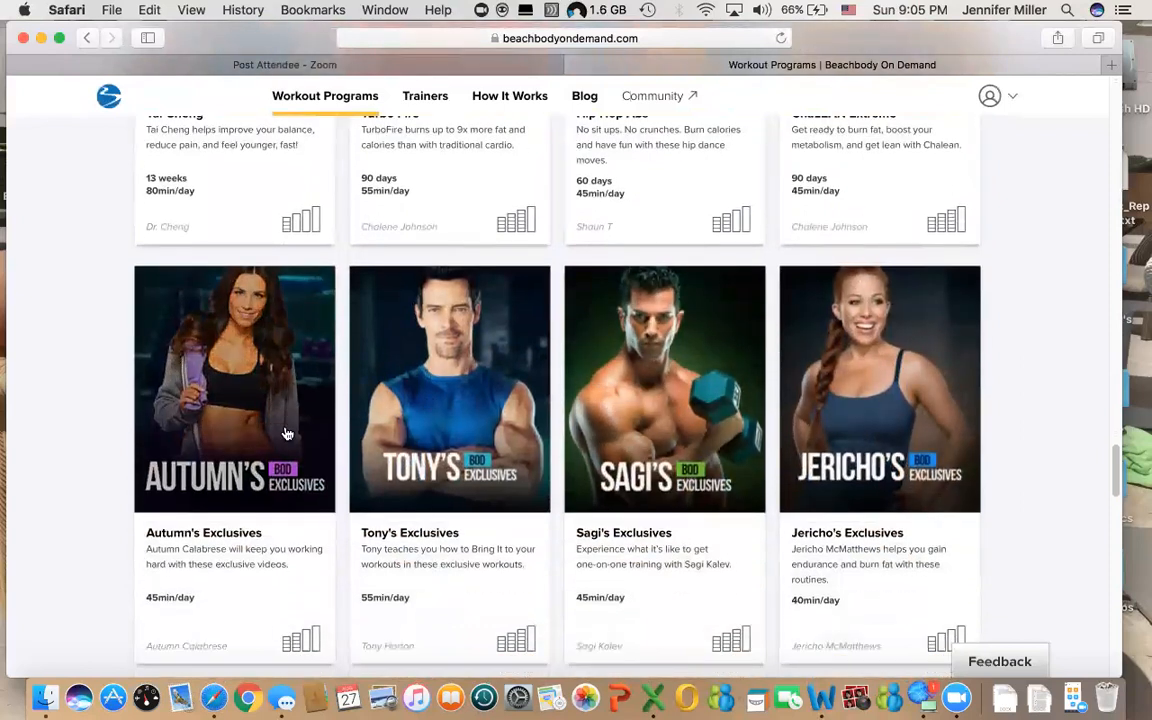
pyautogui.scroll(-3)
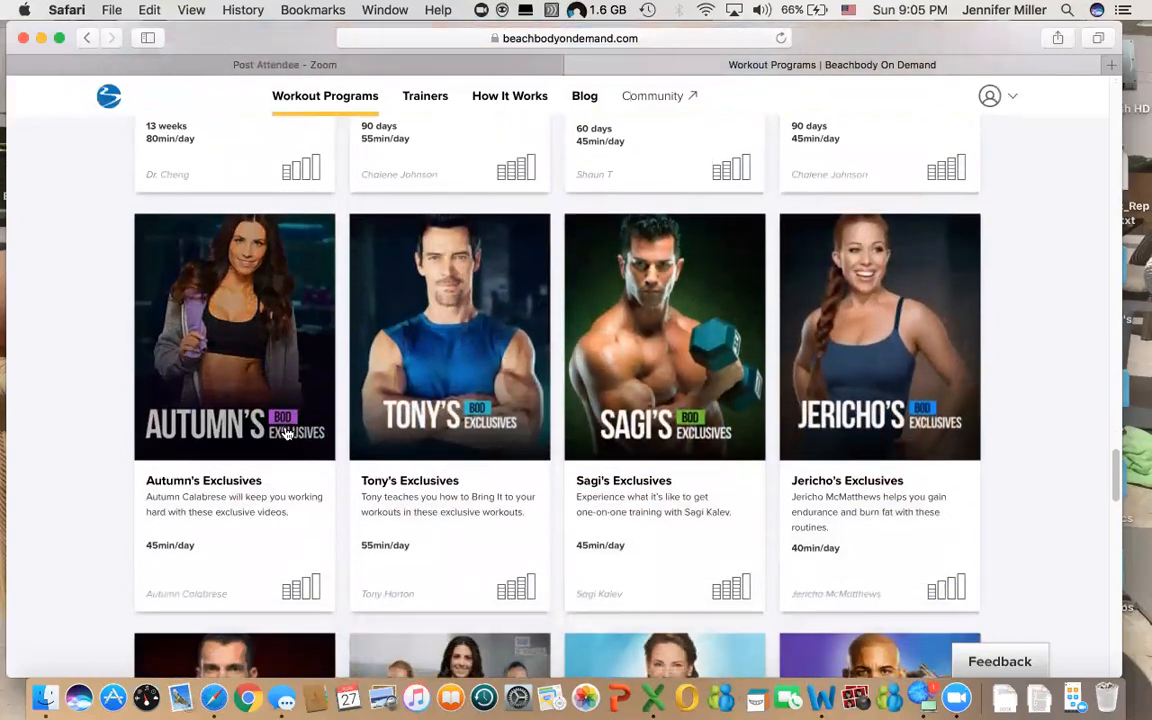
pyautogui.scroll(-3)
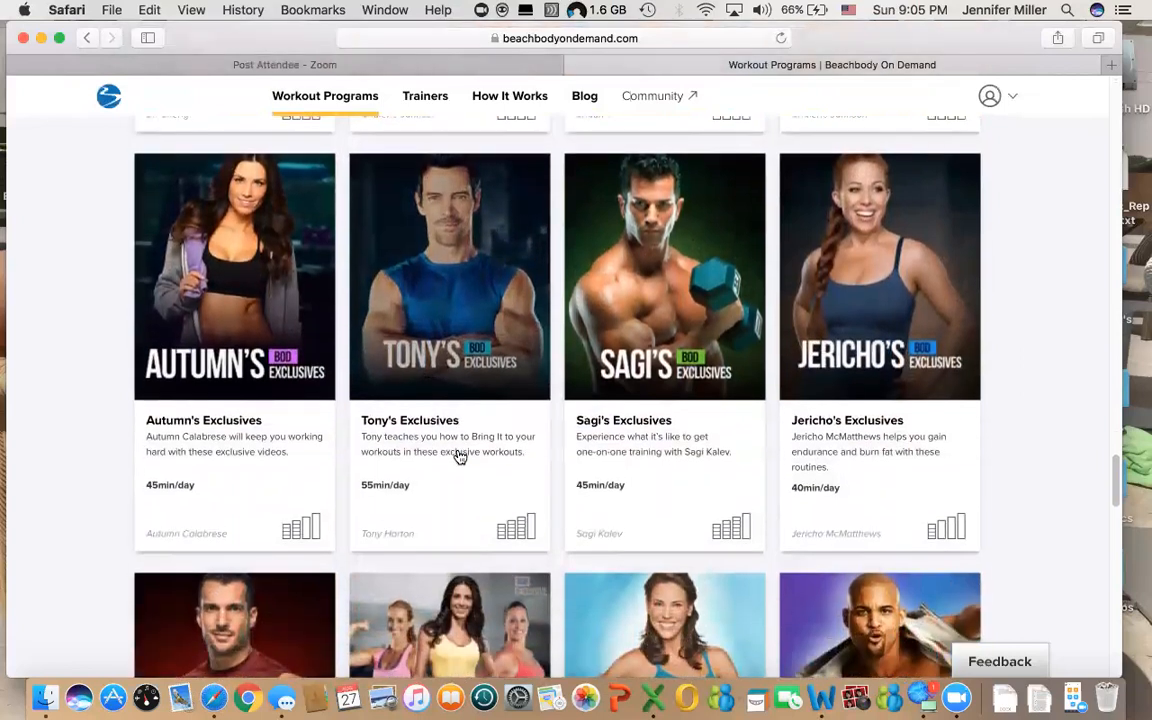
pyautogui.scroll(-3)
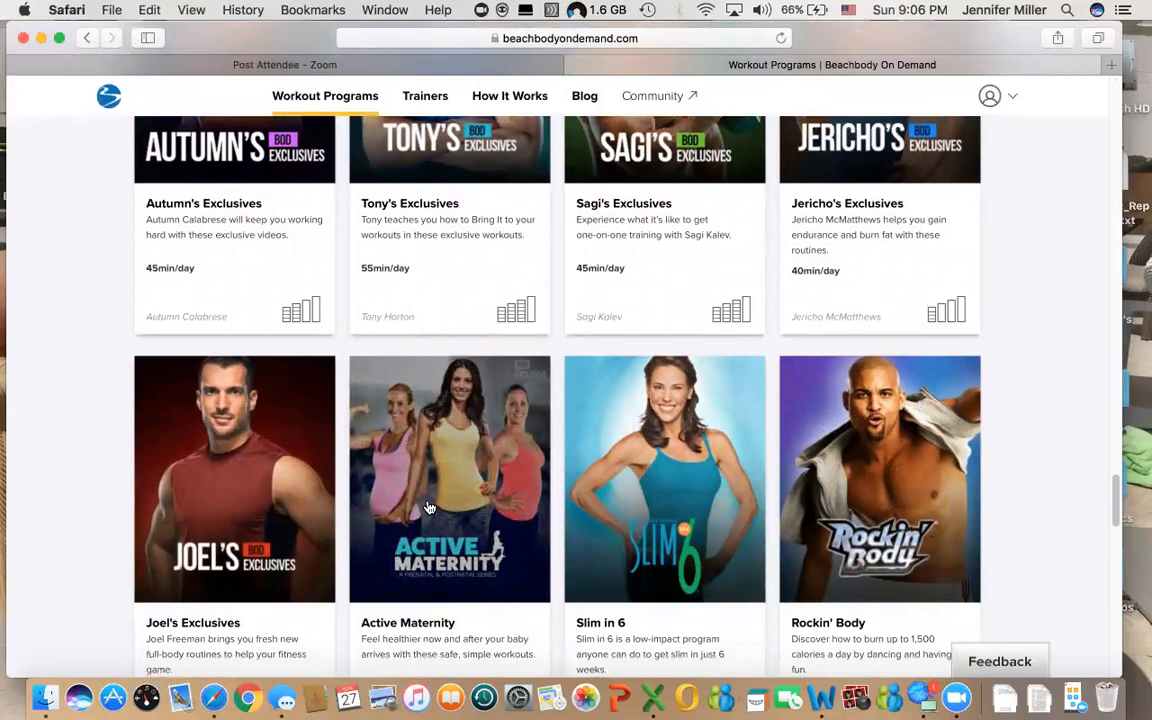
pyautogui.scroll(-3)
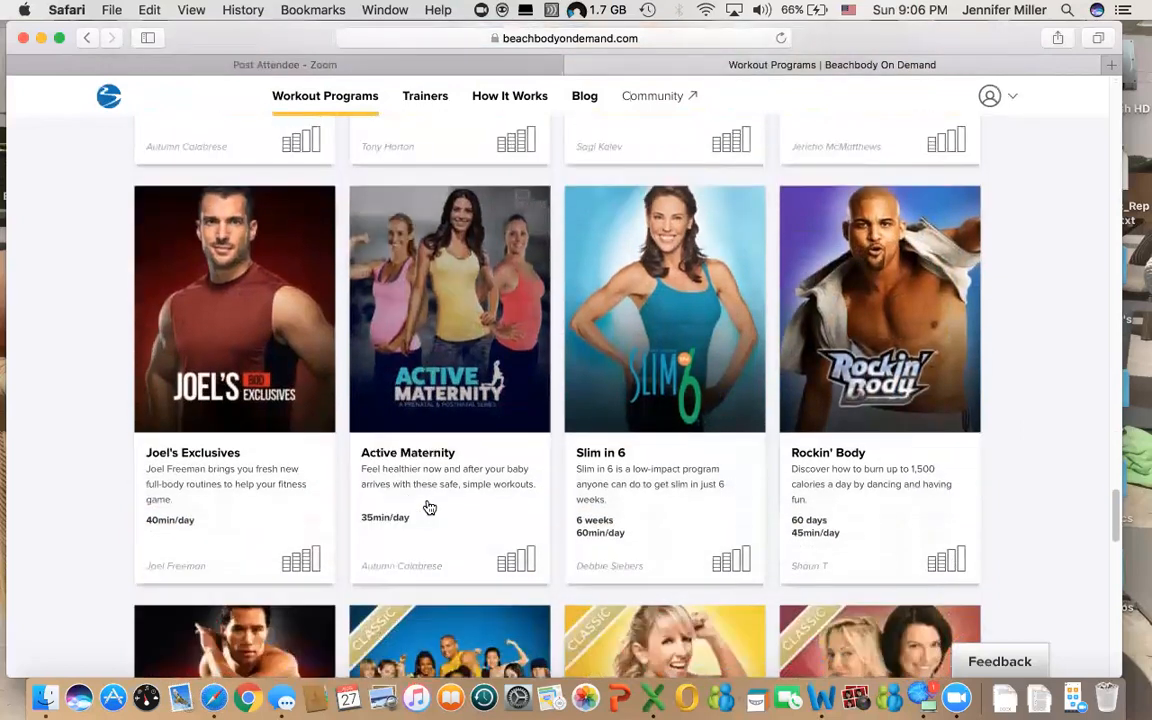
pyautogui.scroll(-3)
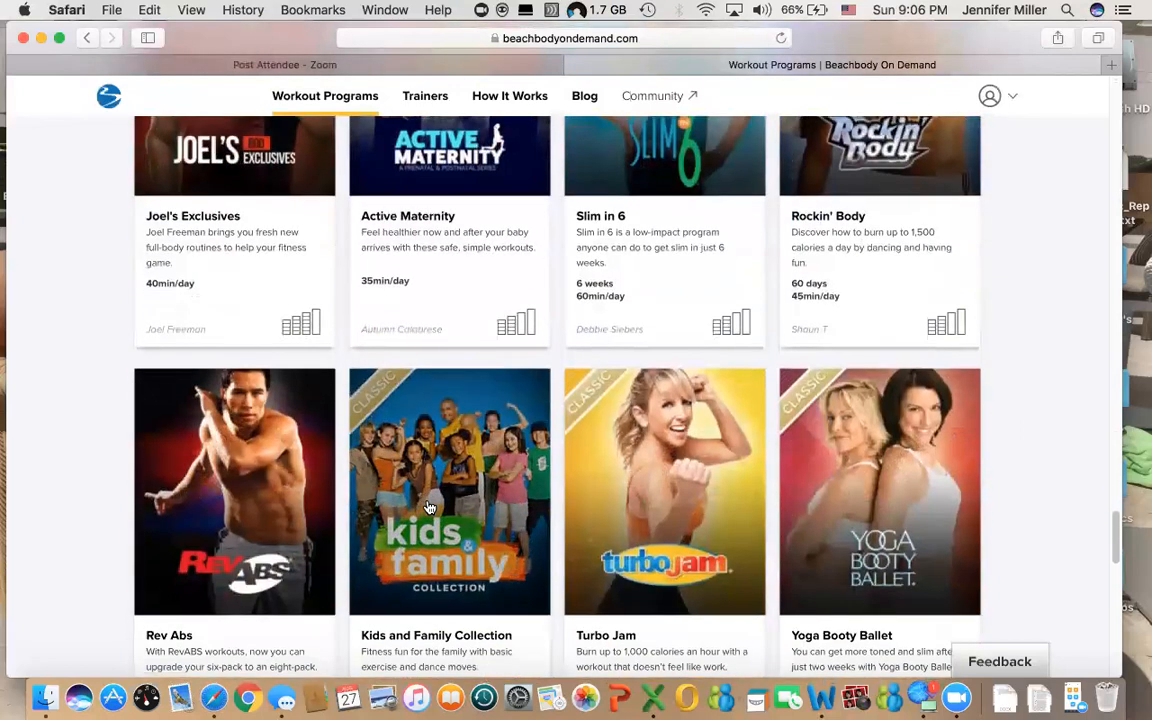
pyautogui.scroll(-3)
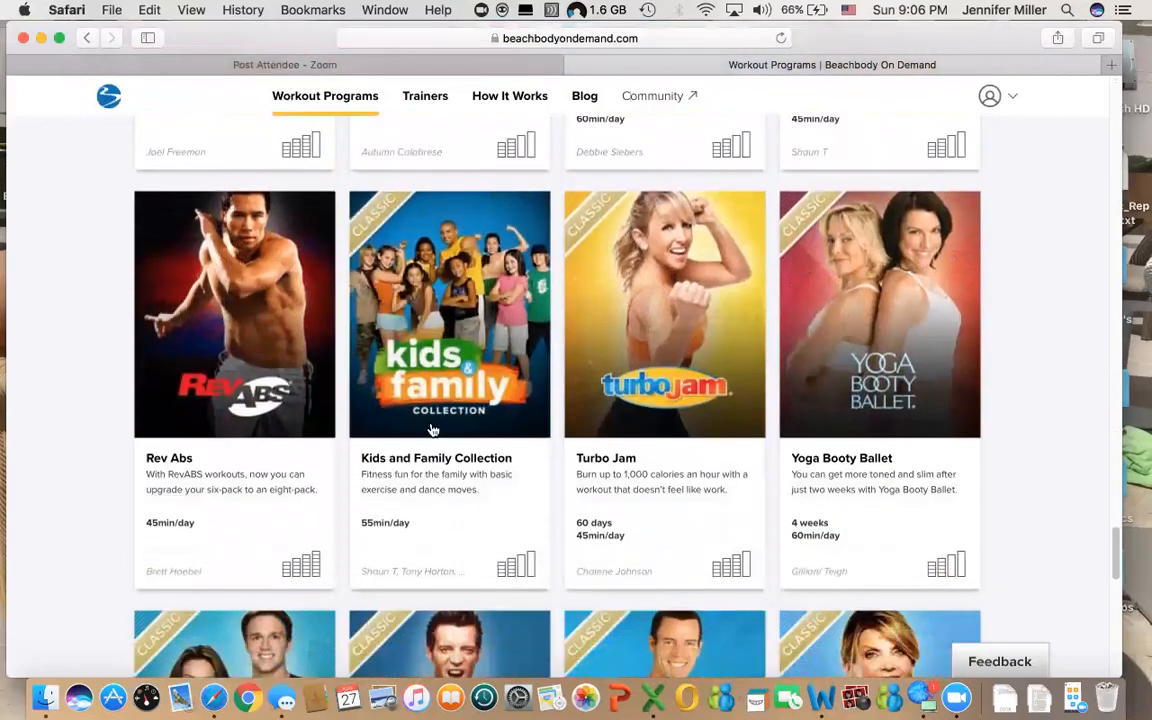
pyautogui.moveTo(442, 490)
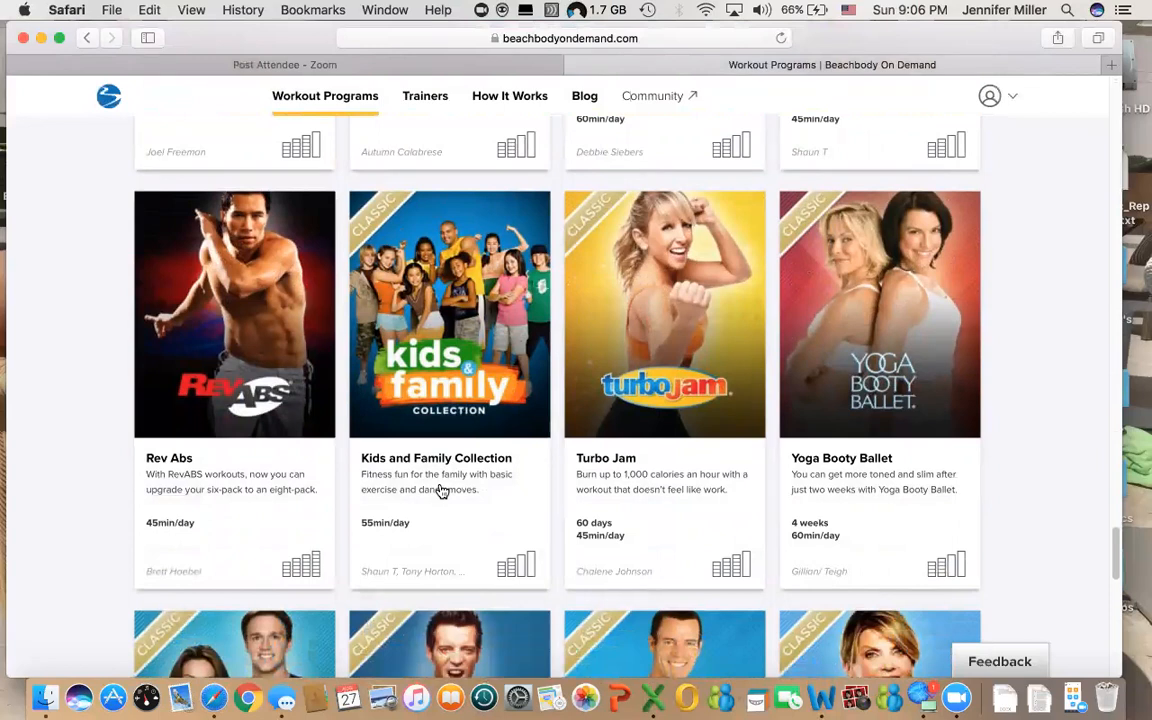
pyautogui.scroll(-3)
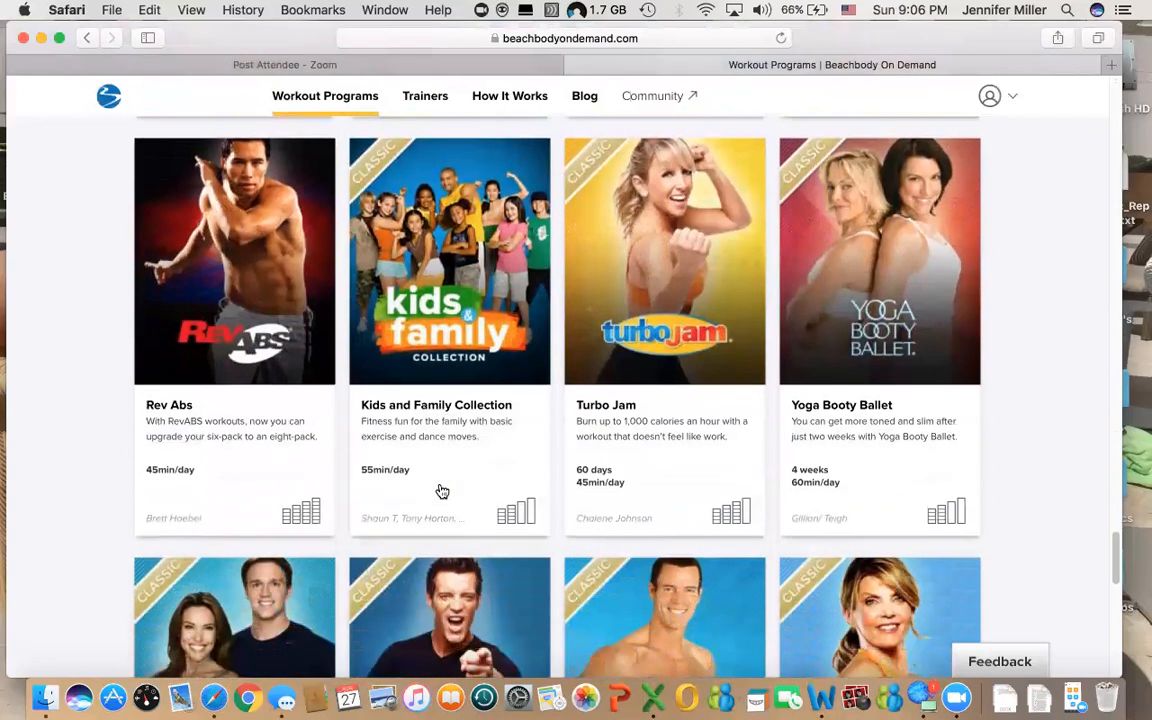
pyautogui.scroll(-3)
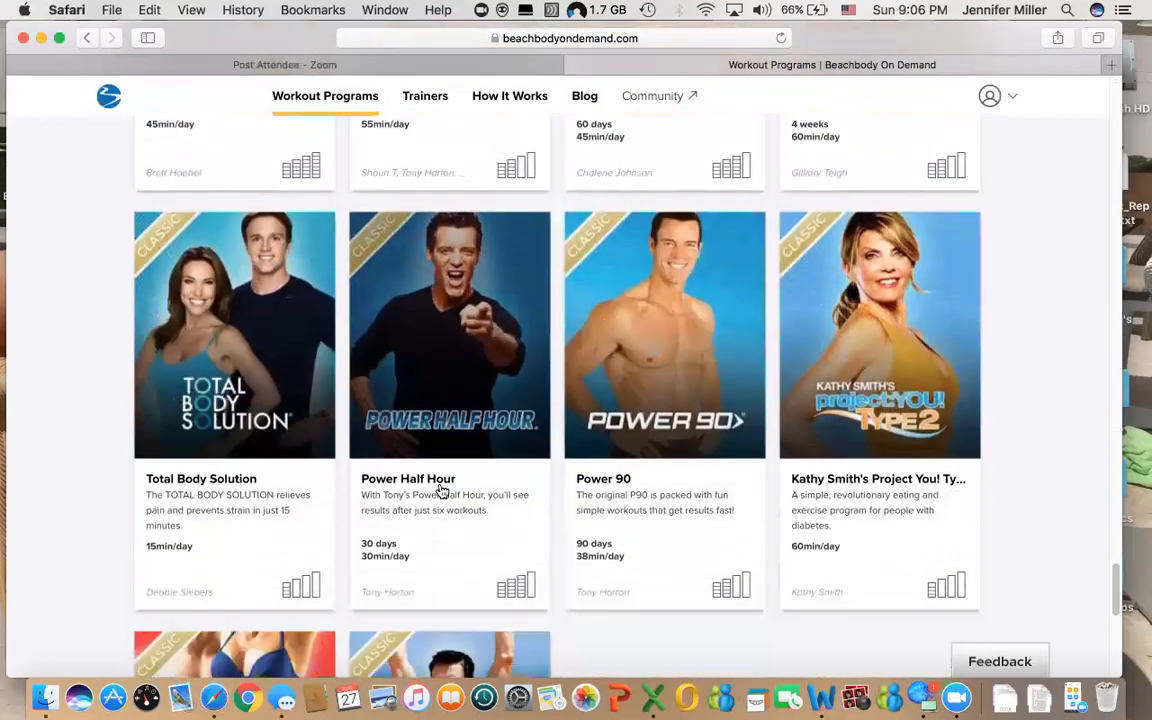
pyautogui.scroll(-3)
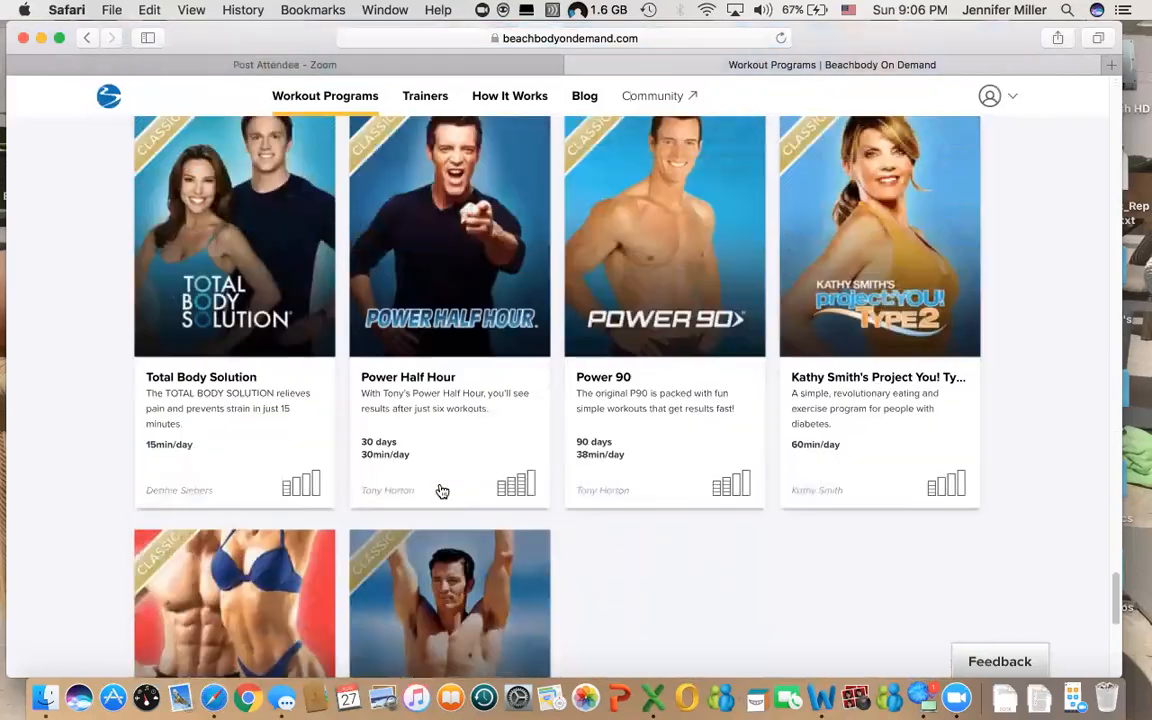
pyautogui.scroll(-3)
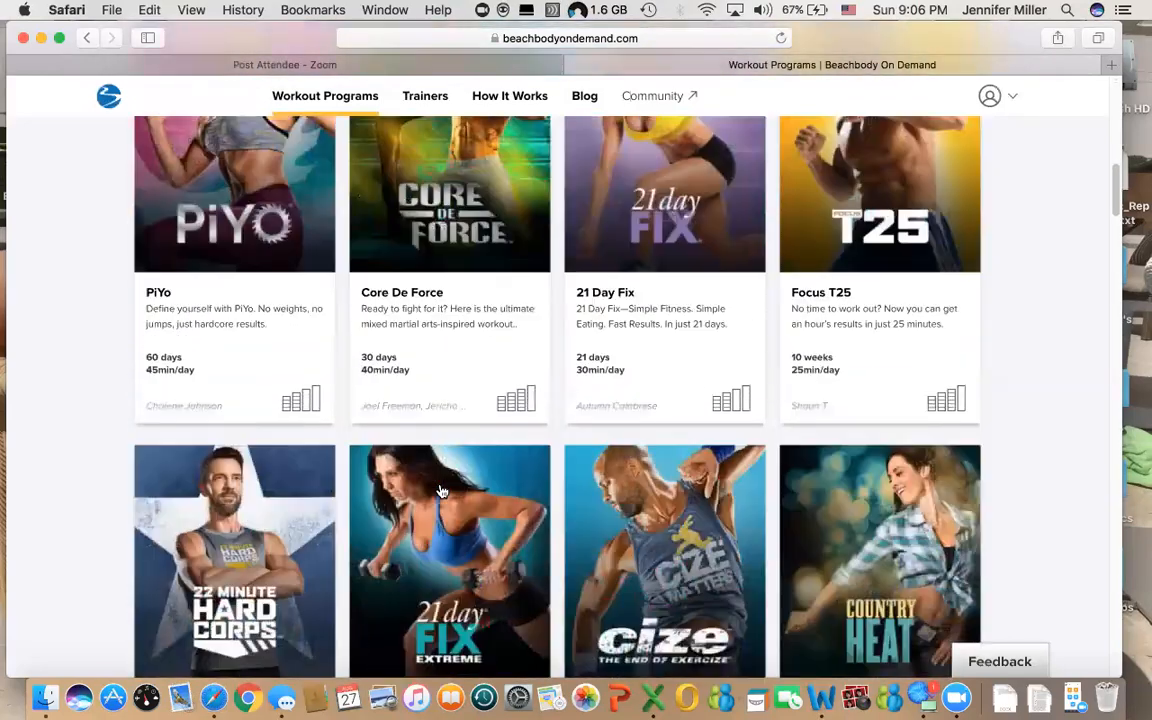
pyautogui.scroll(3)
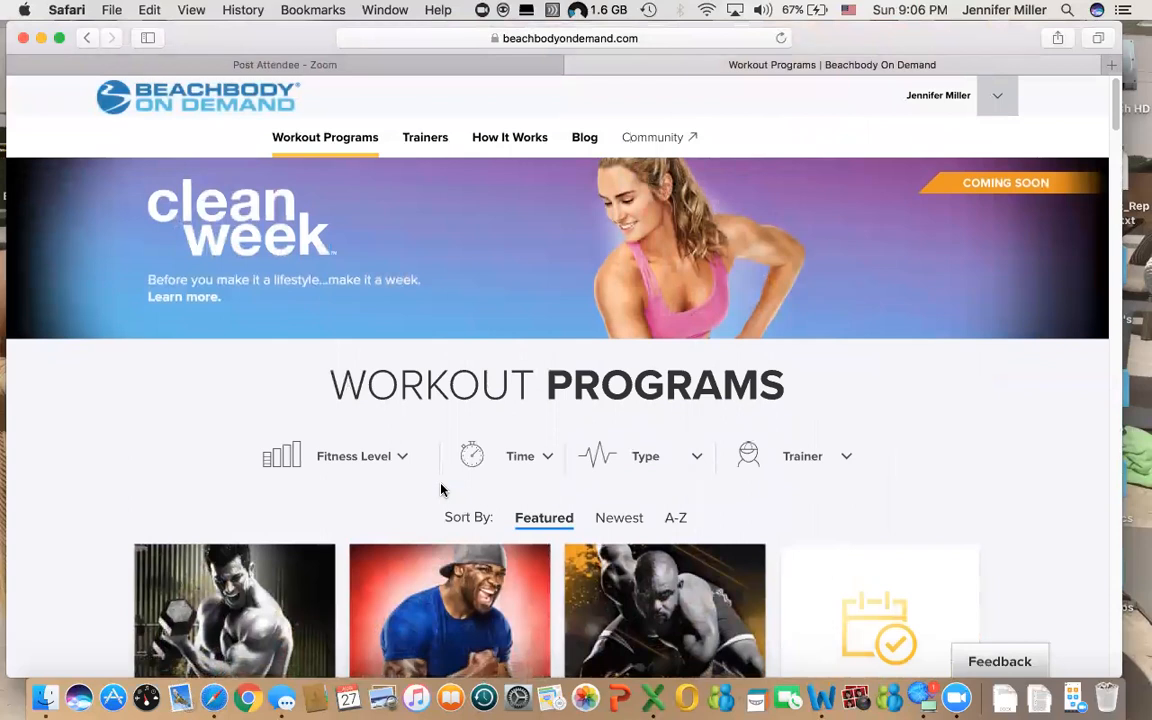
pyautogui.scroll(-3)
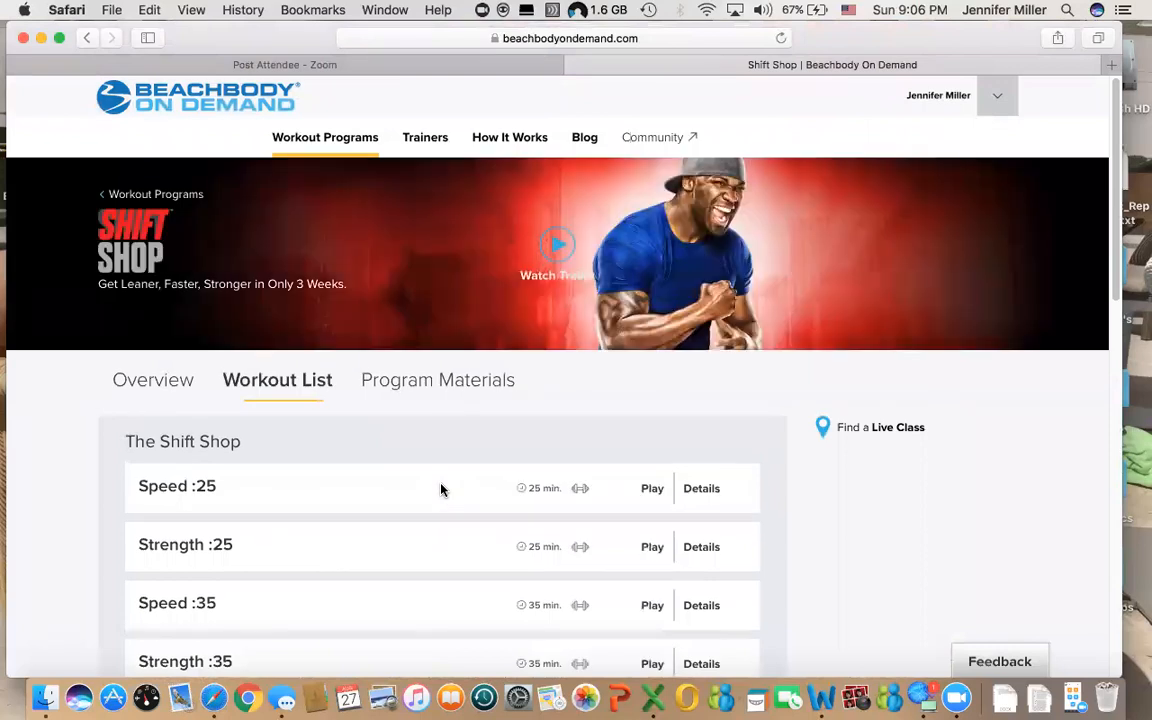
# - Scroll the Shift Shop Workout List through the Deluxe sessions, then back to the top
pyautogui.scroll(-3)
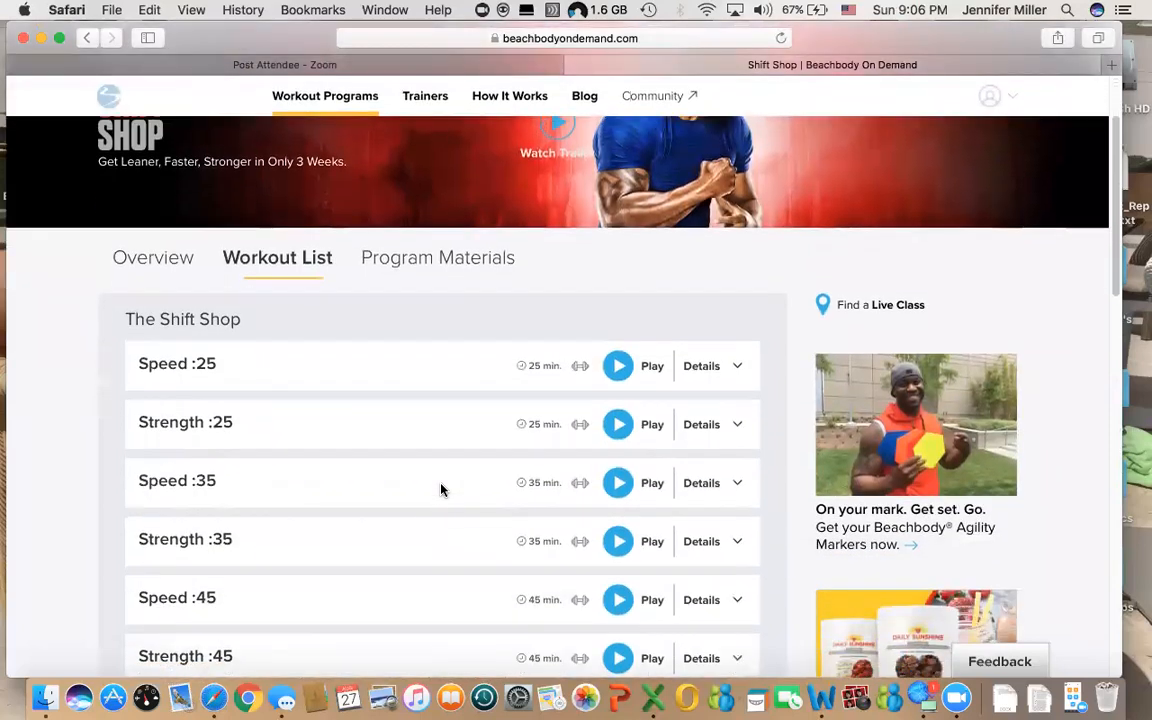
pyautogui.scroll(-3)
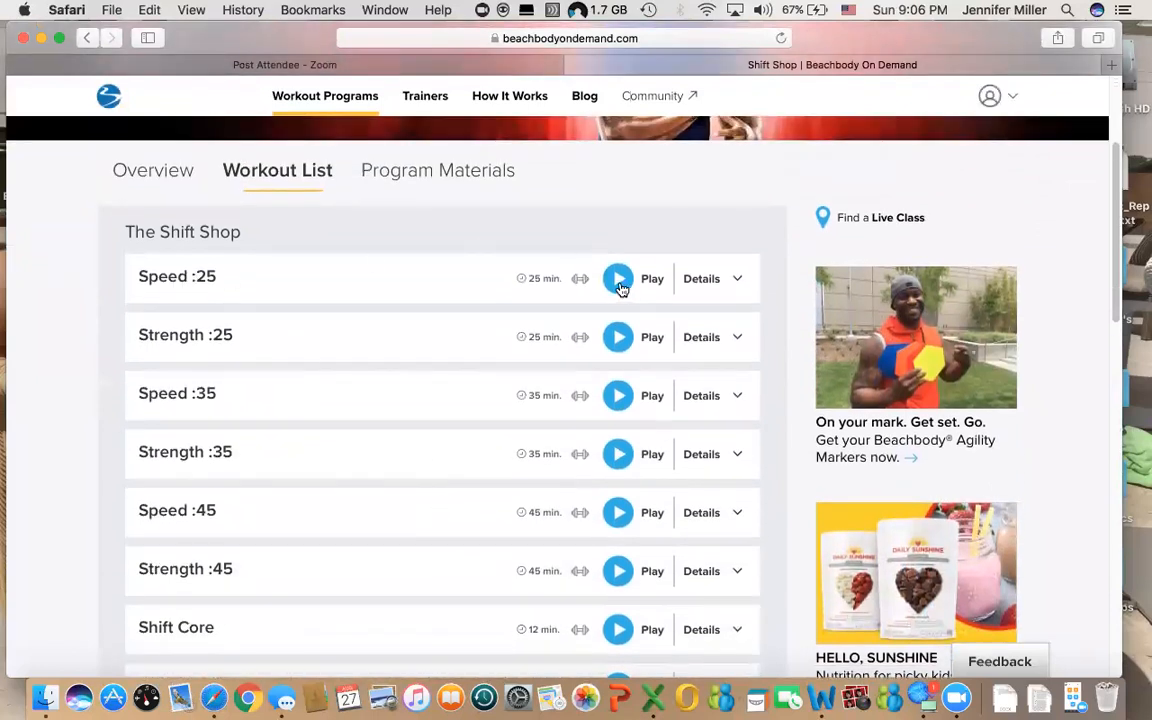
pyautogui.scroll(-3)
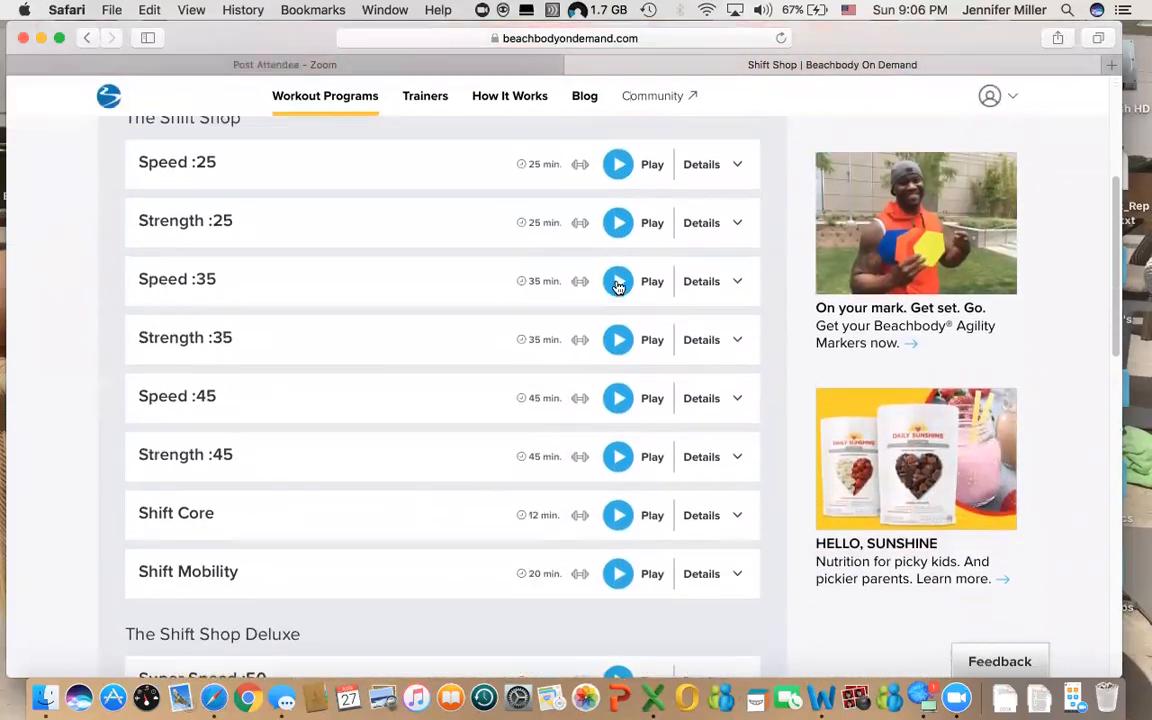
pyautogui.scroll(-3)
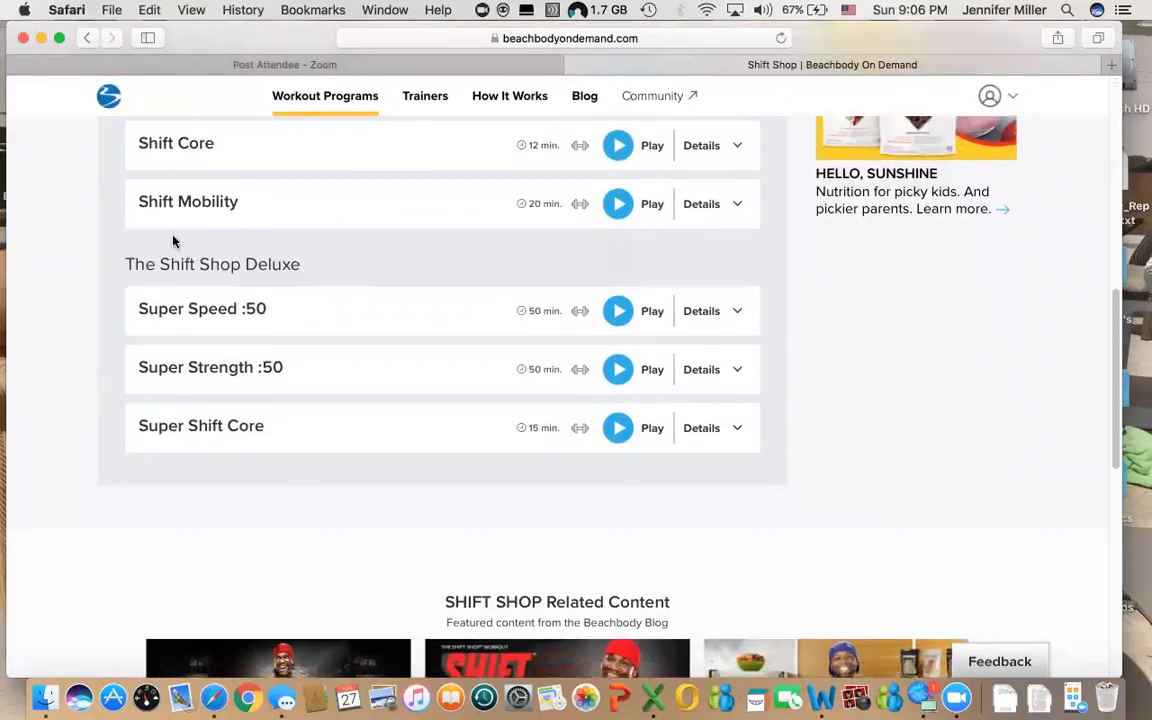
pyautogui.moveTo(328, 250)
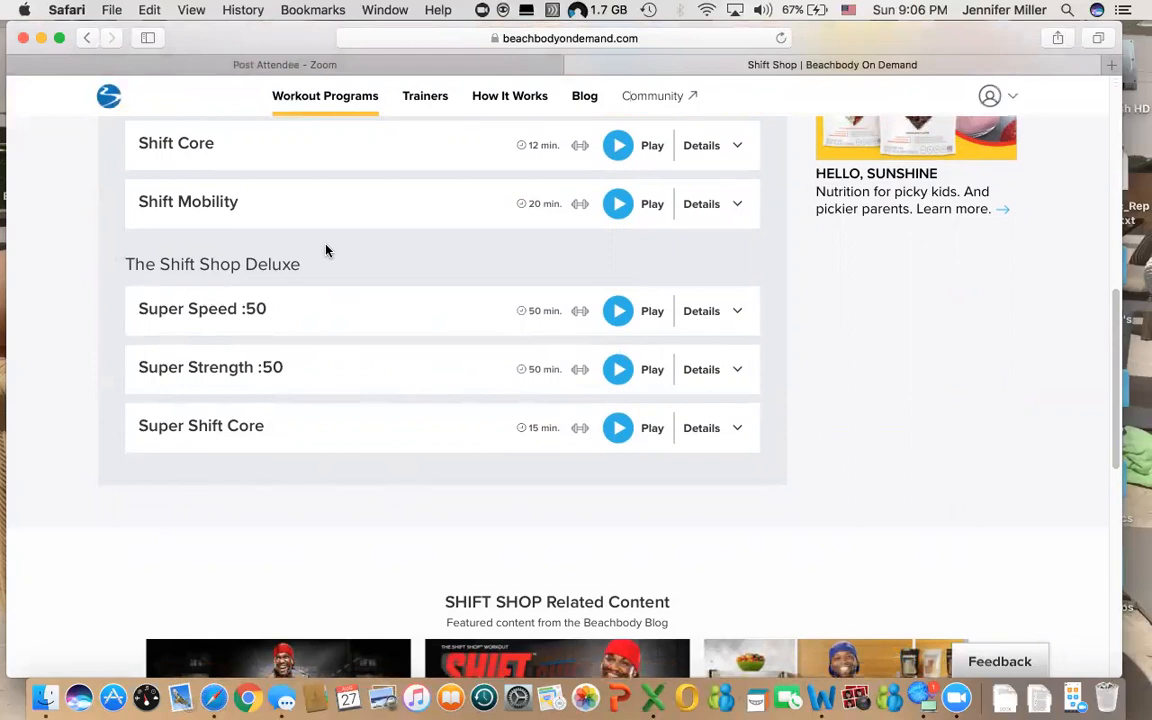
pyautogui.moveTo(280, 388)
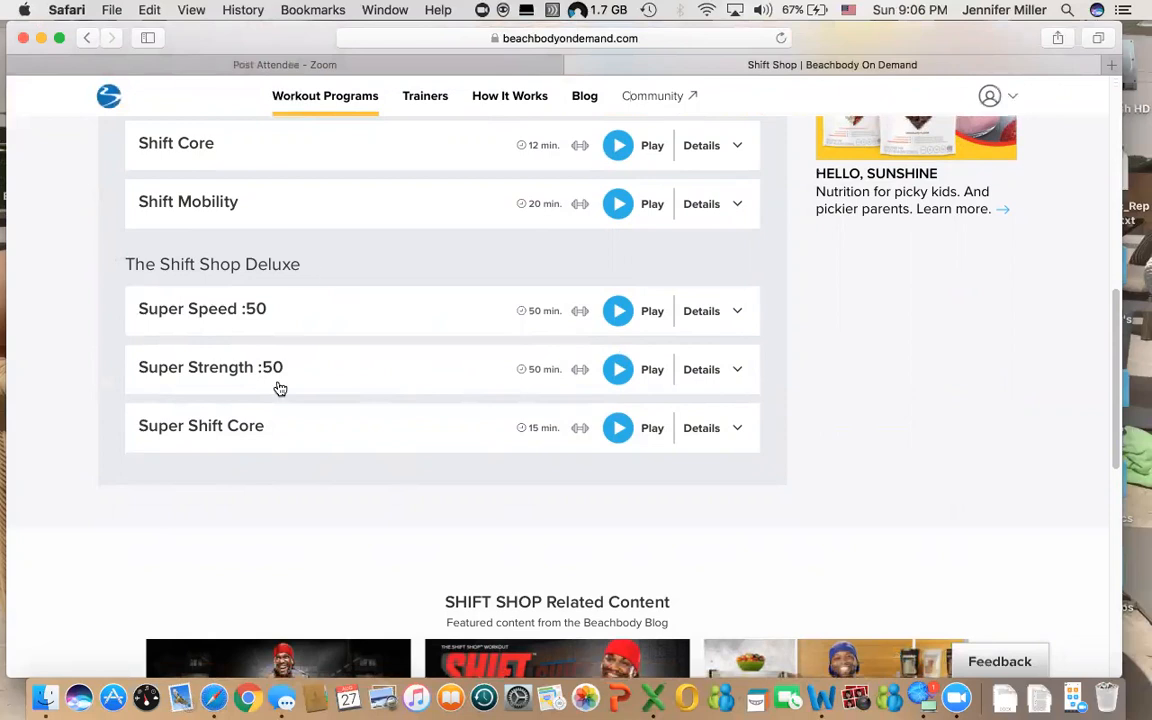
pyautogui.moveTo(232, 432)
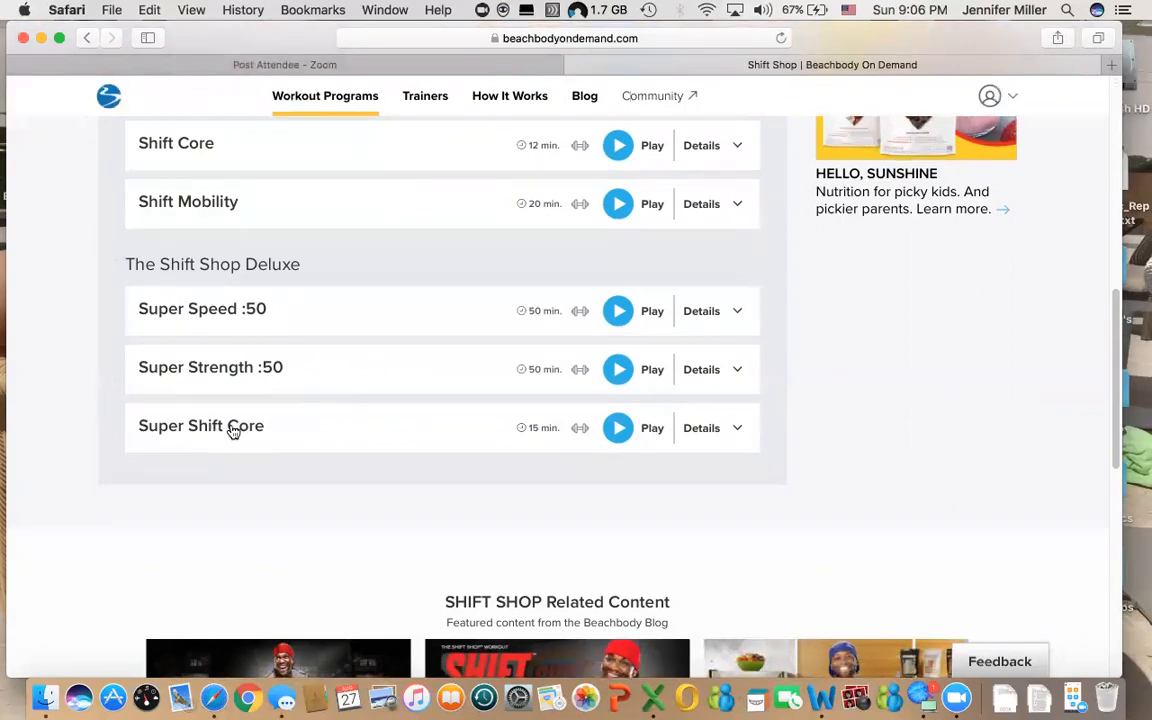
pyautogui.scroll(3)
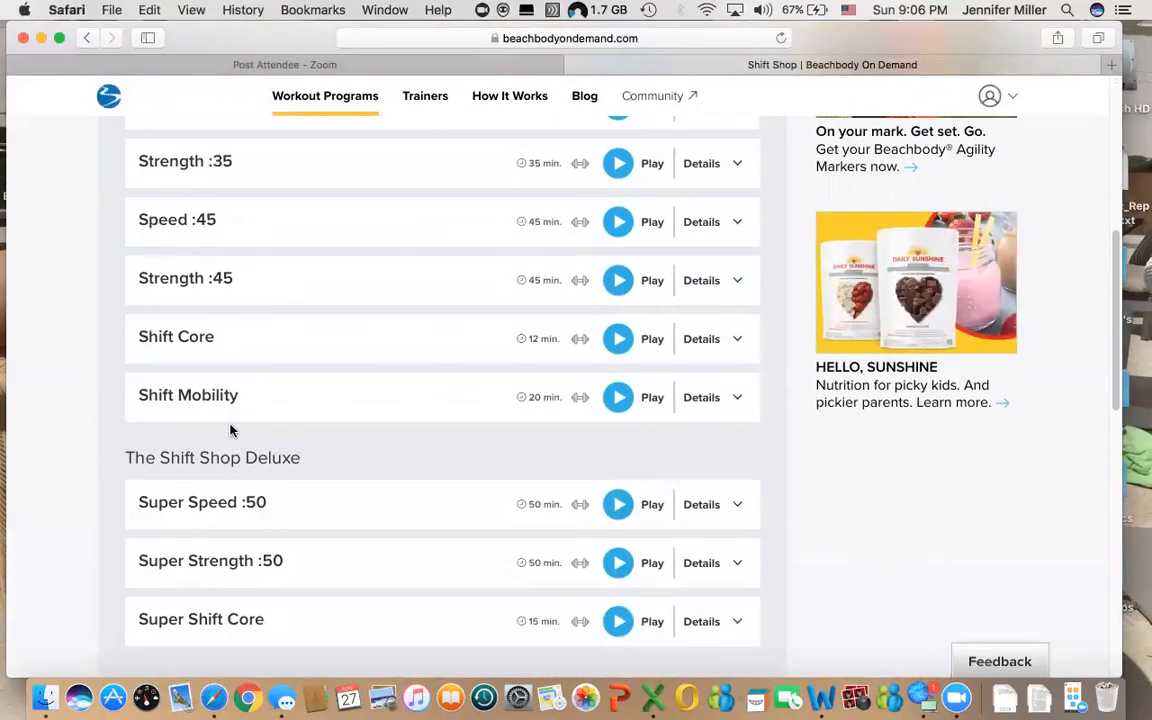
pyautogui.scroll(3)
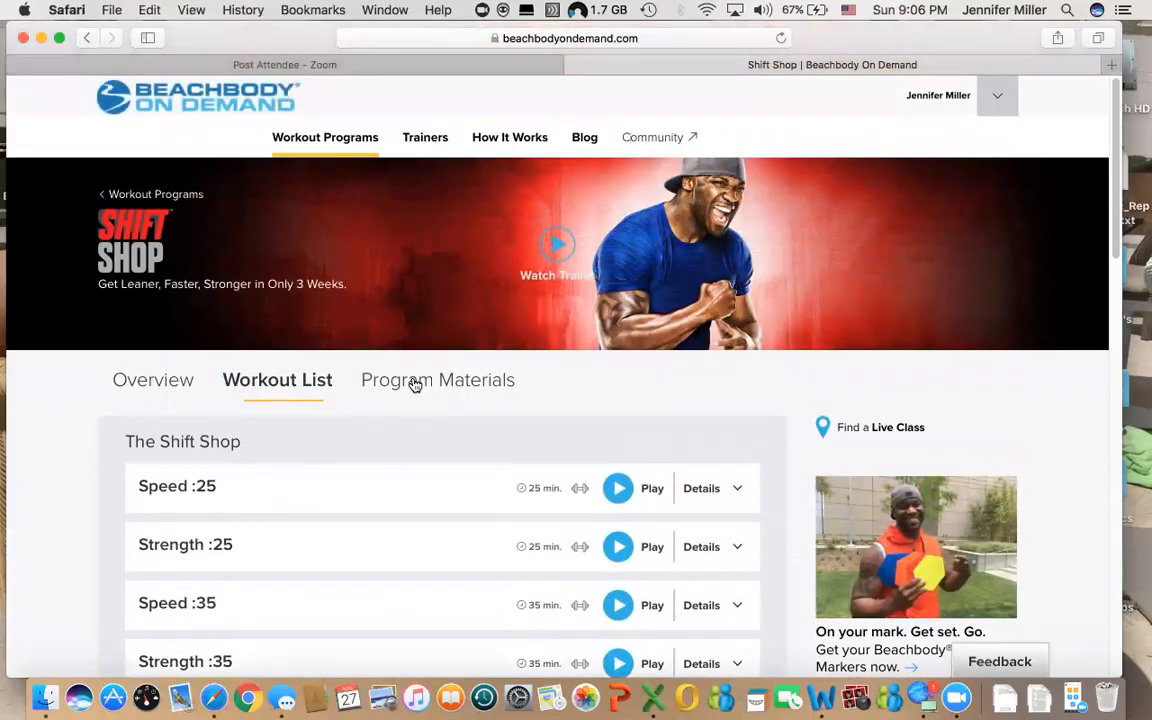
# - Show Shift Shop's Program Materials and open the Jumpstart Guide PDF
pyautogui.click(436, 380)
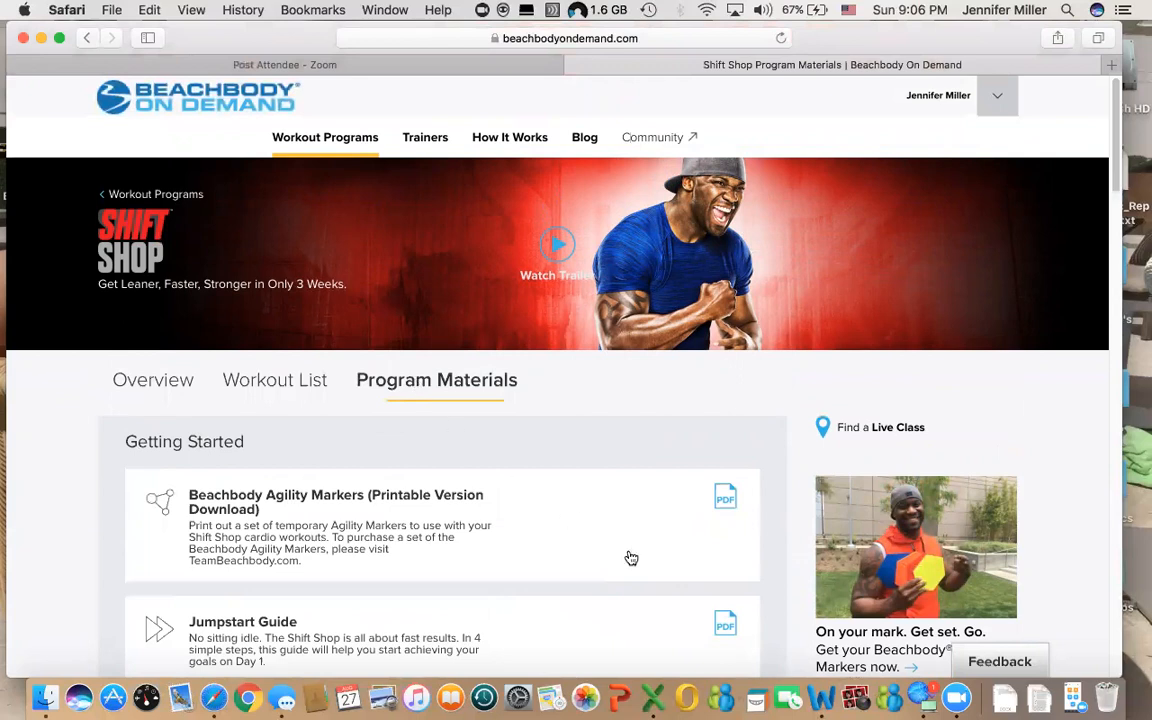
pyautogui.scroll(-3)
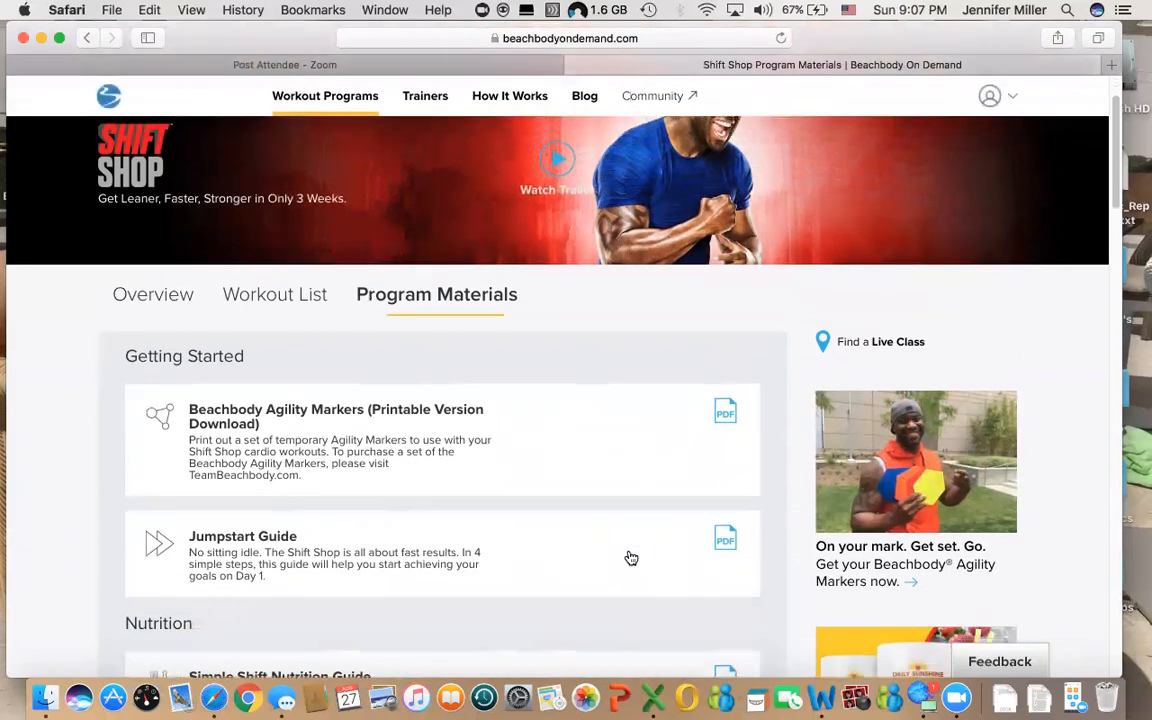
pyautogui.scroll(-3)
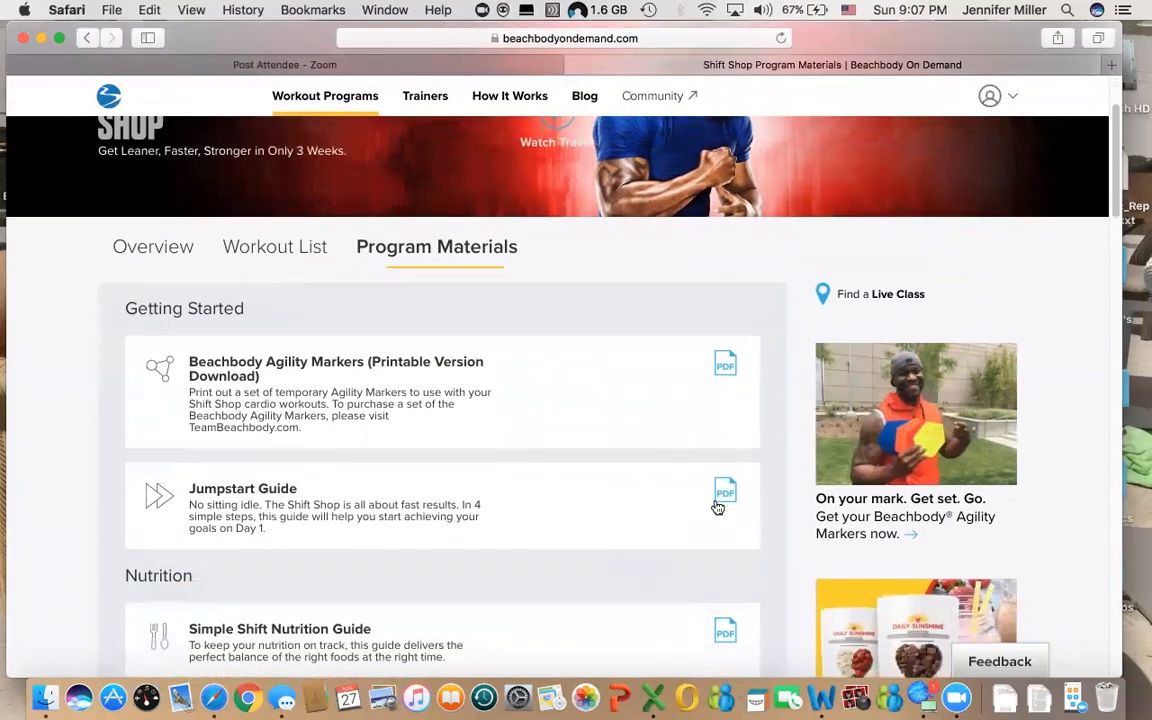
pyautogui.click(724, 492)
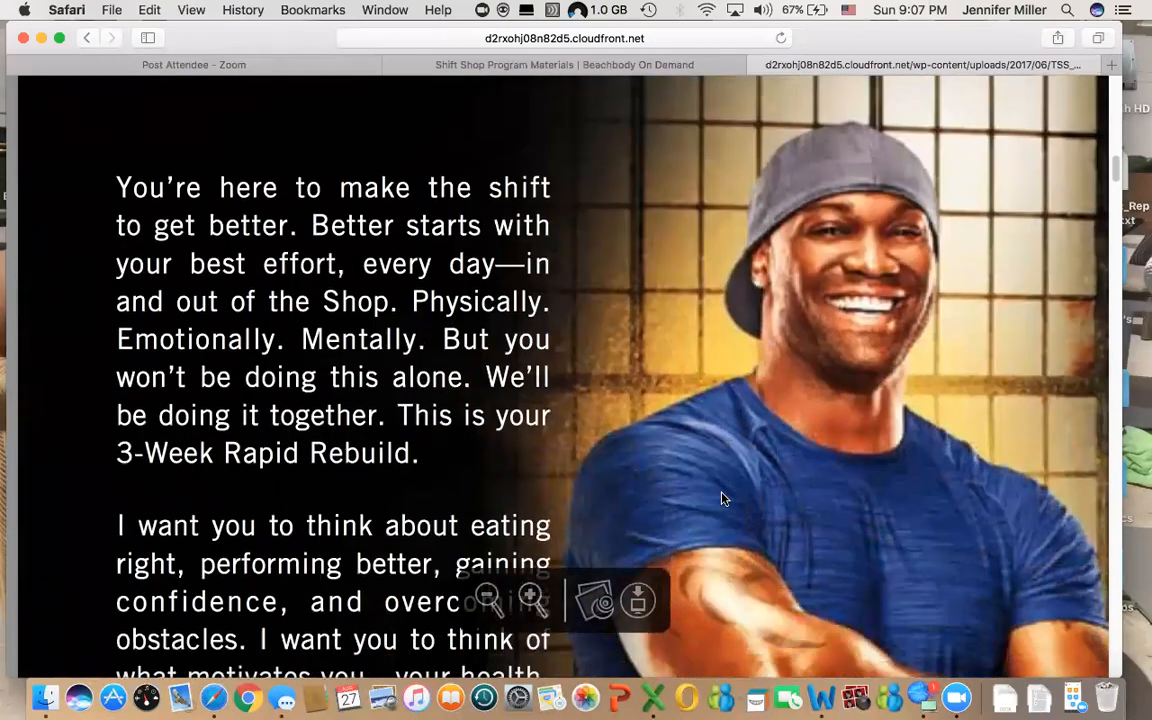
pyautogui.scroll(-3)
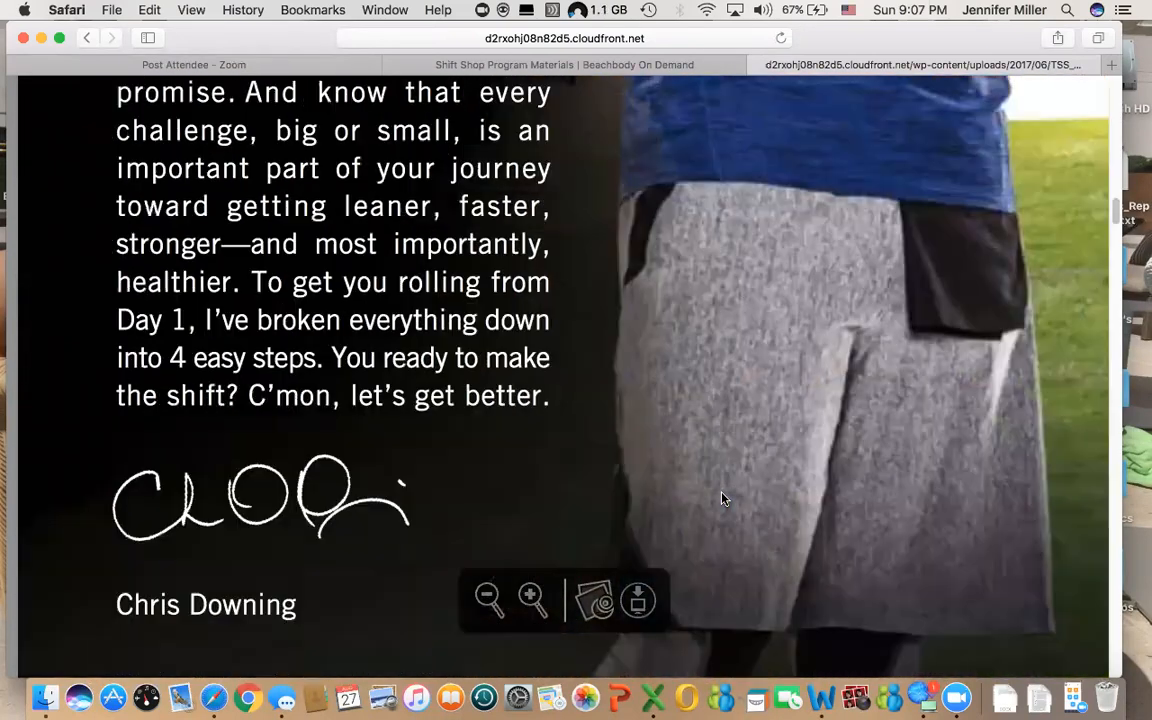
pyautogui.scroll(-3)
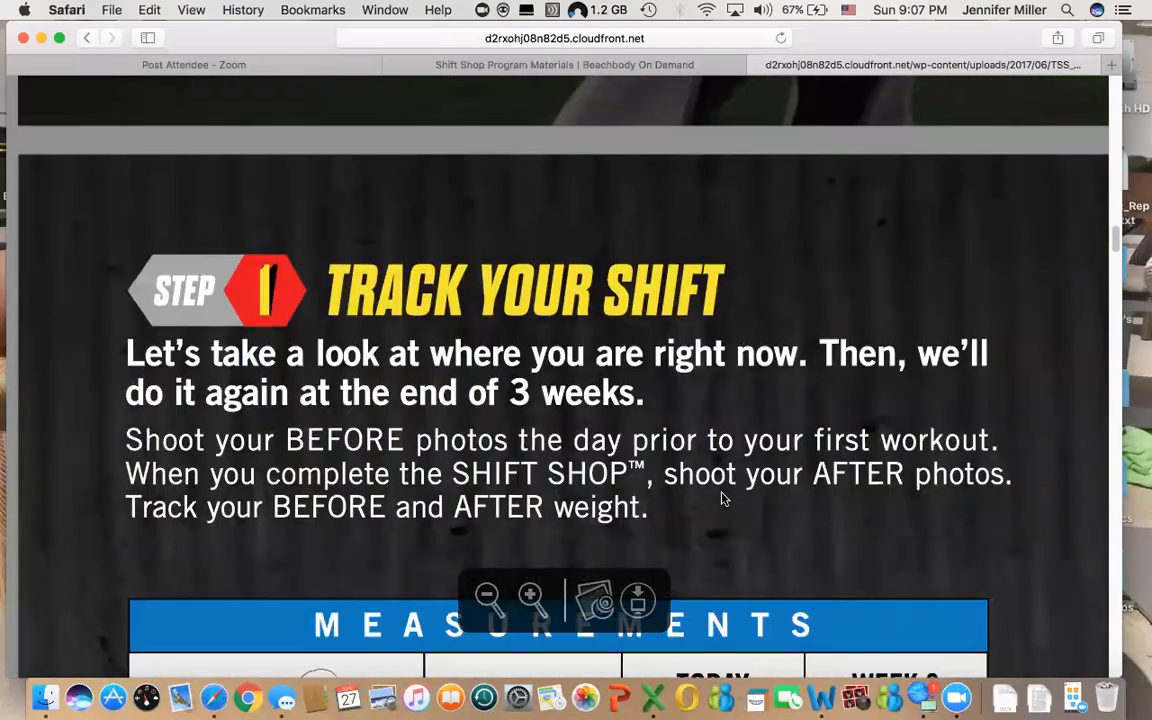
pyautogui.scroll(-3)
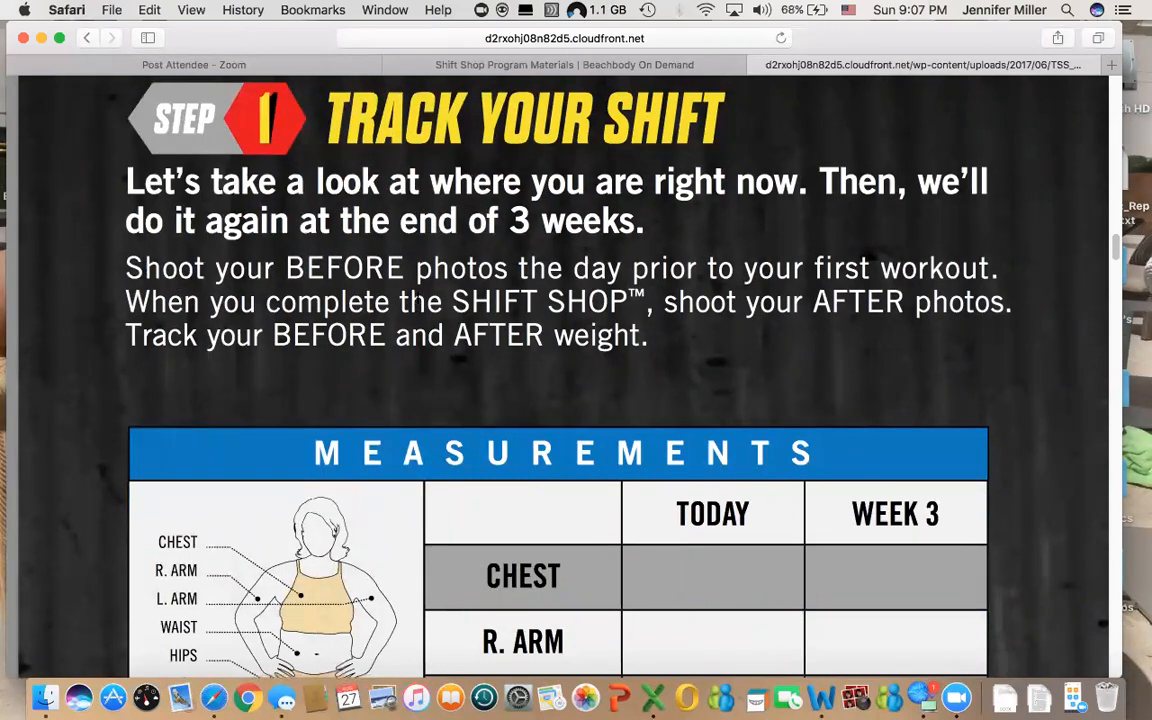
pyautogui.scroll(-3)
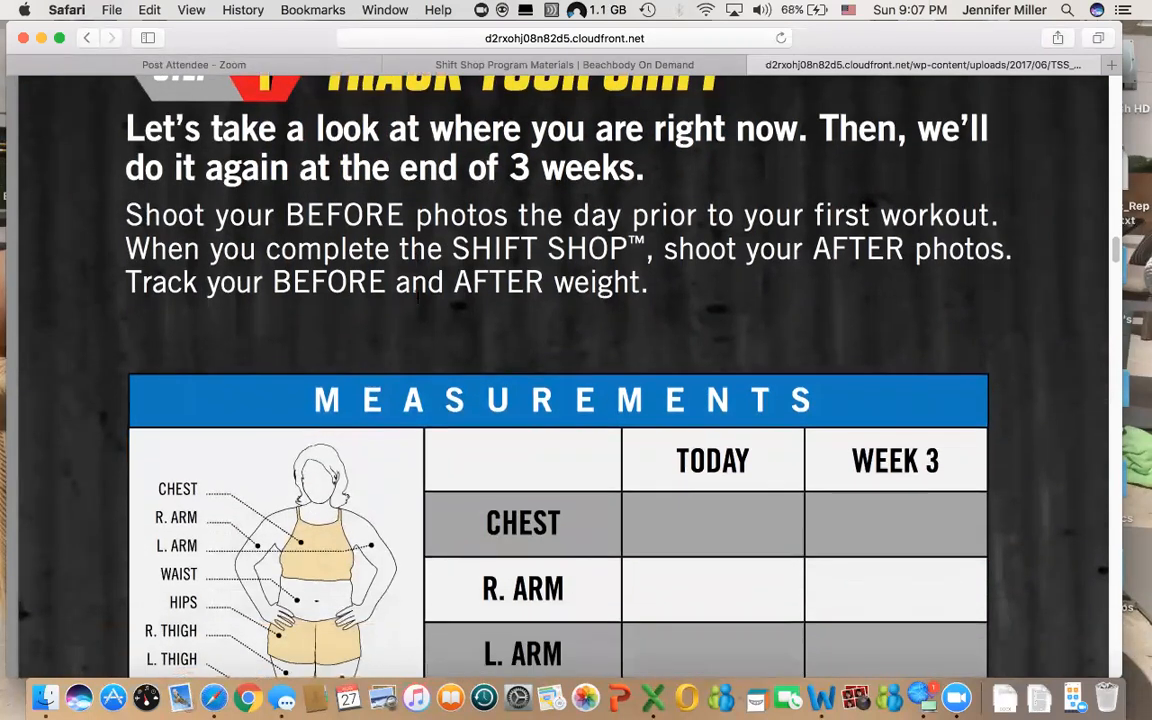
pyautogui.scroll(-3)
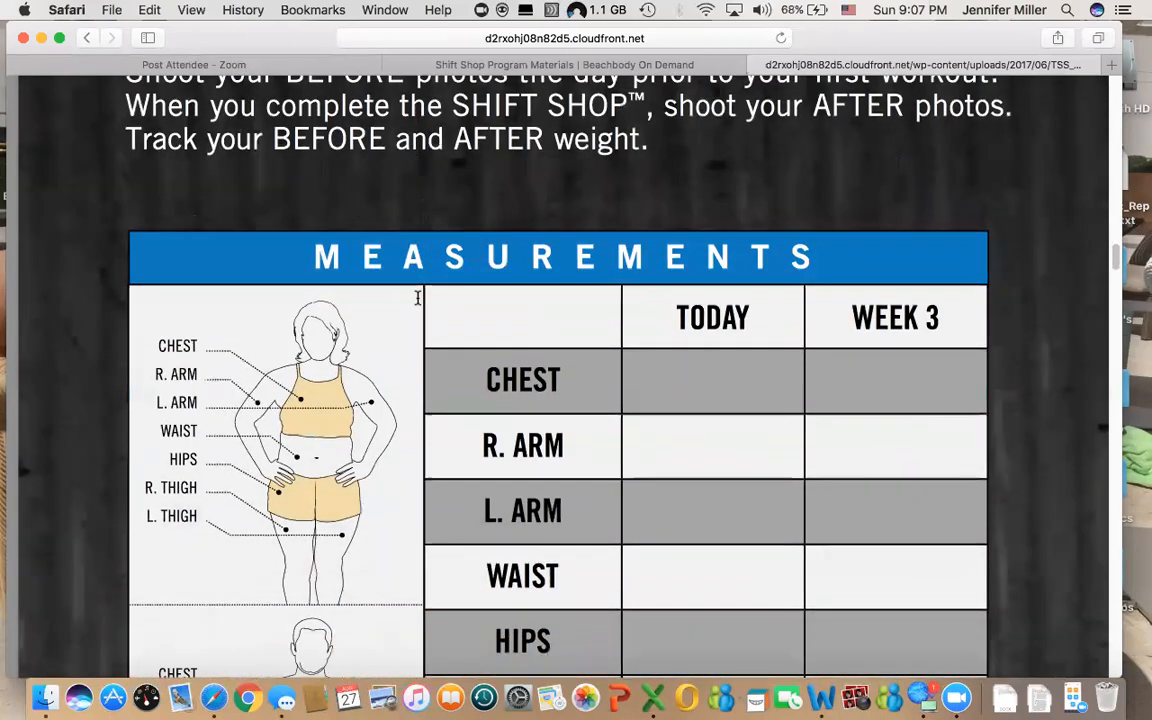
pyautogui.scroll(-3)
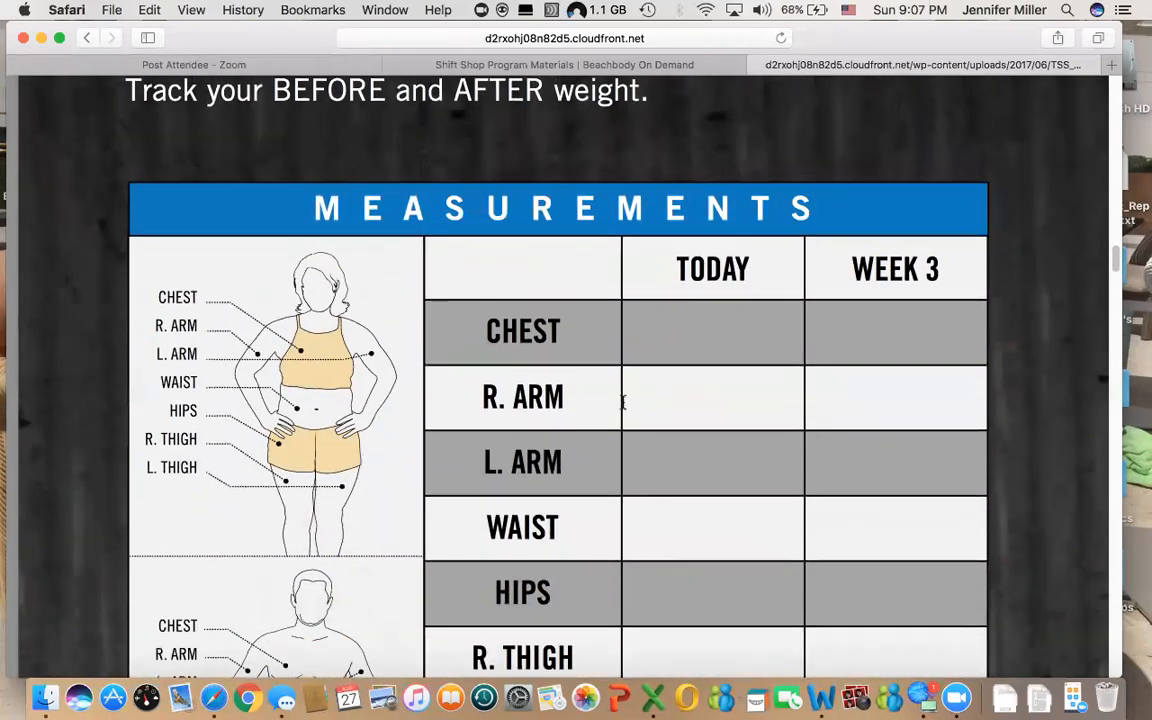
pyautogui.scroll(-3)
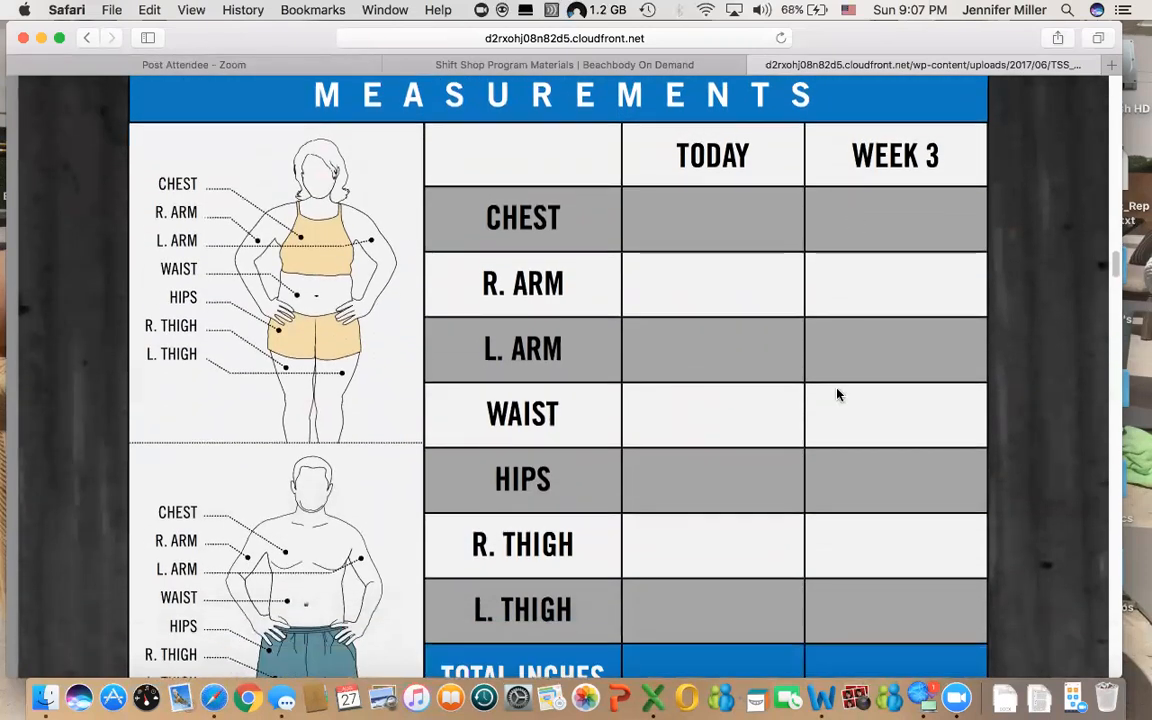
pyautogui.moveTo(724, 368)
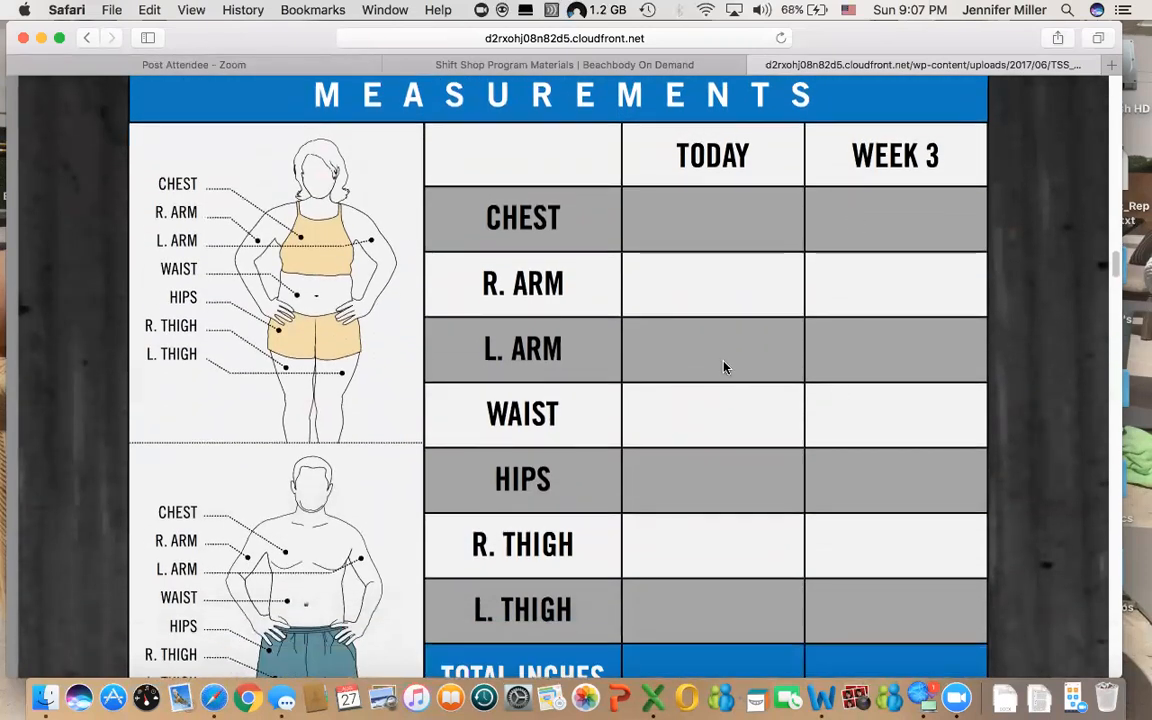
pyautogui.scroll(-3)
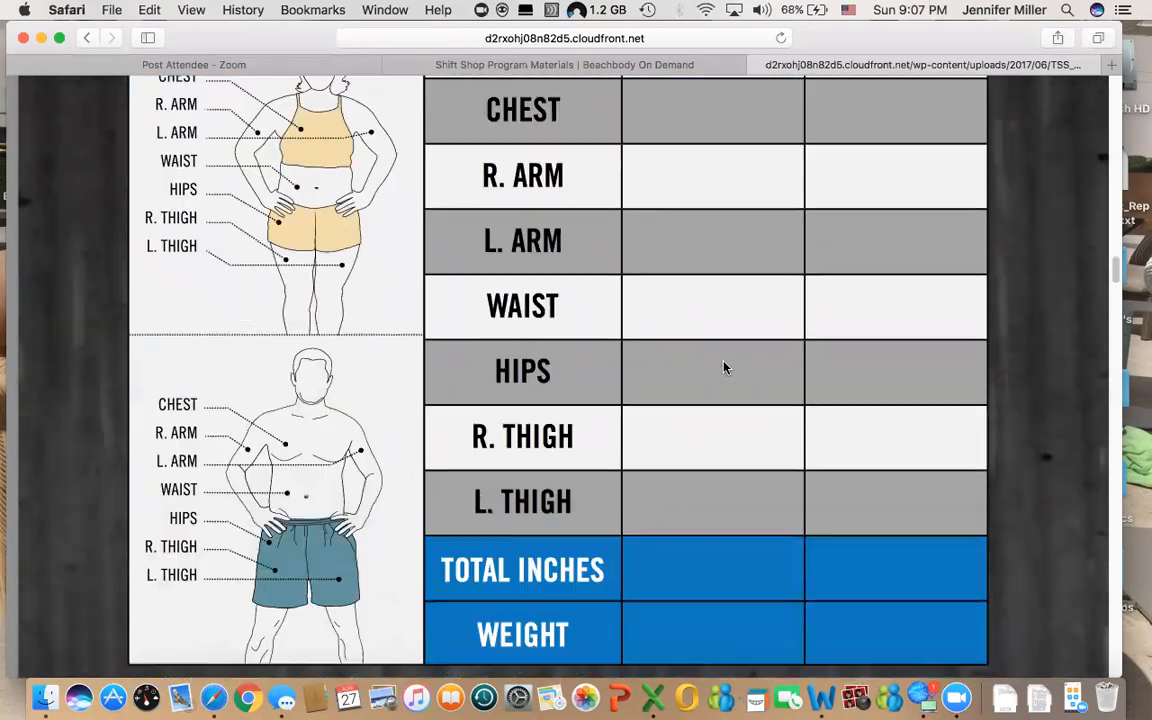
pyautogui.scroll(-3)
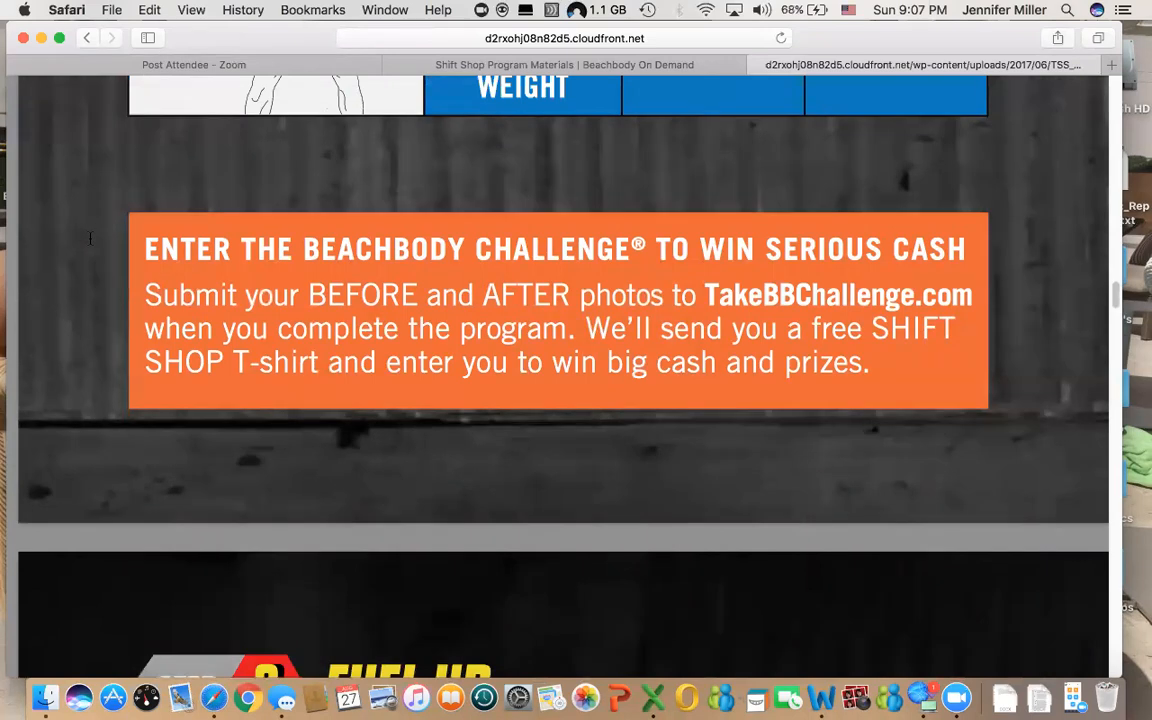
# - Scroll the Jumpstart Guide past the Fuel Analyzer scoring and plan tables to Step 3, Get the Right Tools
pyautogui.scroll(-3)
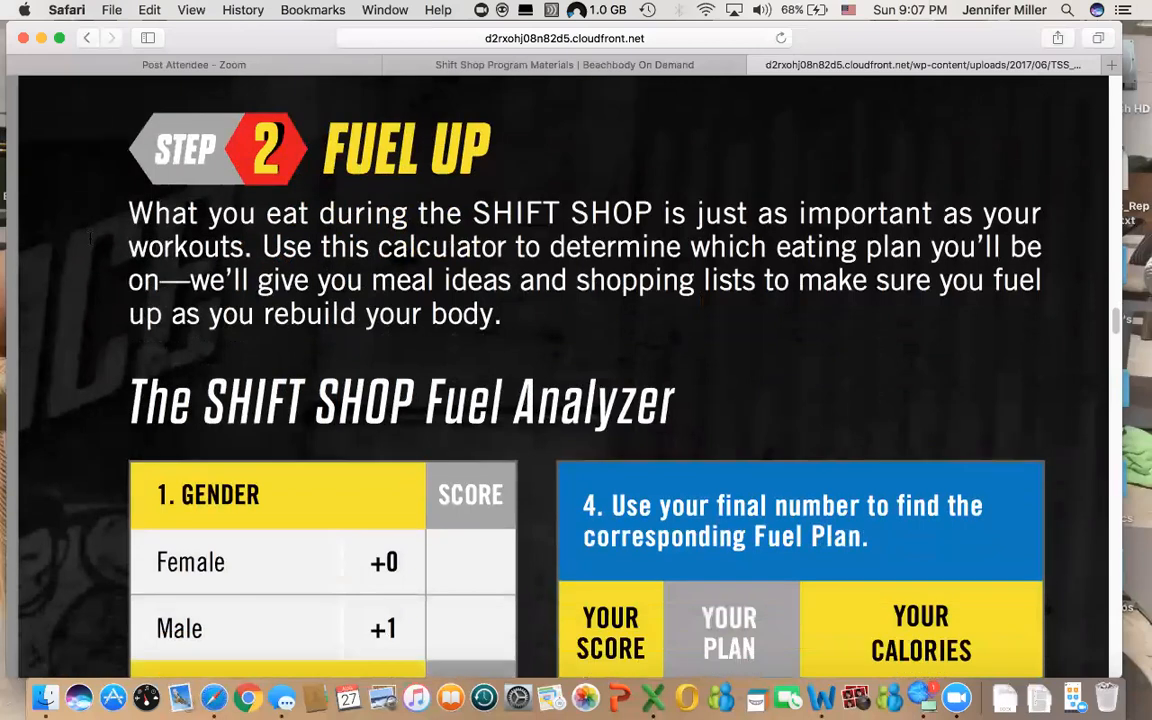
pyautogui.scroll(-3)
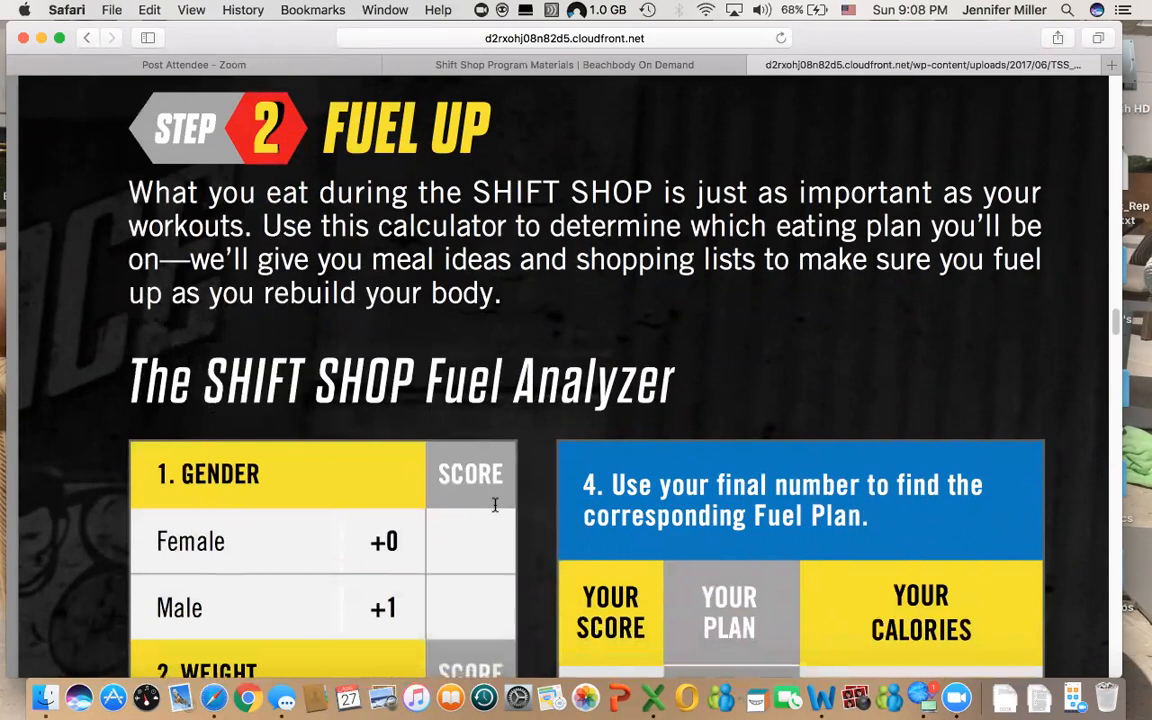
pyautogui.scroll(-3)
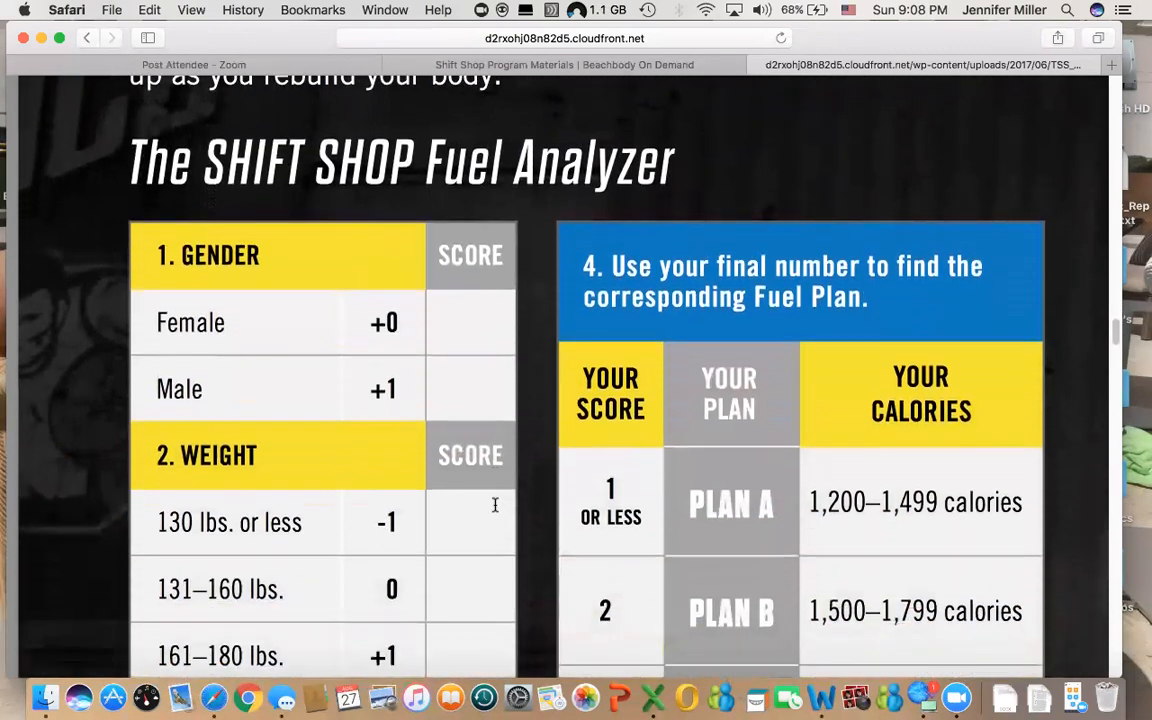
pyautogui.scroll(-3)
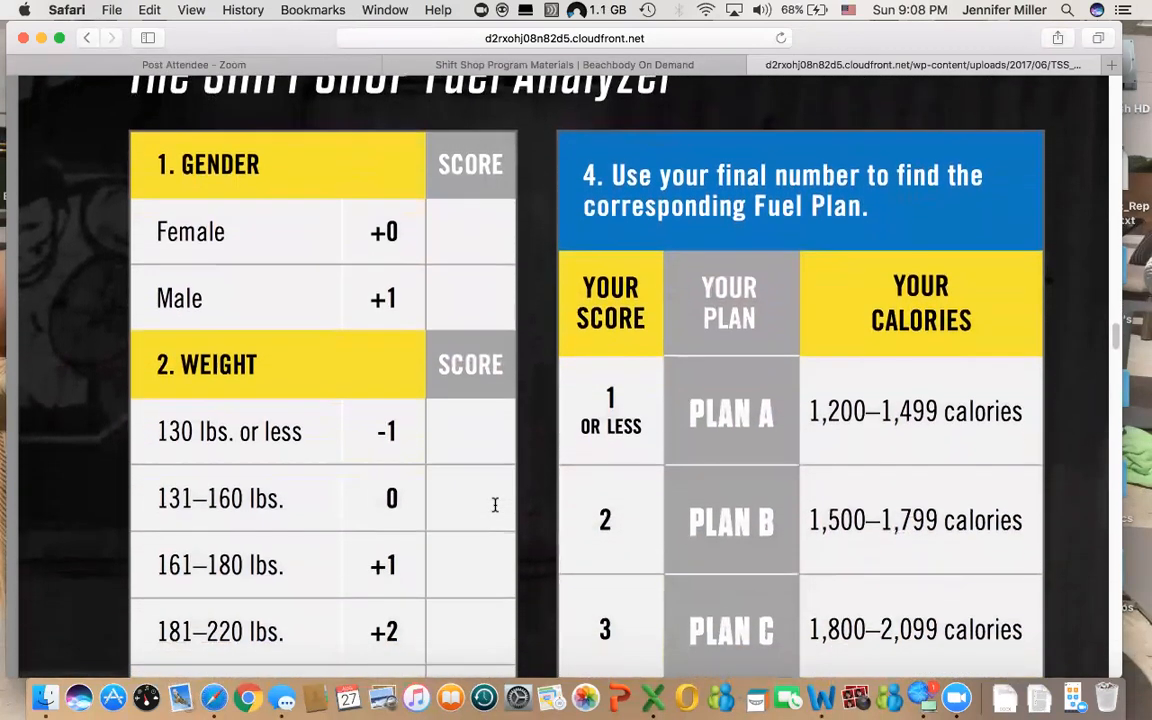
pyautogui.moveTo(324, 204)
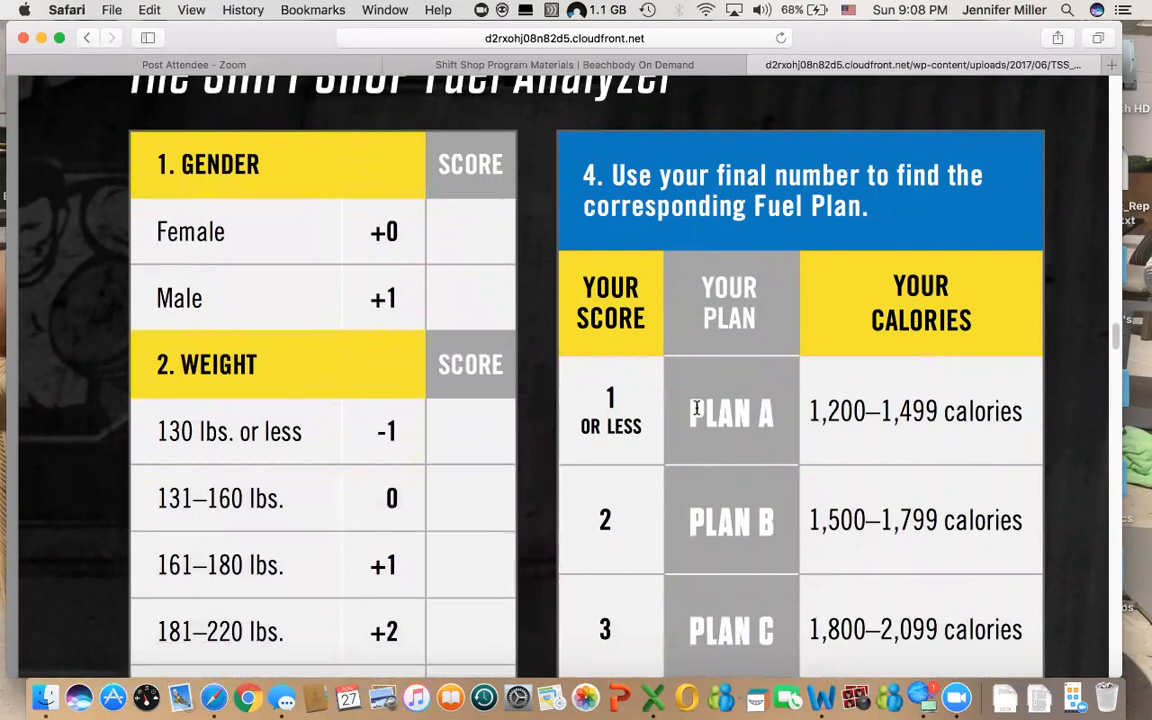
pyautogui.scroll(-3)
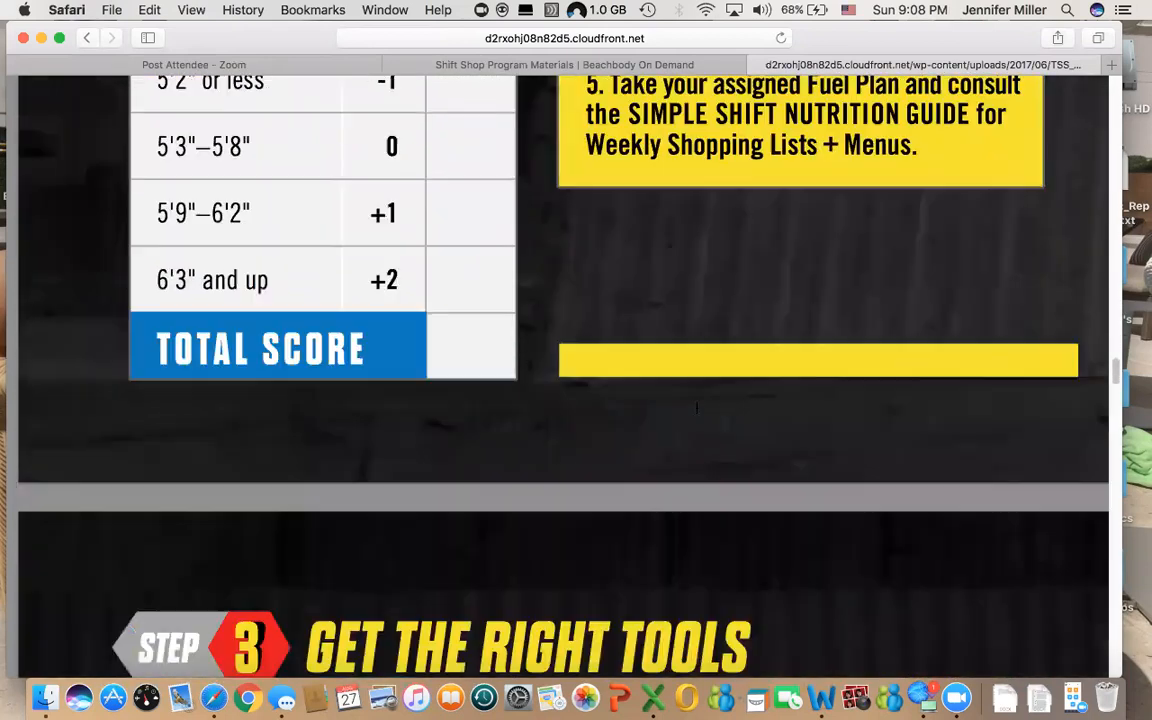
# - Scroll through Step 3's Beachbody Agility Markers section down to the Dumbbells section
pyautogui.scroll(-3)
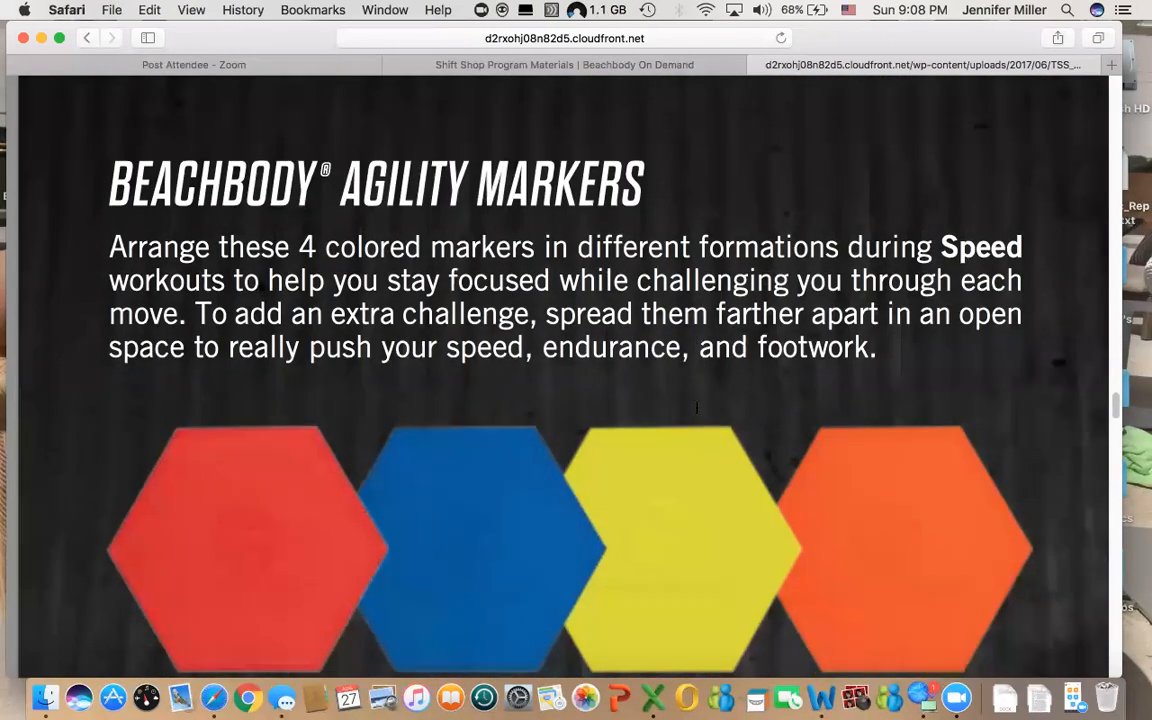
pyautogui.scroll(-3)
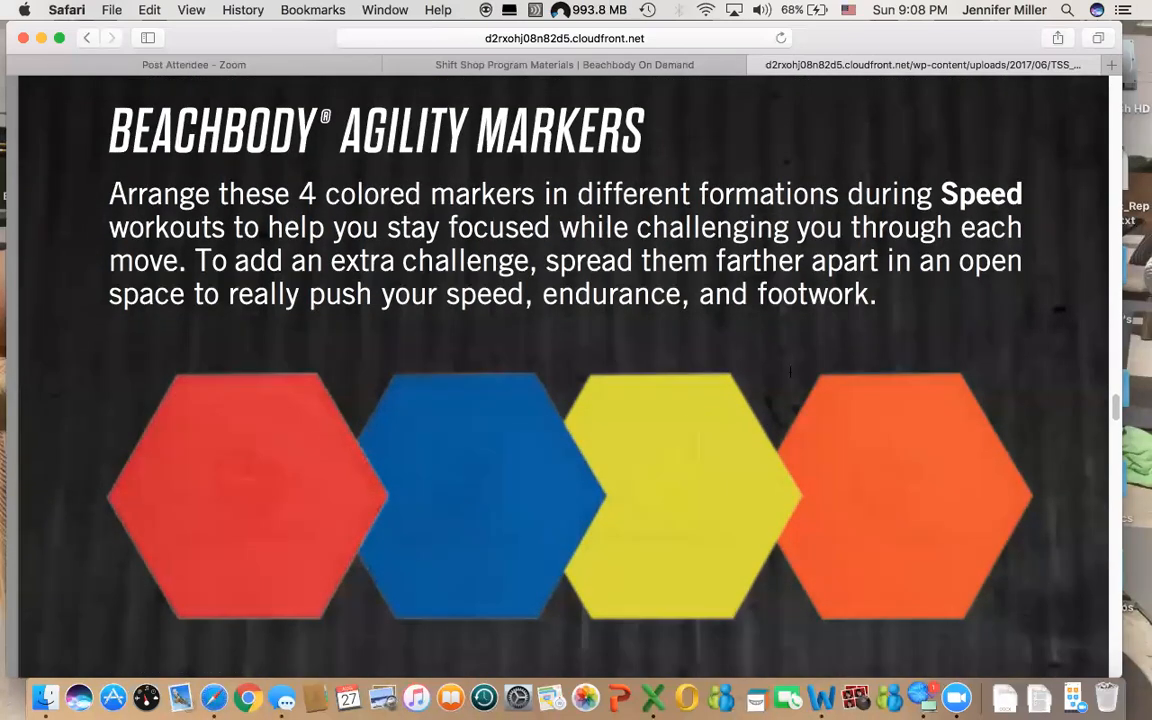
pyautogui.scroll(-3)
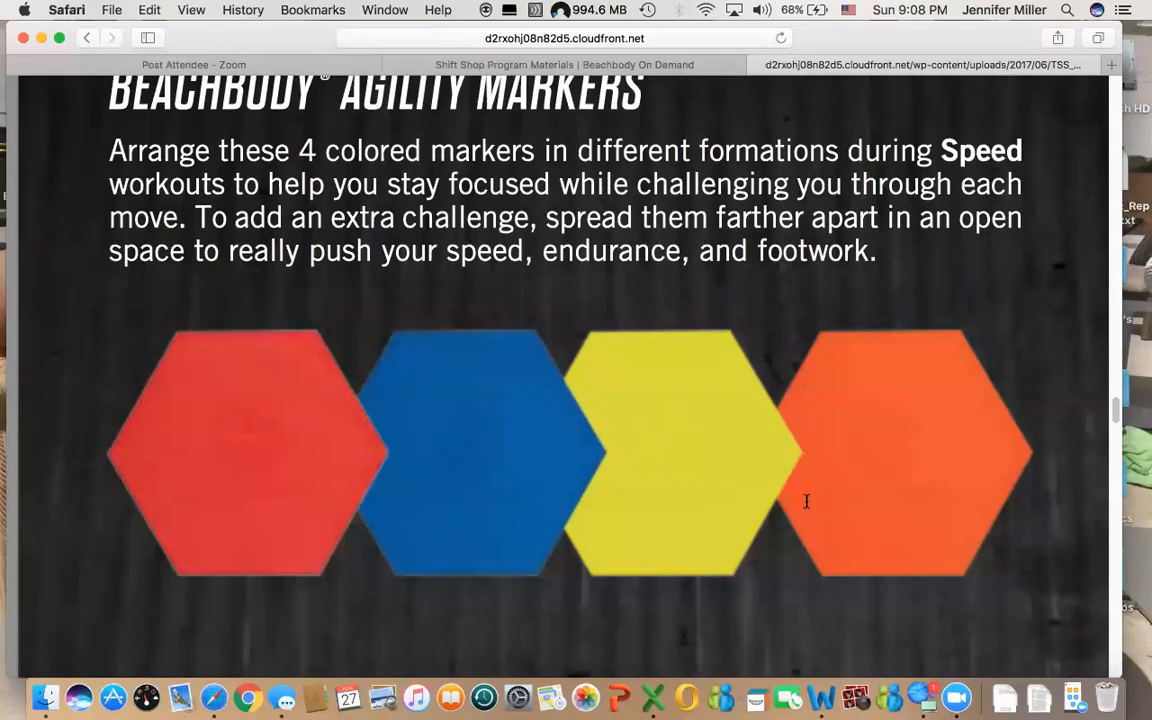
pyautogui.scroll(-3)
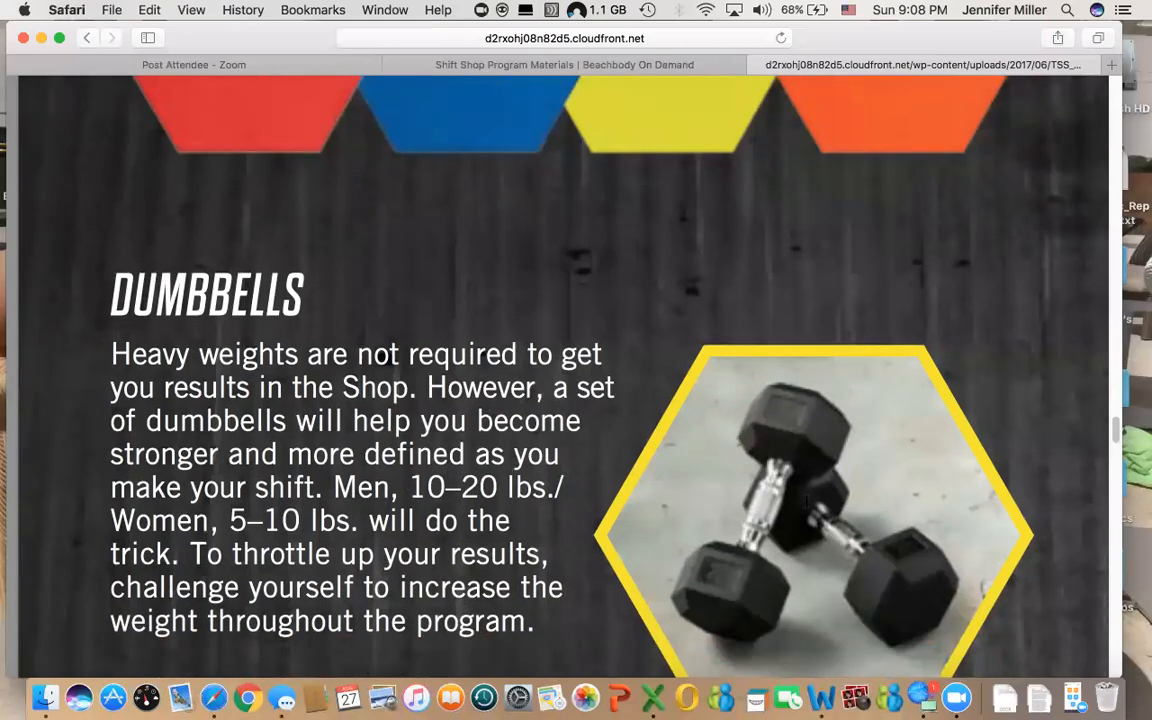
pyautogui.scroll(-3)
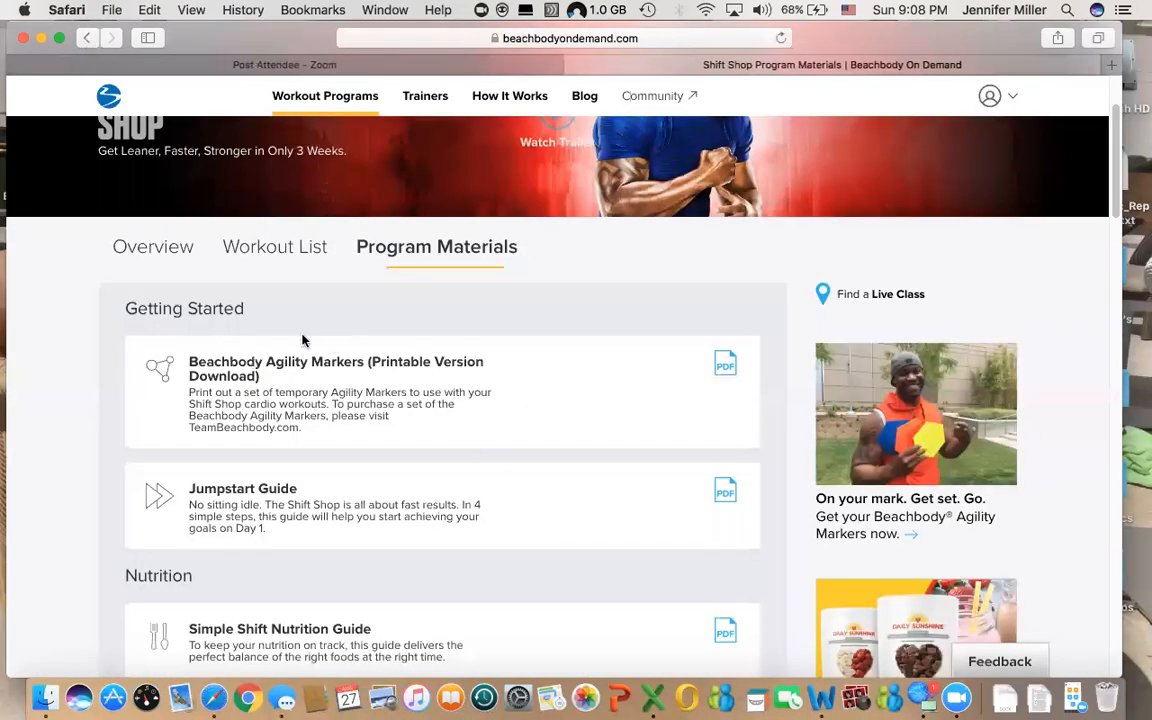
pyautogui.moveTo(1096, 474)
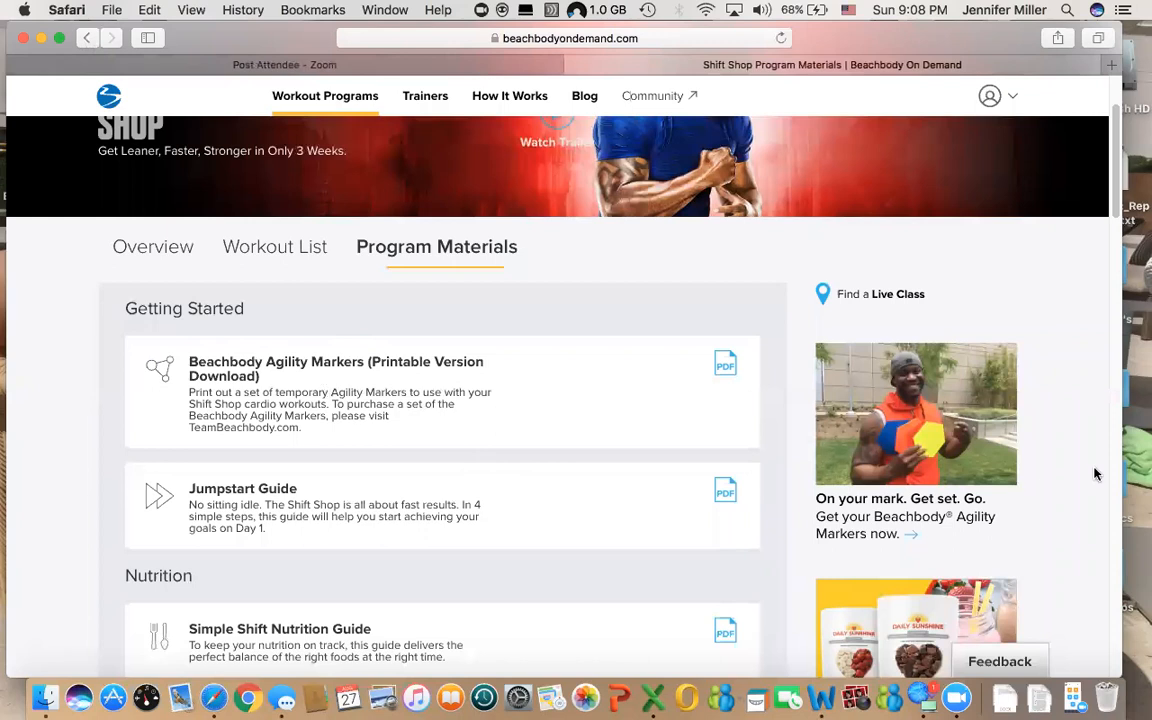
pyautogui.moveTo(400, 436)
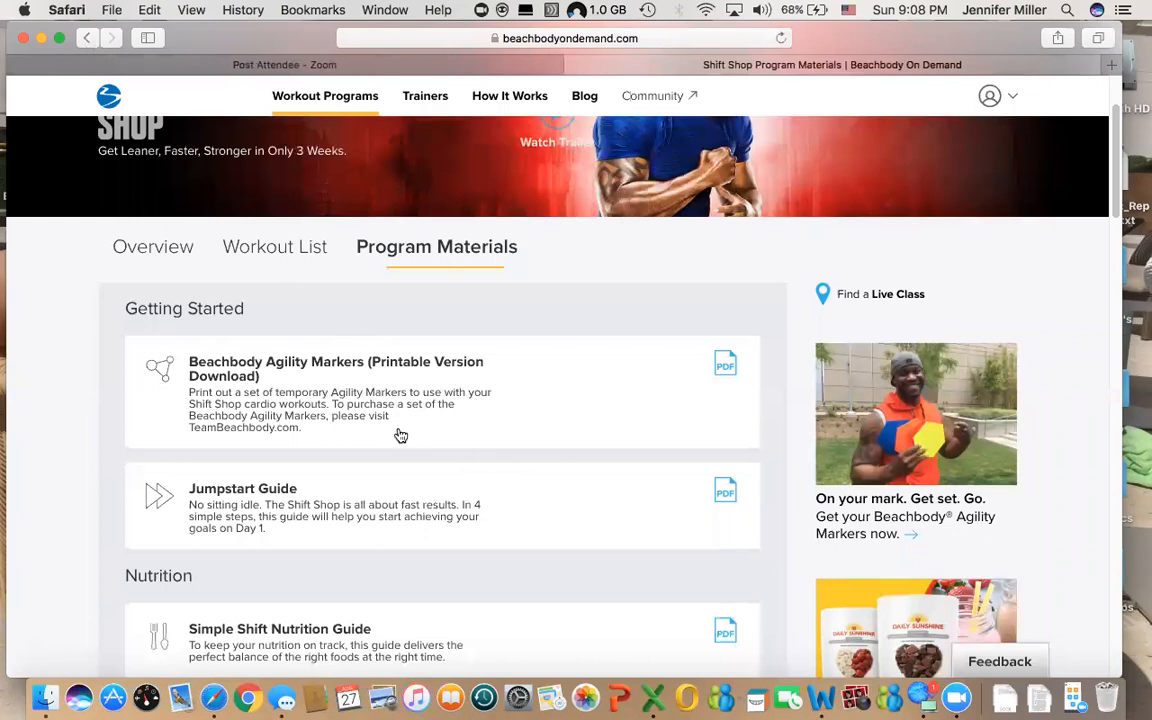
# - Scroll the Program Materials page to the Getting Started and Nutrition downloads
pyautogui.scroll(-3)
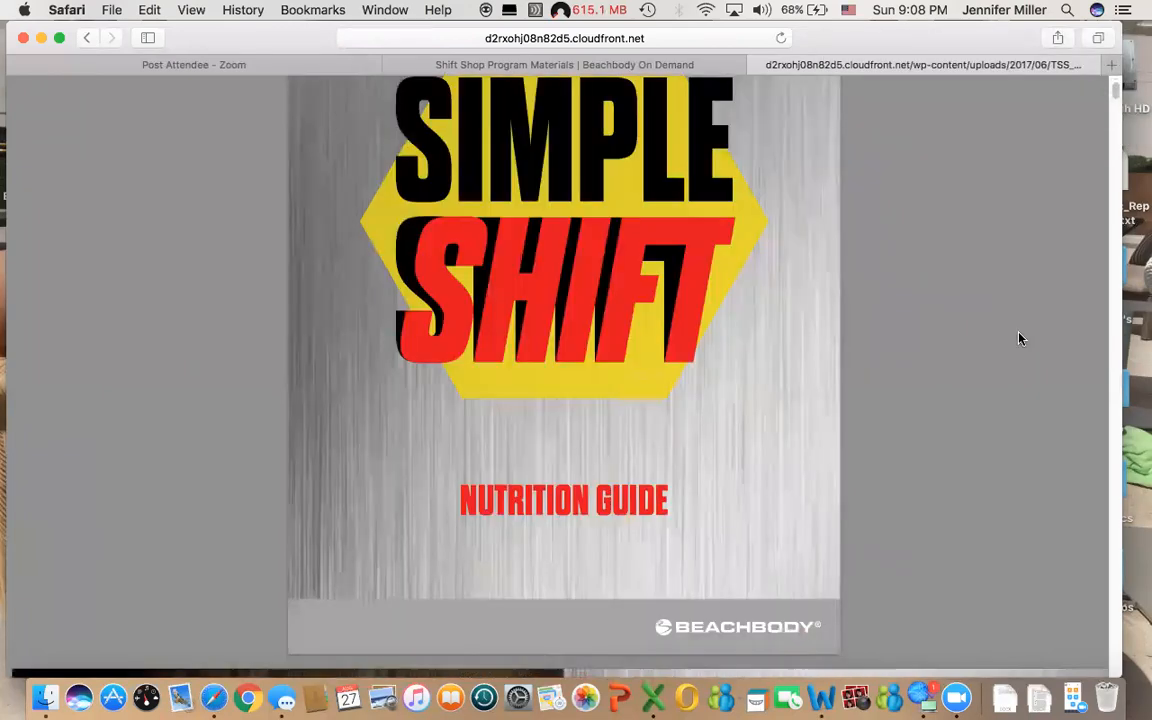
# - Scroll the Simple Shift Nutrition Guide past the Fuel Analyzer to the Plan C/D tables and vegan FAQ
pyautogui.scroll(-3)
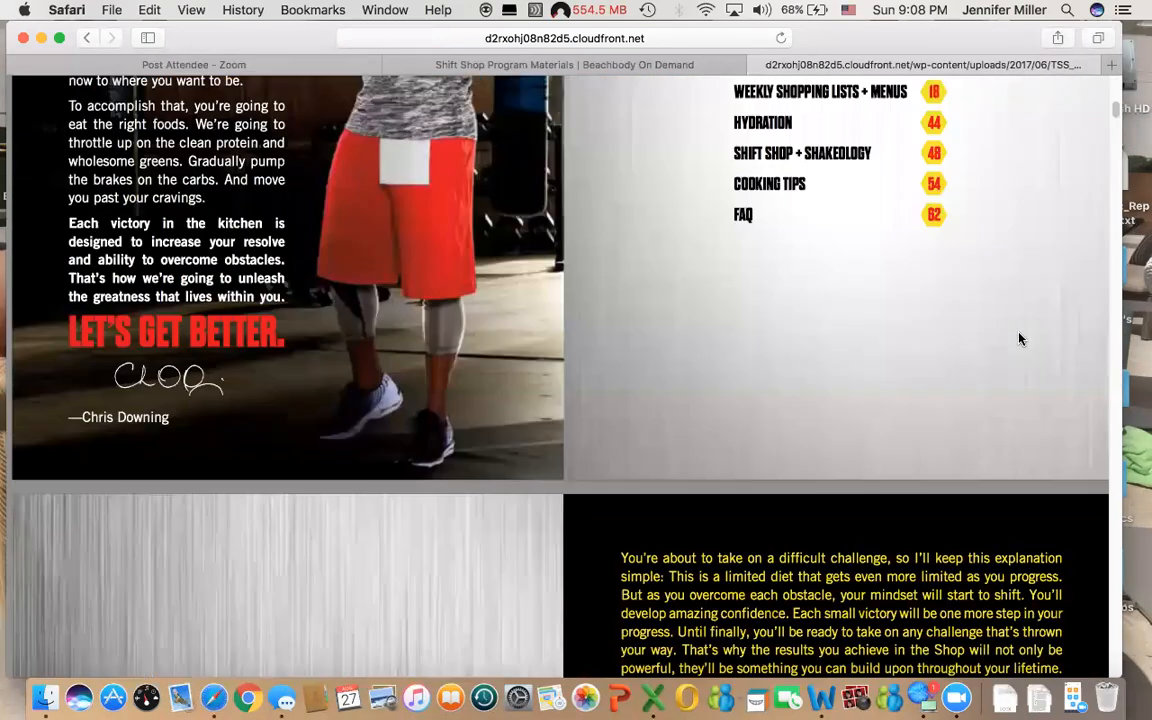
pyautogui.scroll(-3)
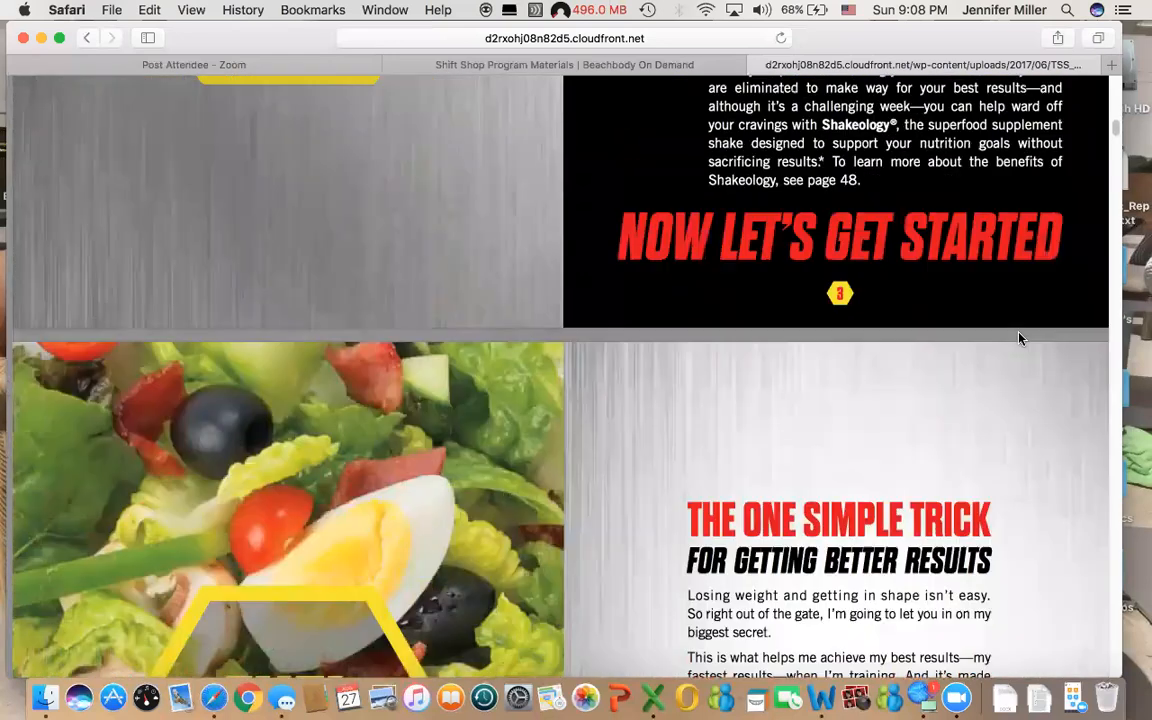
pyautogui.scroll(-3)
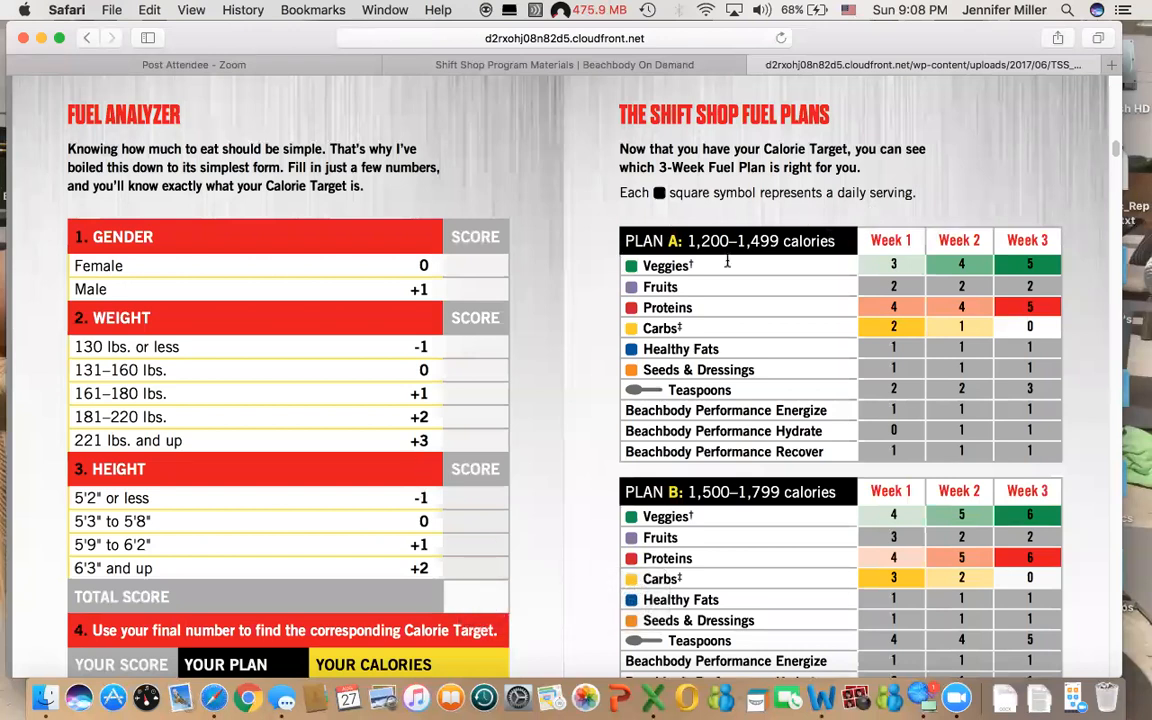
pyautogui.moveTo(670, 290)
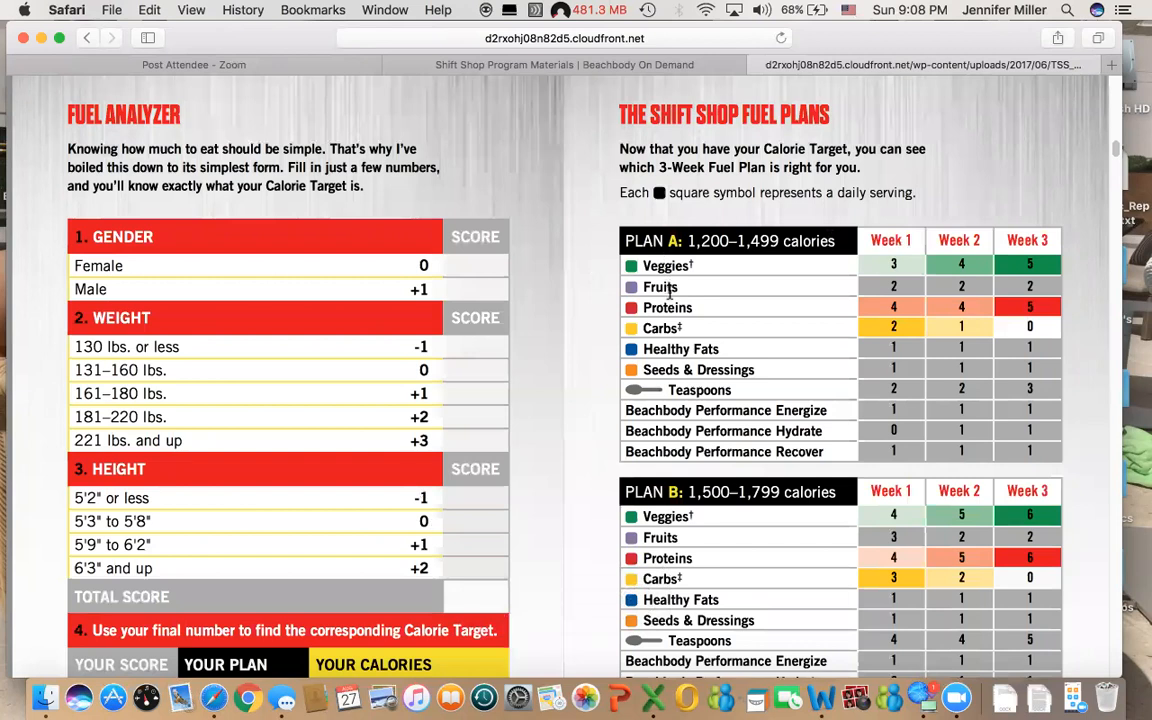
pyautogui.moveTo(680, 366)
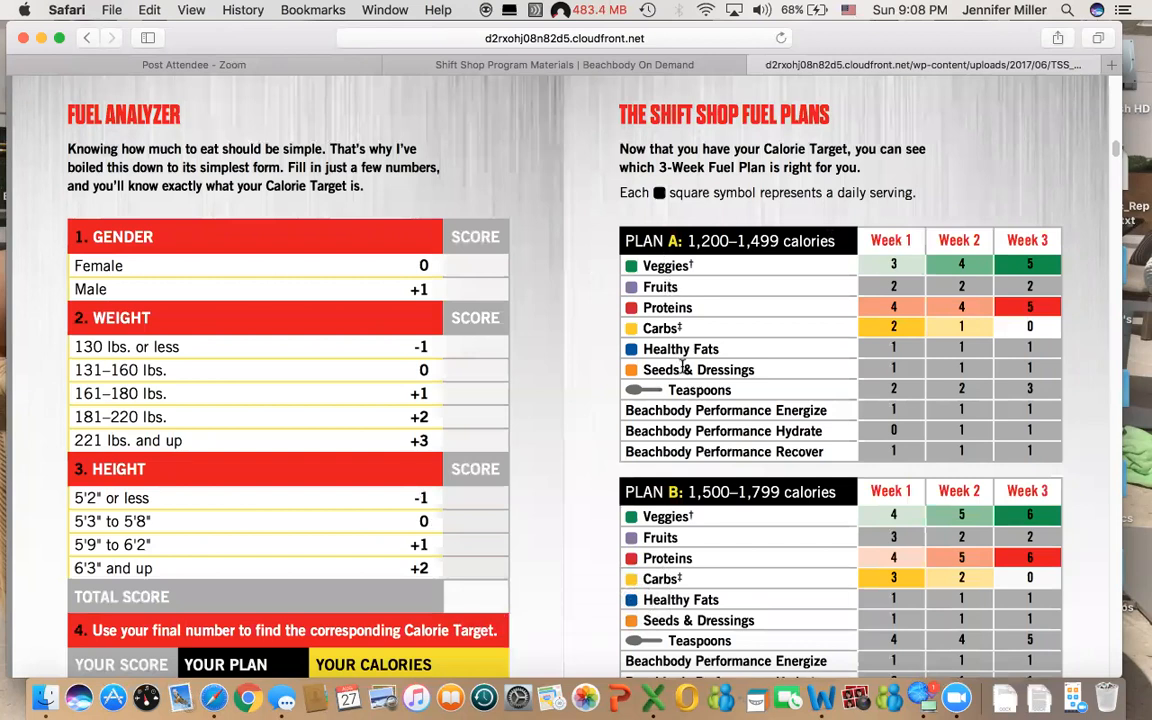
pyautogui.scroll(-3)
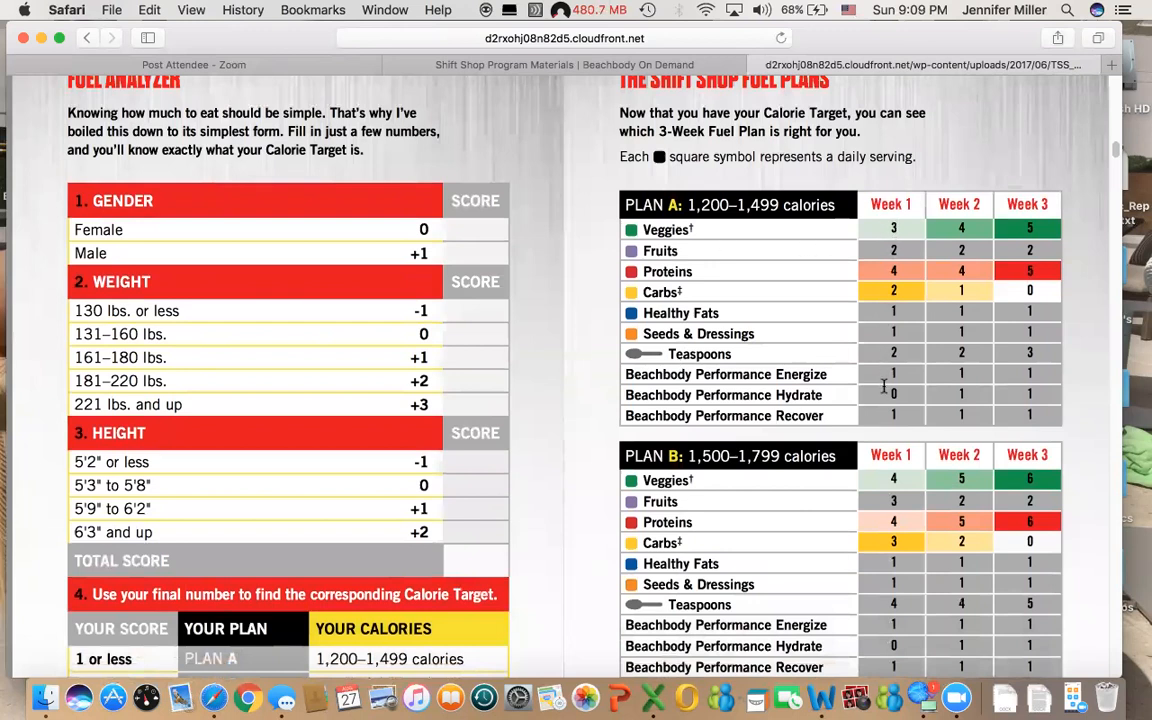
pyautogui.scroll(-3)
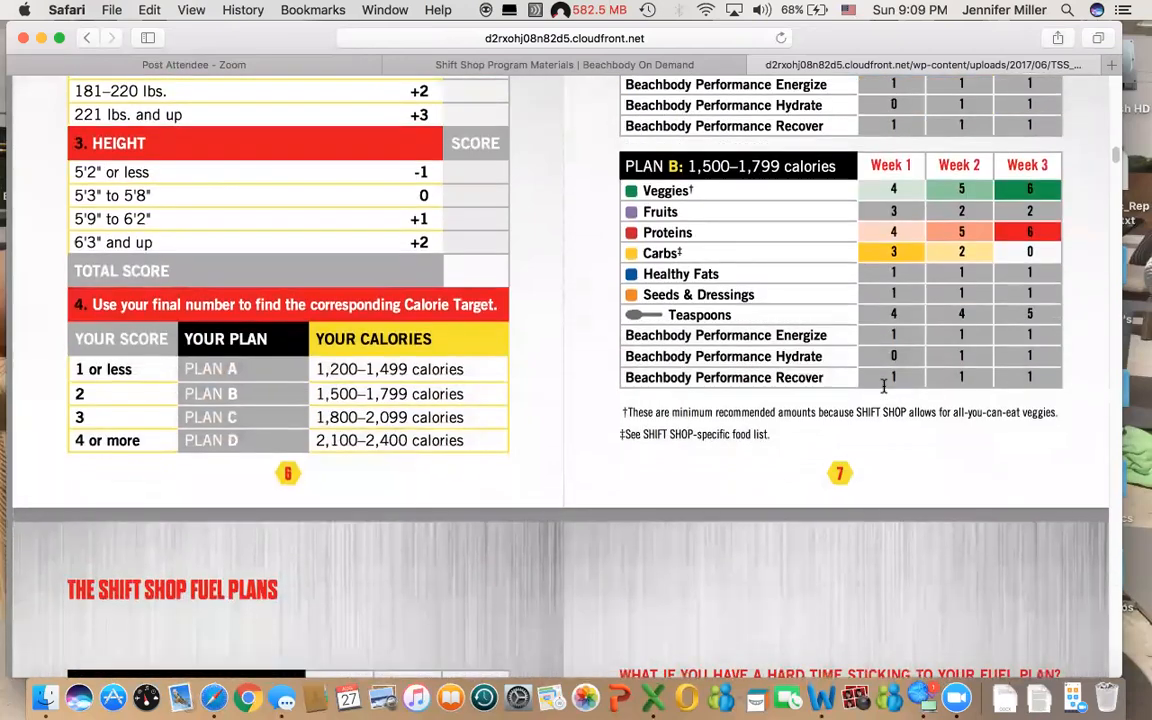
pyautogui.scroll(-3)
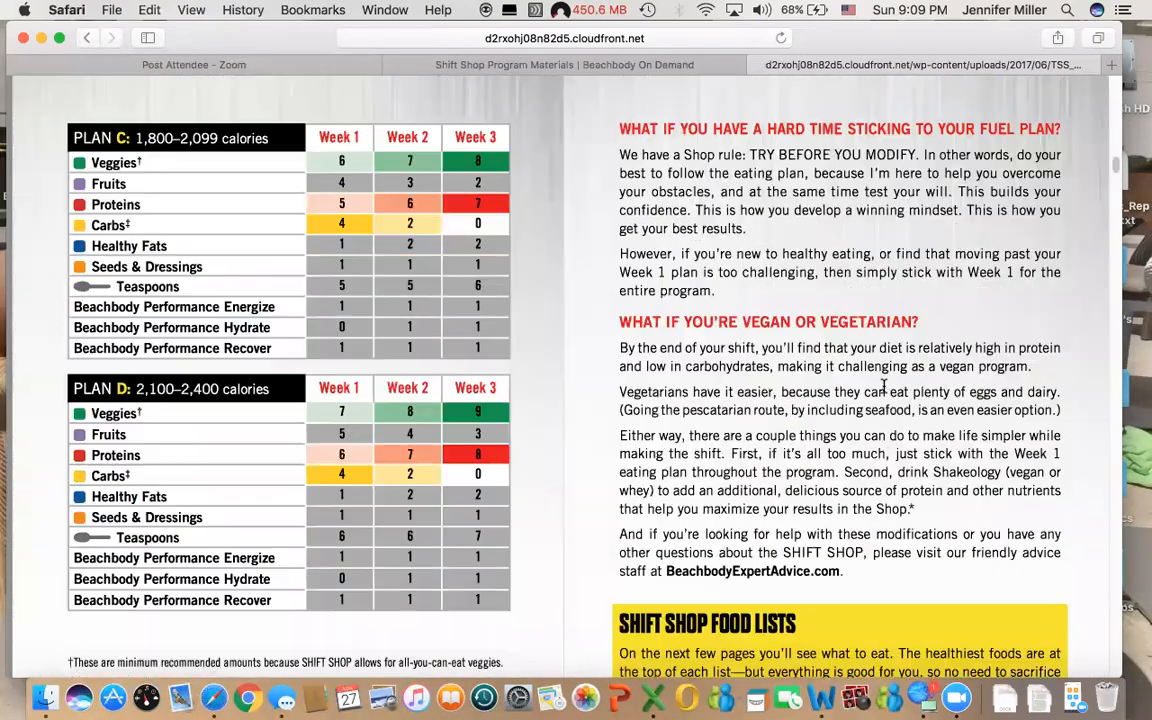
# - Scroll past the Healthy Fats, Seeds & Dressings, Teaspoons and Free Foods lists to Weekly Shopping Lists + Menus
pyautogui.scroll(-3)
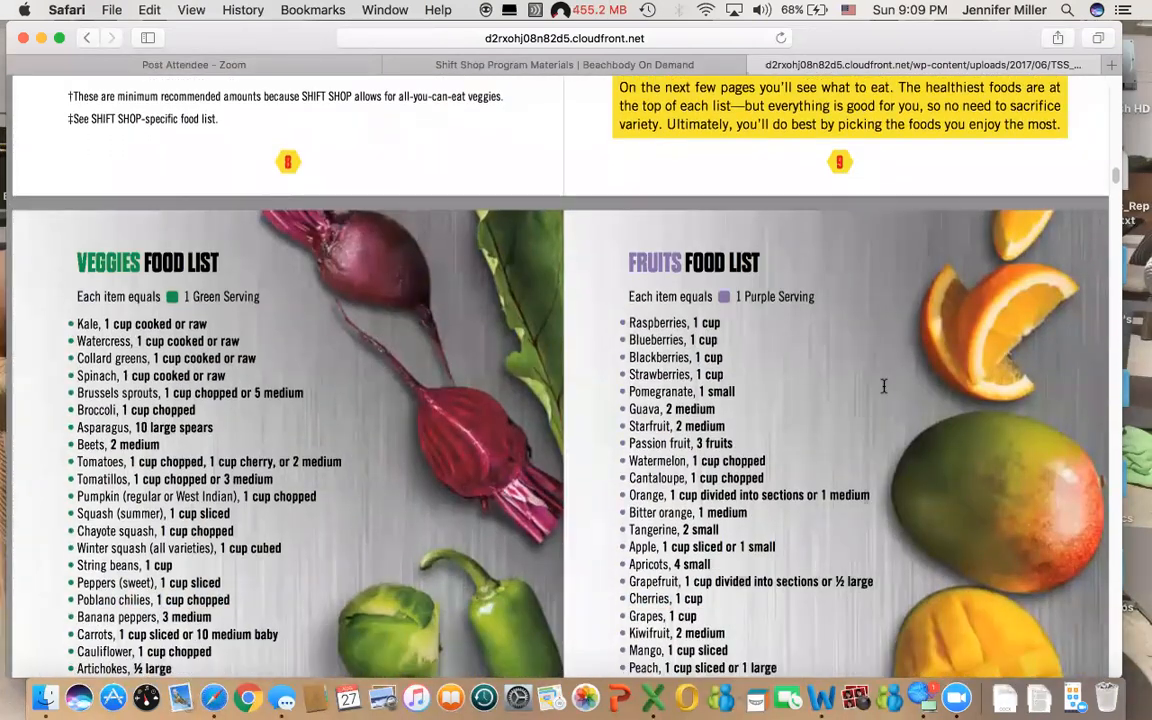
pyautogui.scroll(-3)
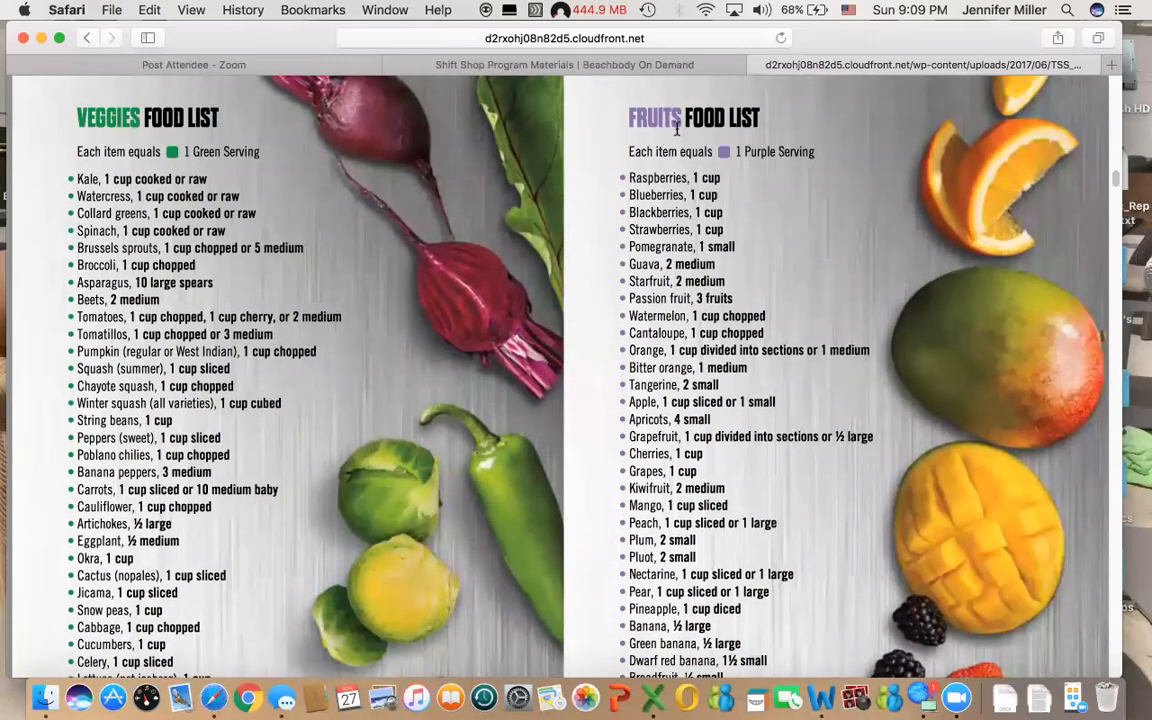
pyautogui.scroll(-3)
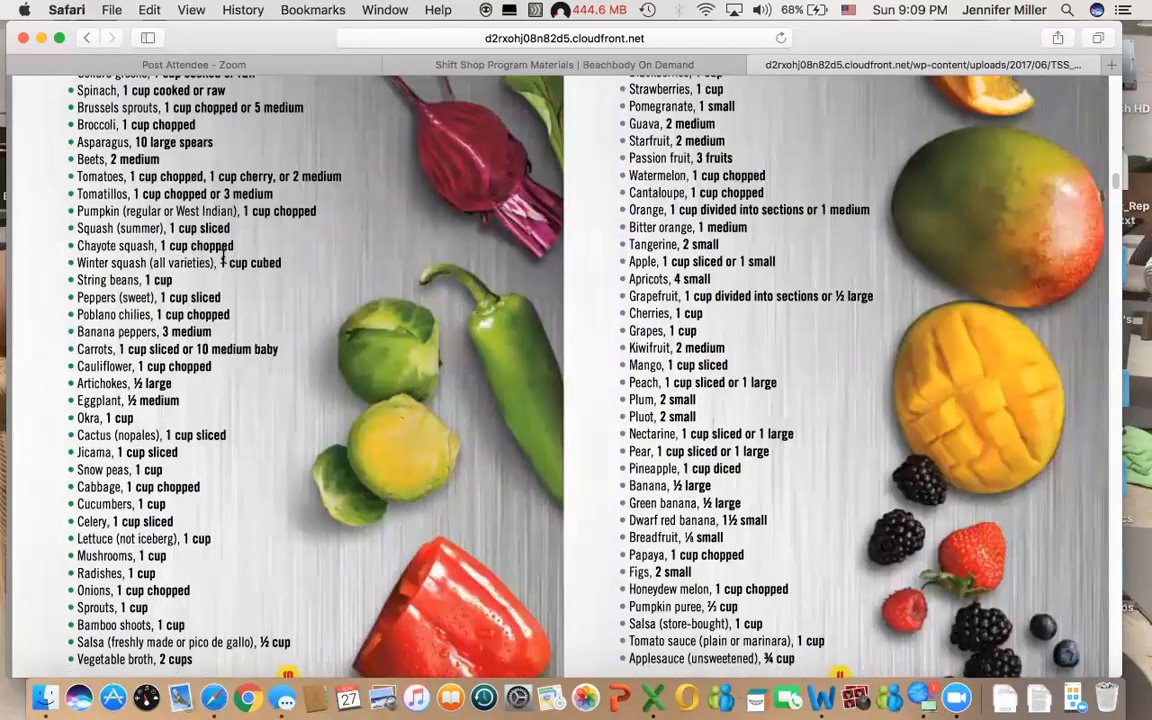
pyautogui.scroll(-3)
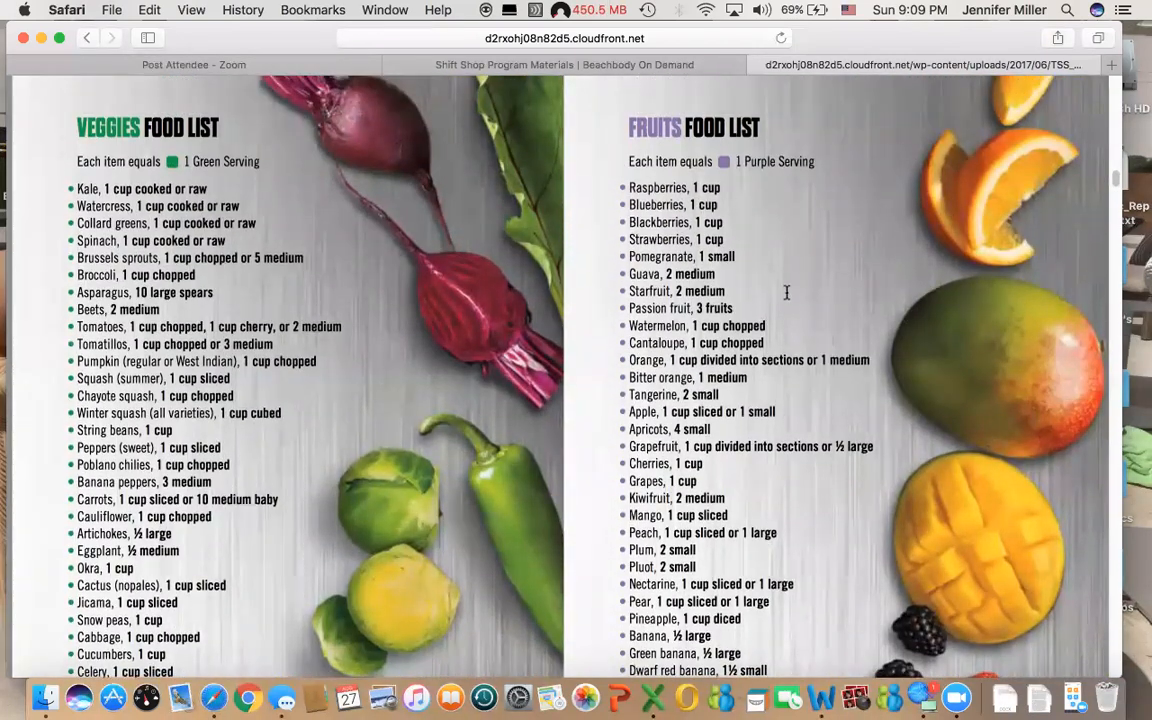
pyautogui.scroll(-3)
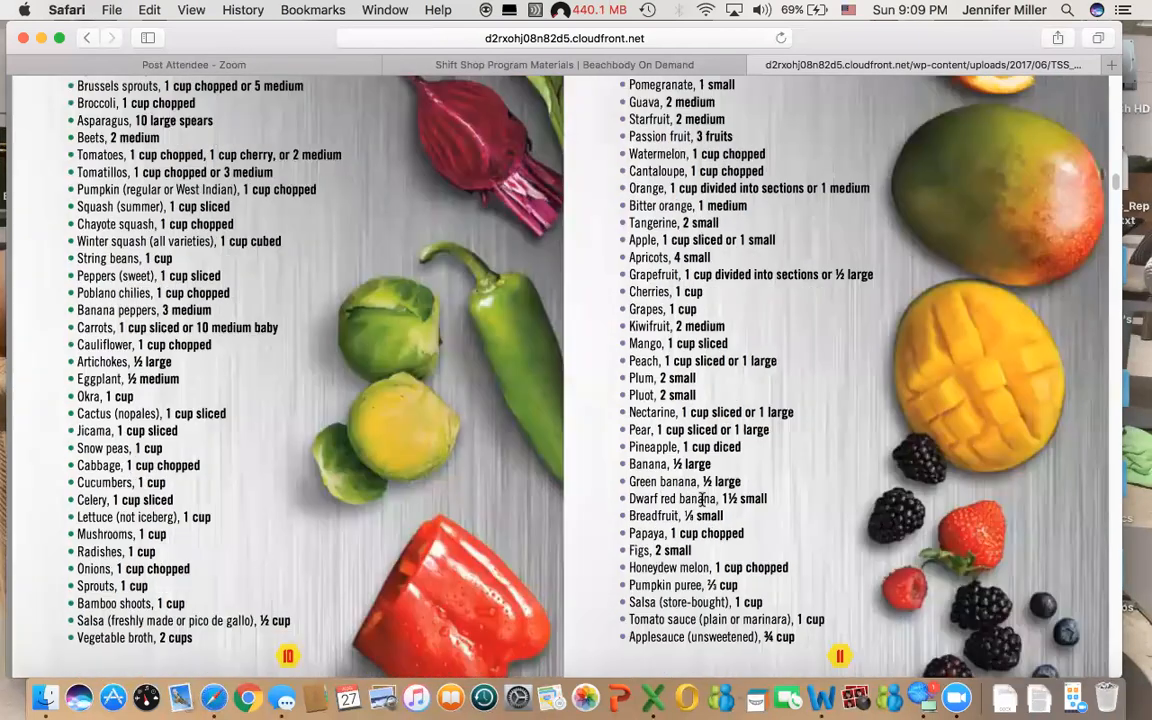
pyautogui.scroll(-3)
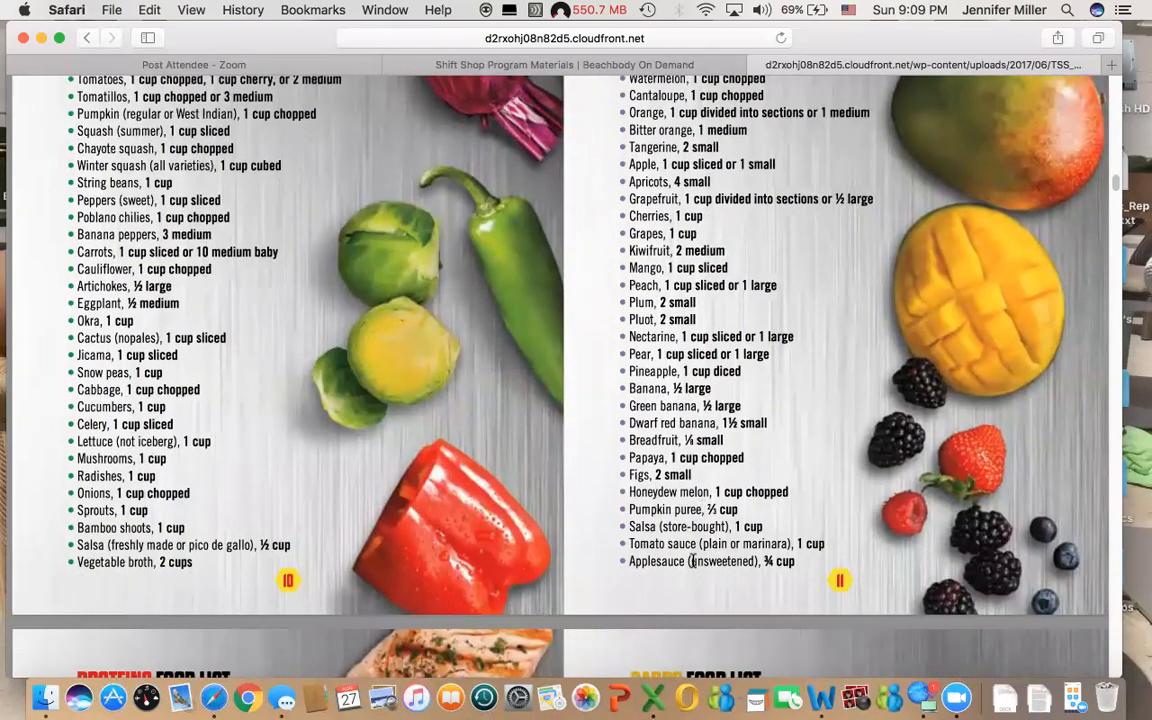
pyautogui.scroll(-3)
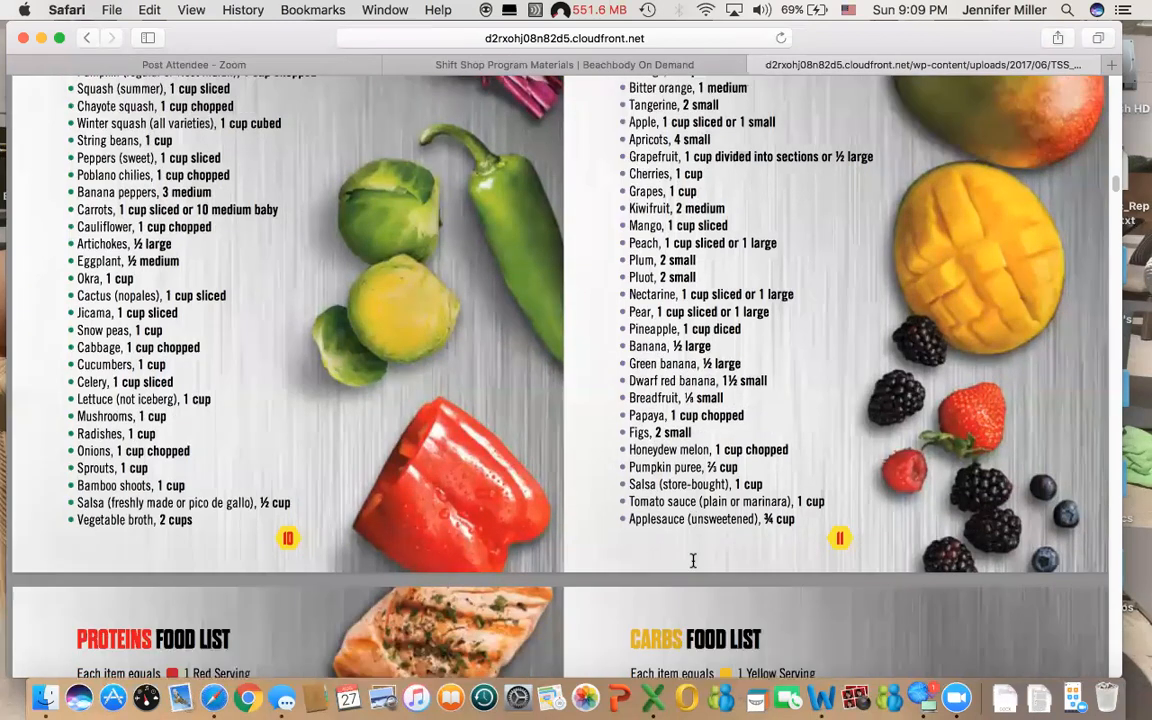
pyautogui.scroll(-3)
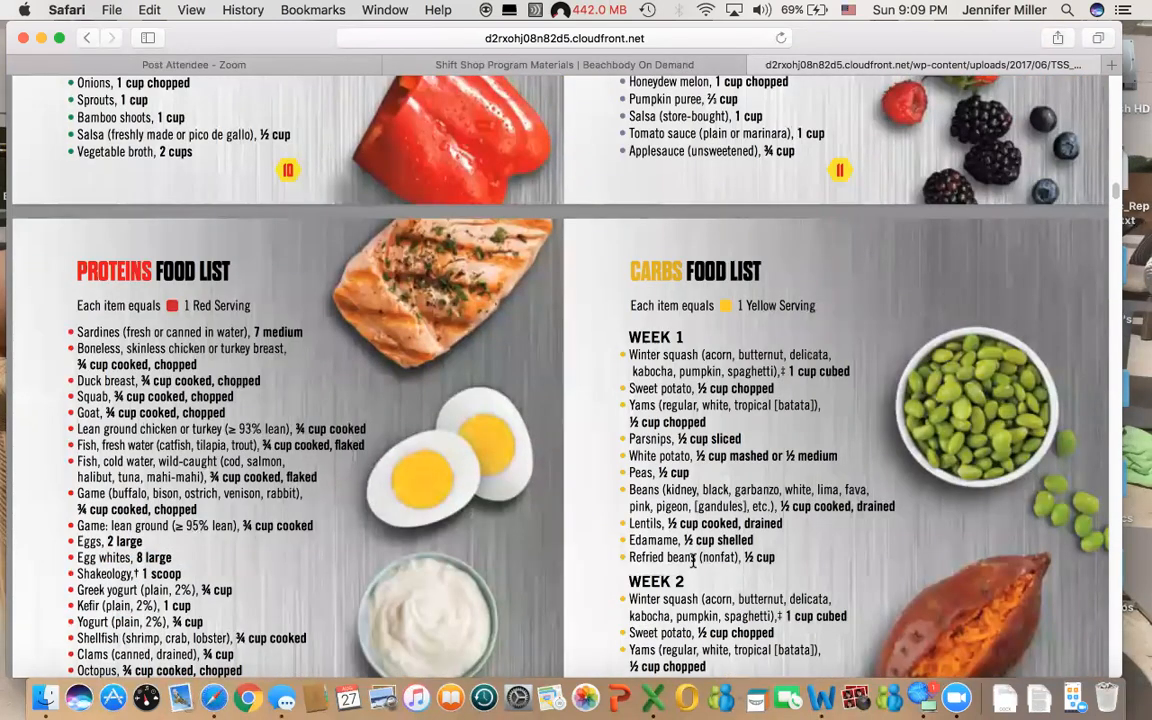
pyautogui.scroll(-3)
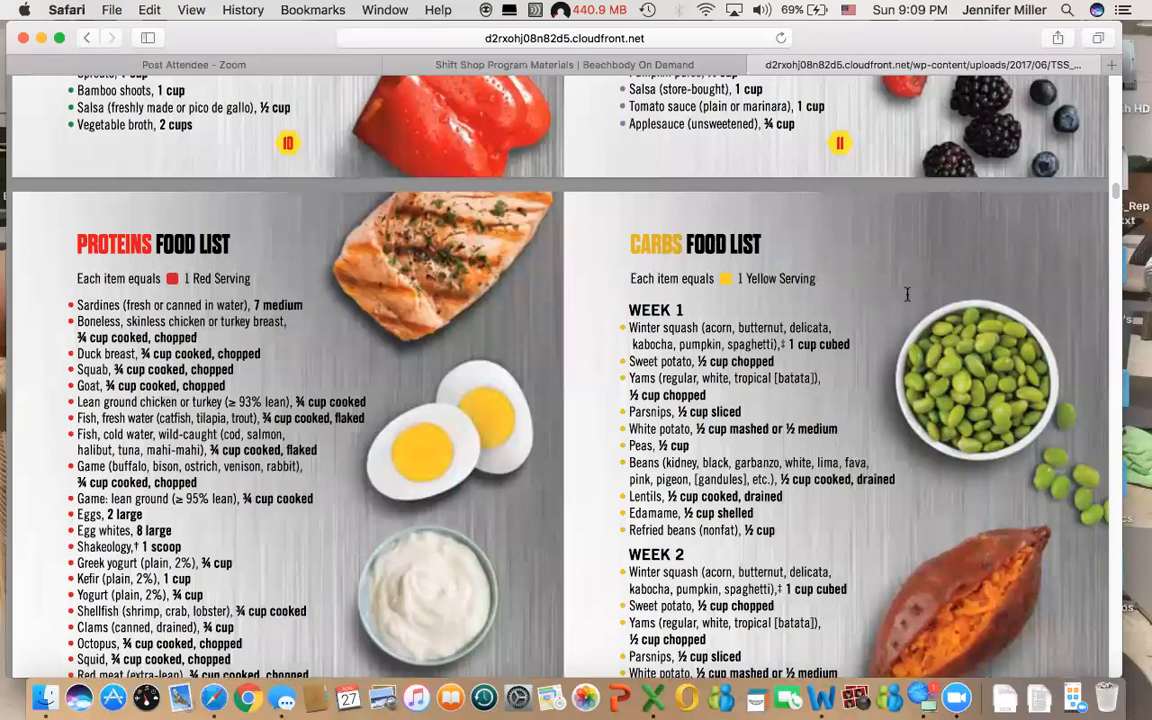
pyautogui.scroll(-3)
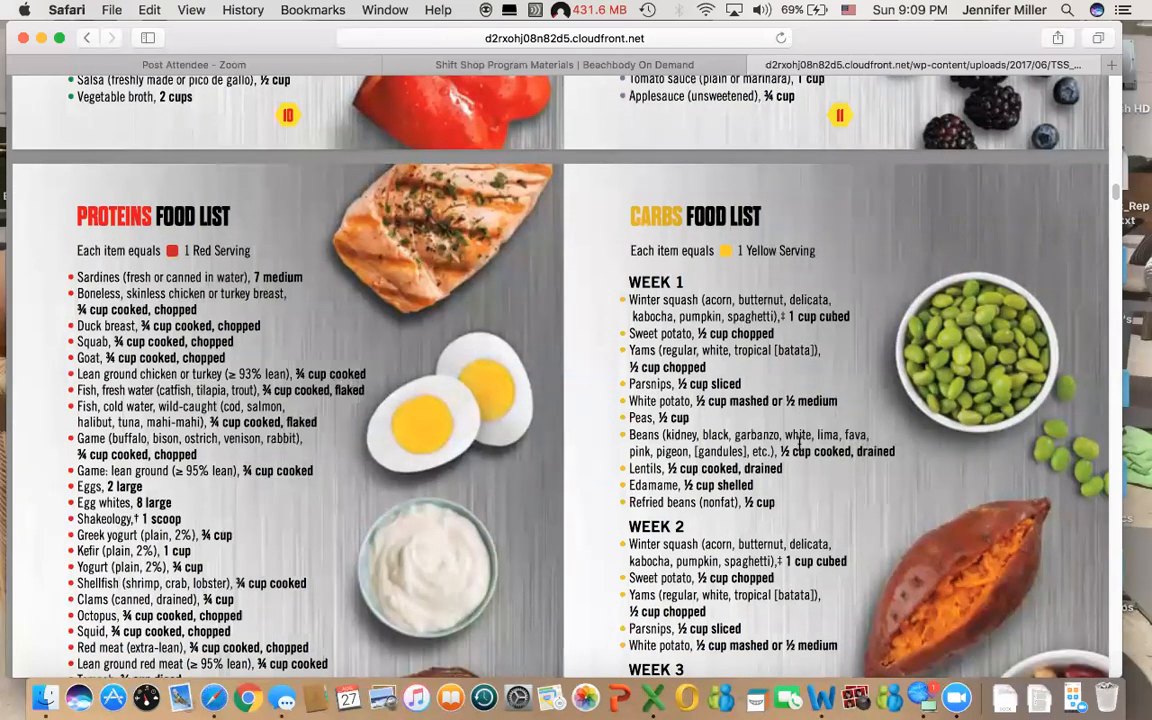
pyautogui.scroll(-3)
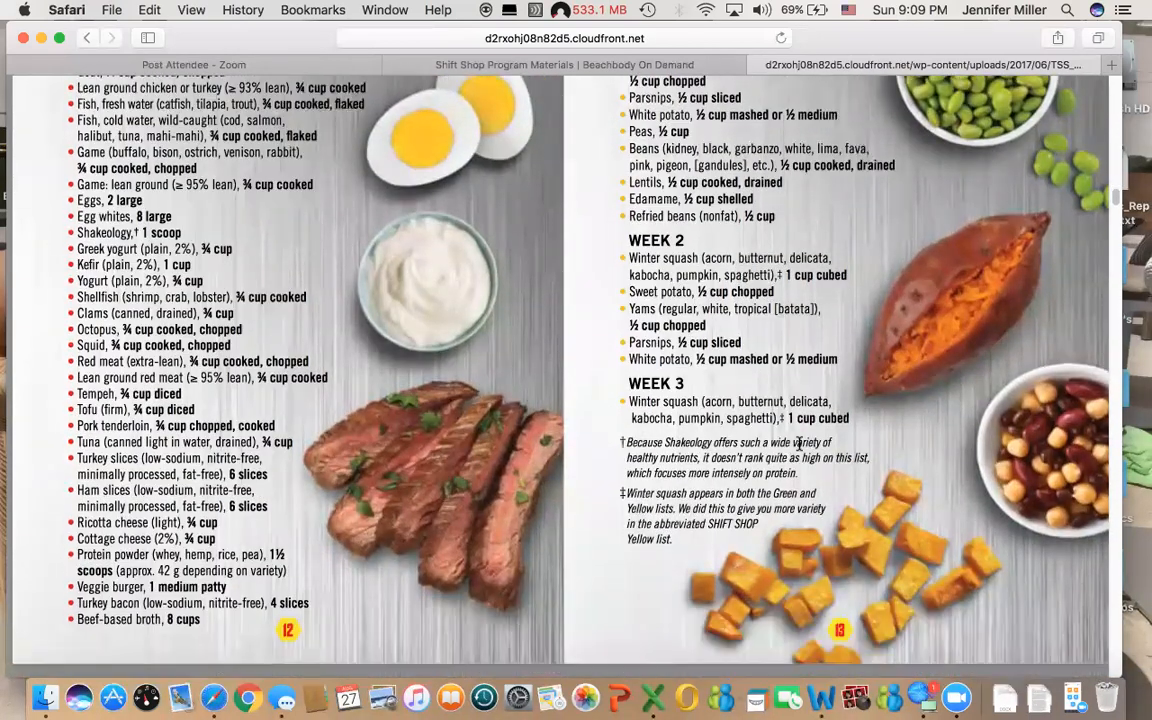
pyautogui.scroll(-3)
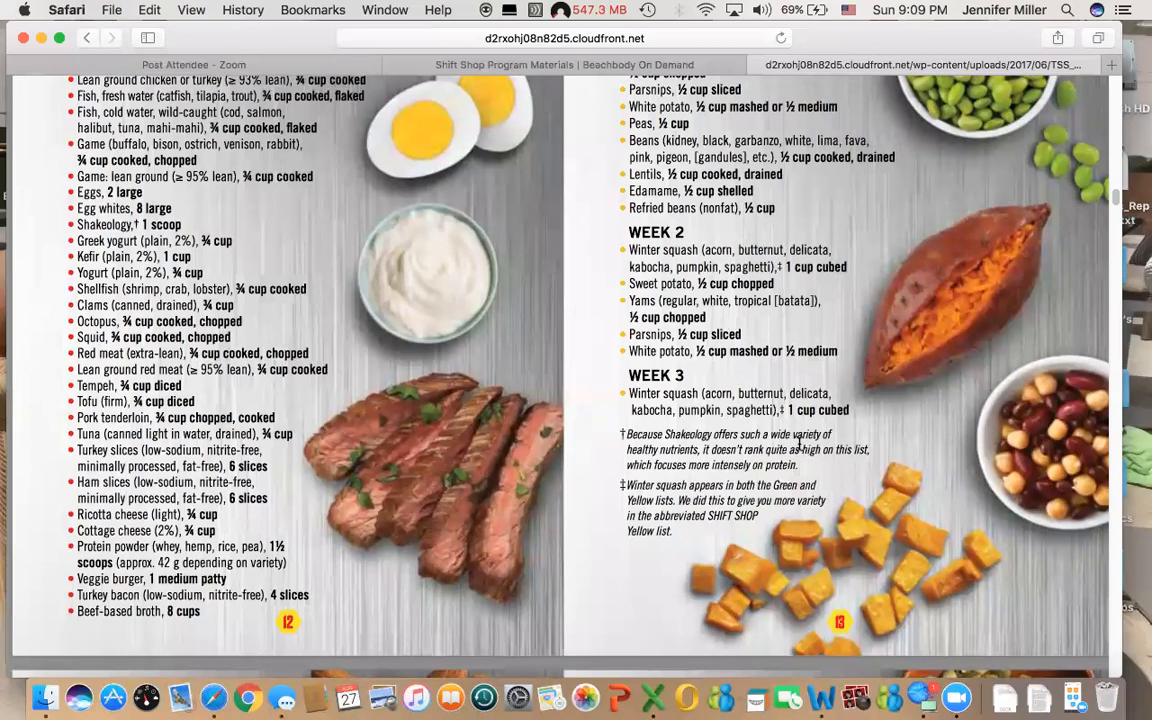
pyautogui.scroll(-3)
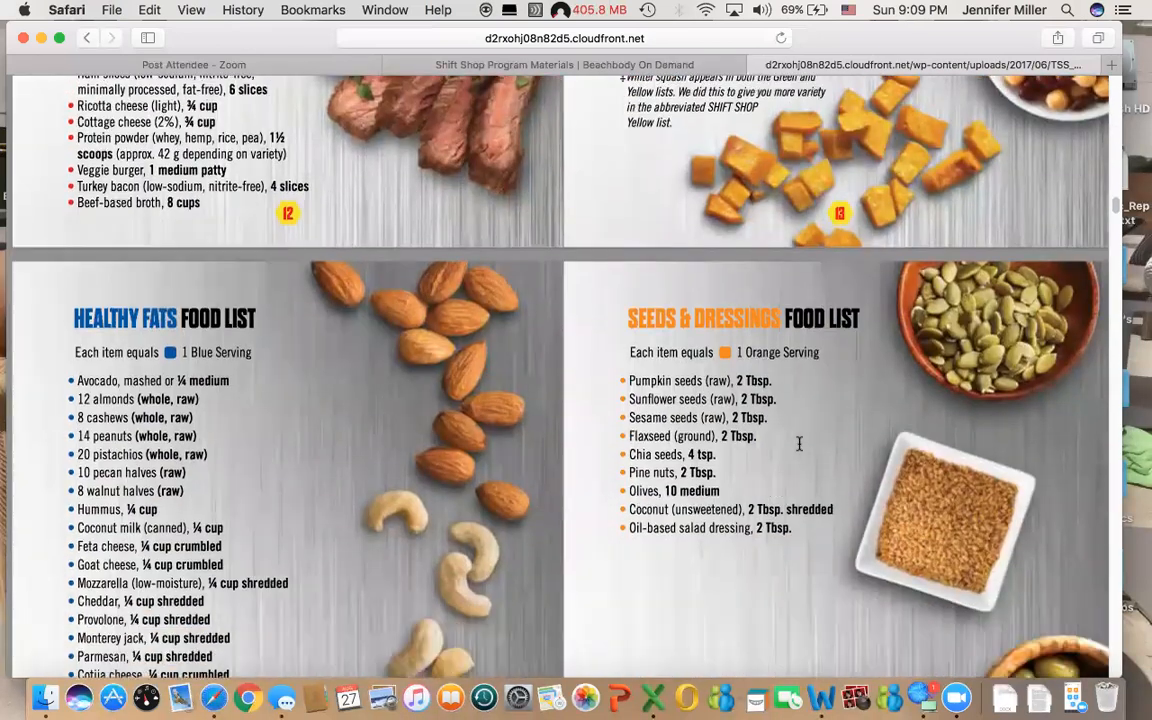
pyautogui.scroll(-3)
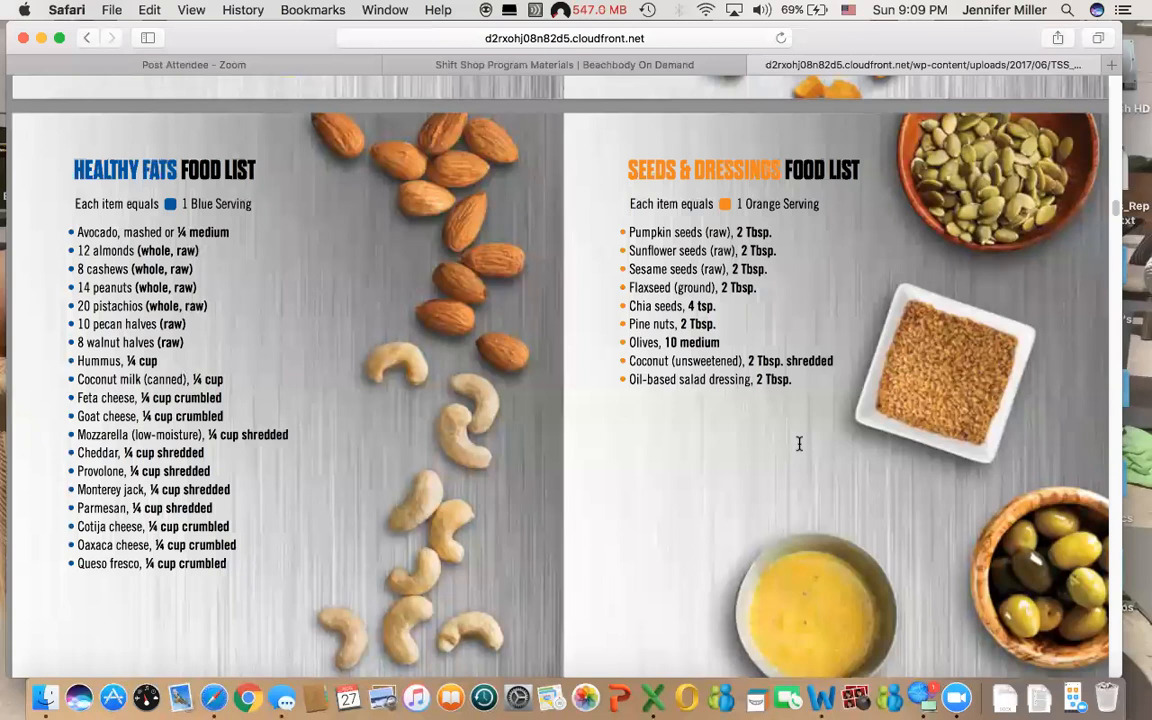
pyautogui.scroll(-3)
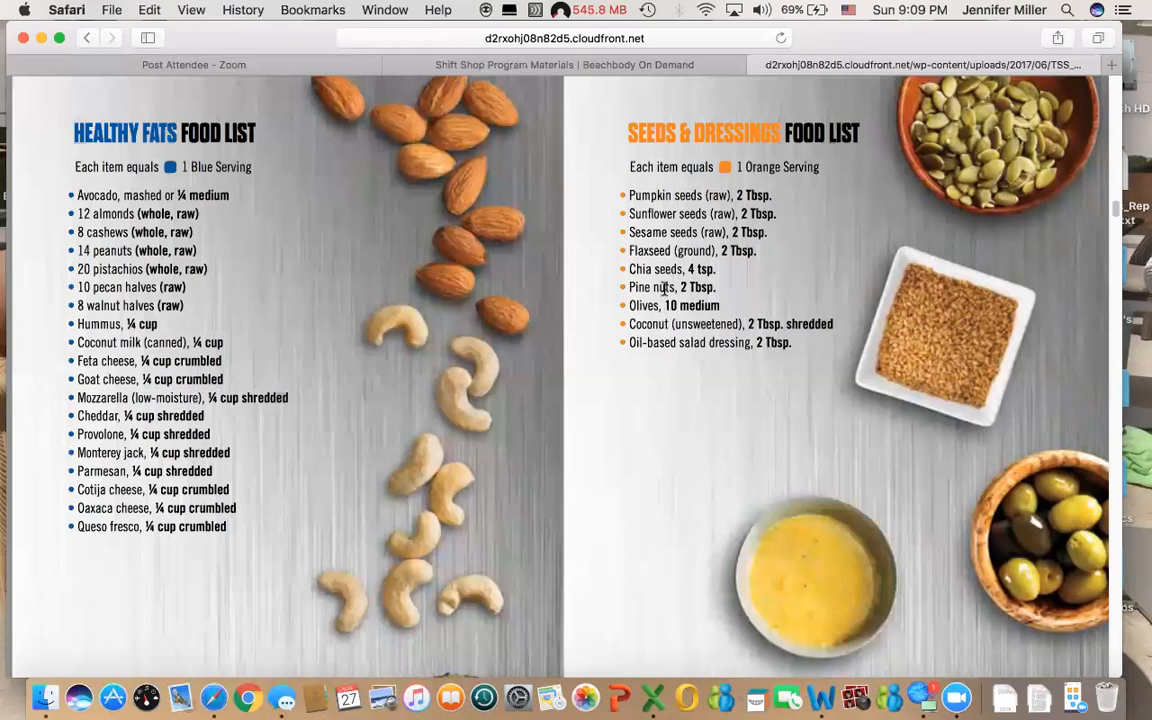
pyautogui.scroll(-3)
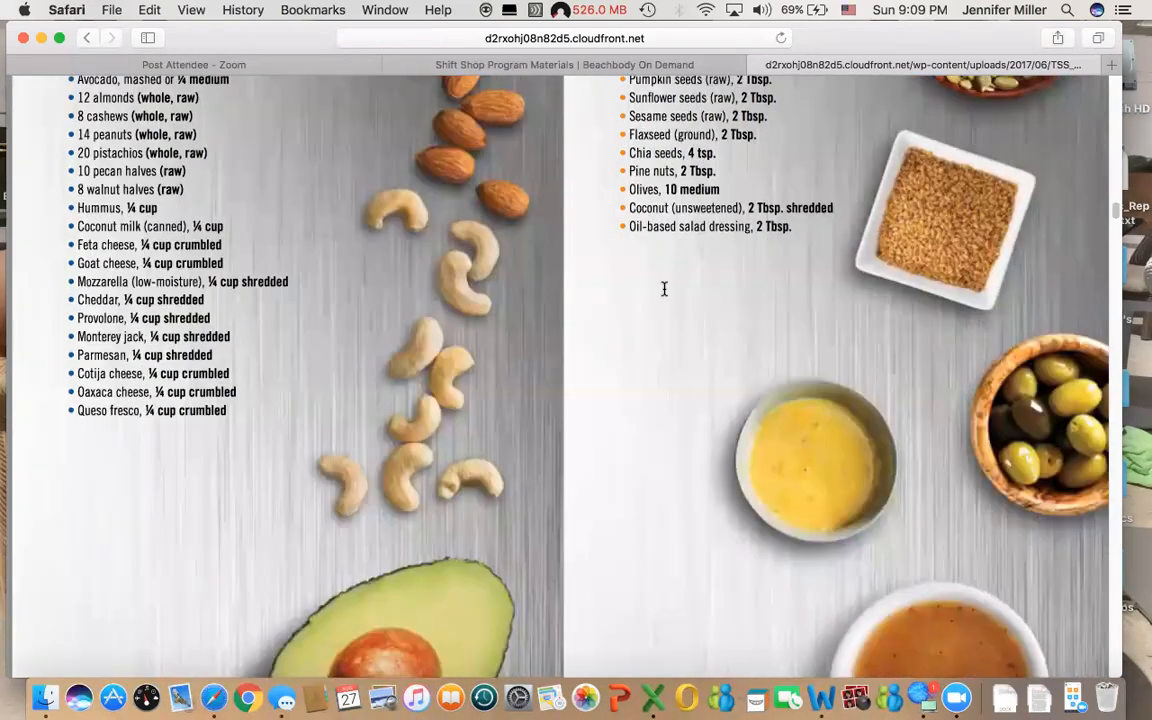
pyautogui.scroll(-3)
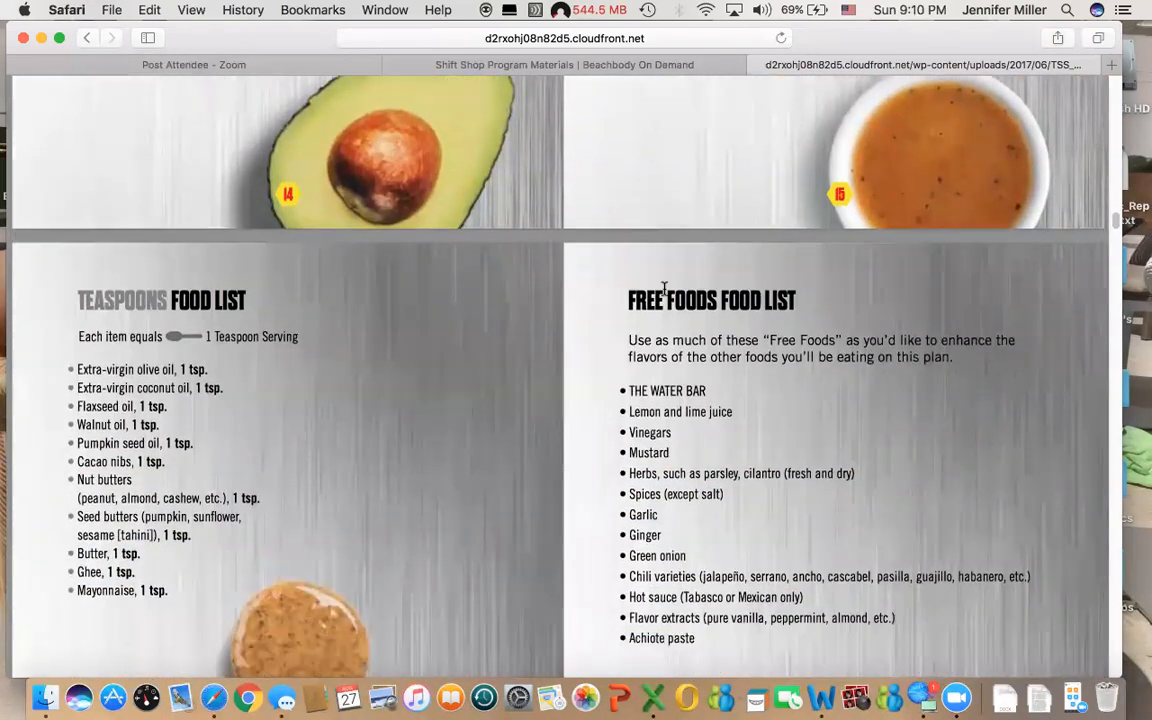
pyautogui.scroll(-3)
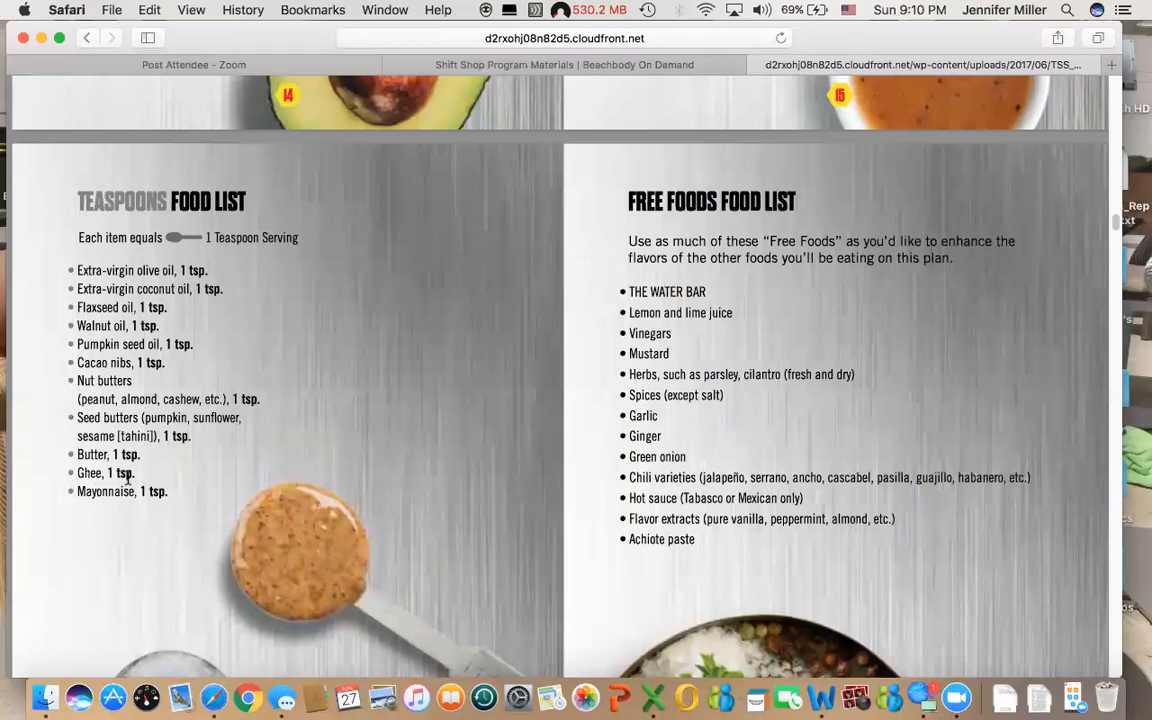
pyautogui.moveTo(630, 520)
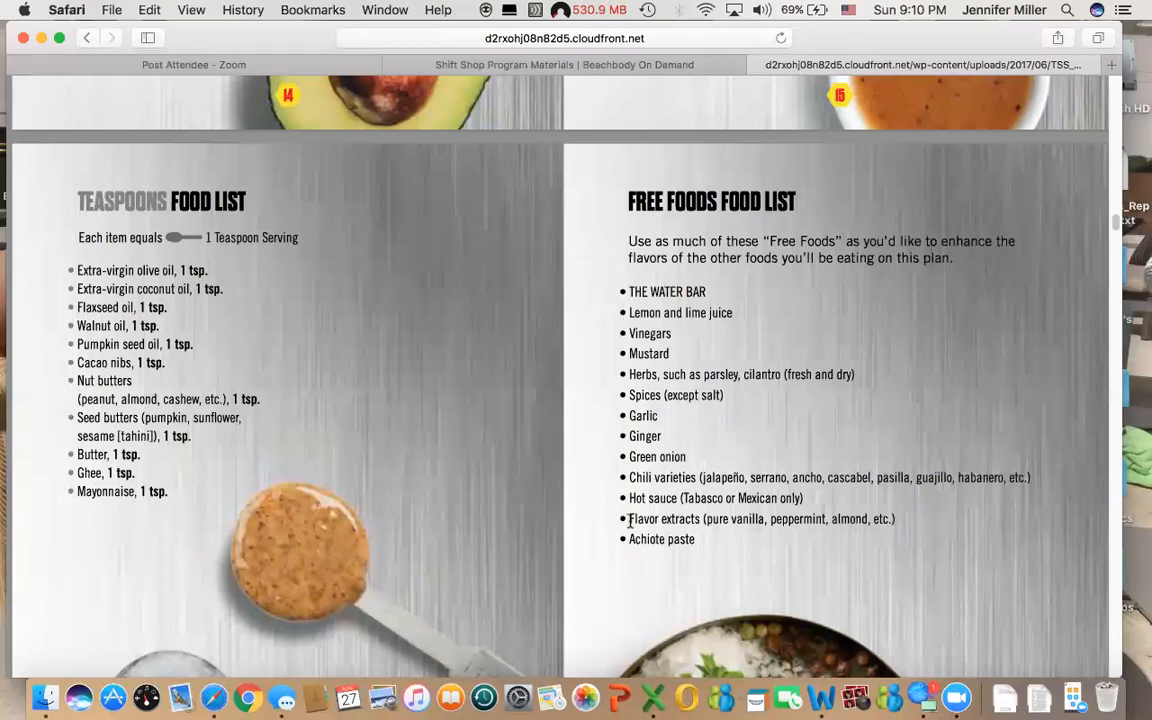
pyautogui.moveTo(684, 428)
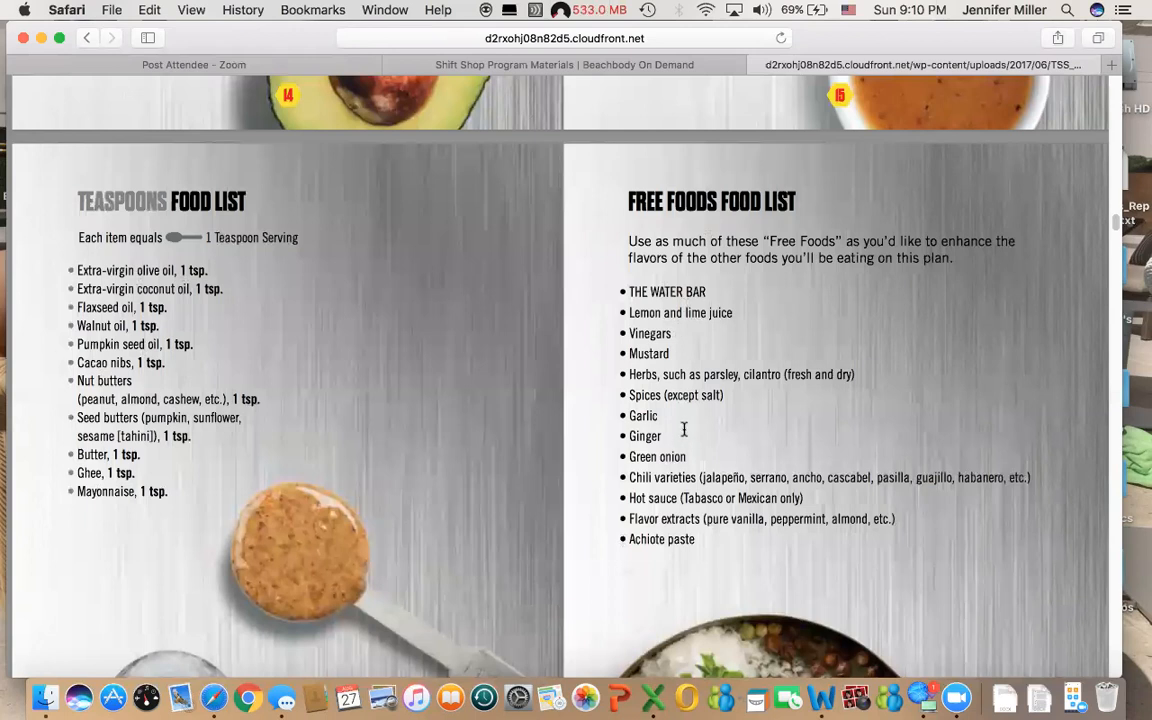
pyautogui.scroll(-3)
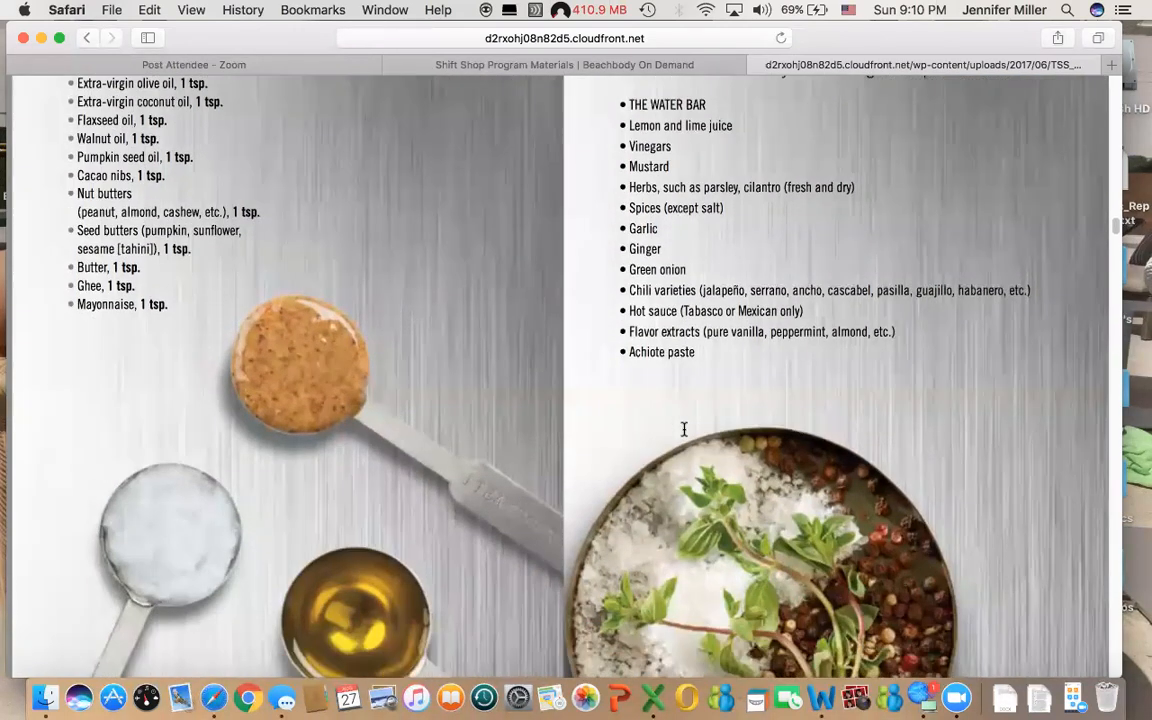
pyautogui.scroll(-3)
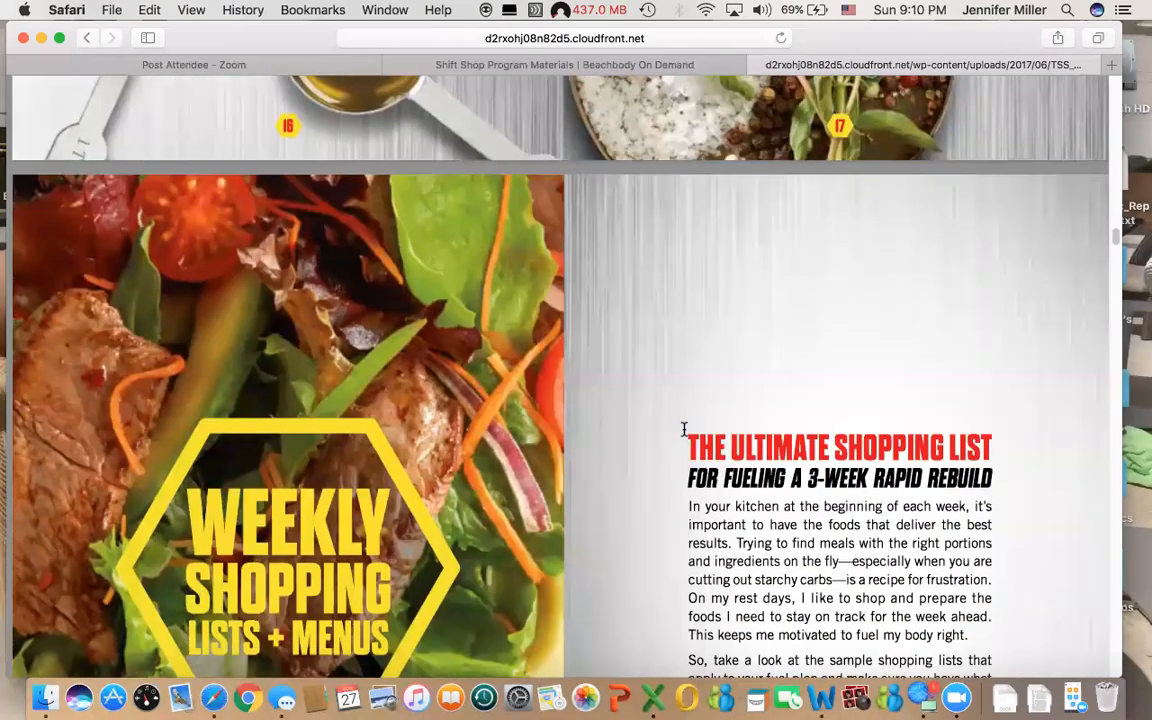
# - Scroll through the Plan A–D weekly menus and shopping lists down to the Hydration spread
pyautogui.scroll(-3)
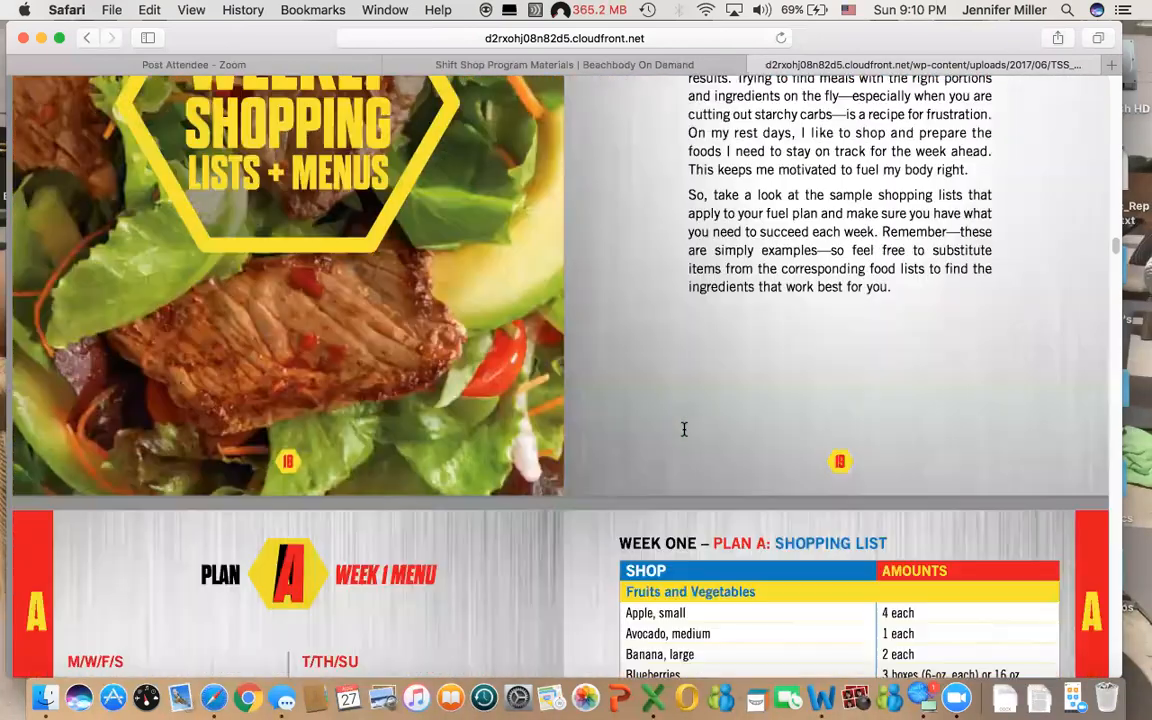
pyautogui.scroll(-3)
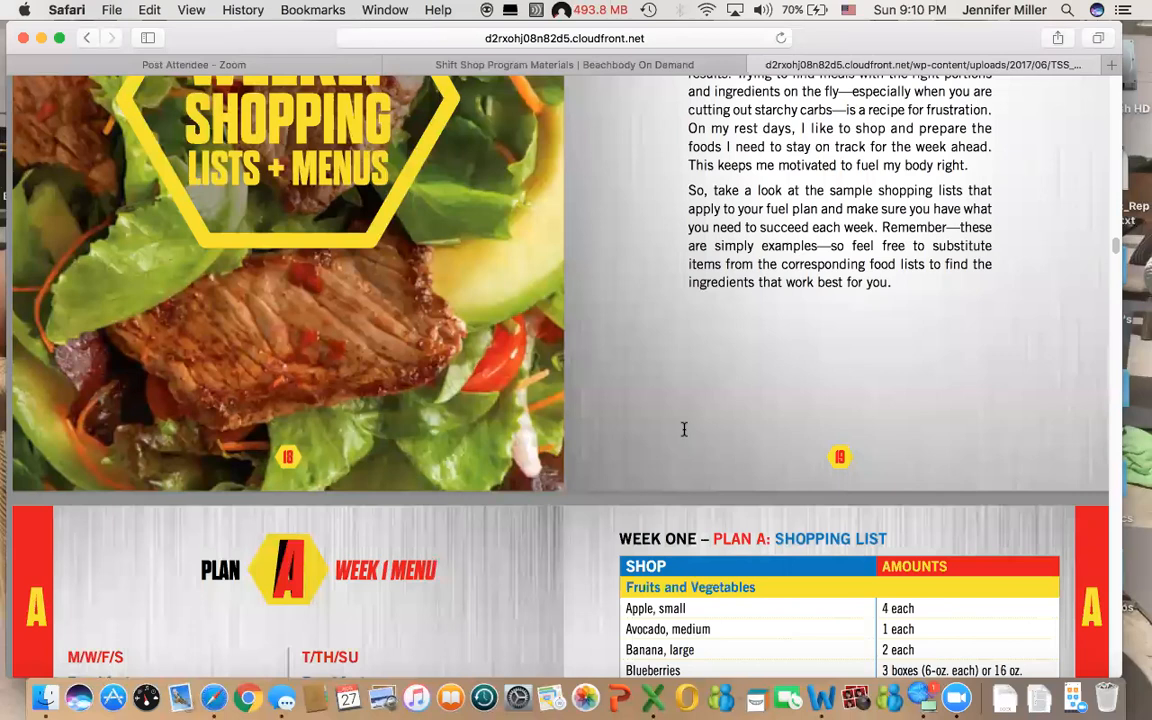
pyautogui.scroll(-3)
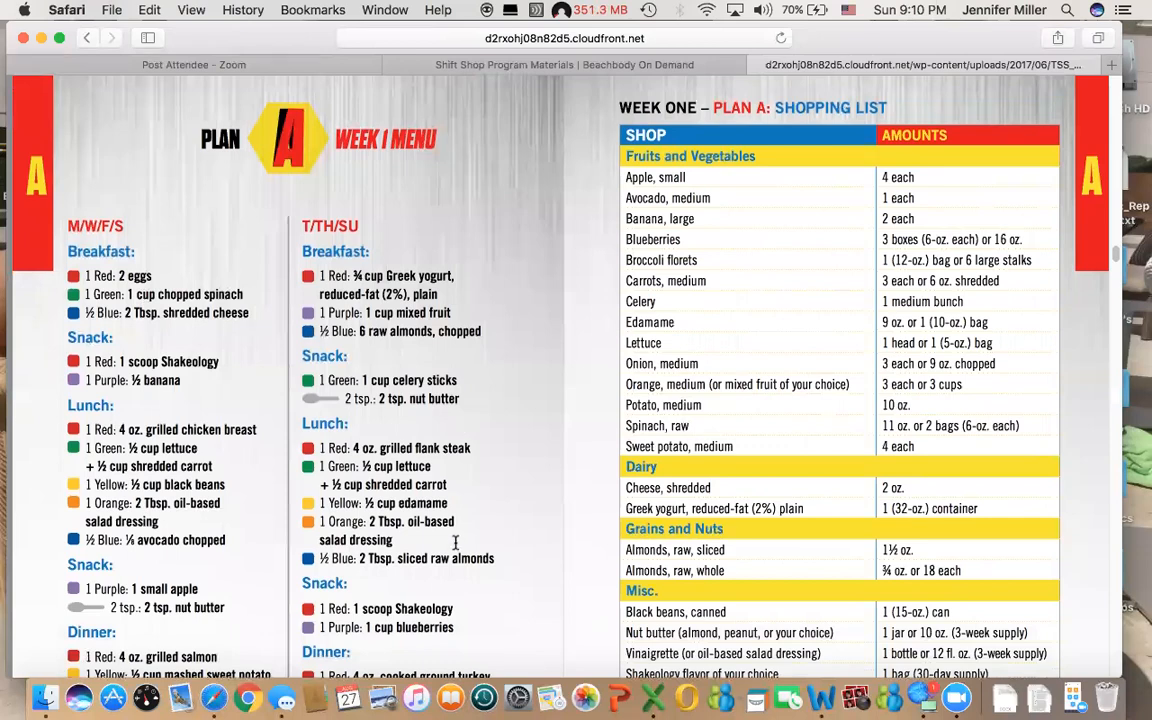
pyautogui.scroll(-3)
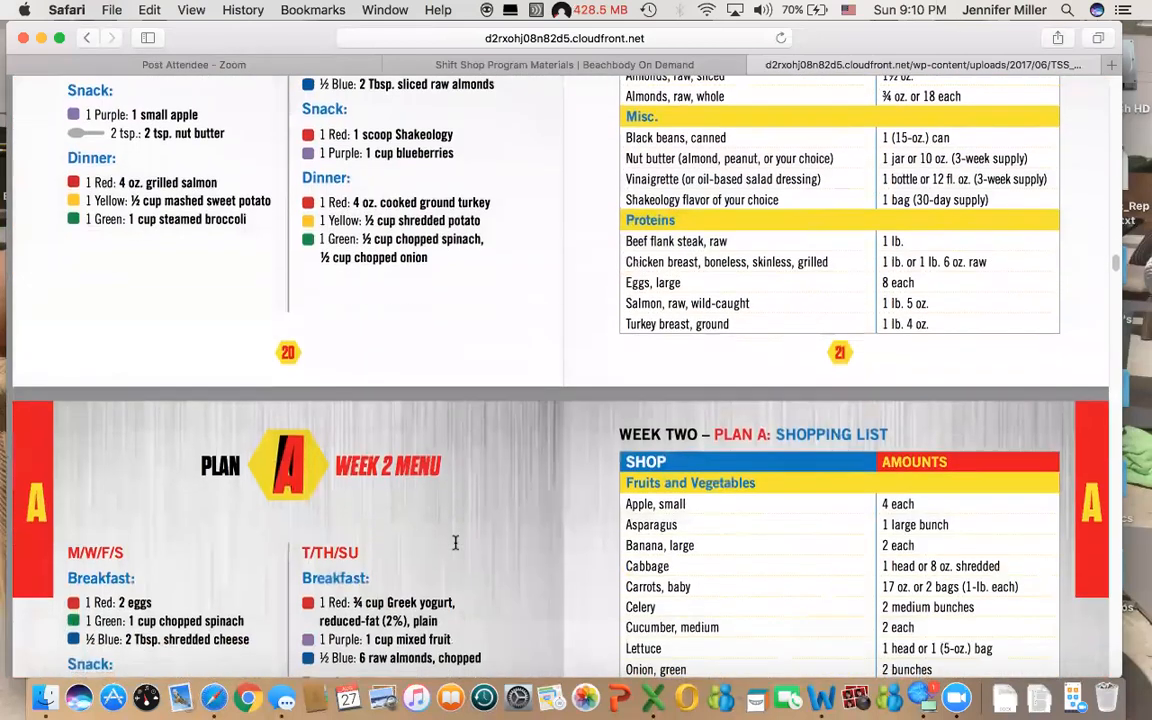
pyautogui.scroll(-3)
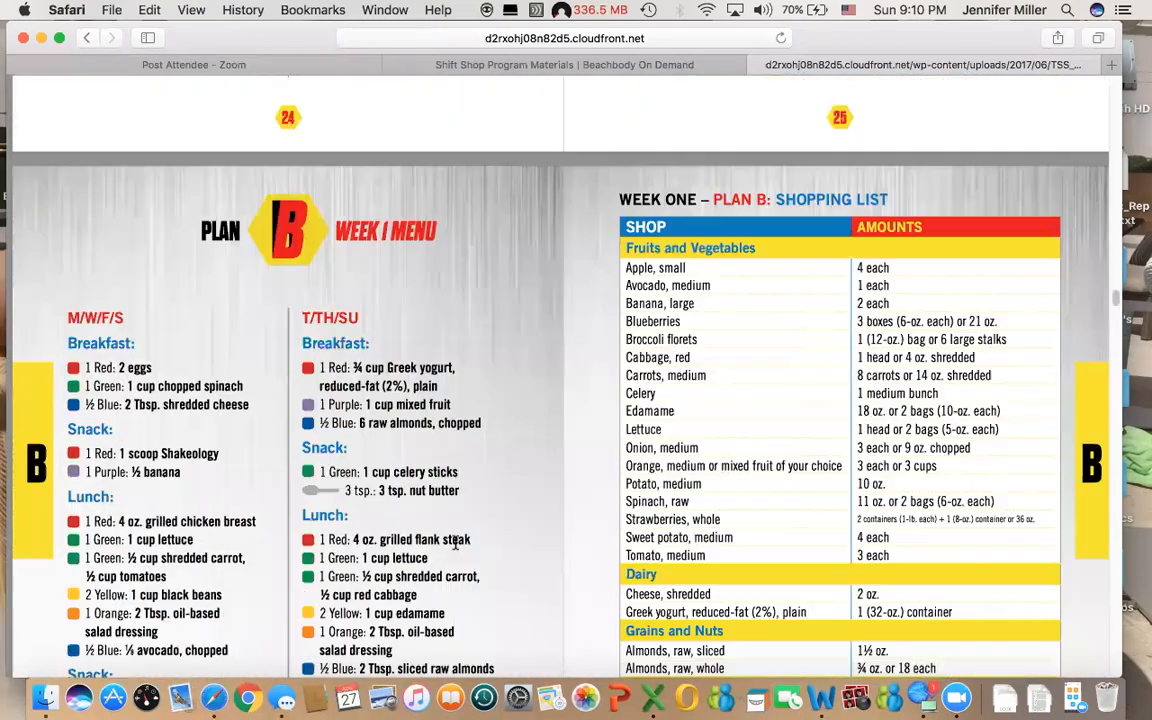
pyautogui.scroll(-3)
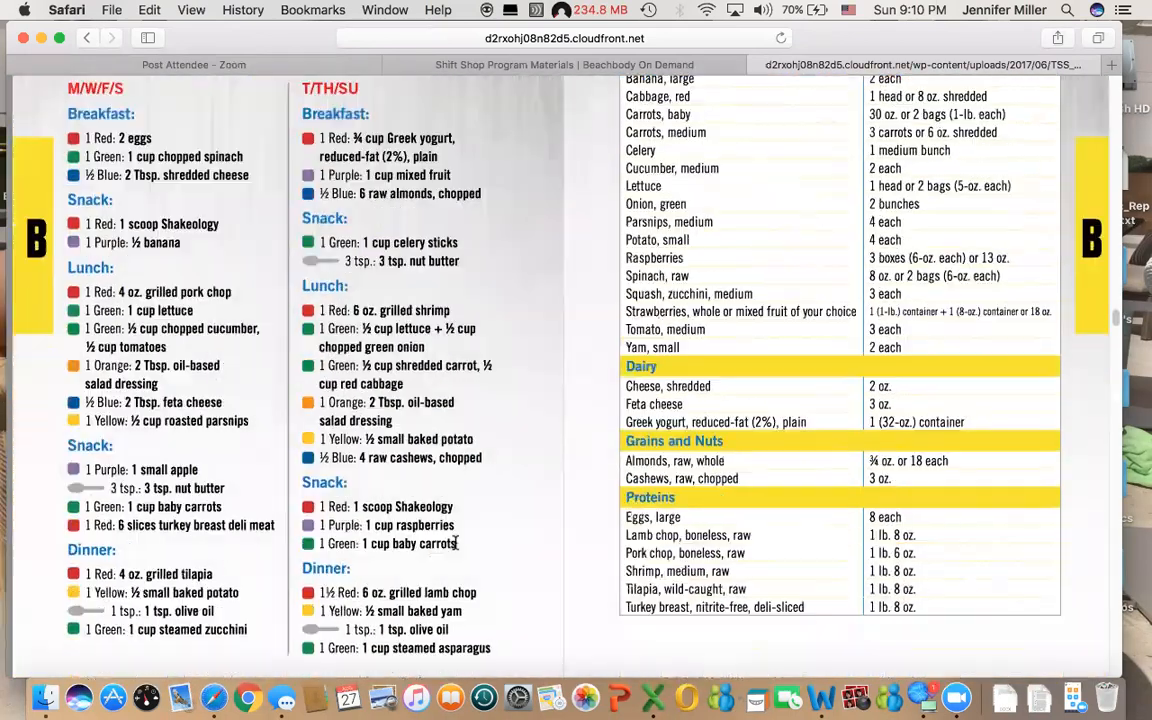
pyautogui.scroll(-3)
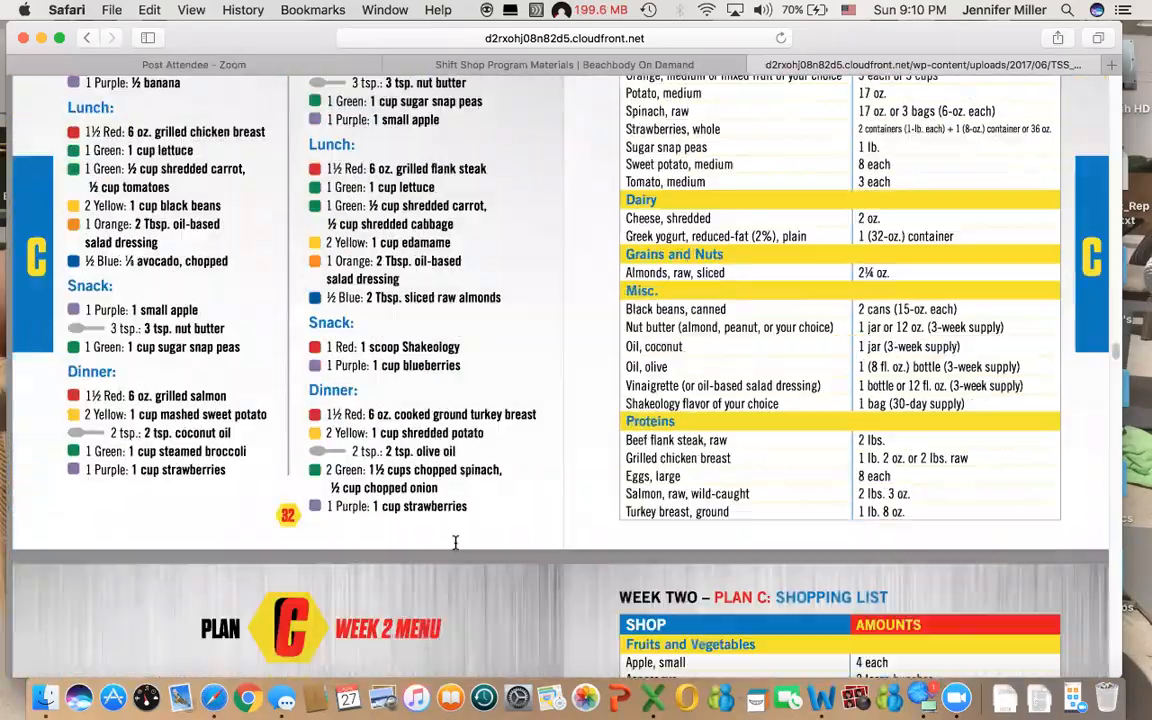
pyautogui.scroll(-3)
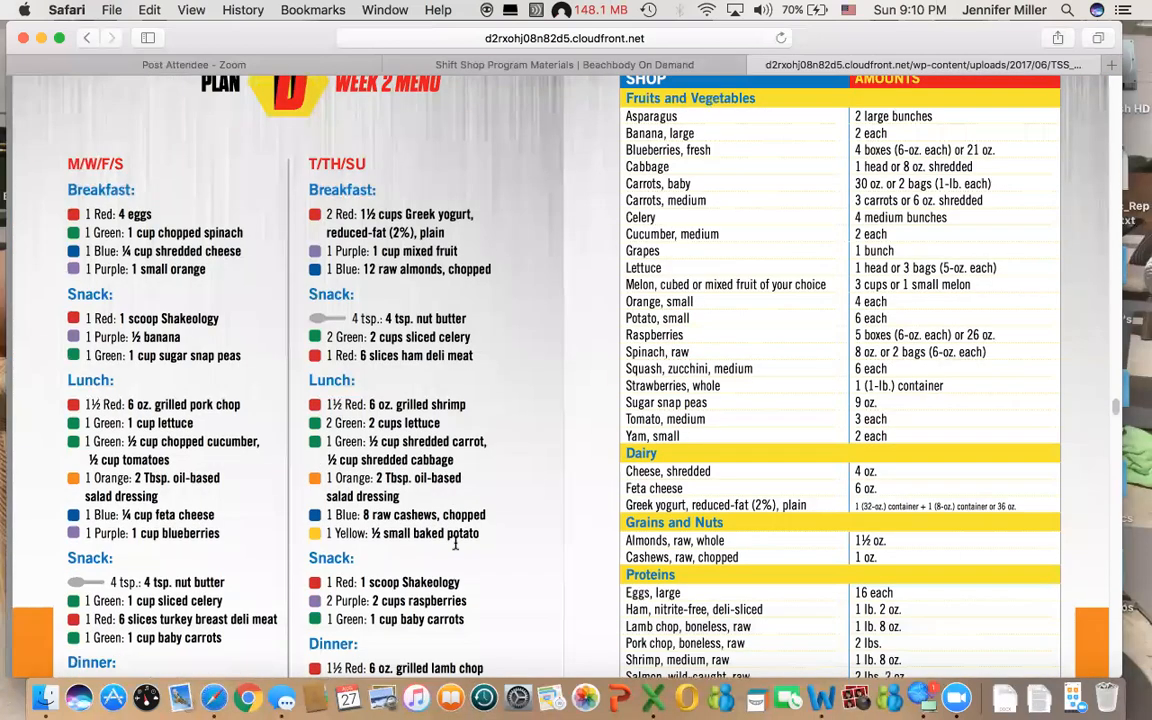
pyautogui.scroll(-3)
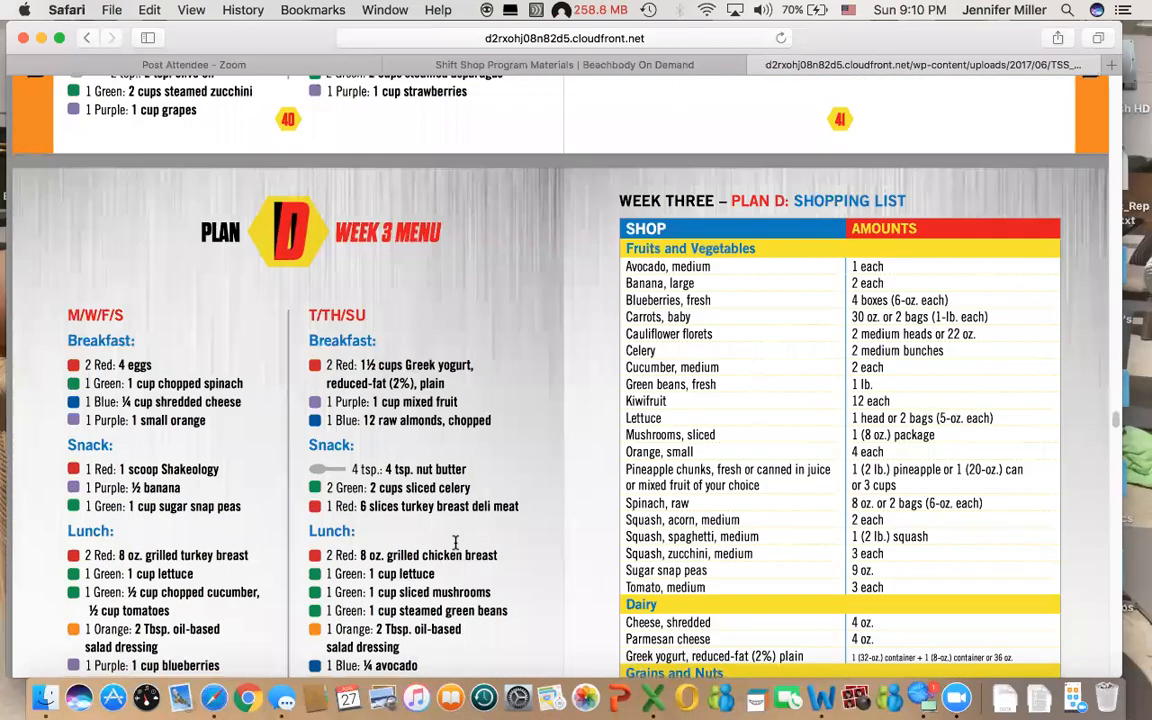
pyautogui.scroll(-3)
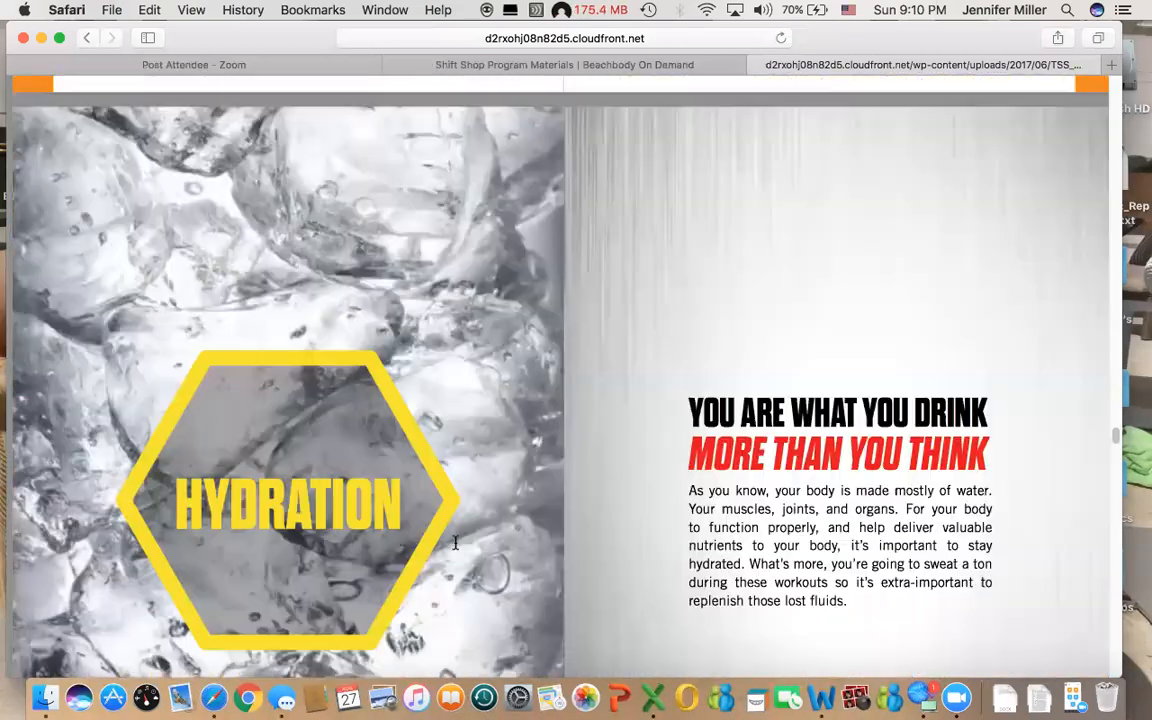
# - Scroll through the water intake and Coffee and Tea advice, continuing to the Shakeology page
pyautogui.scroll(-3)
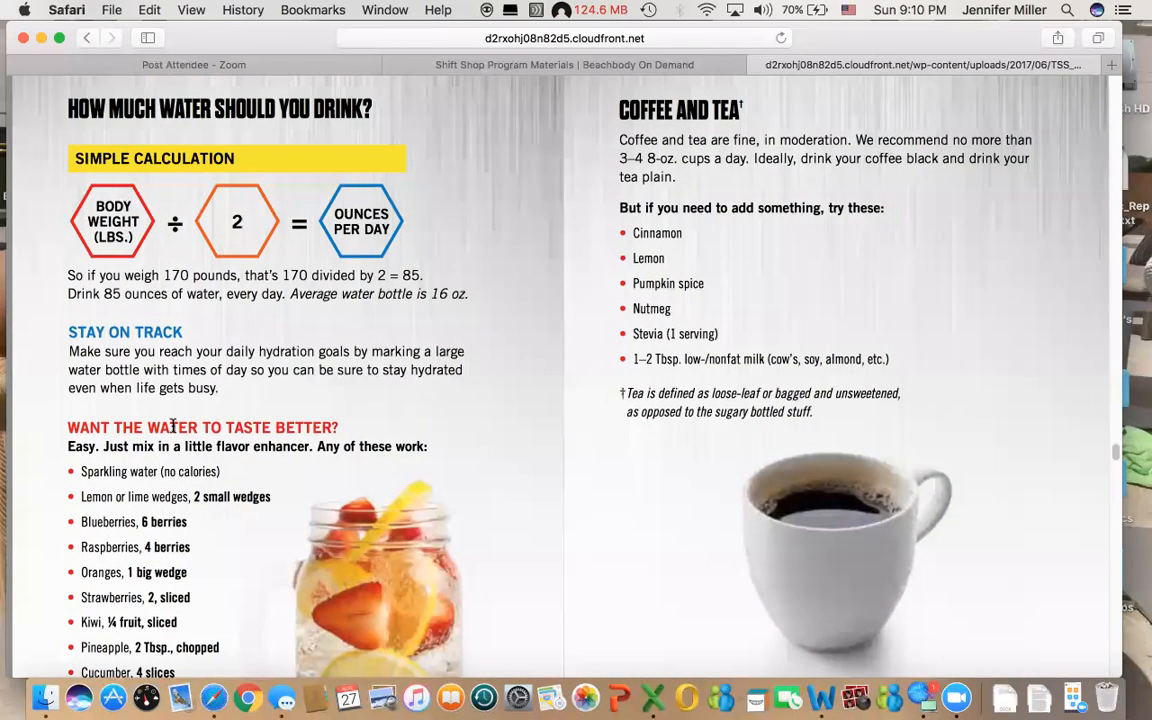
pyautogui.scroll(-3)
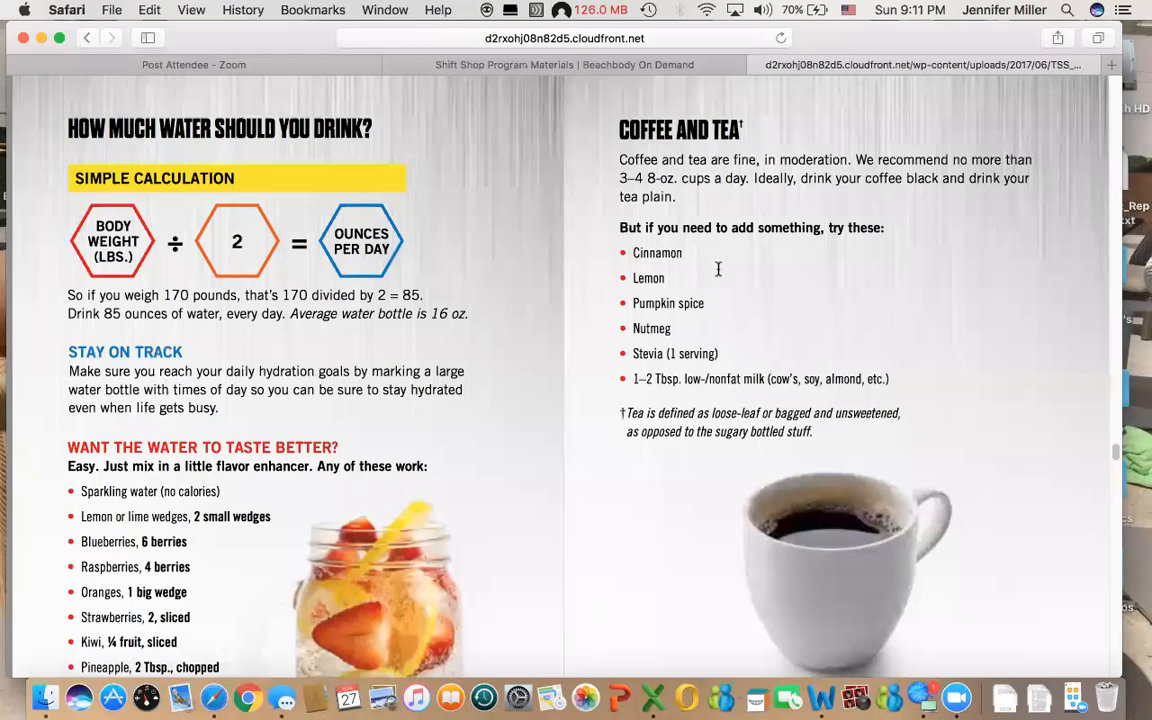
pyautogui.moveTo(924, 456)
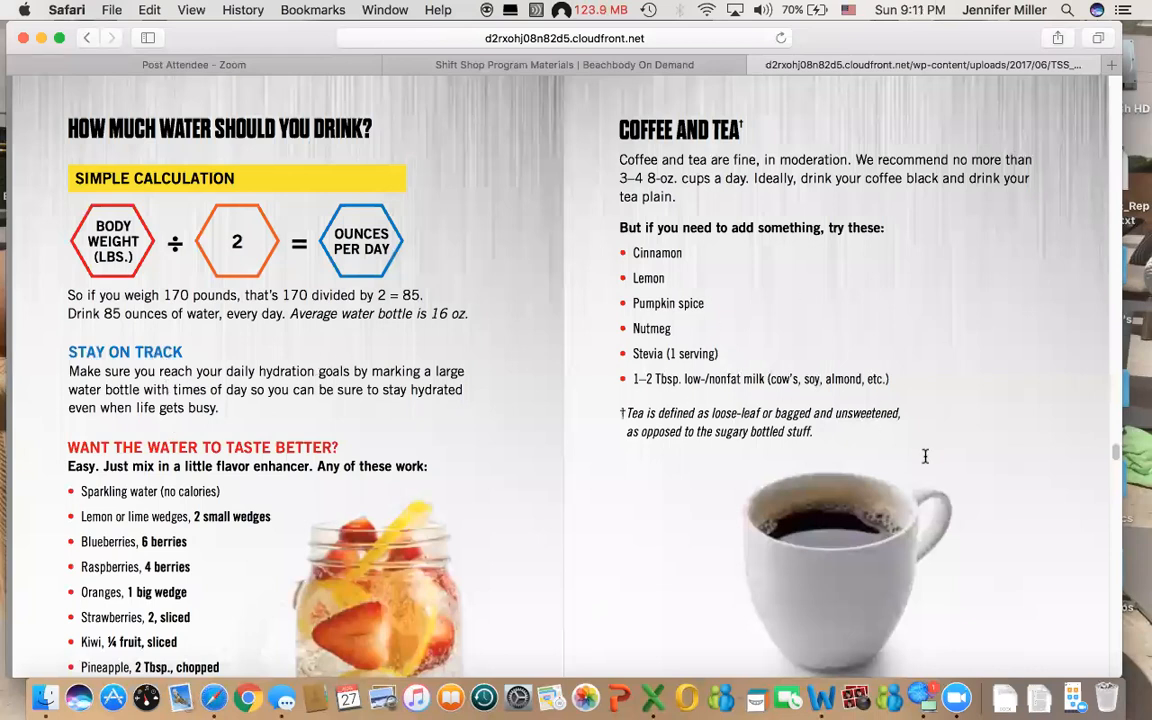
pyautogui.moveTo(918, 456)
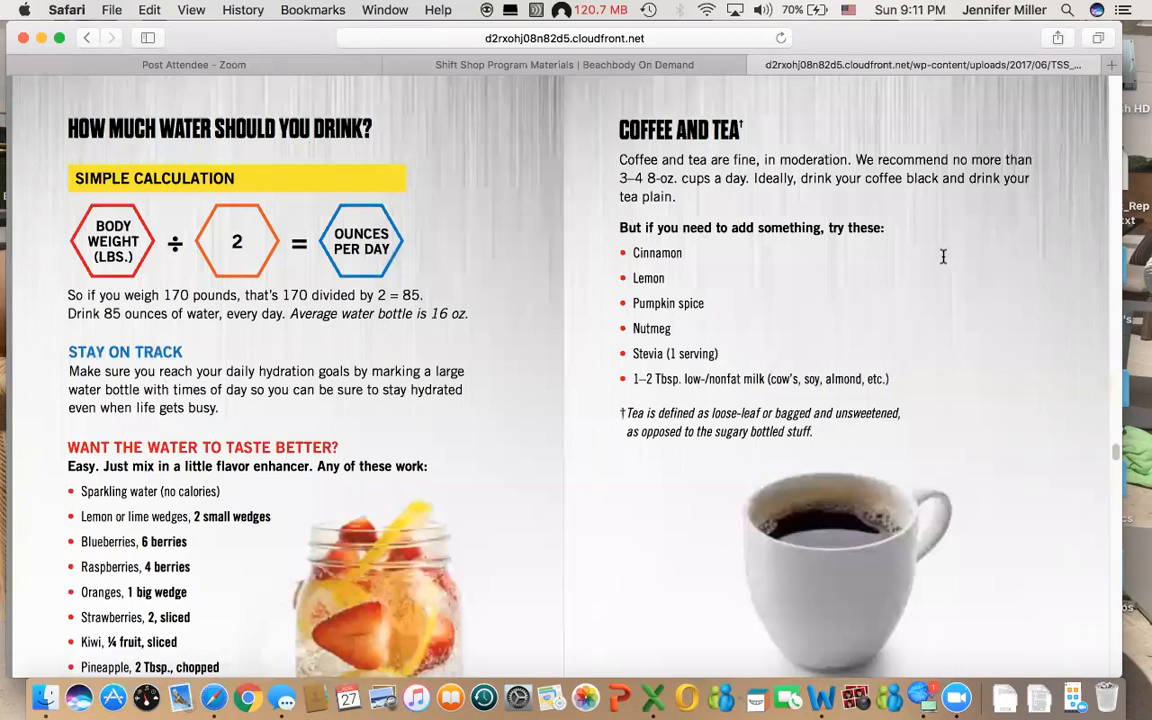
pyautogui.moveTo(752, 218)
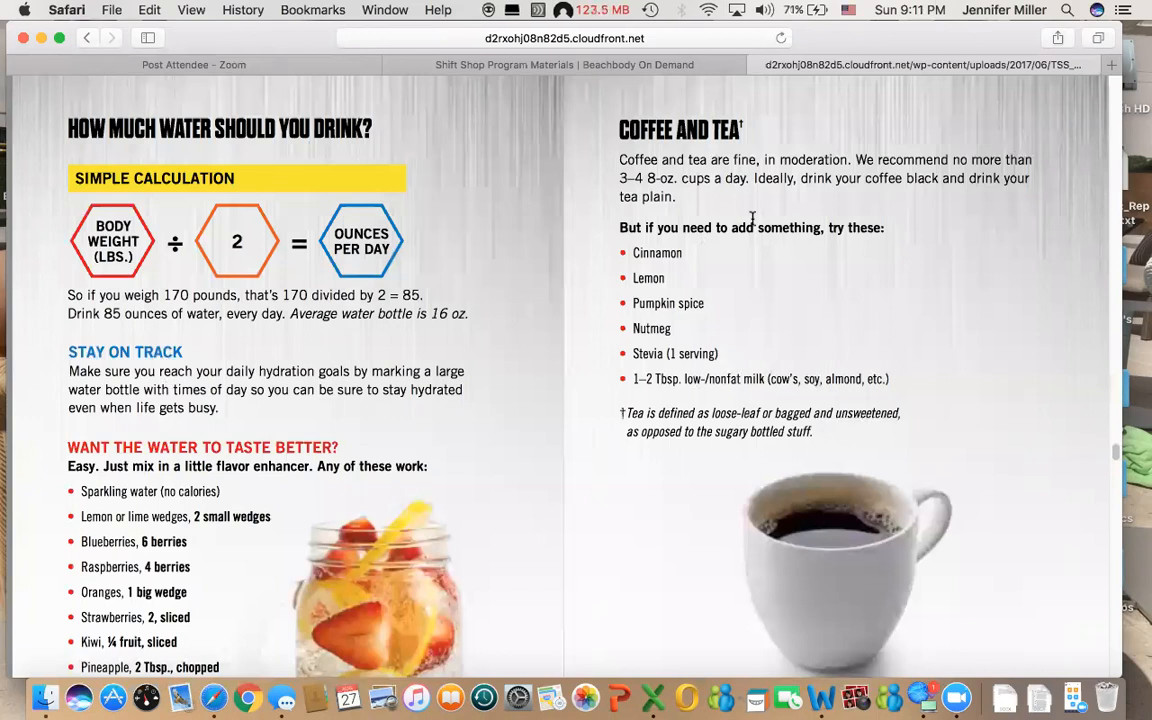
pyautogui.moveTo(736, 370)
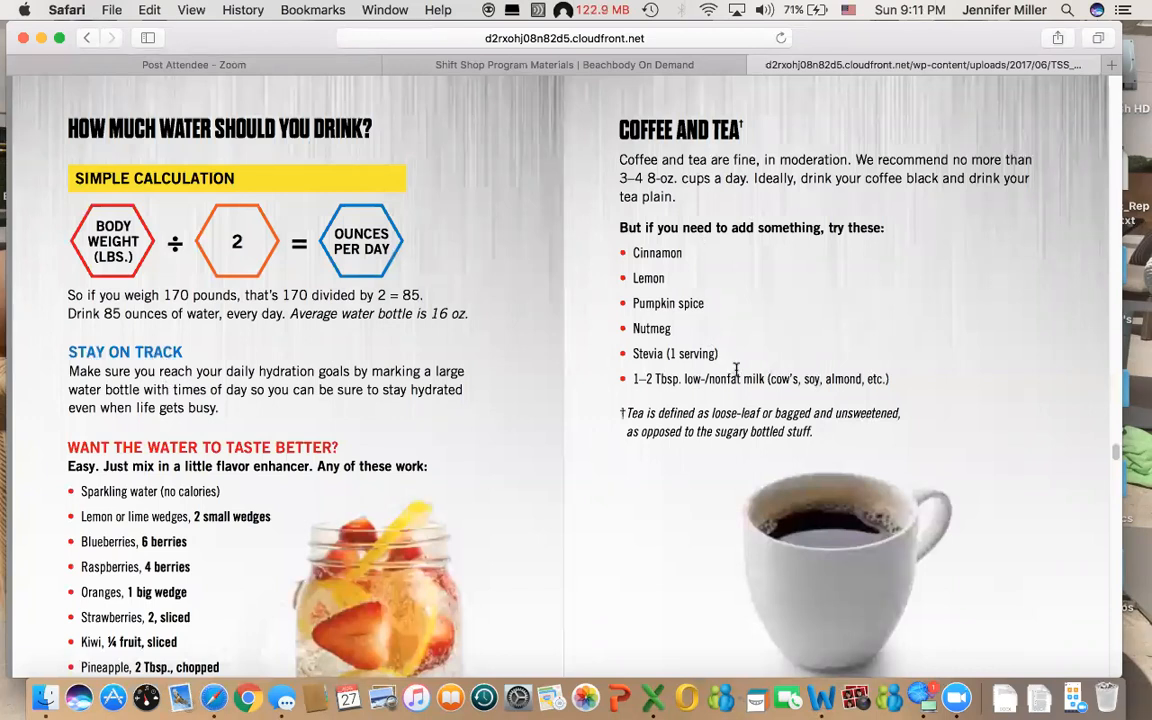
pyautogui.scroll(-3)
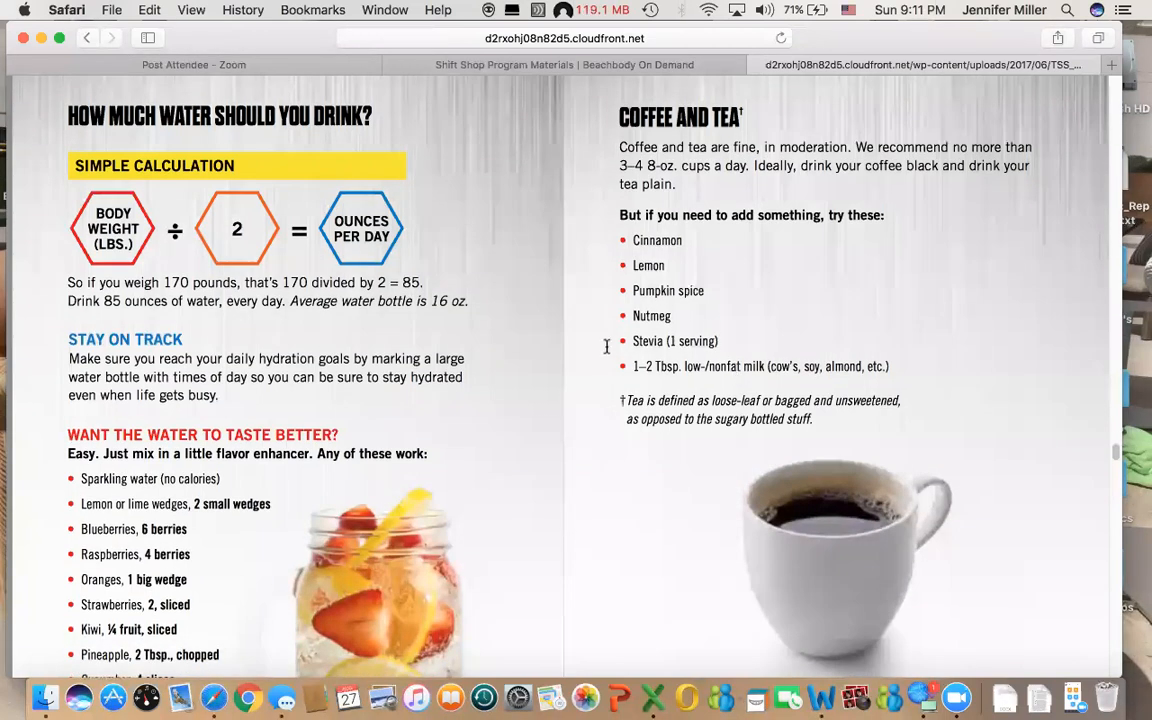
pyautogui.moveTo(728, 398)
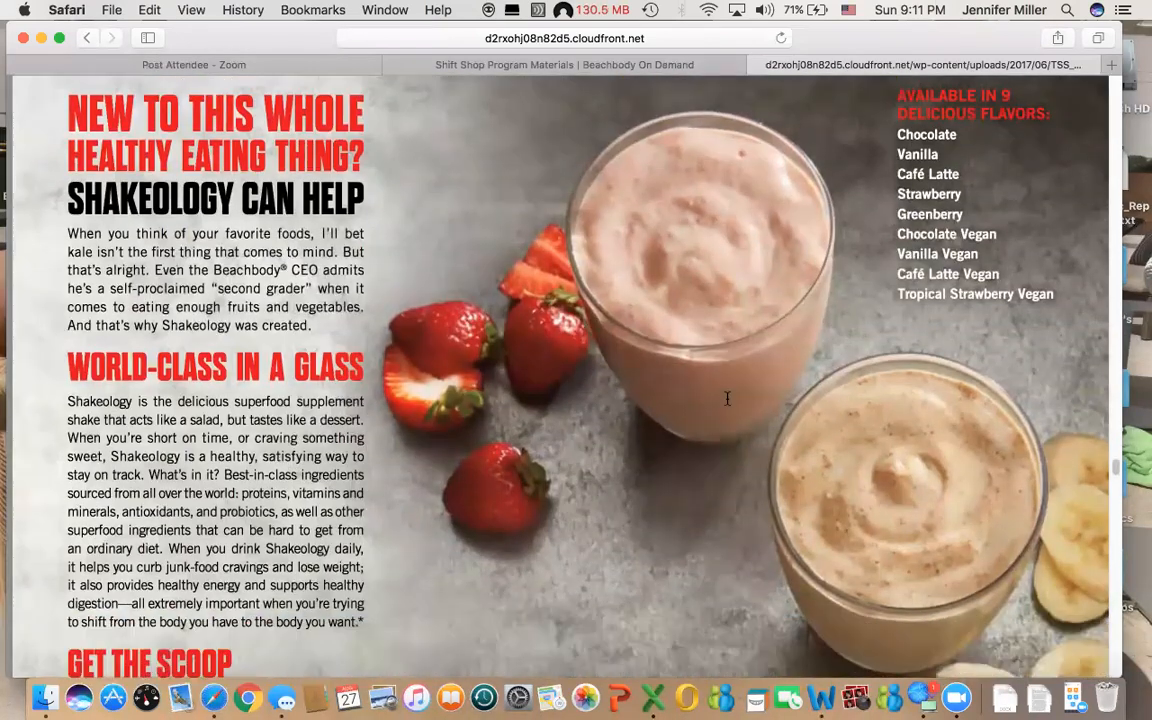
# - Read down the Simple Shift Nutrition Guide through the Shakeology recipes, Boosts, Performance and Cooking Tips pages
pyautogui.scroll(-3)
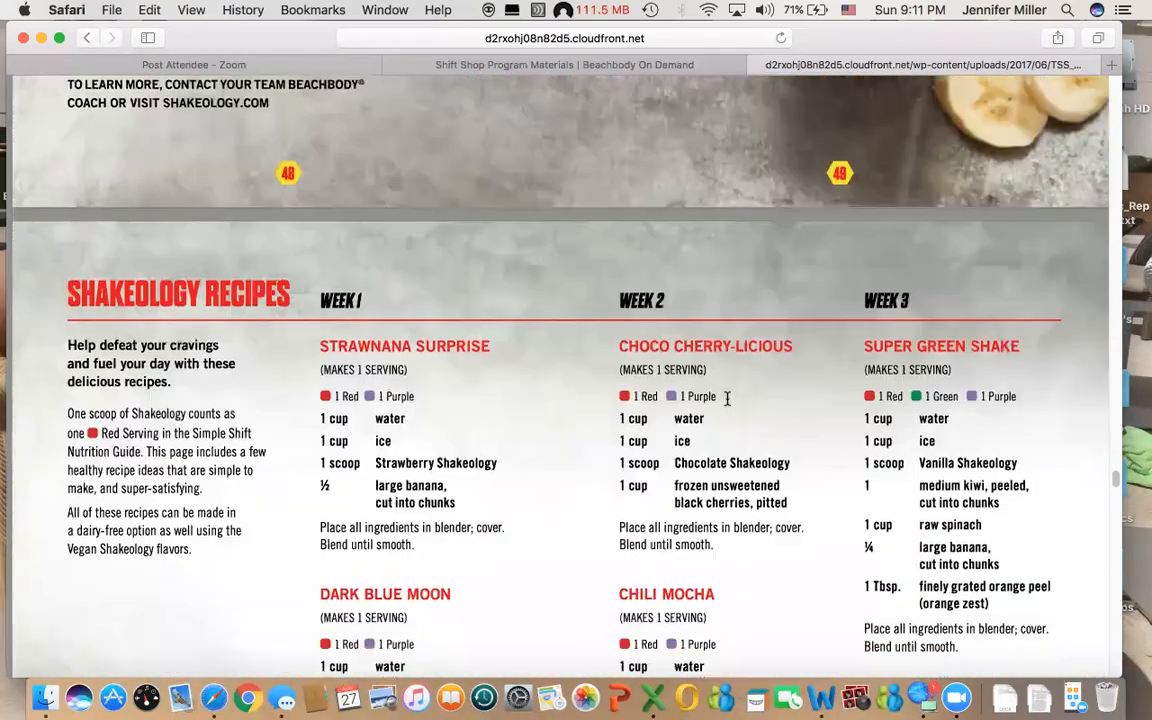
pyautogui.scroll(-3)
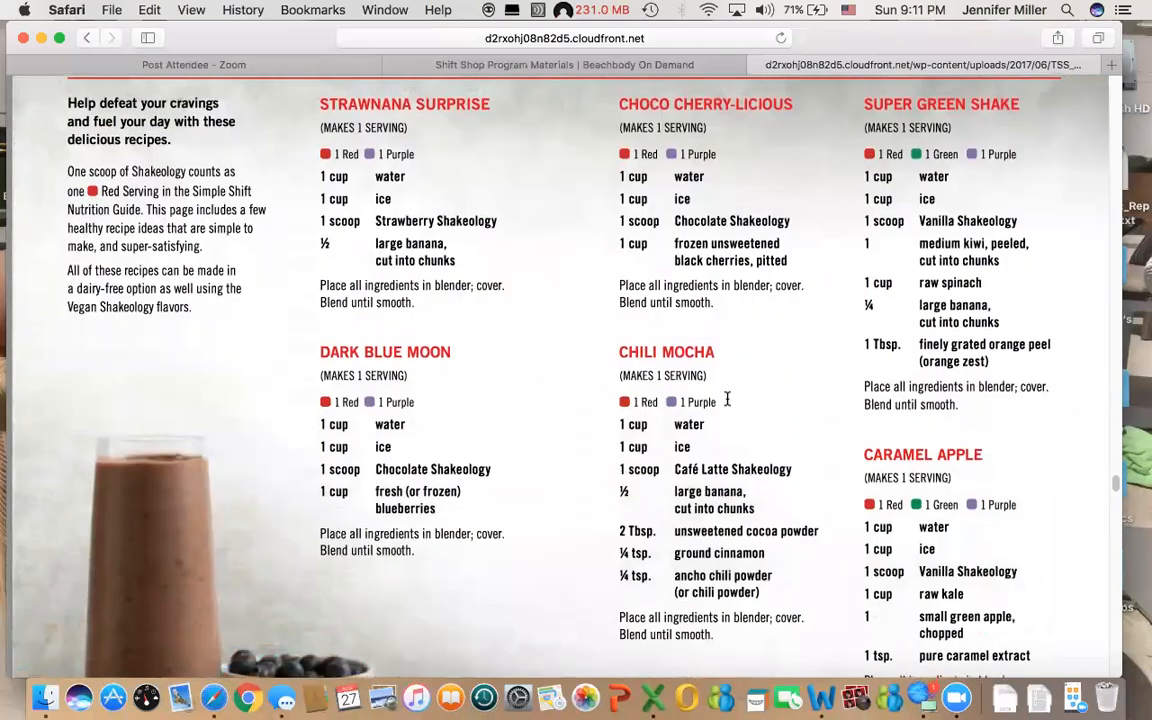
pyautogui.scroll(-3)
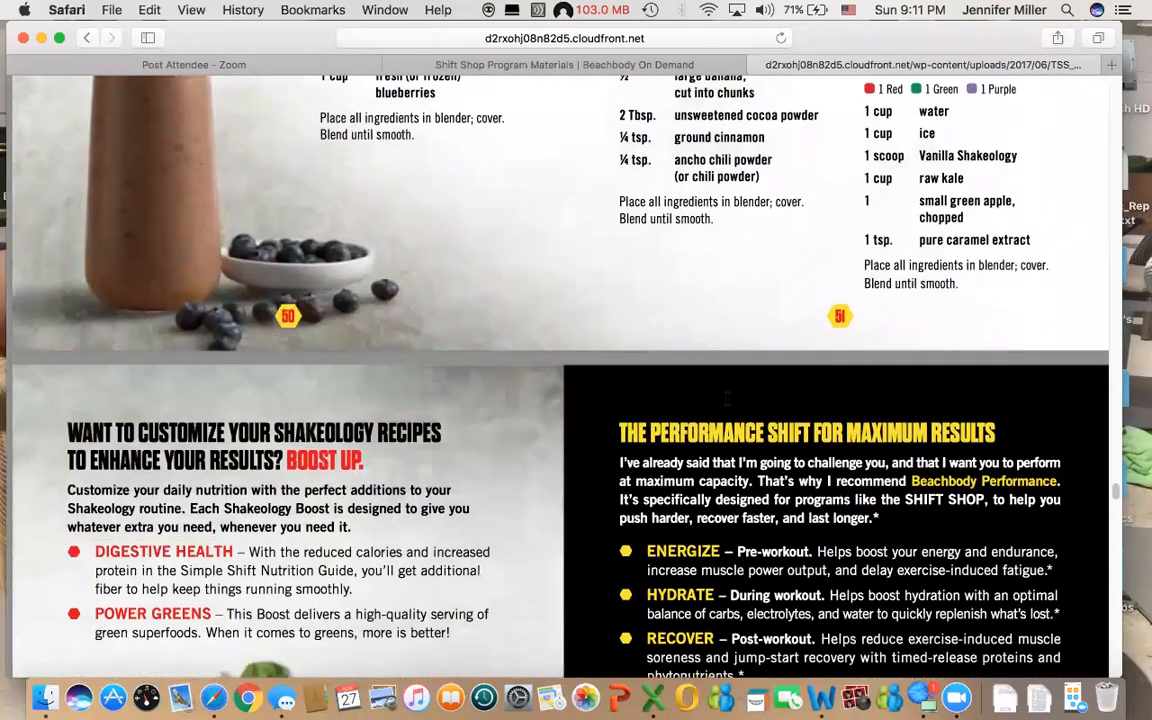
pyautogui.scroll(-3)
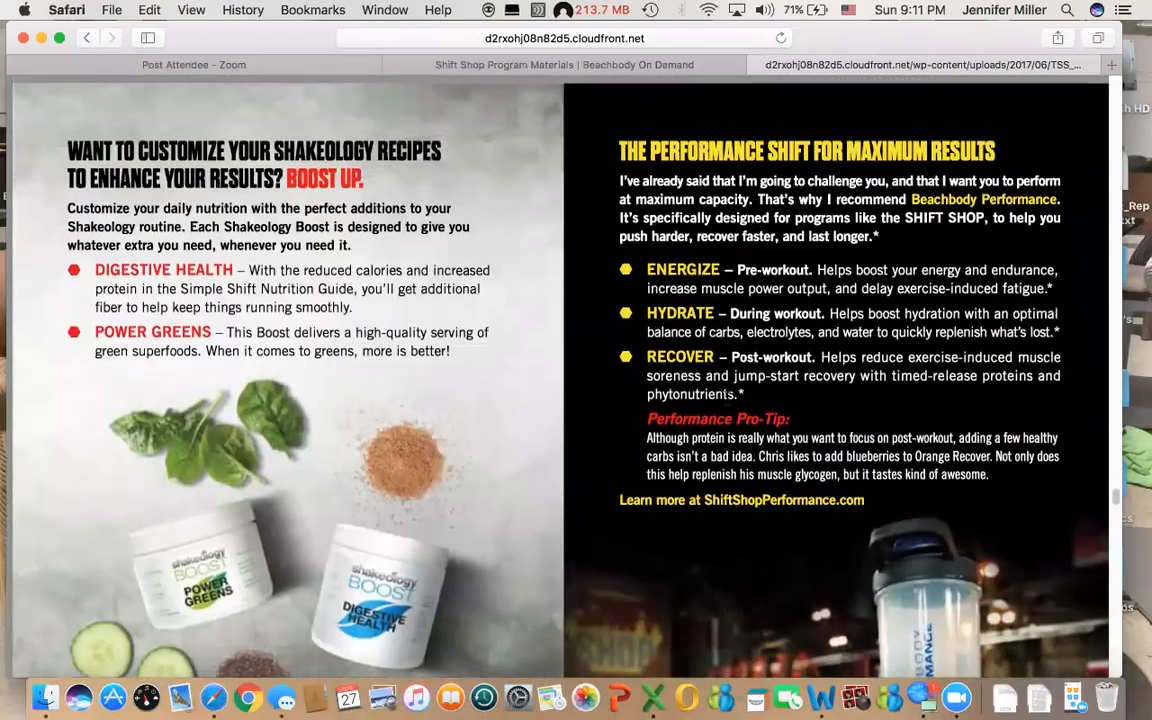
pyautogui.scroll(-3)
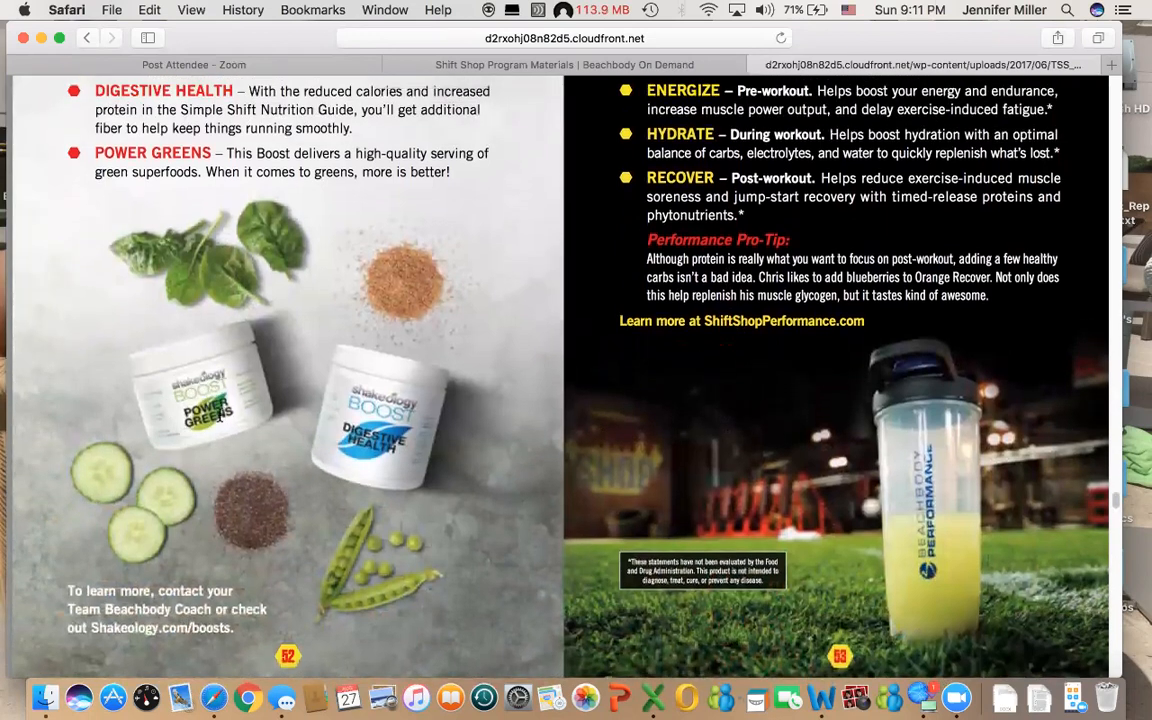
pyautogui.moveTo(356, 384)
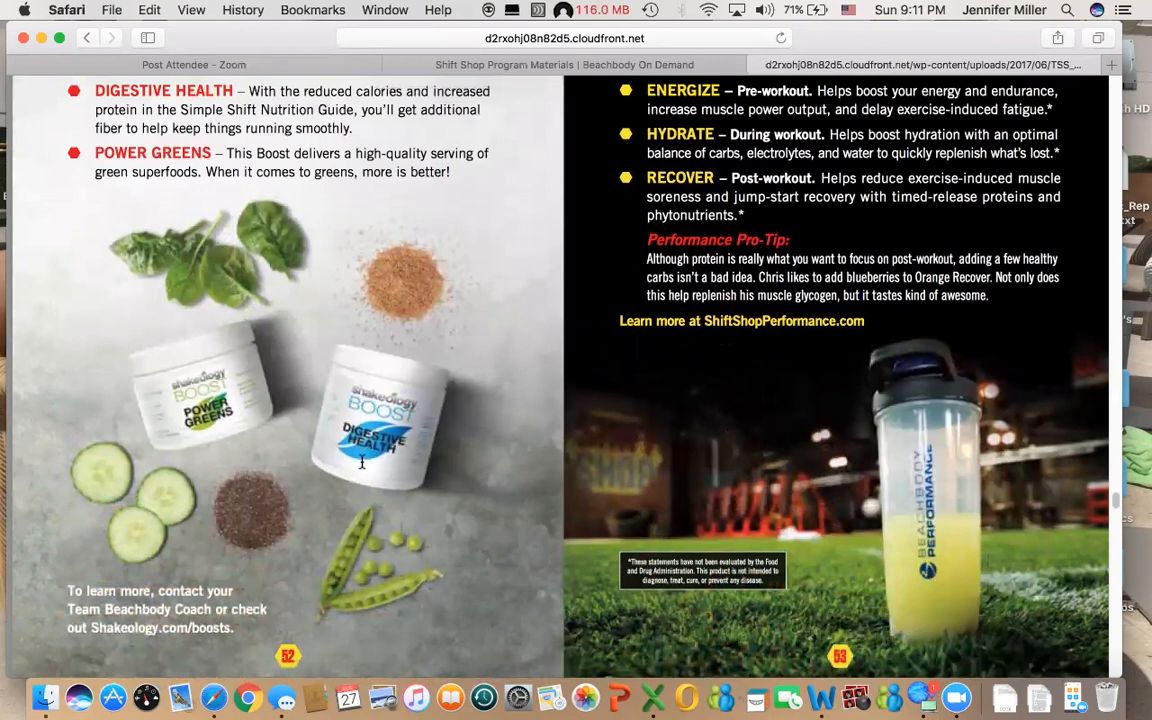
pyautogui.scroll(-3)
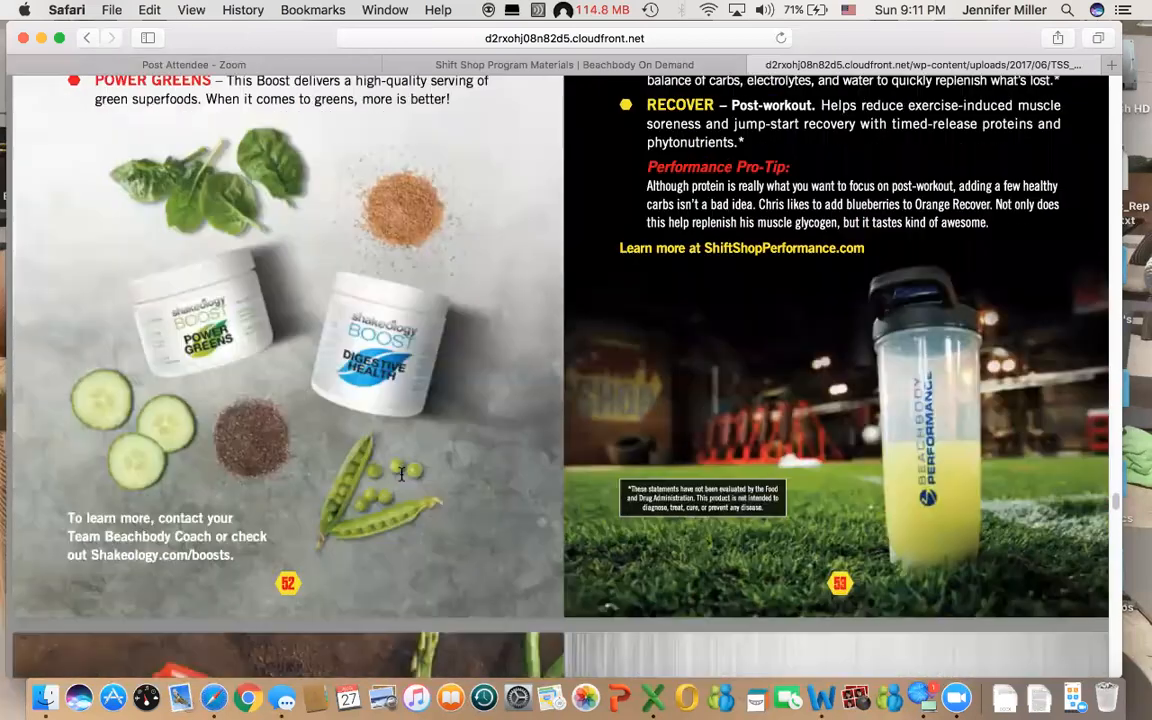
pyautogui.scroll(-3)
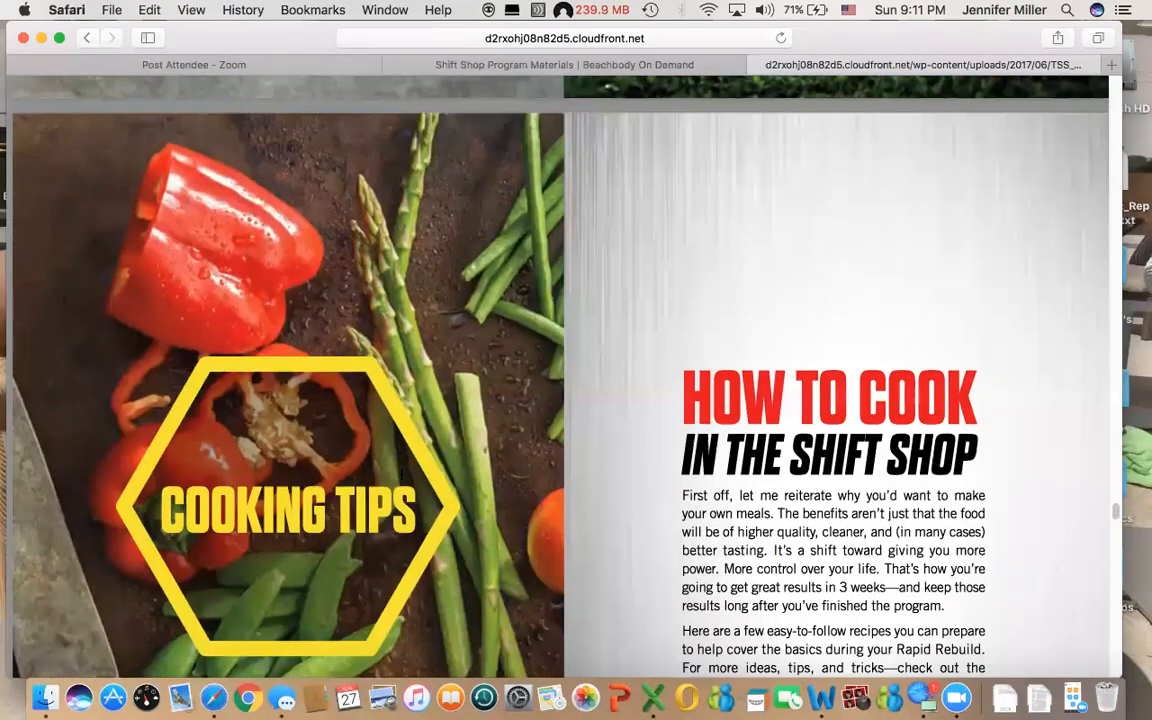
pyautogui.scroll(-3)
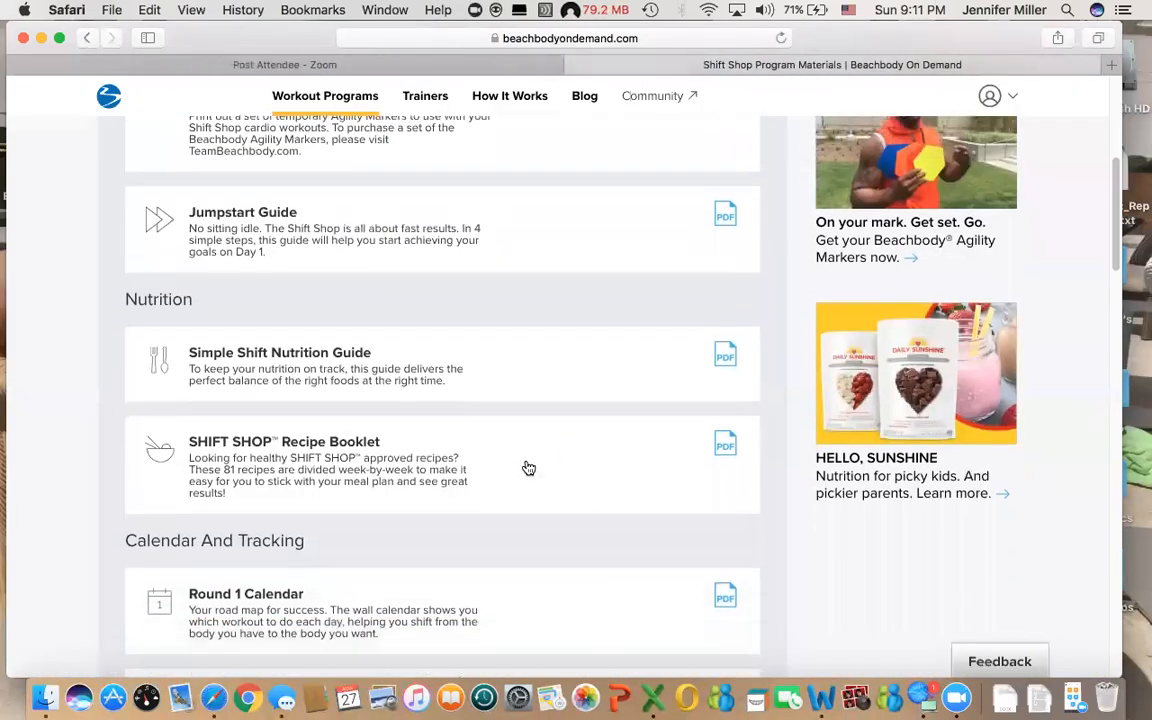
pyautogui.click(724, 444)
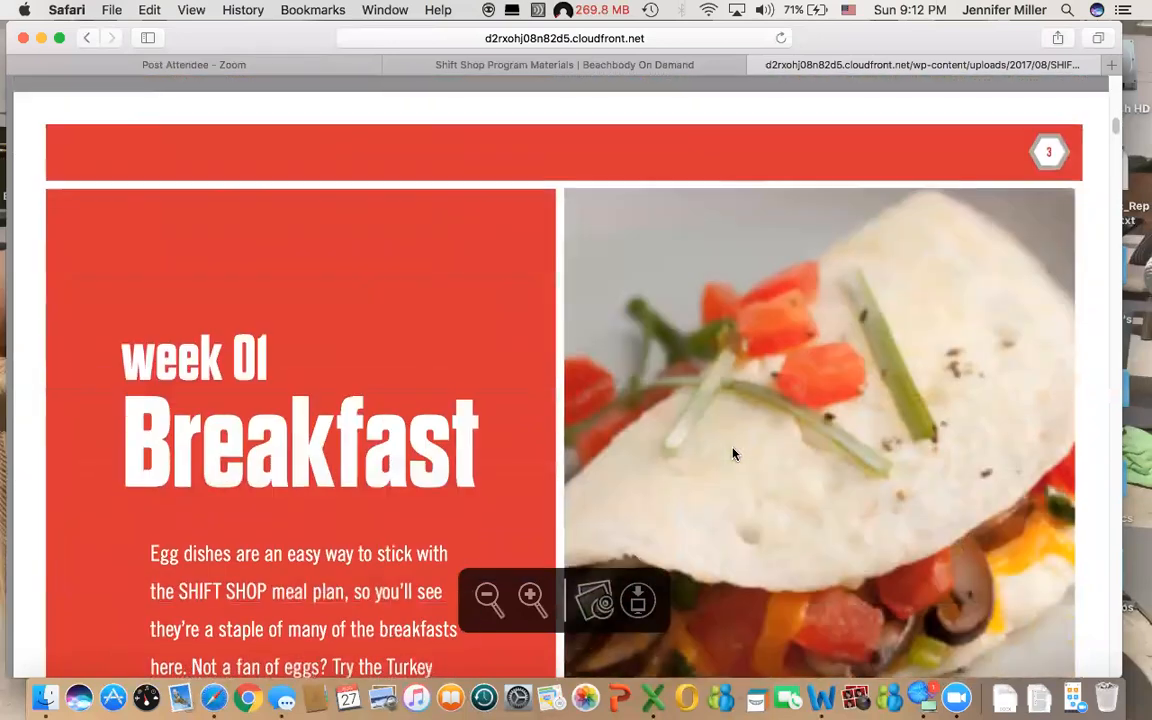
pyautogui.scroll(-3)
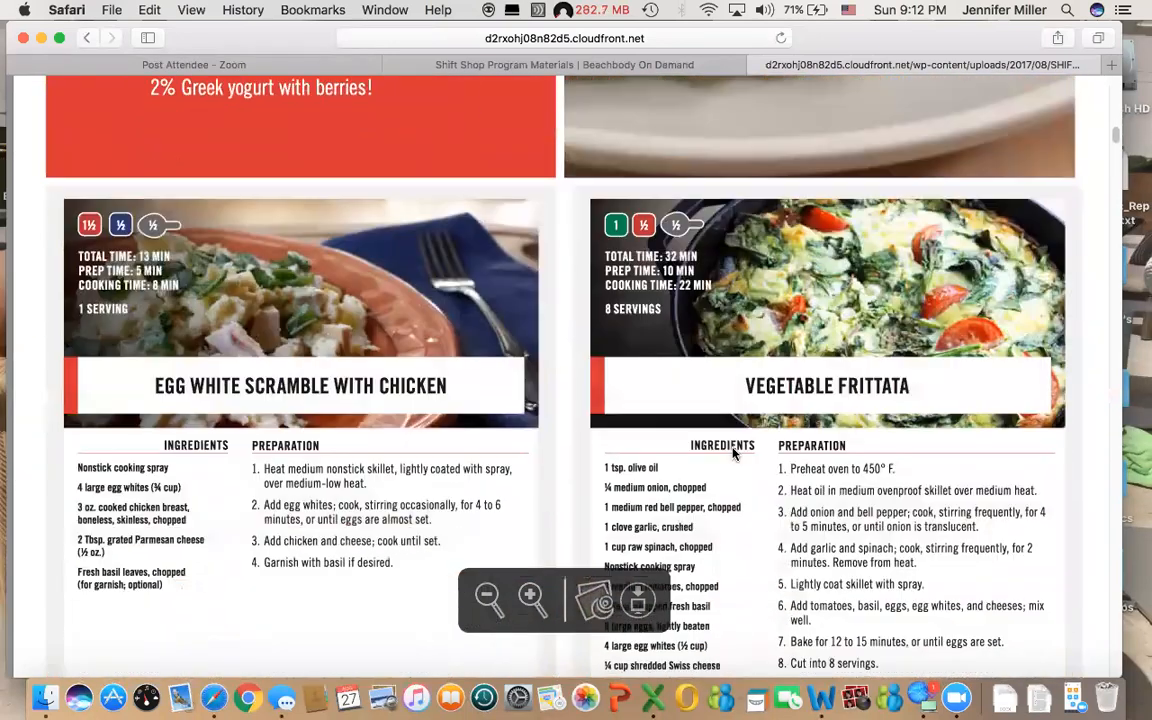
pyautogui.scroll(-3)
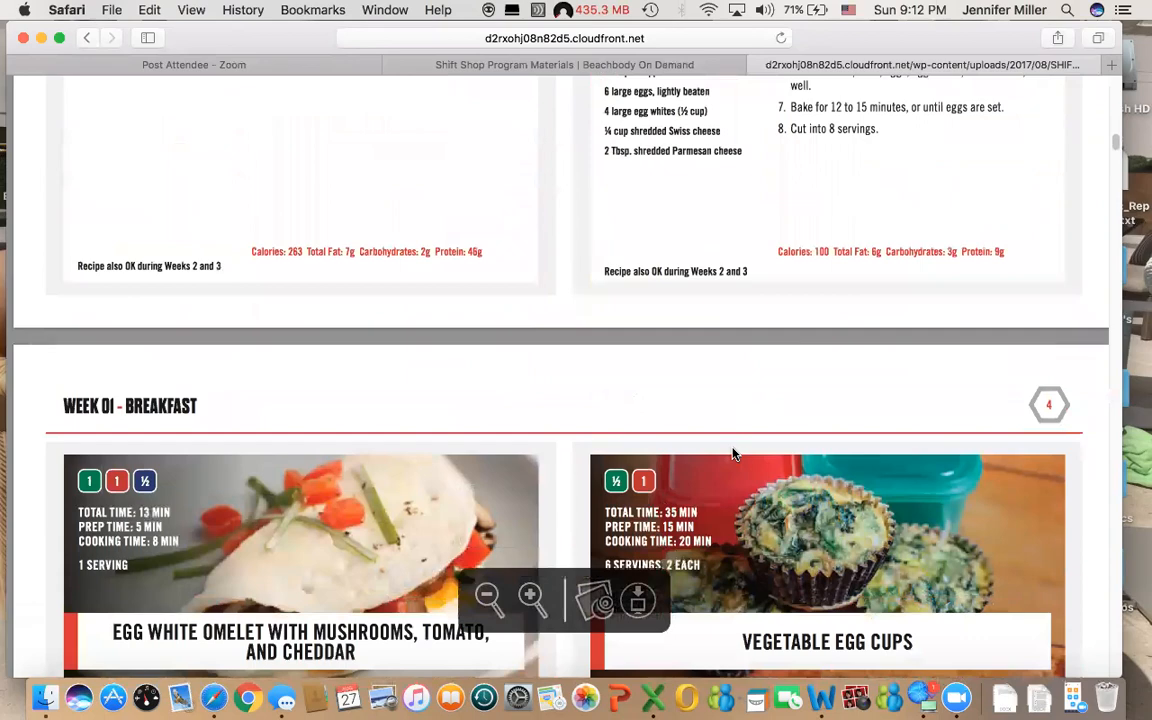
pyautogui.scroll(-3)
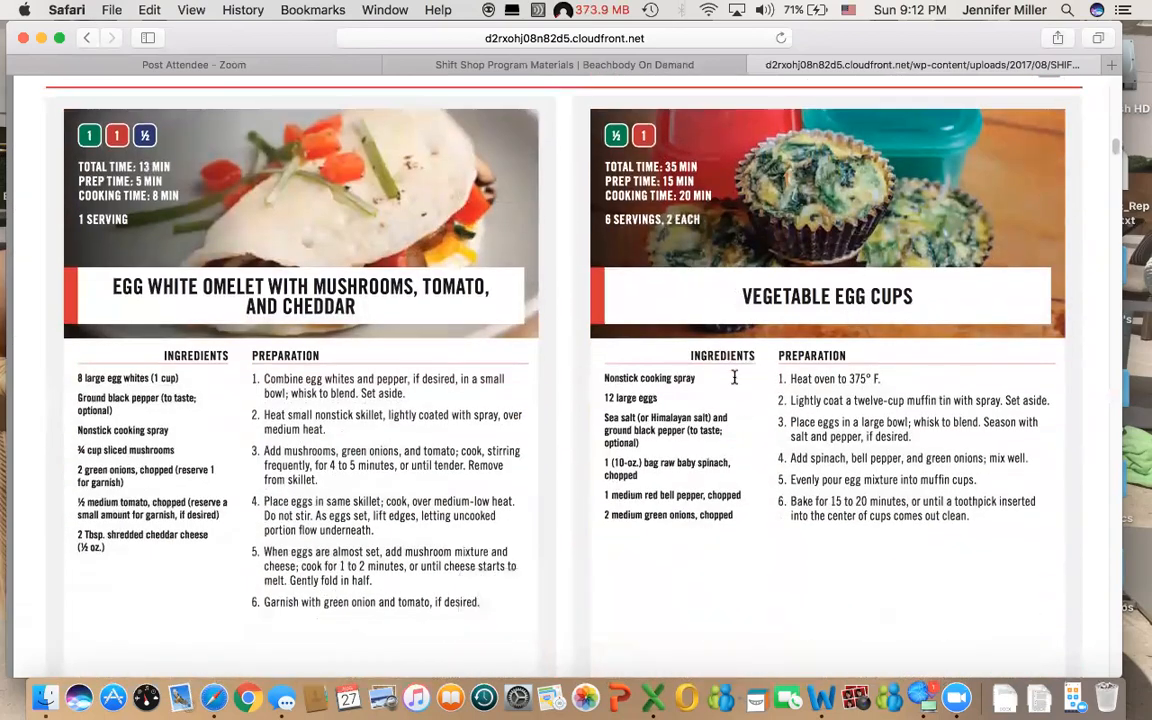
pyautogui.scroll(-3)
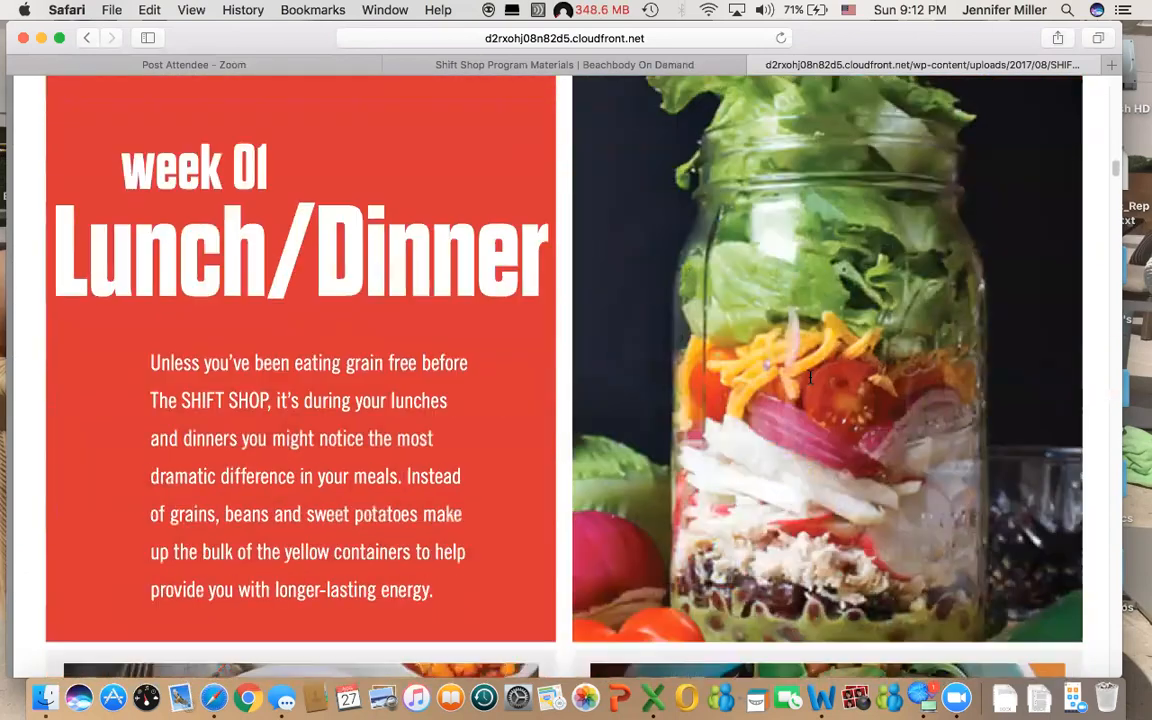
pyautogui.scroll(-3)
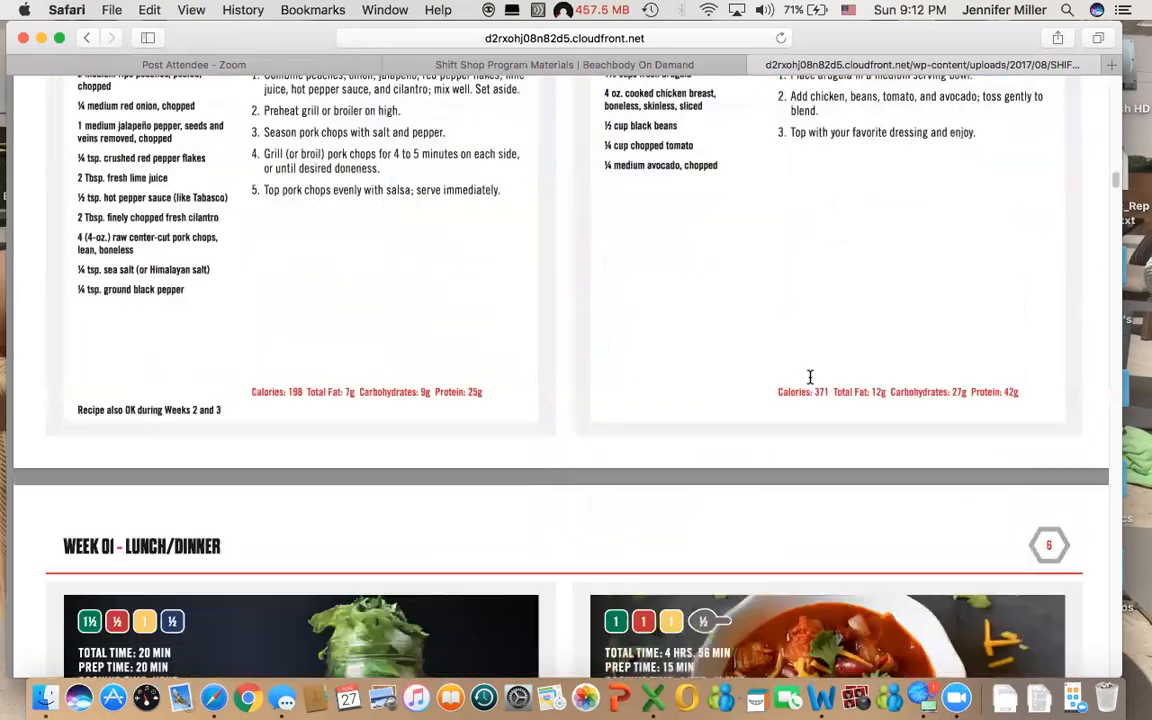
pyautogui.scroll(-3)
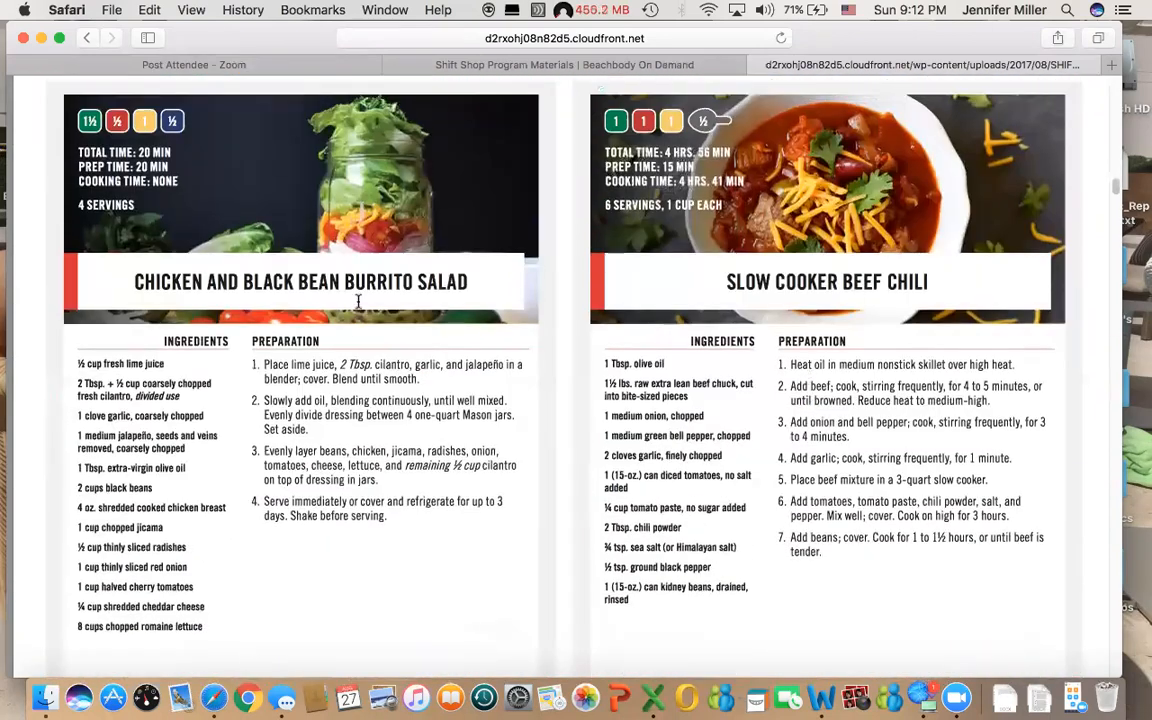
pyautogui.scroll(-3)
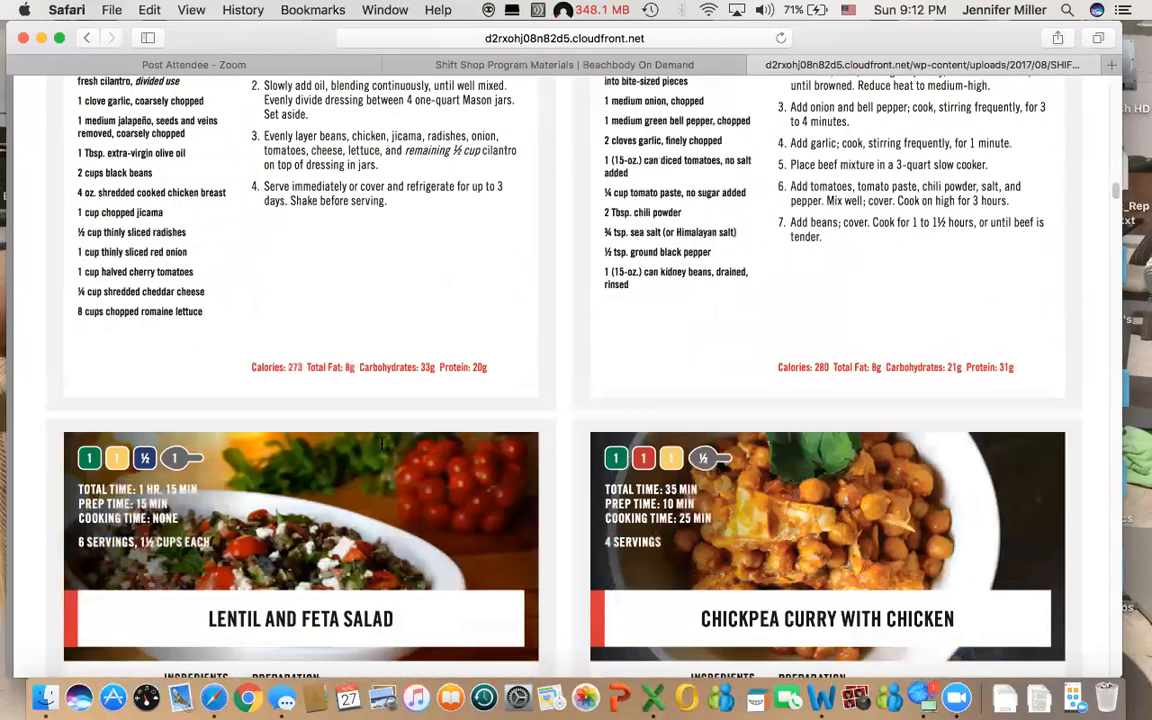
pyautogui.scroll(-3)
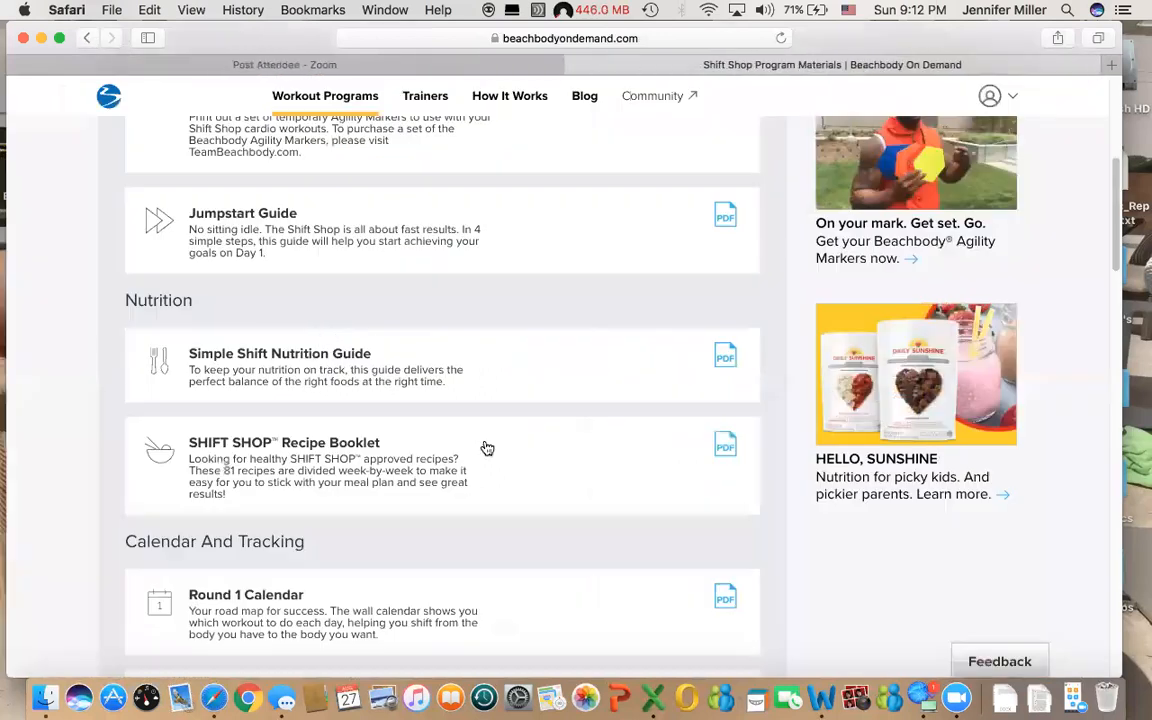
# - Review the Round 1 calendar's three-week Speed and Strength schedule, then close it back to the materials
pyautogui.scroll(-3)
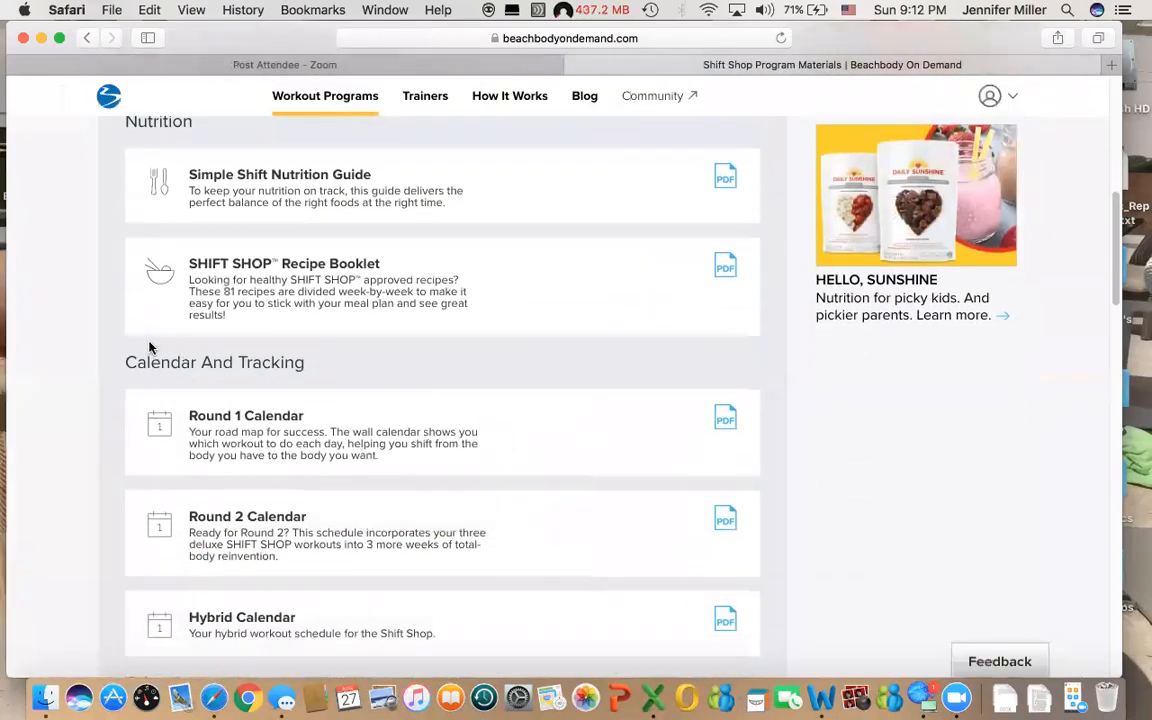
pyautogui.moveTo(258, 468)
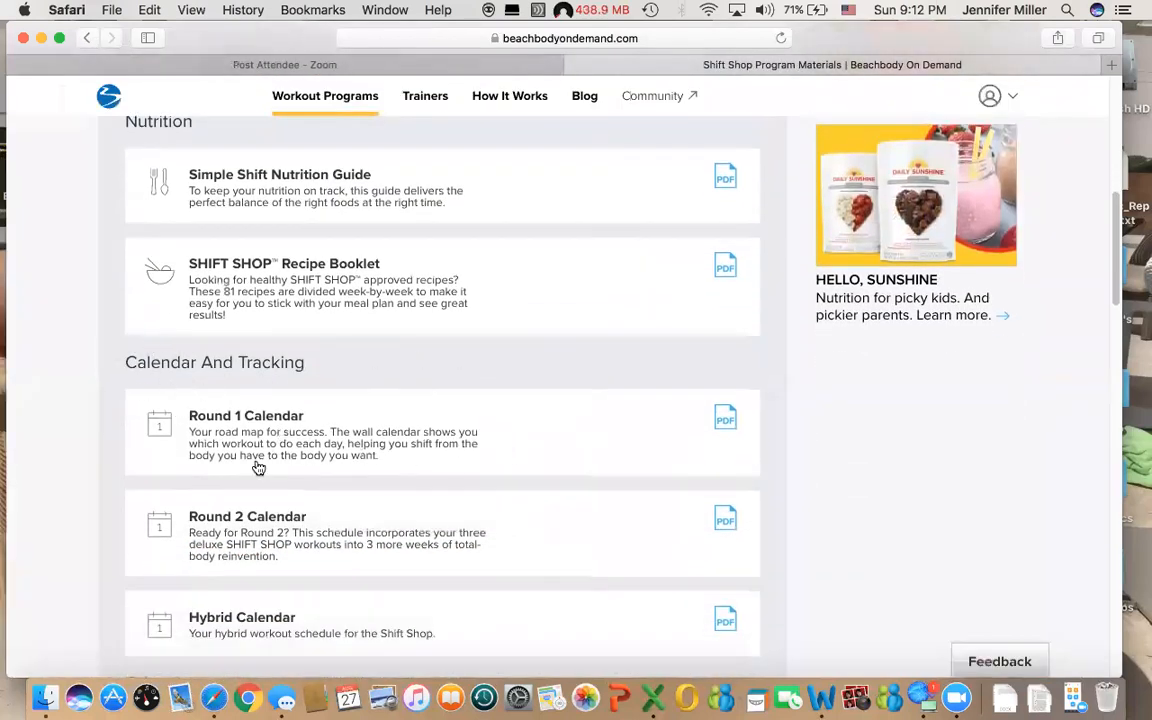
pyautogui.scroll(-3)
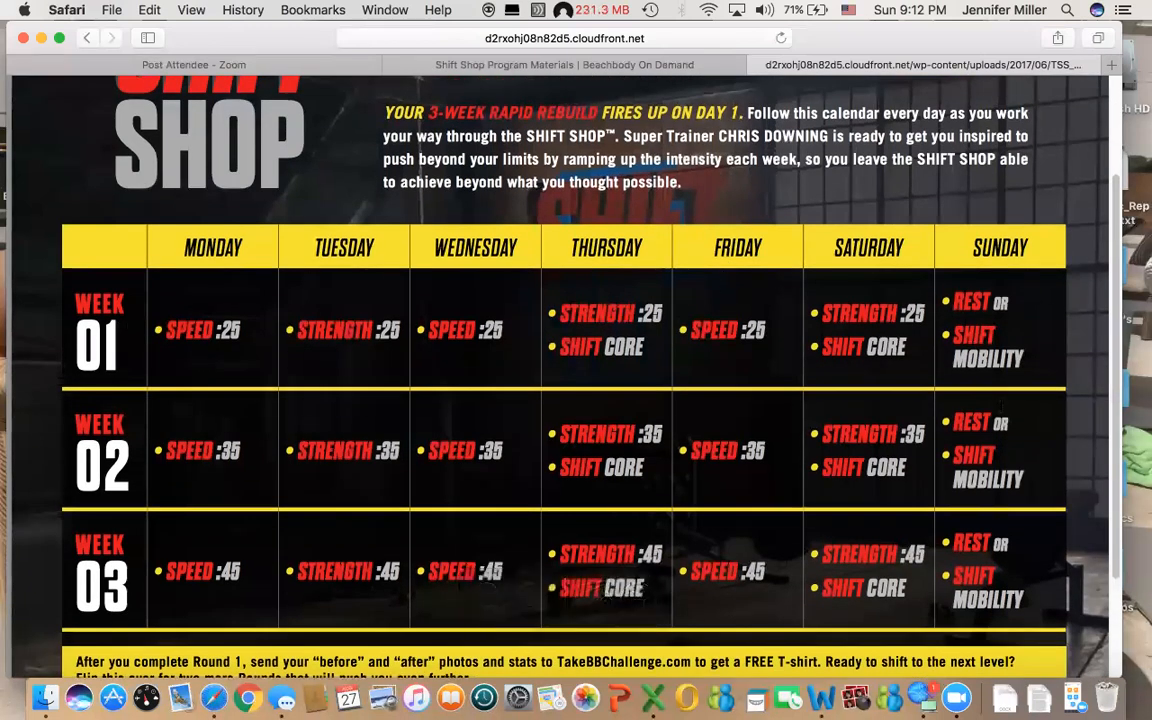
pyautogui.moveTo(912, 696)
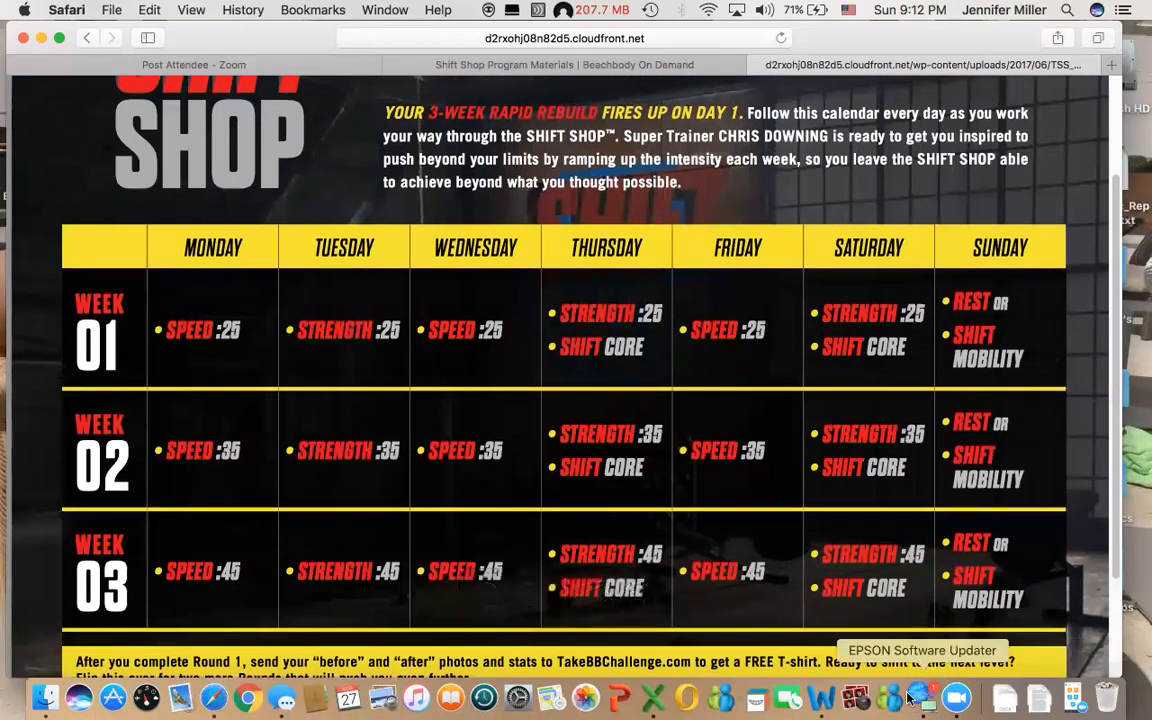
pyautogui.scroll(-3)
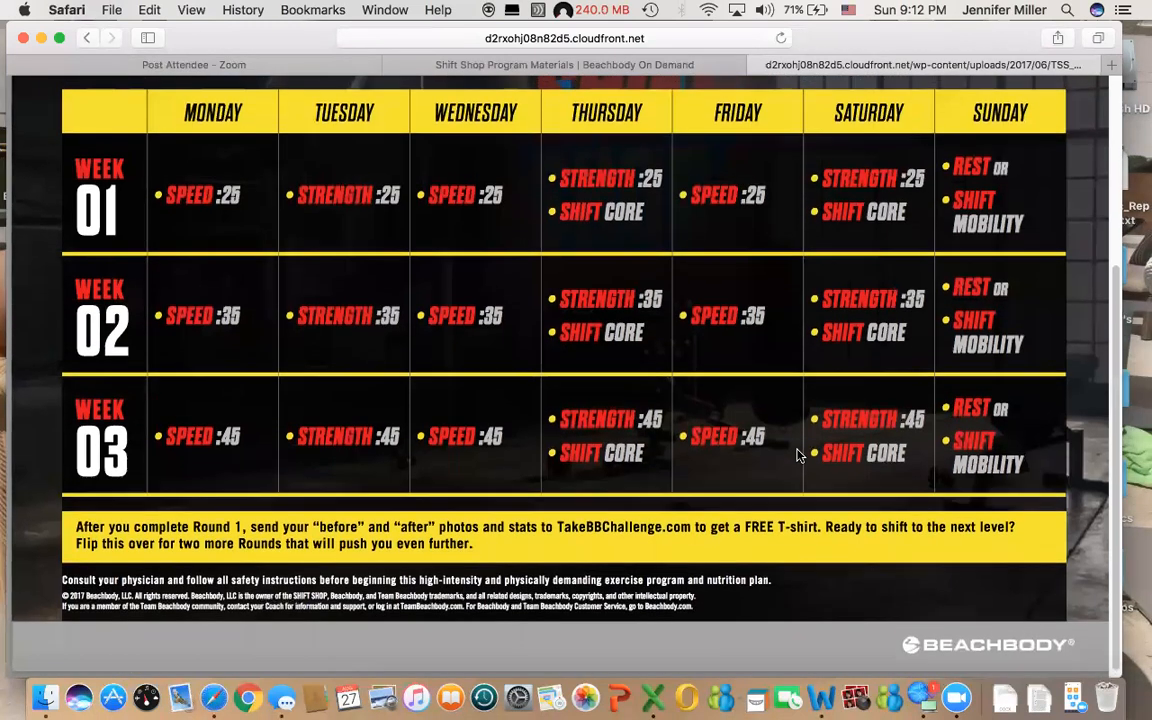
pyautogui.scroll(3)
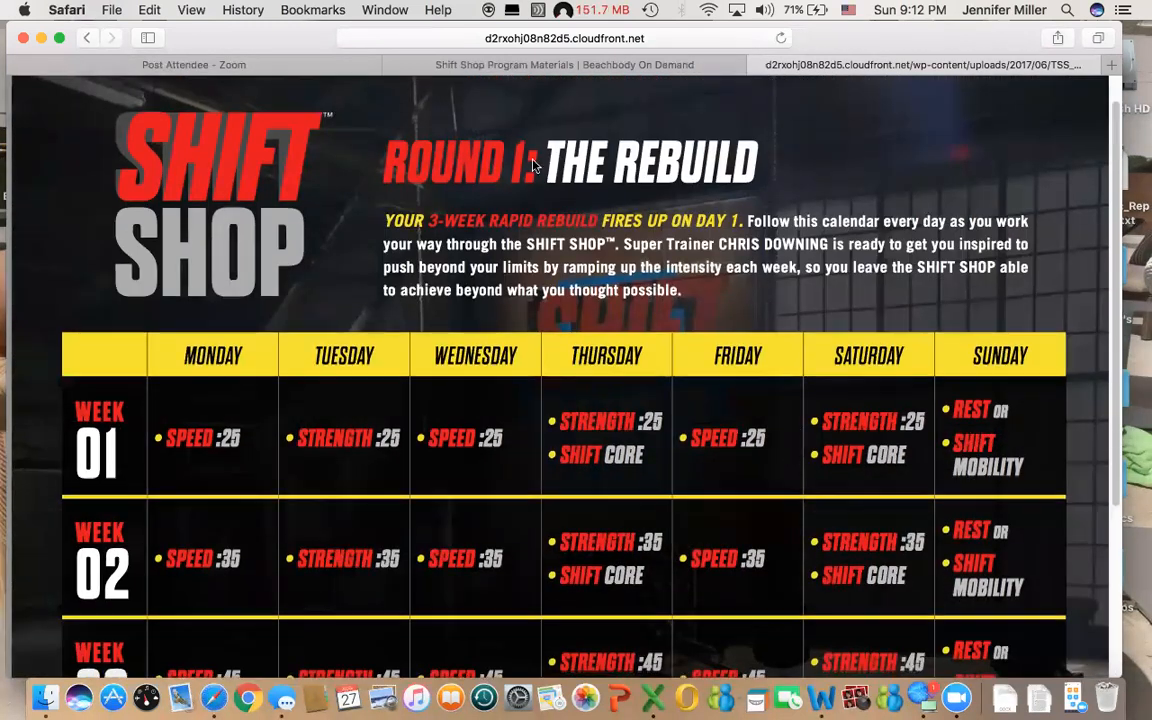
pyautogui.click(88, 38)
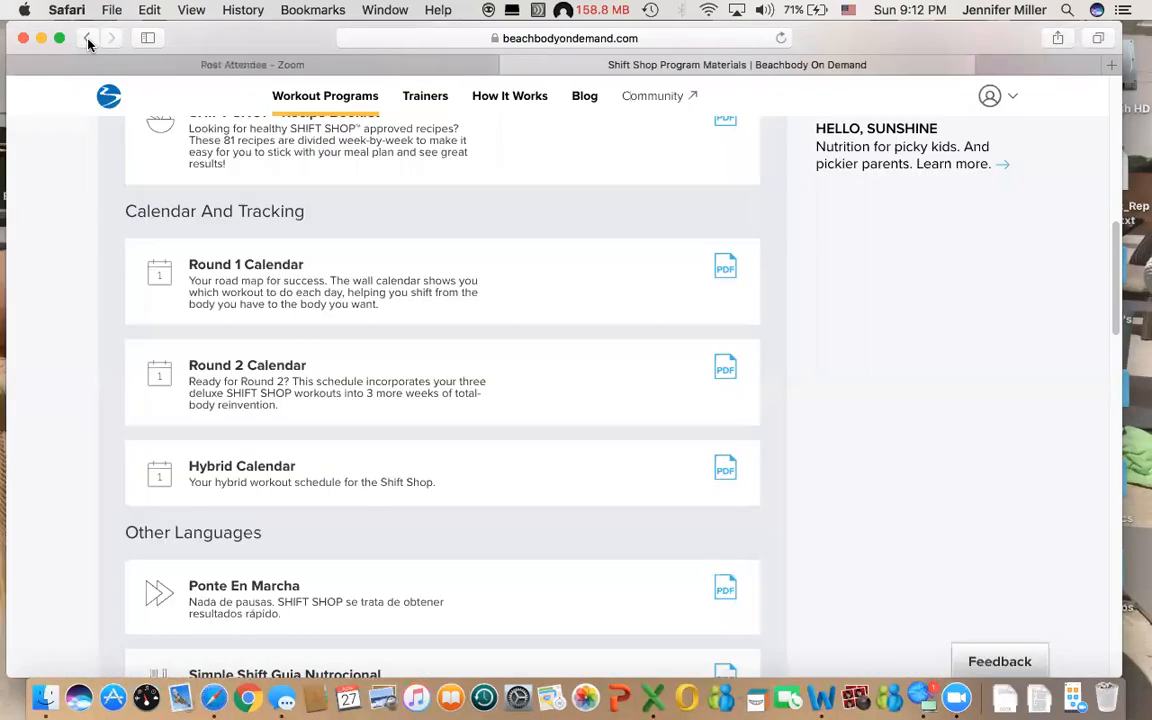
# - Look through the Other Languages materials at the bottom of the Shift Shop list
pyautogui.scroll(-3)
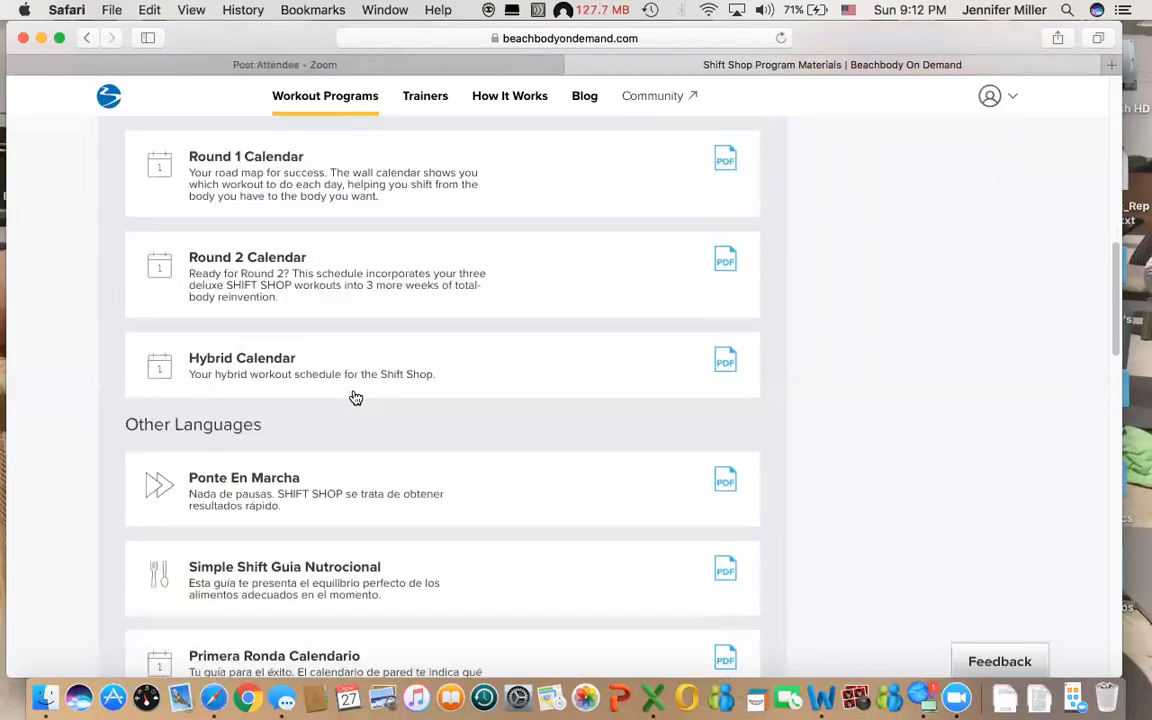
pyautogui.scroll(-3)
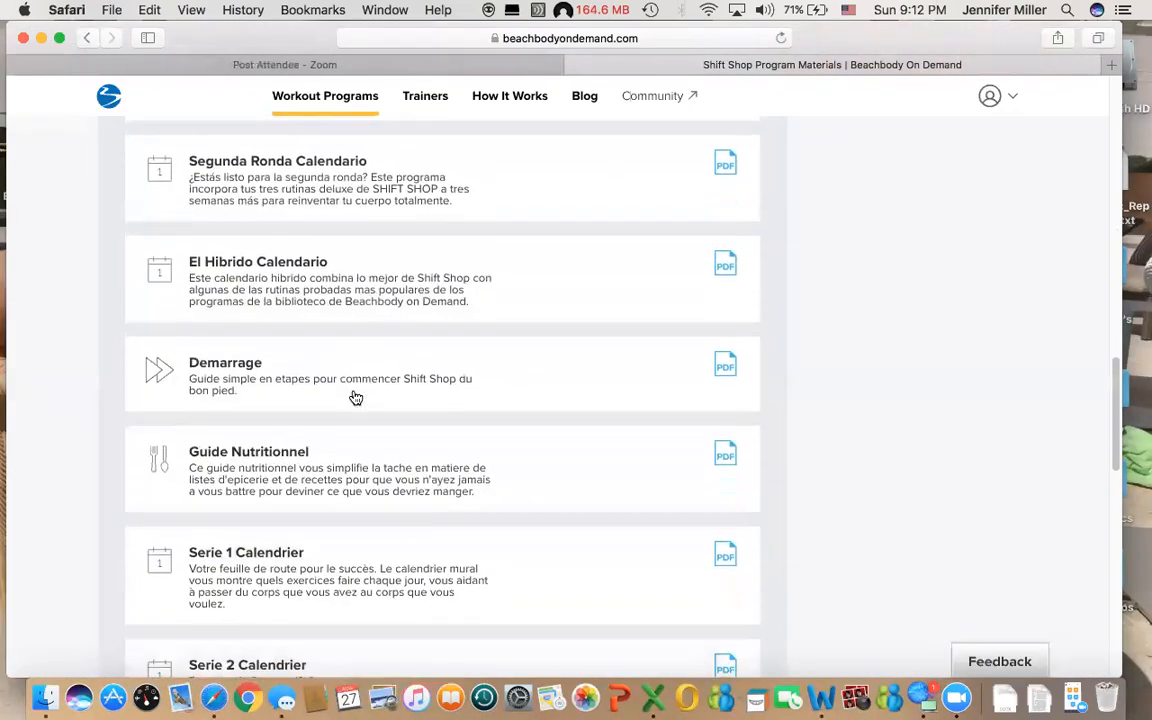
pyautogui.scroll(-3)
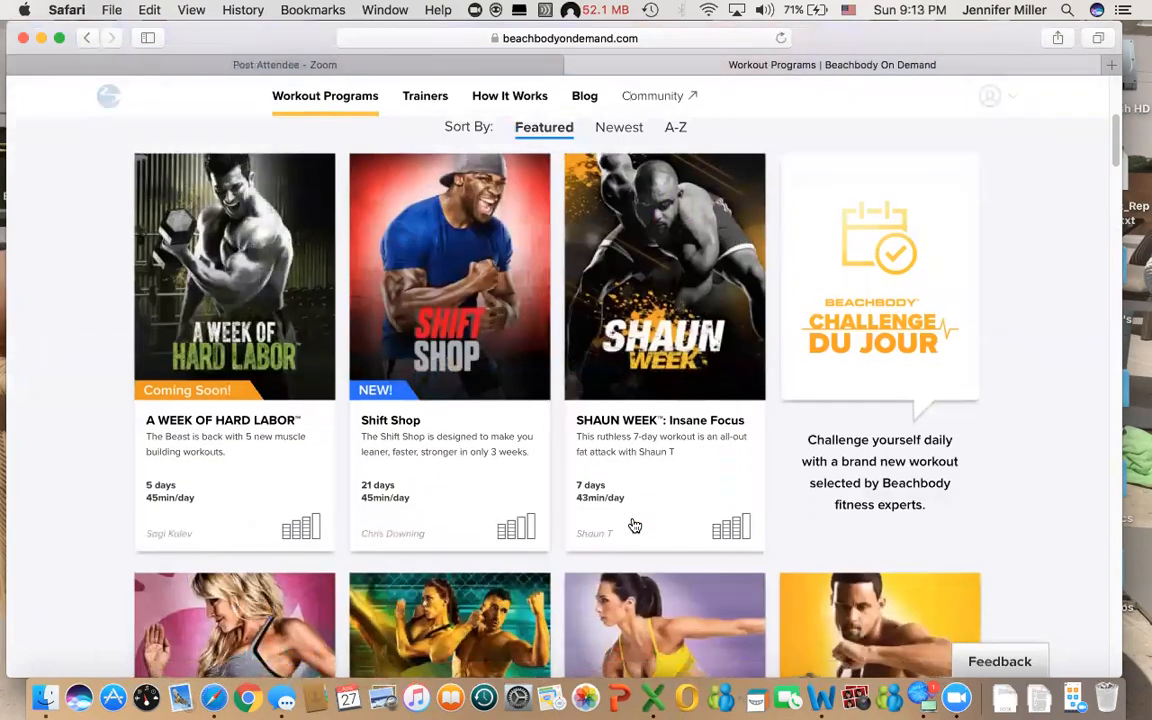
# - Go into the 21 Day Fix program and show its Program Materials list
pyautogui.scroll(-3)
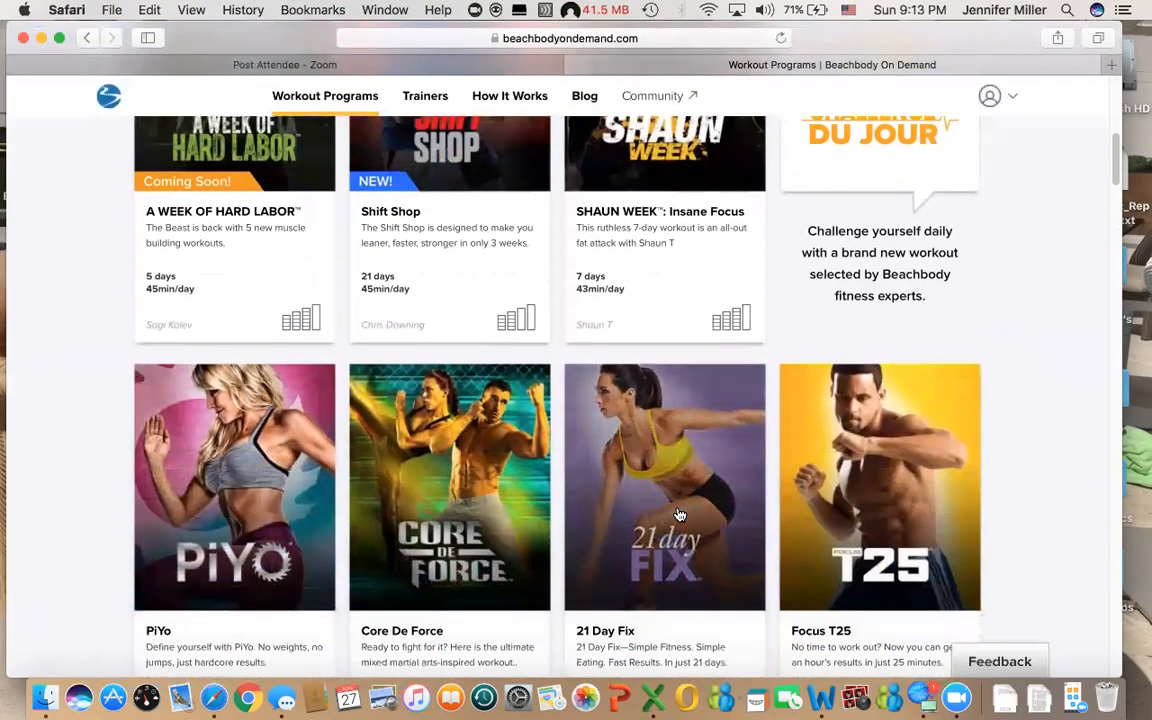
pyautogui.click(664, 488)
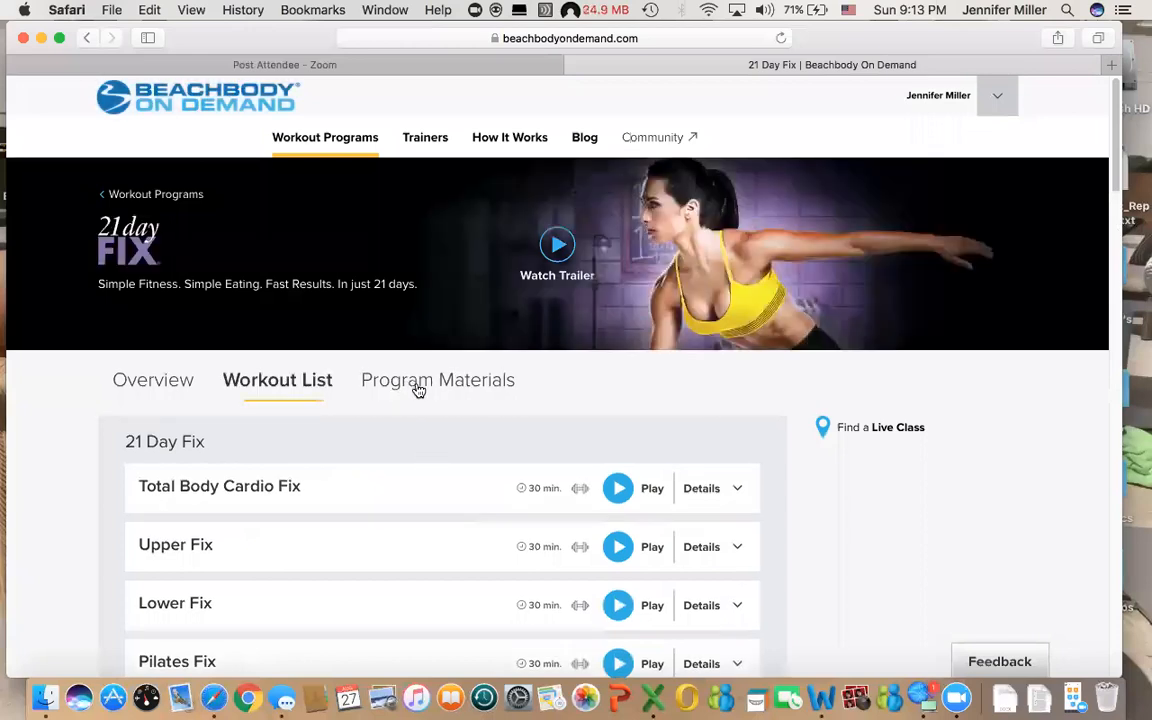
pyautogui.click(436, 380)
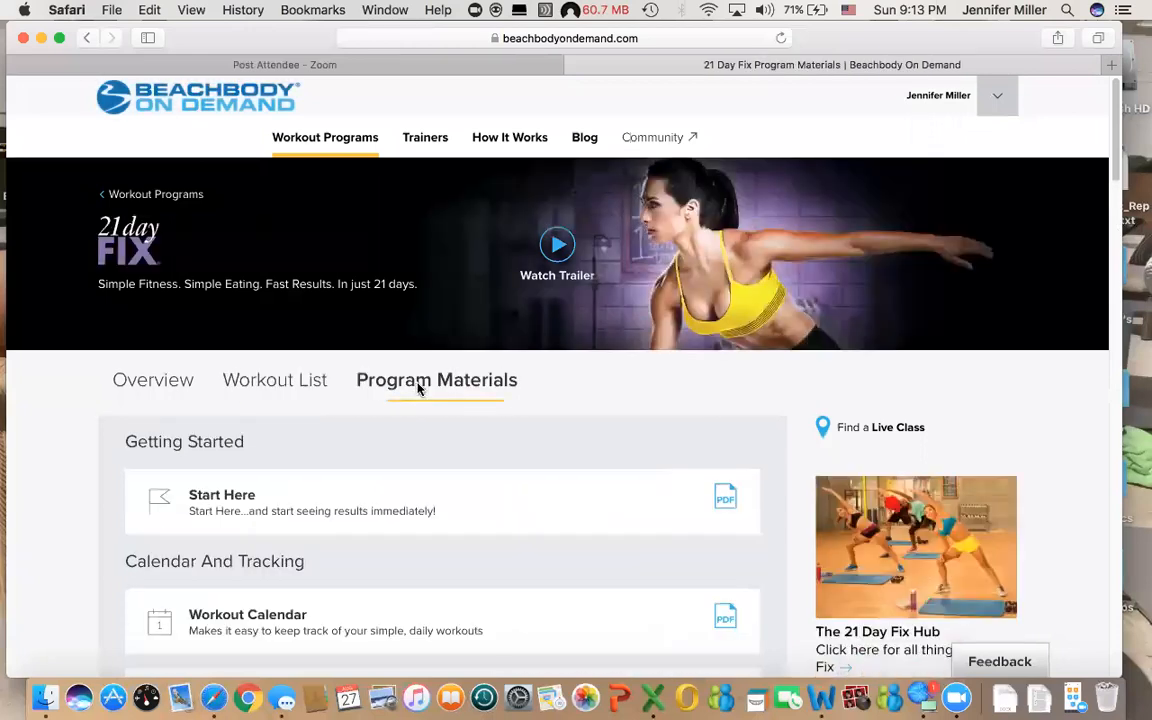
# - Find the Nutrition section and launch the Exclusive Online Toolkit resource page
pyautogui.scroll(-3)
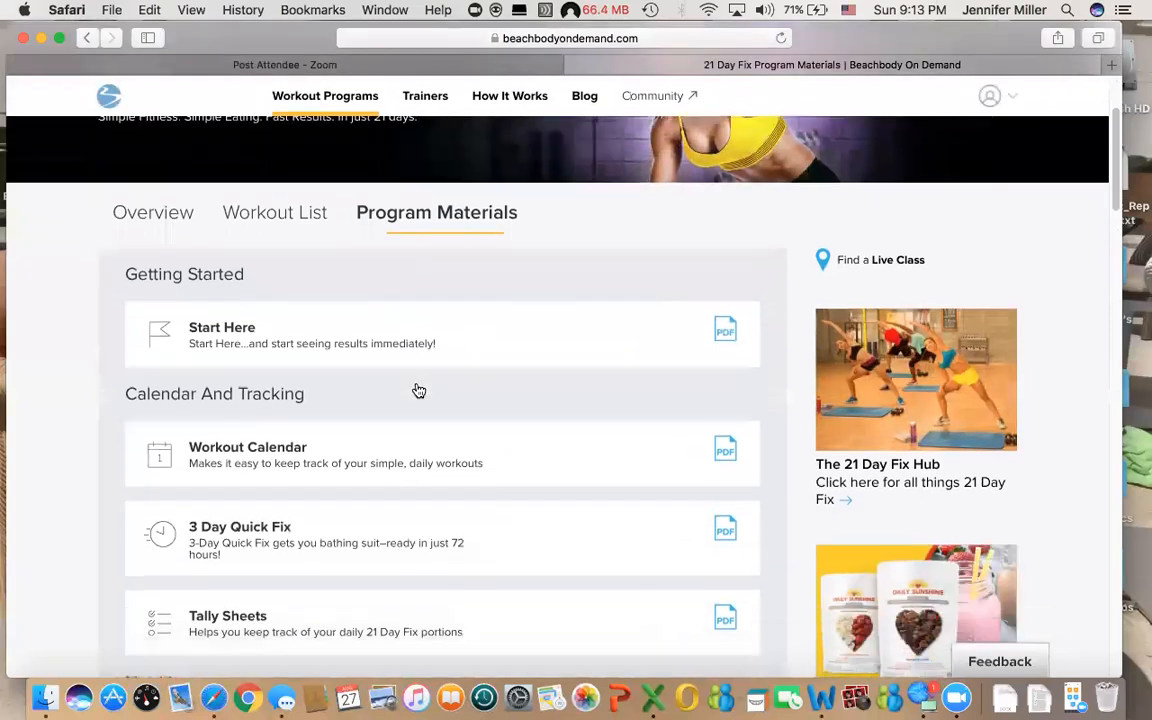
pyautogui.scroll(-3)
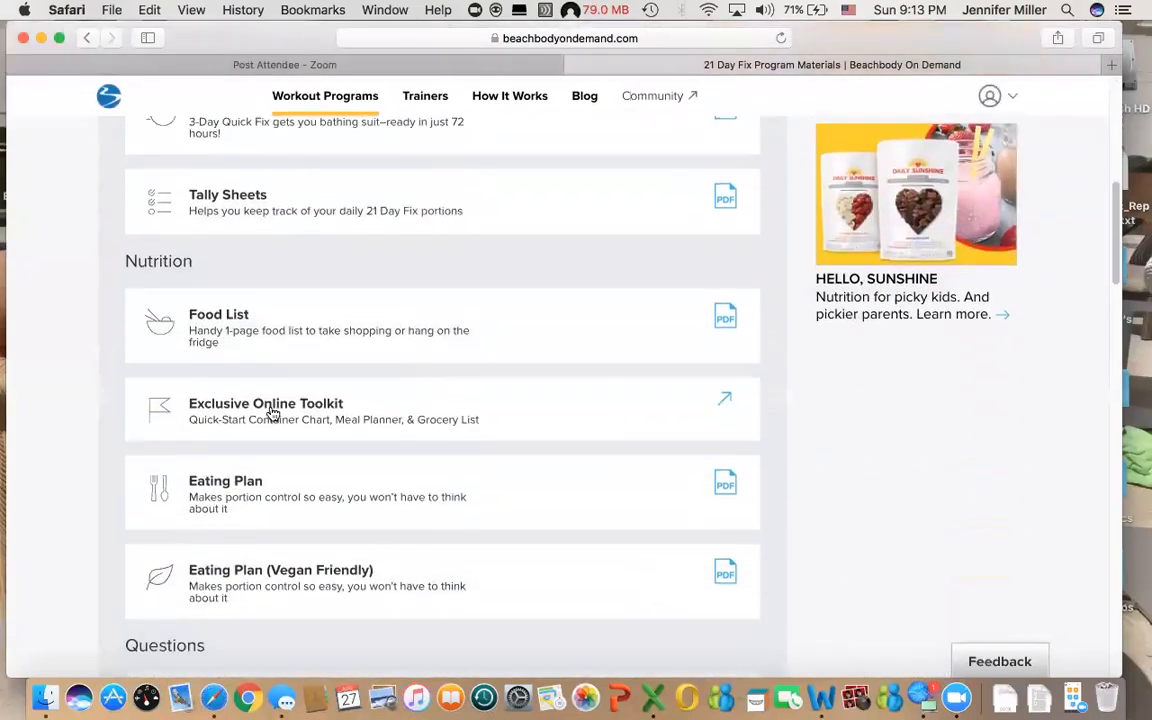
pyautogui.click(266, 404)
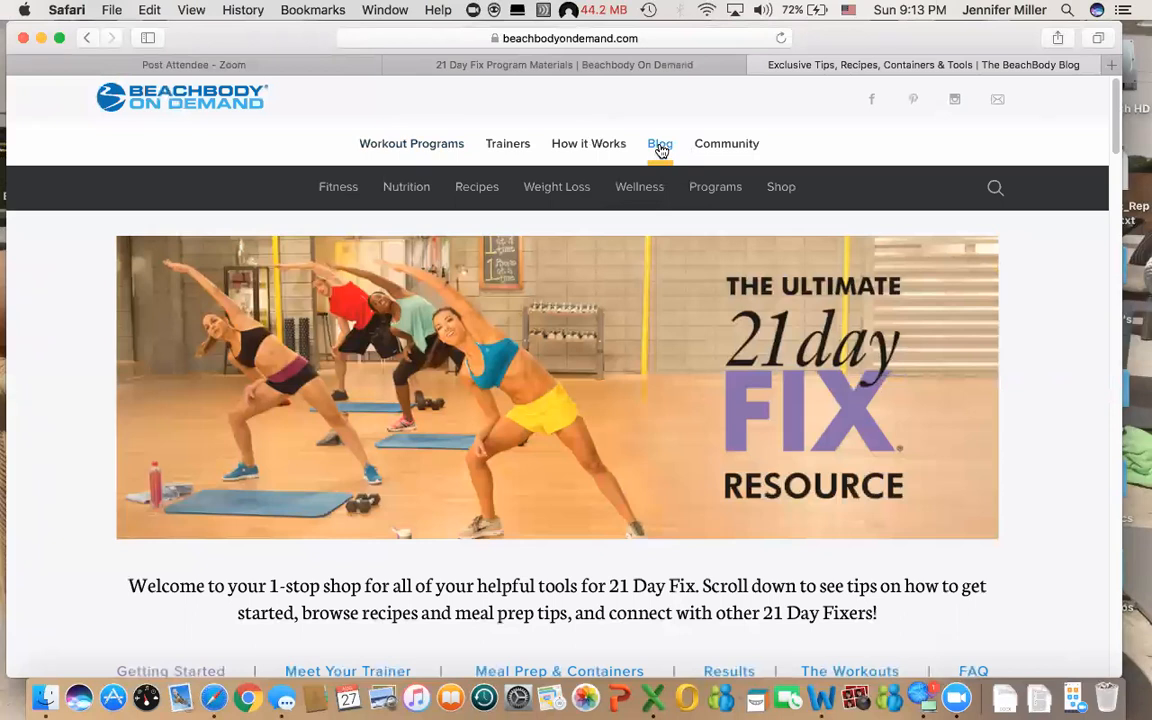
pyautogui.scroll(-3)
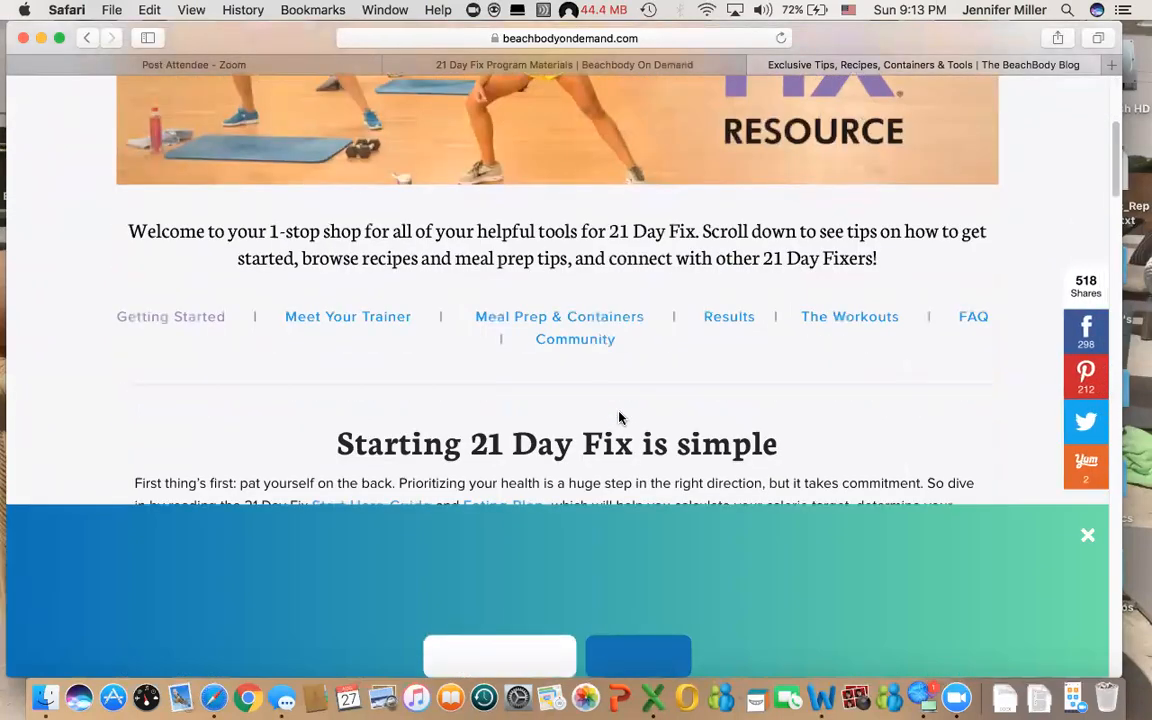
pyautogui.scroll(-3)
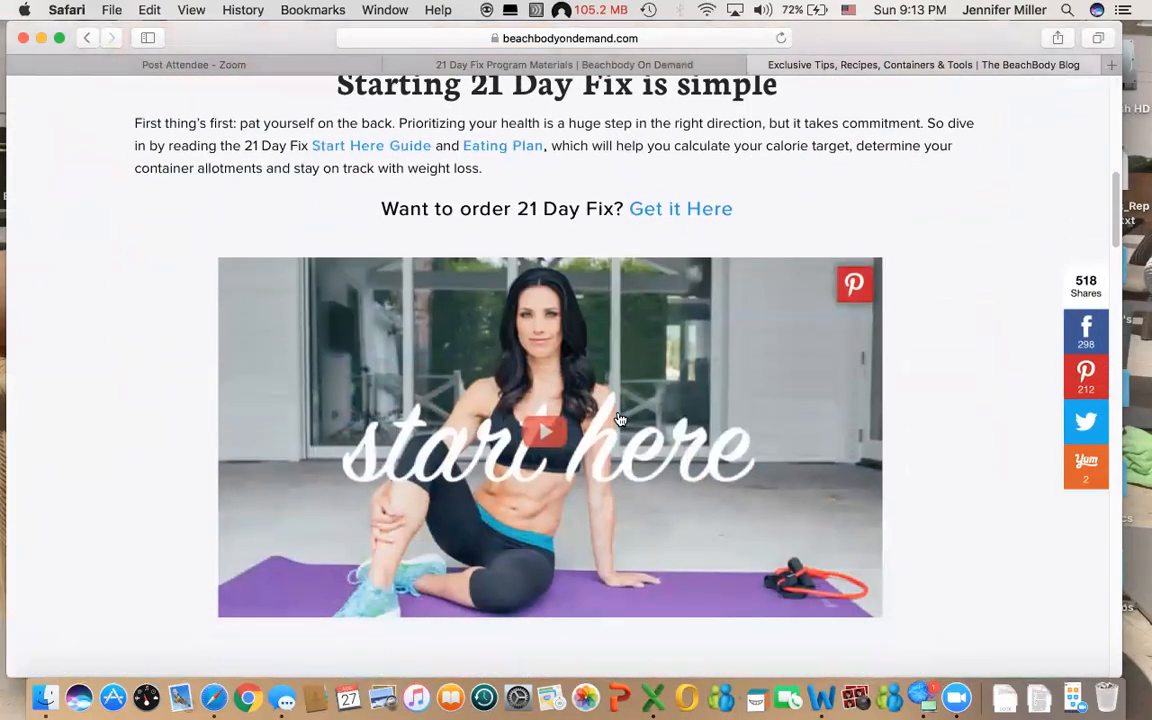
pyautogui.scroll(-3)
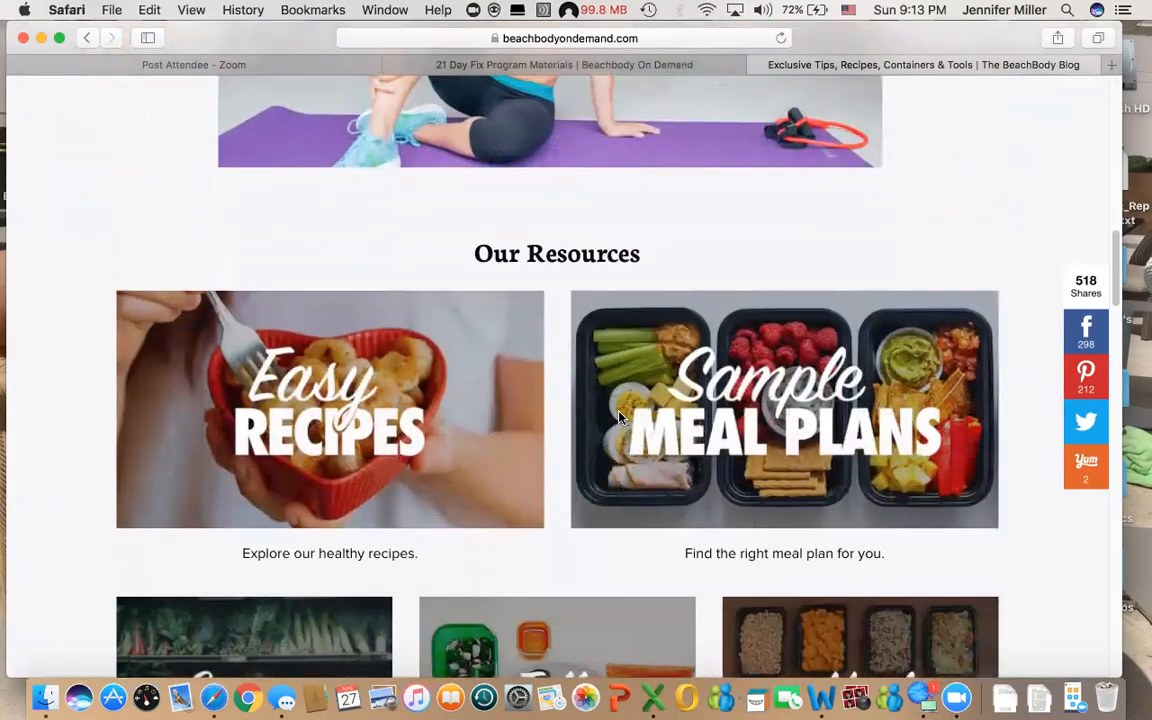
pyautogui.scroll(-3)
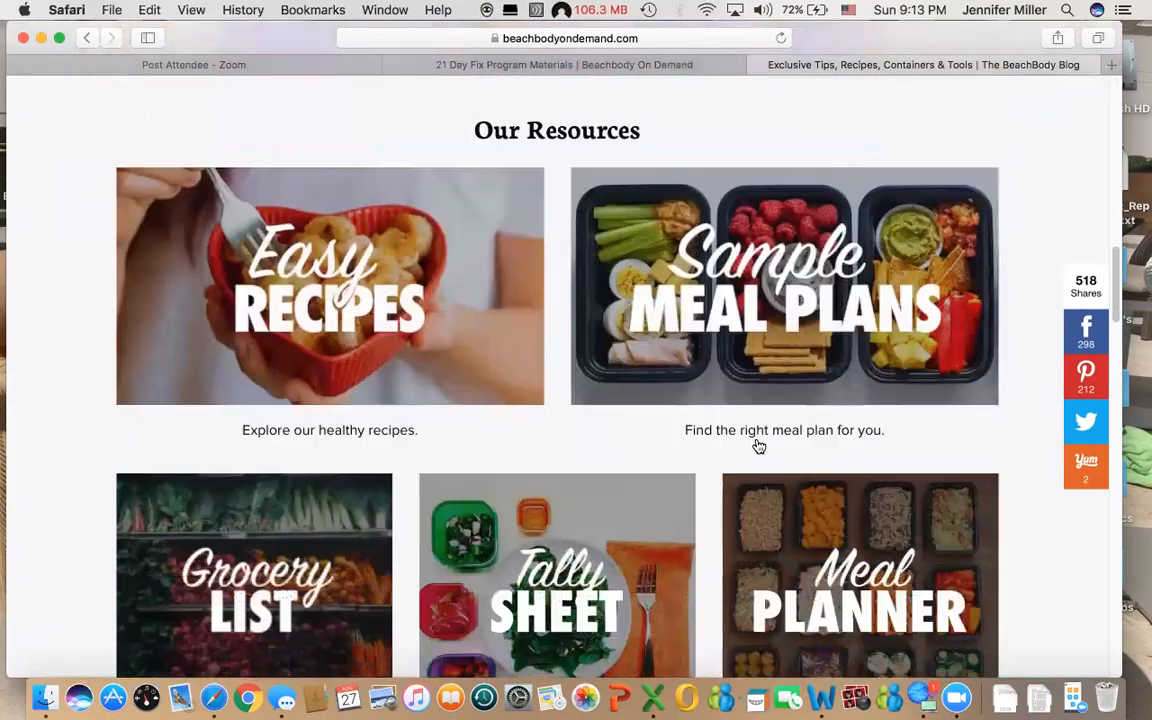
pyautogui.scroll(-3)
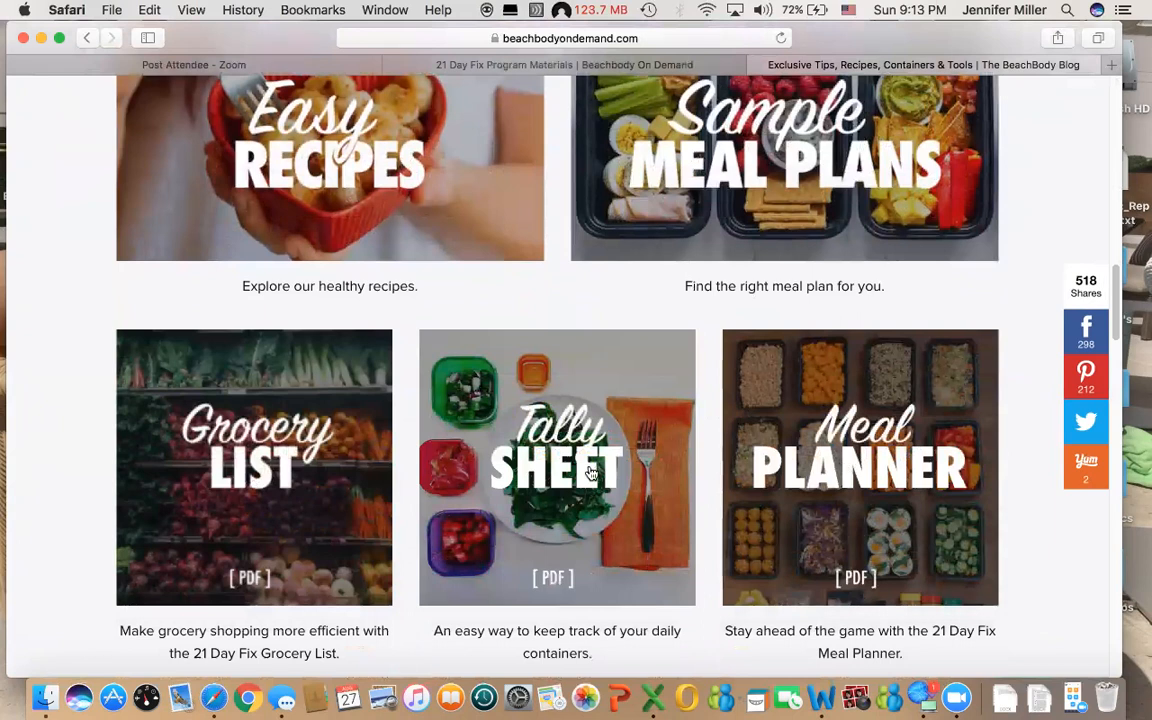
pyautogui.scroll(-3)
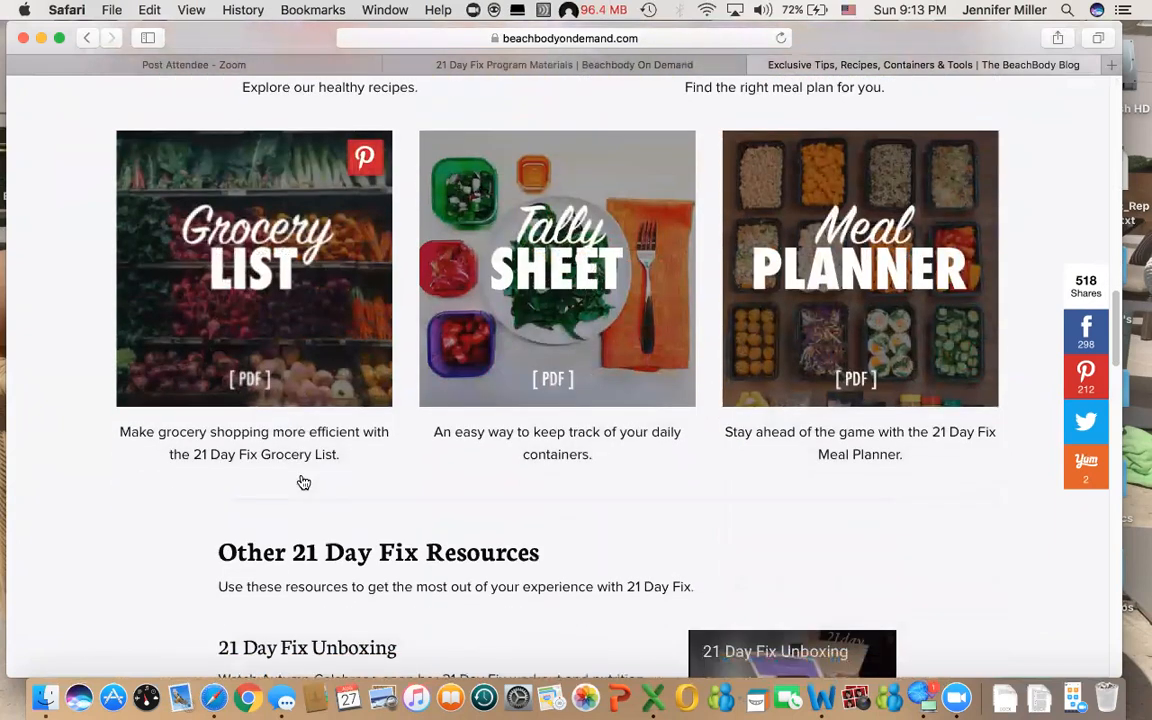
pyautogui.scroll(-3)
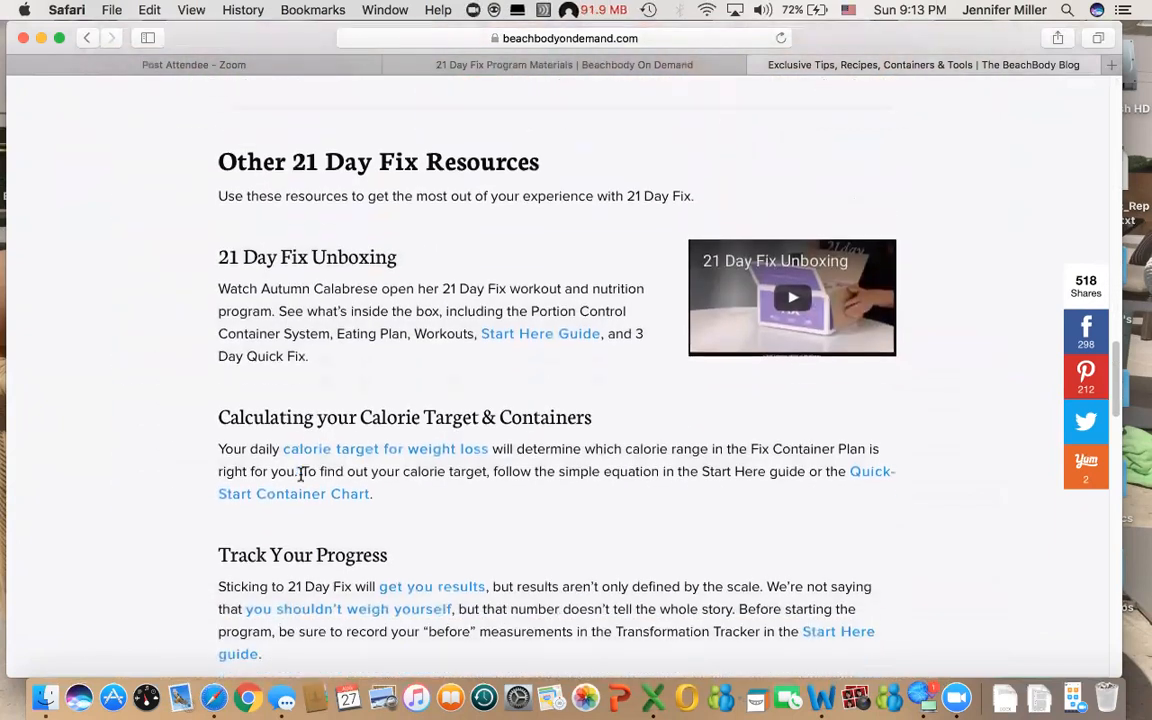
pyautogui.scroll(-3)
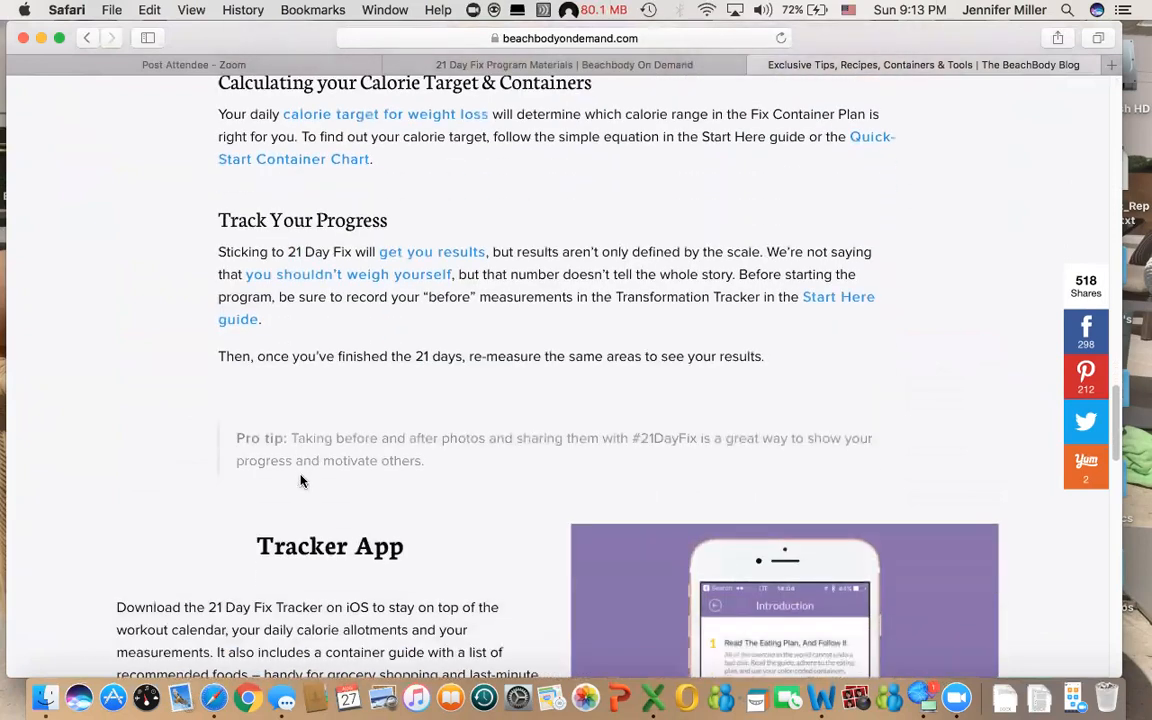
pyautogui.scroll(-3)
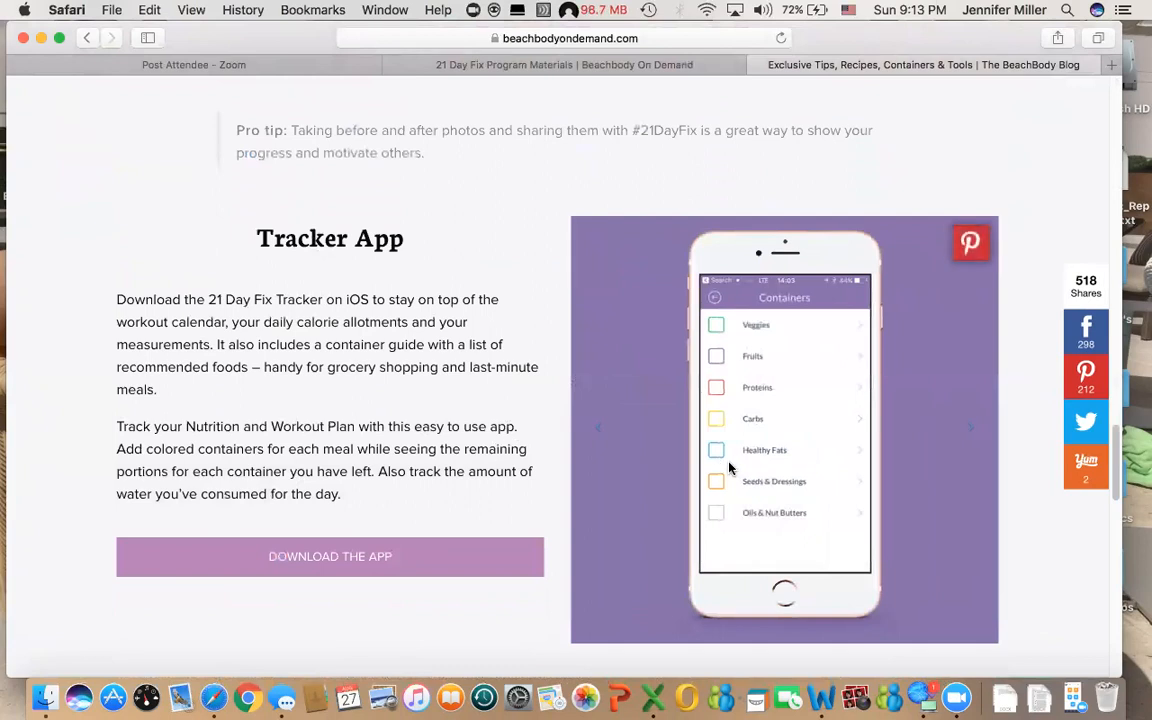
pyautogui.scroll(-3)
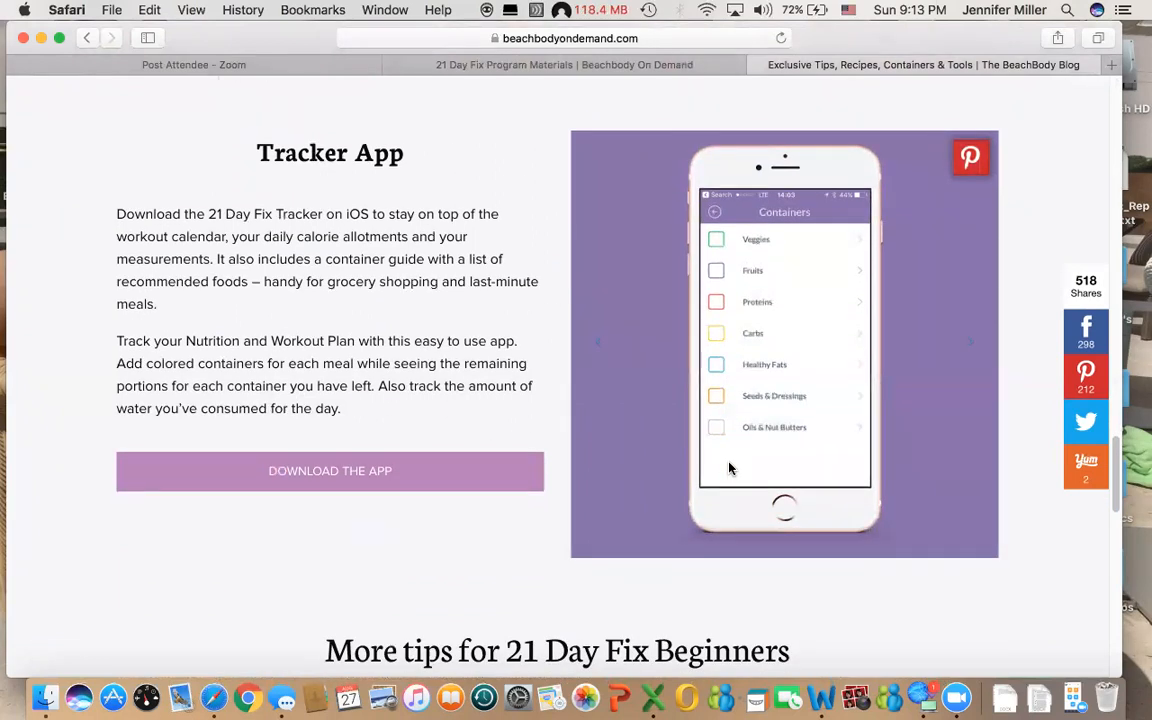
pyautogui.scroll(-3)
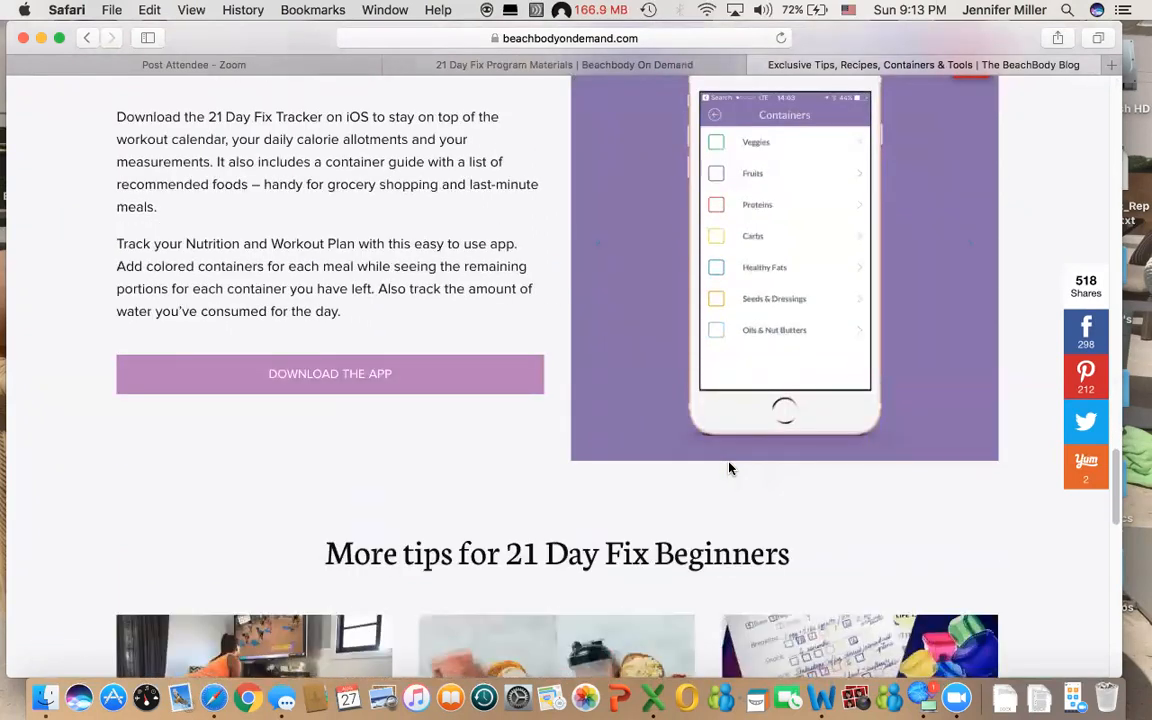
pyautogui.scroll(-3)
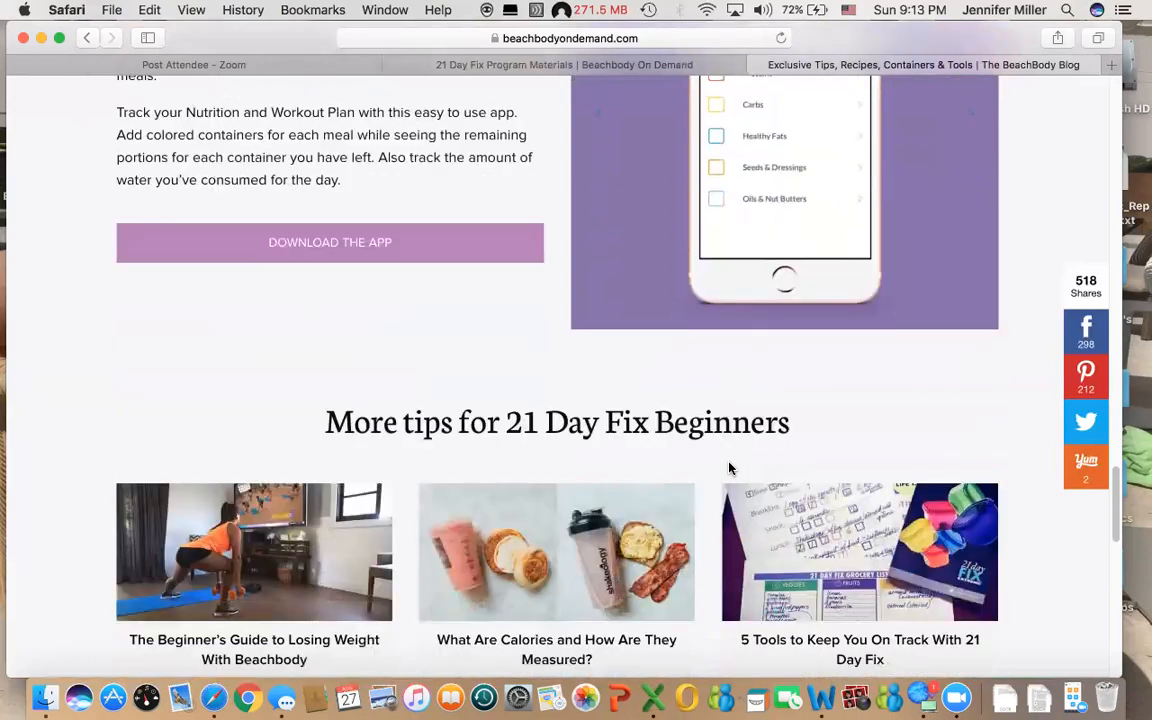
pyautogui.scroll(-3)
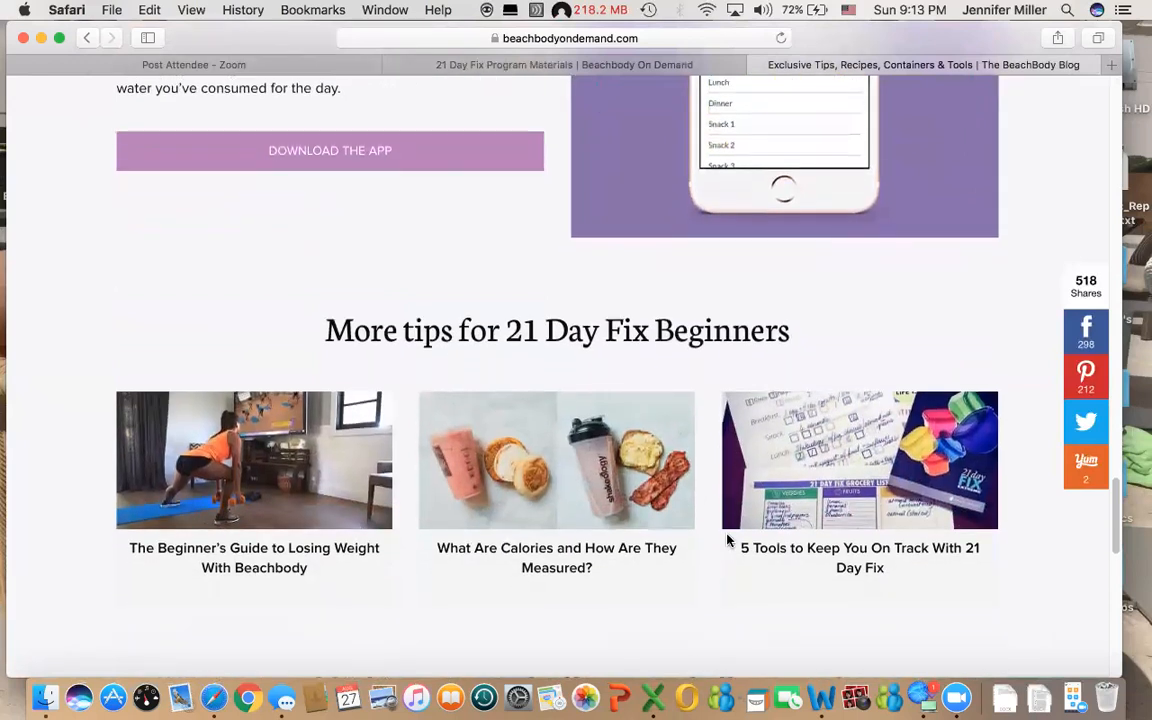
pyautogui.scroll(-3)
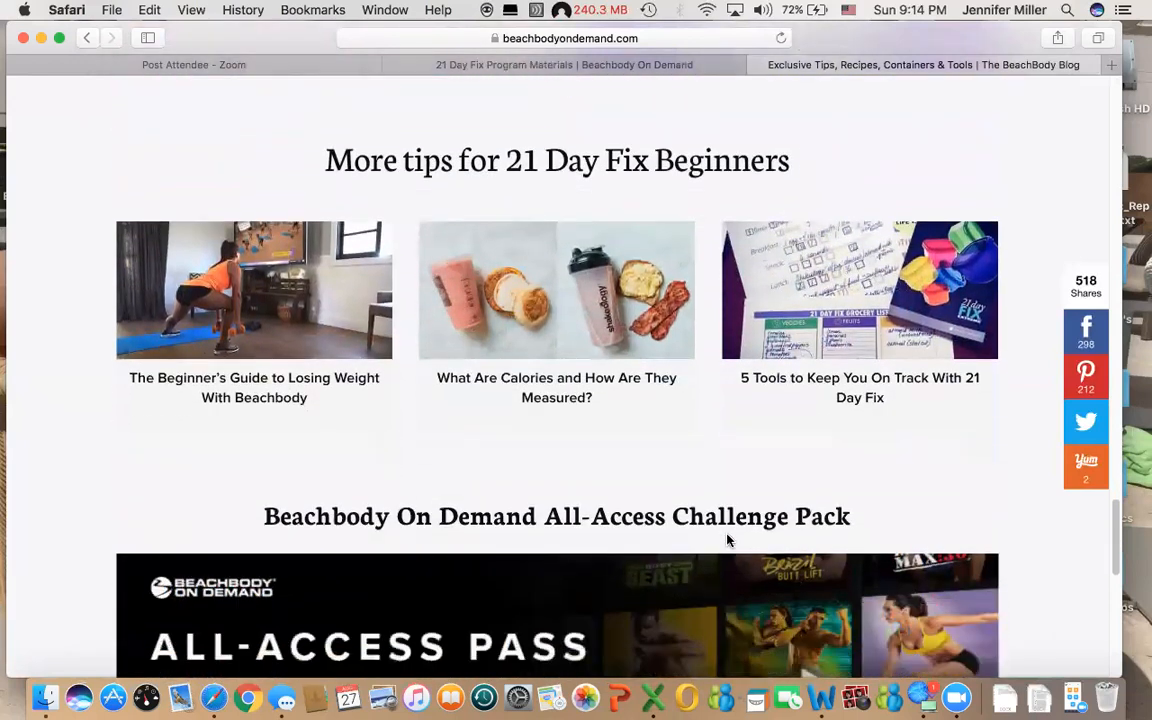
pyautogui.moveTo(388, 400)
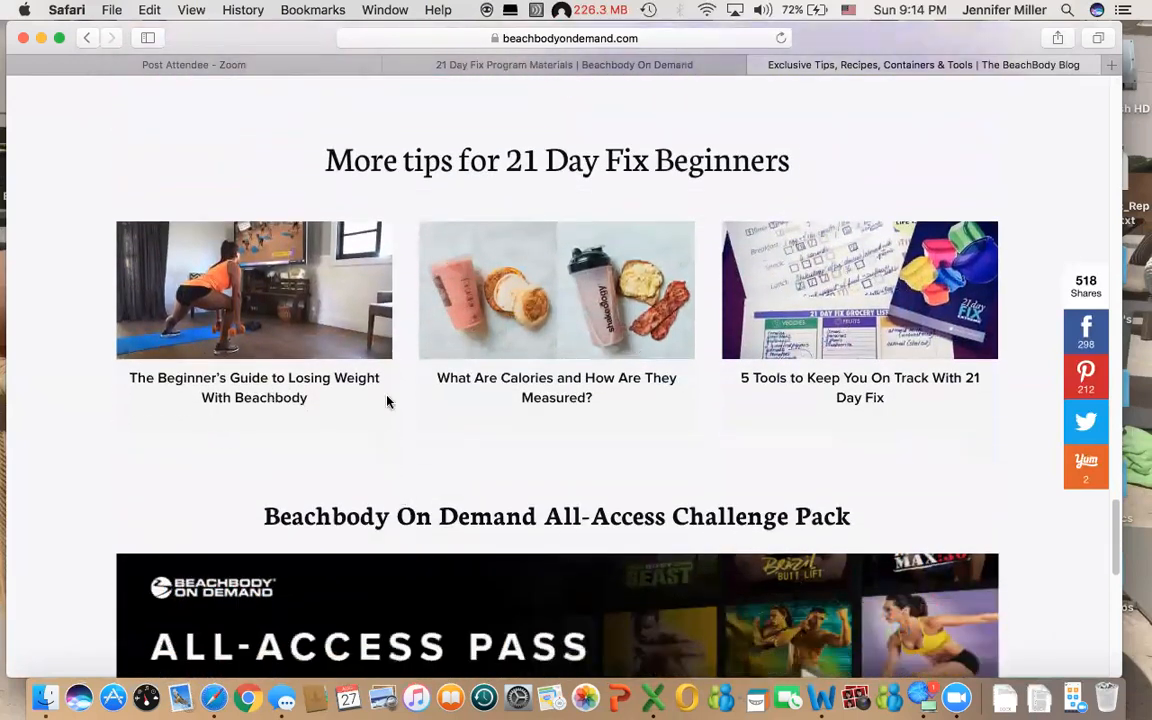
pyautogui.scroll(-3)
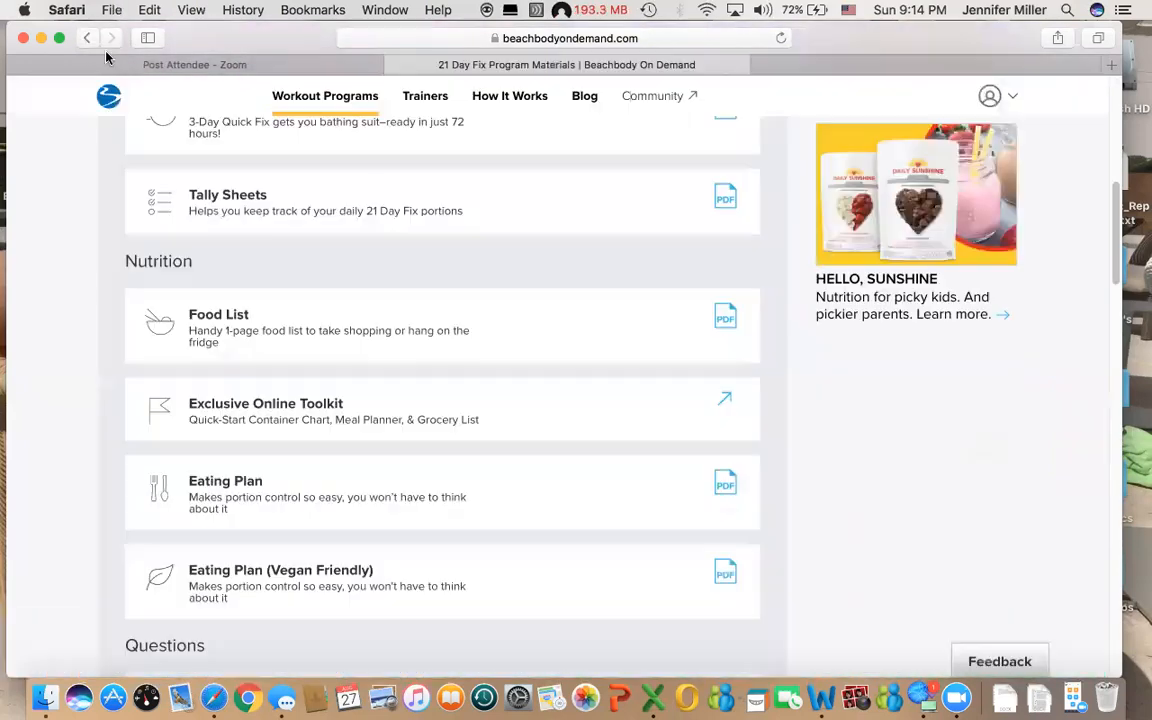
# - Look down the 21 Day Fix Program Materials page before heading back to Workout Programs
pyautogui.scroll(-3)
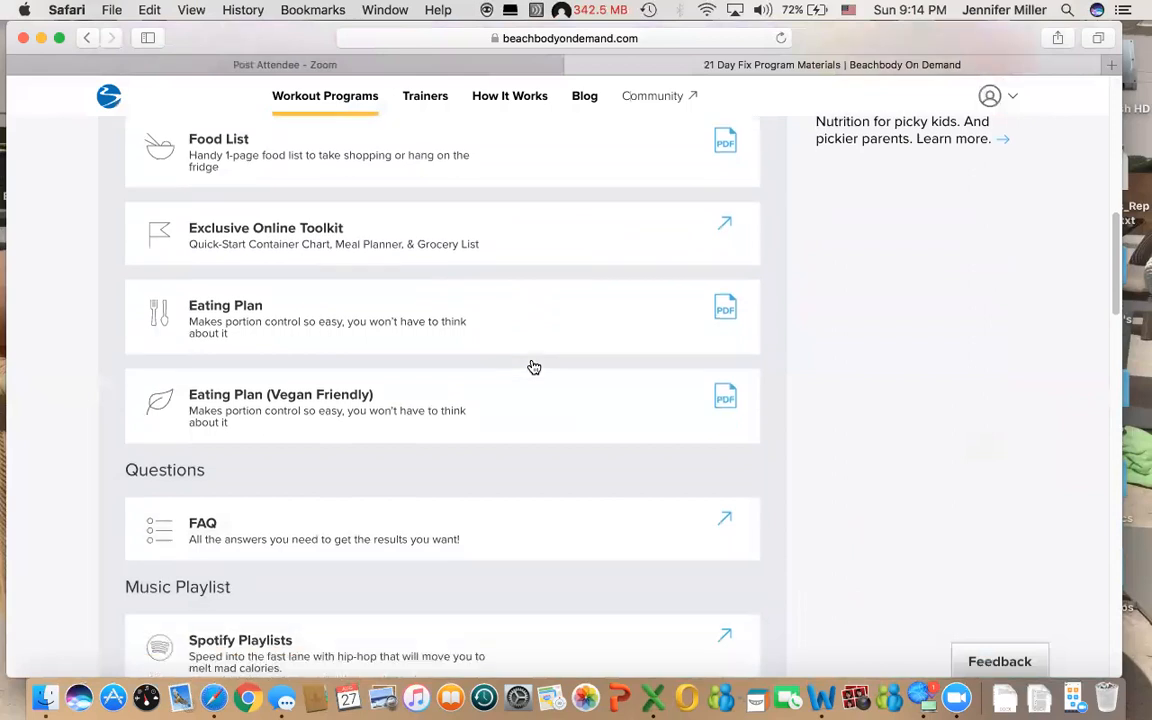
pyautogui.scroll(-3)
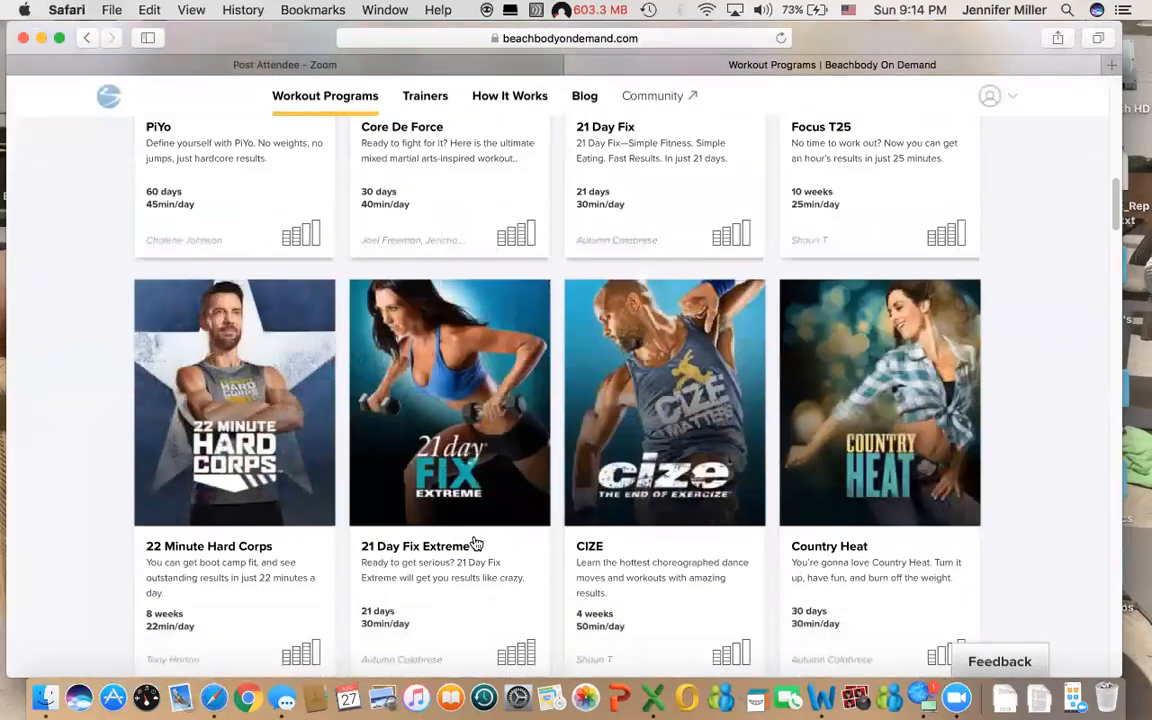
# - Go into the 3 Week Yoga Retreat program and start down its Workout List
pyautogui.scroll(-3)
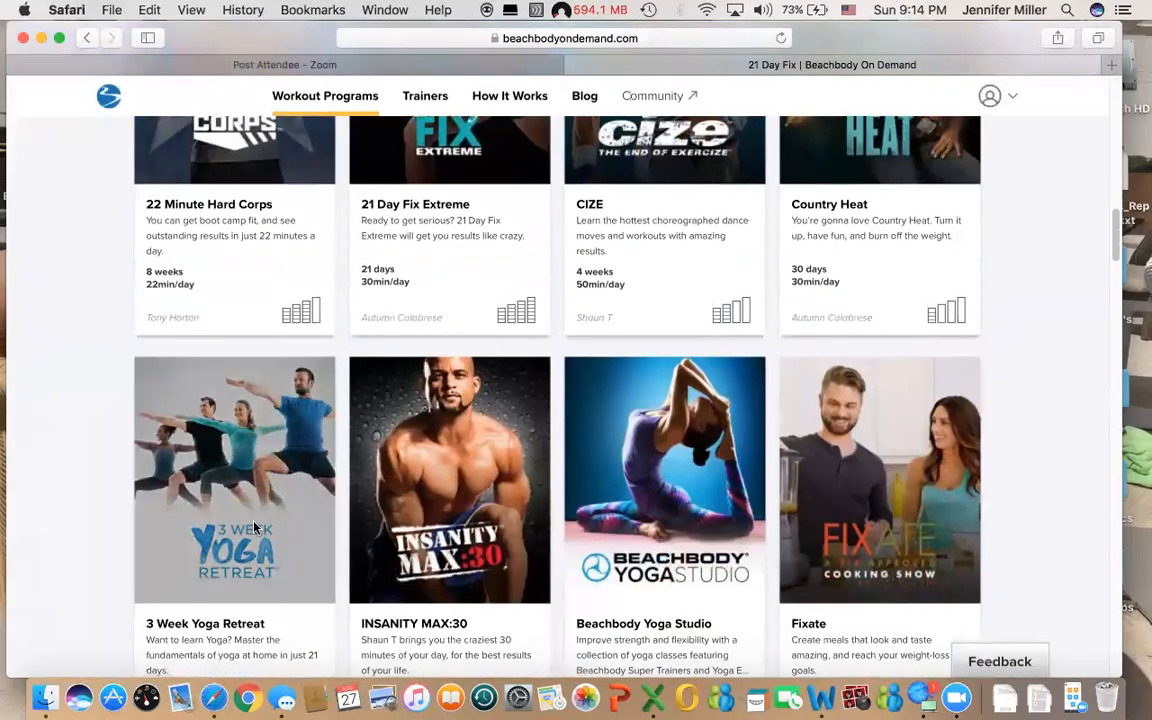
pyautogui.click(234, 480)
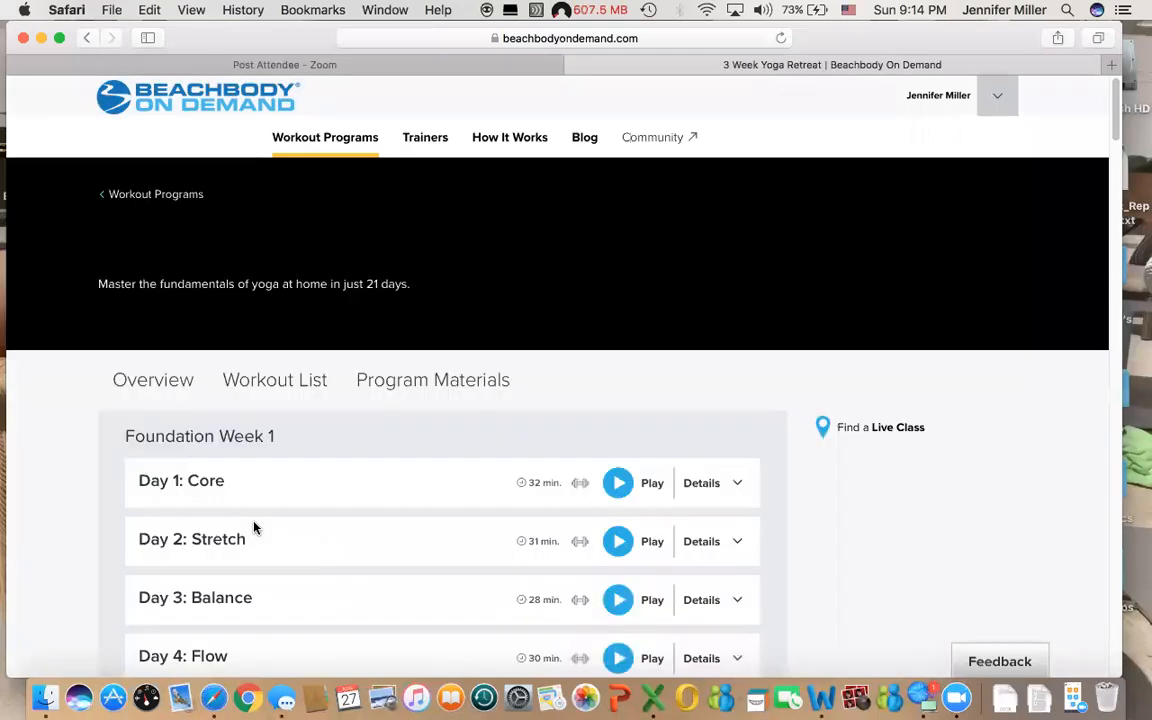
pyautogui.scroll(-3)
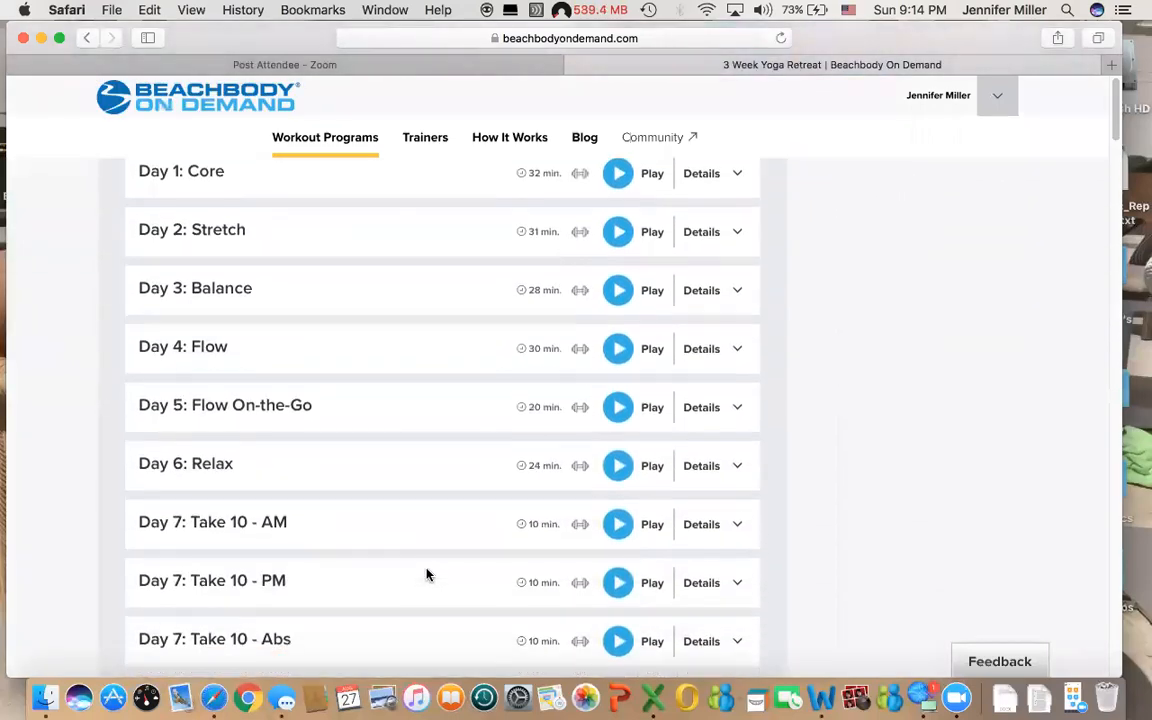
pyautogui.scroll(-3)
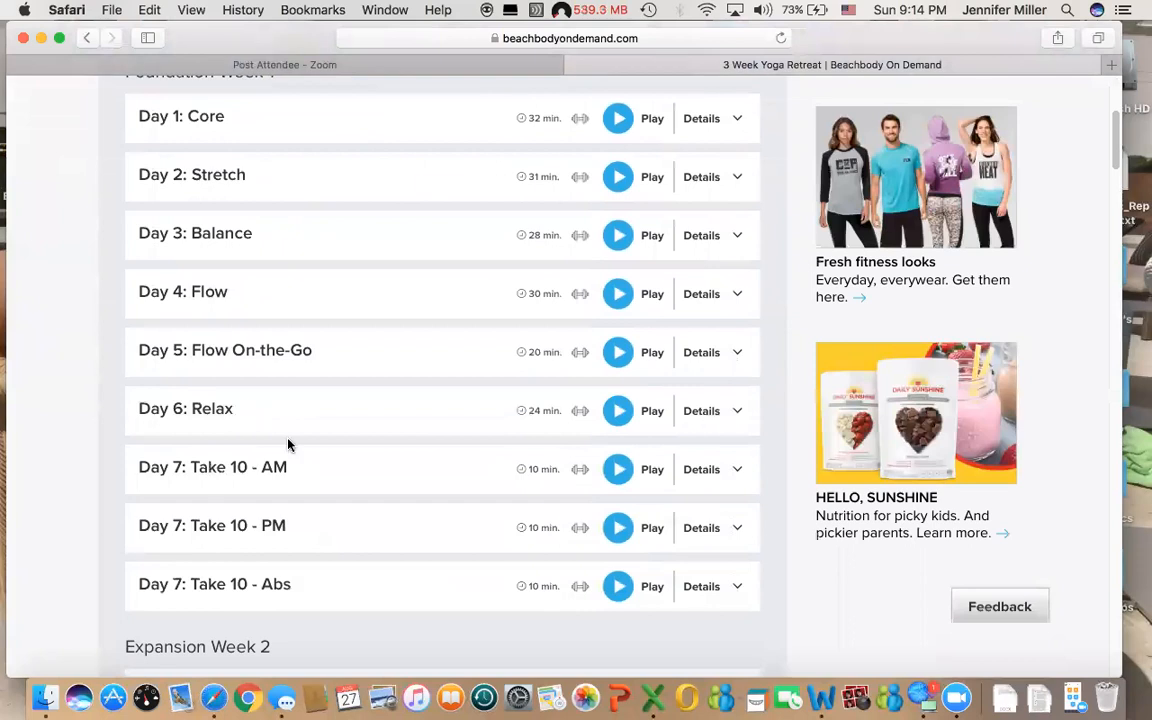
pyautogui.moveTo(276, 536)
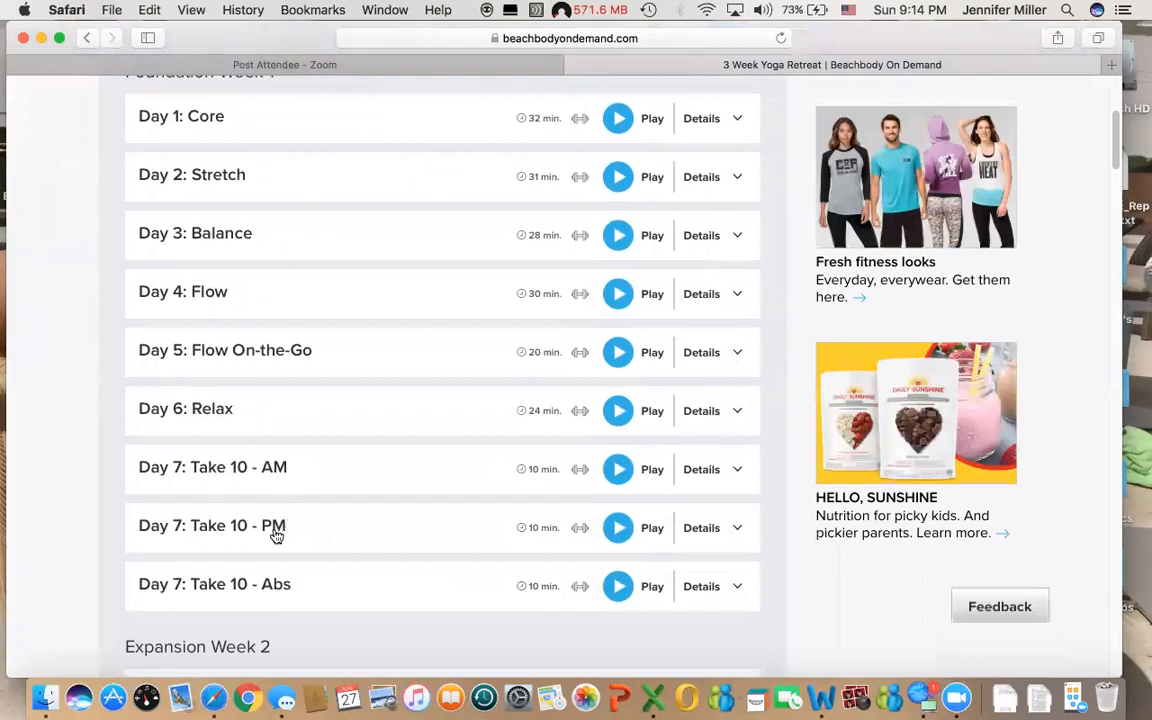
pyautogui.scroll(-3)
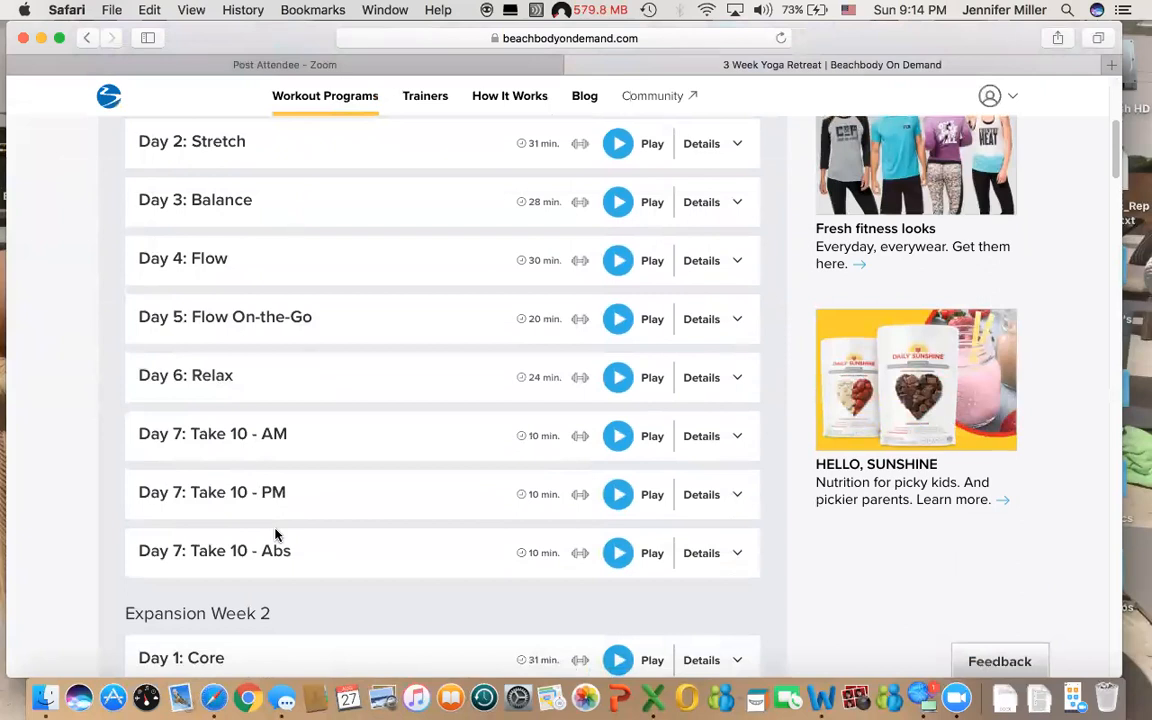
# - Read through the Foundation, Expansion and Progression weeks of the yoga workout list
pyautogui.scroll(-3)
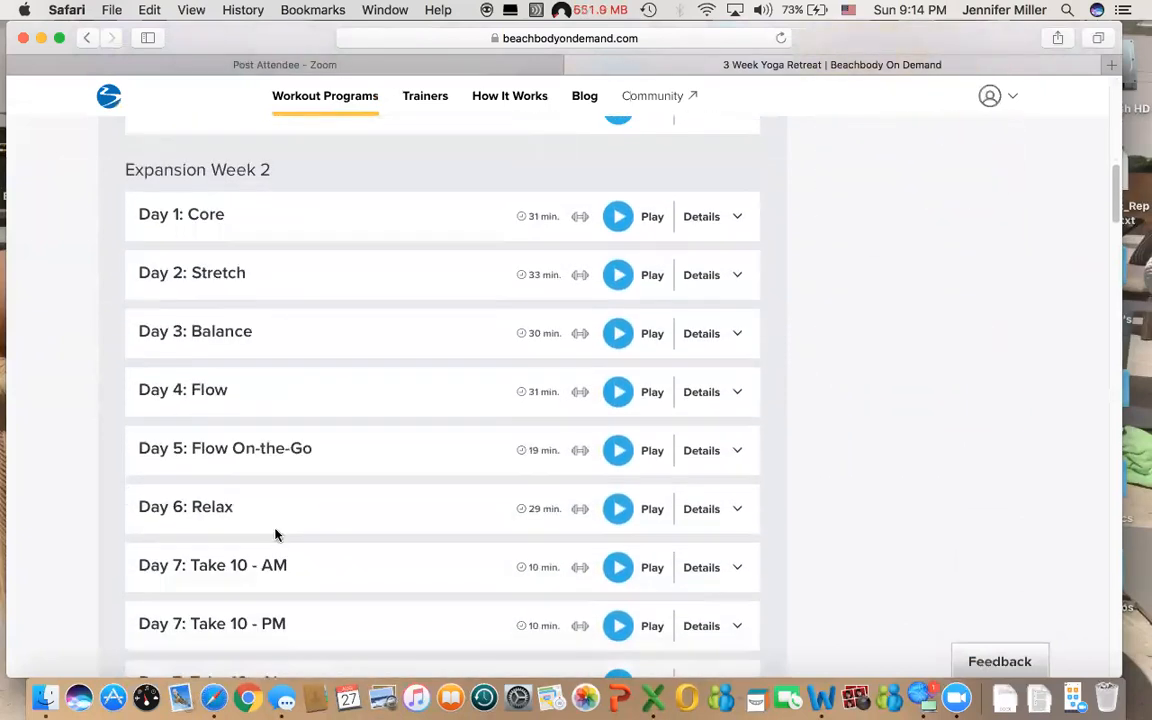
pyautogui.scroll(-3)
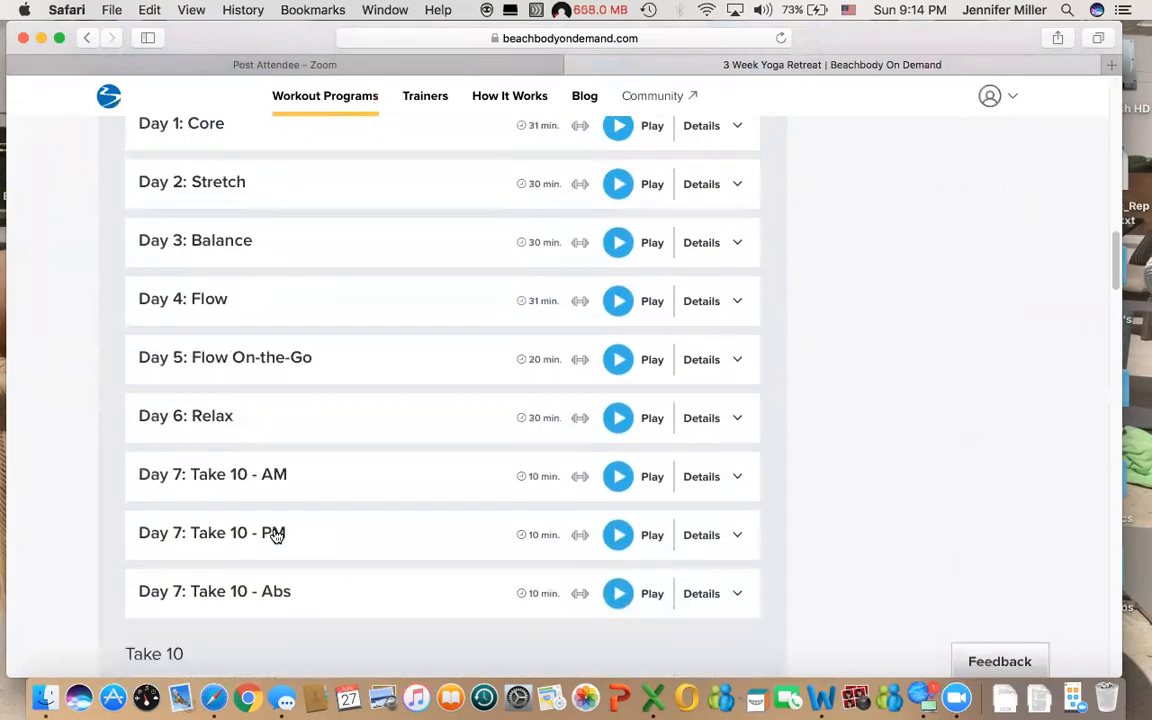
pyautogui.scroll(-3)
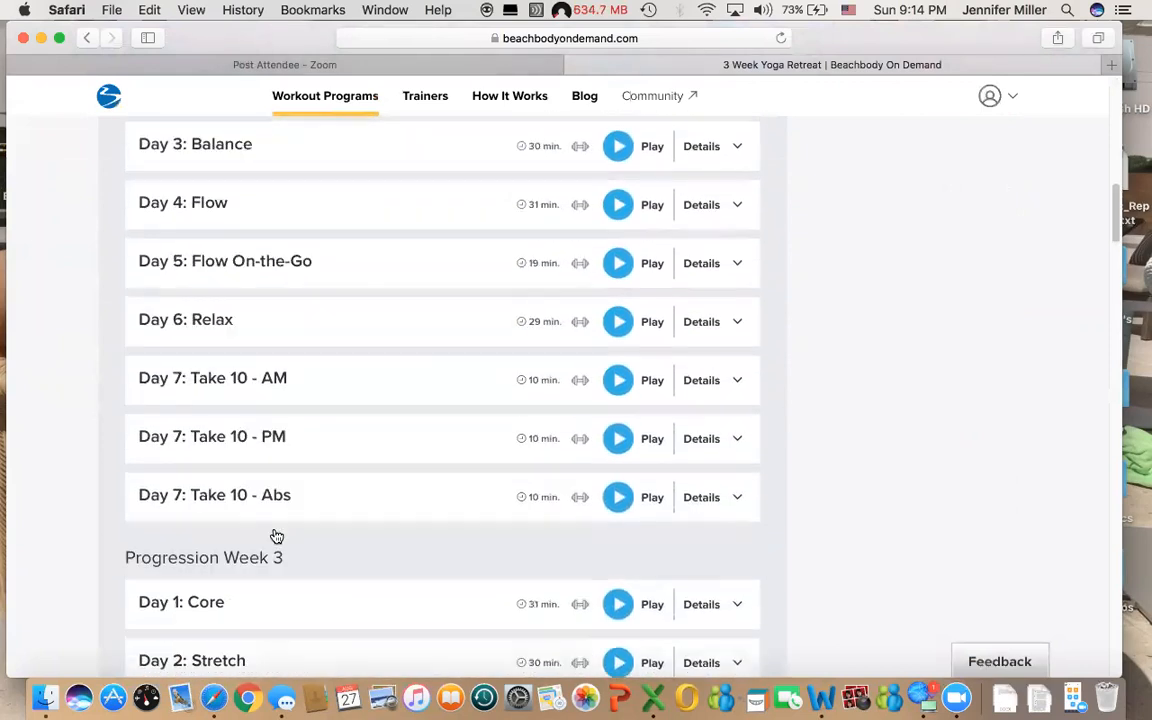
pyautogui.scroll(3)
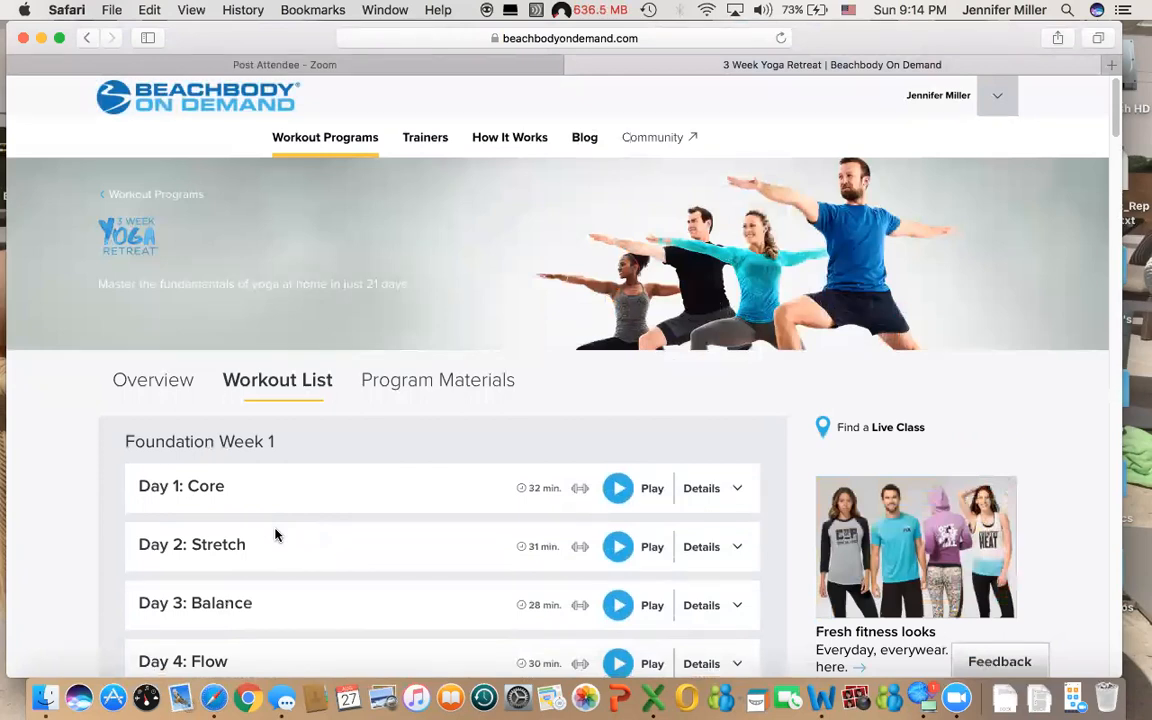
pyautogui.scroll(-3)
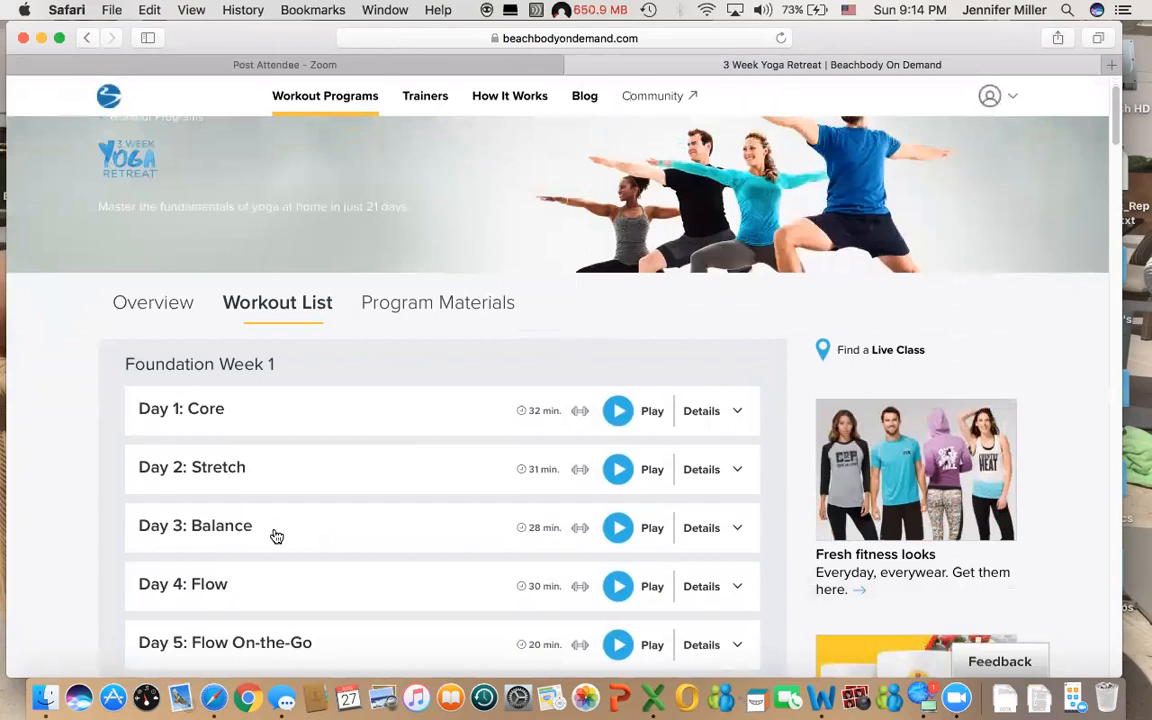
pyautogui.scroll(-3)
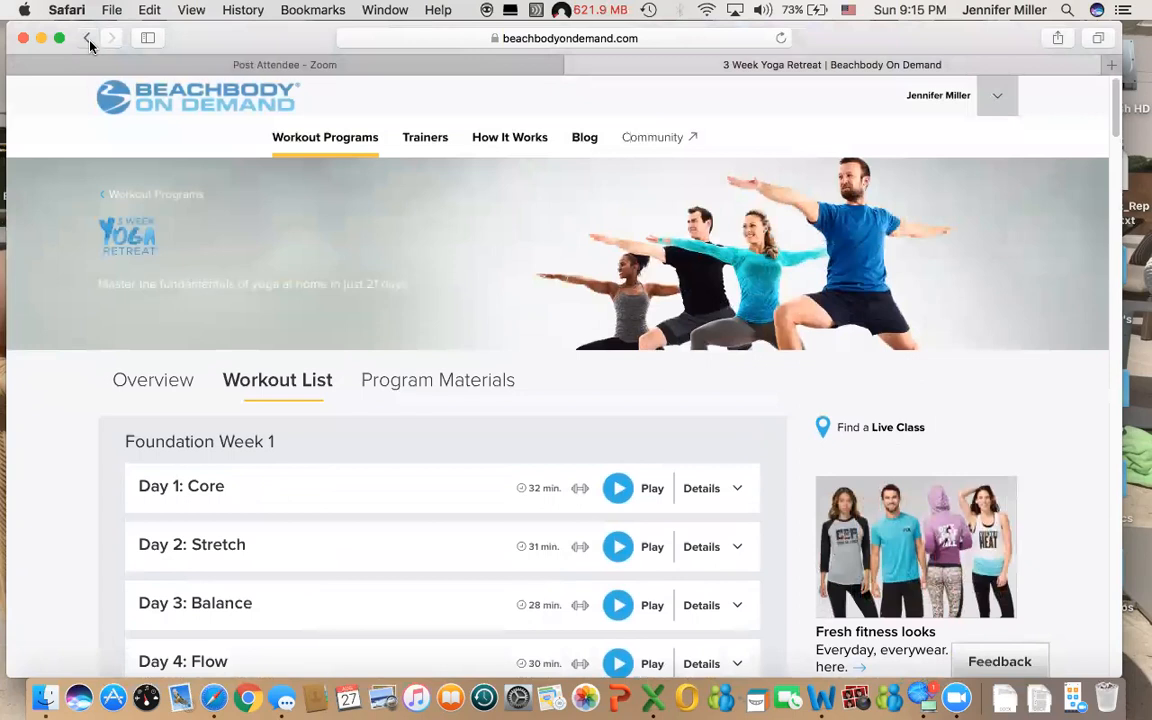
pyautogui.click(88, 38)
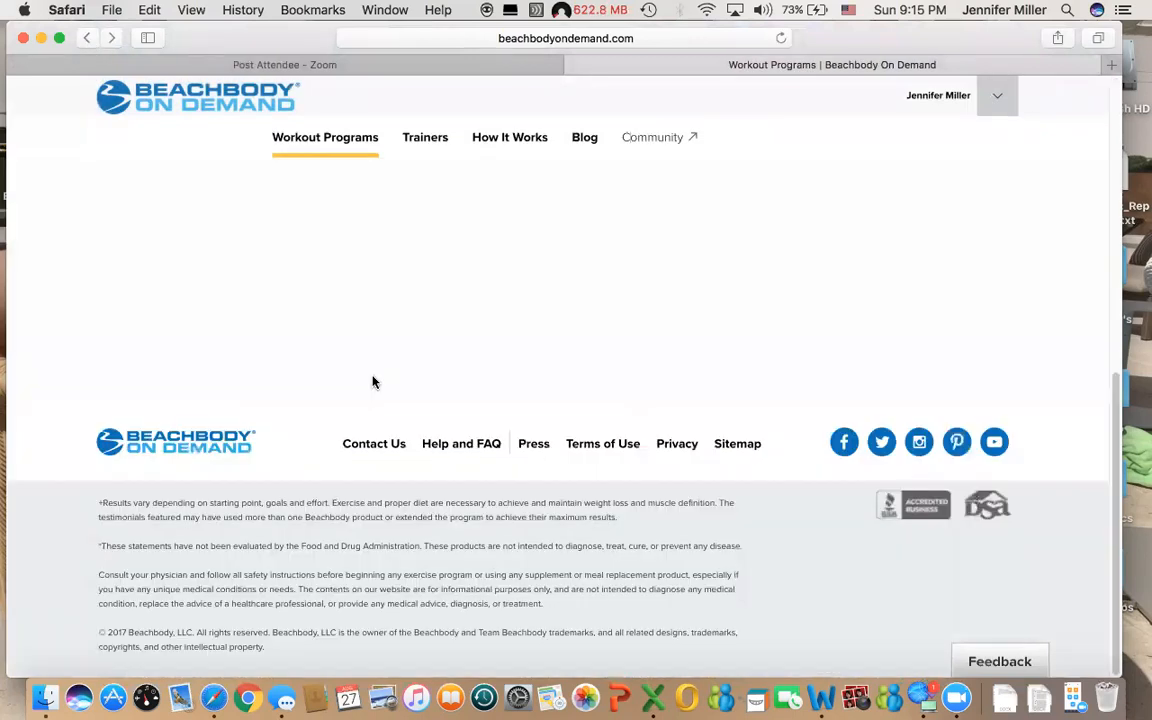
pyautogui.scroll(3)
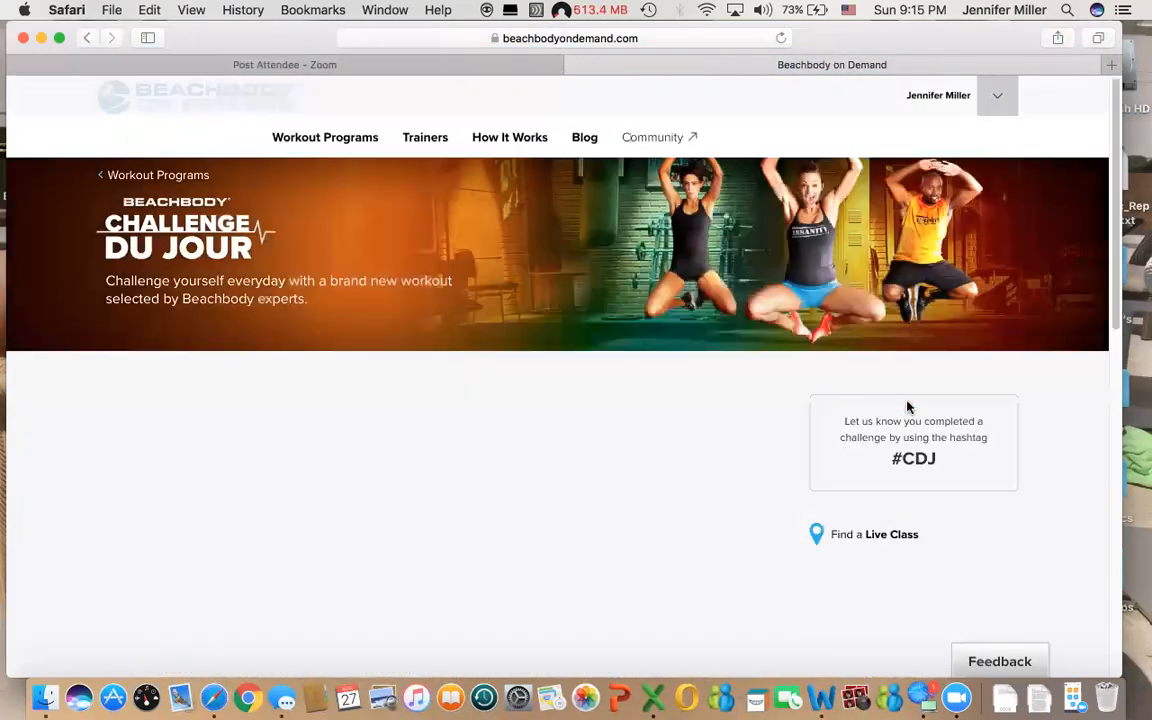
pyautogui.scroll(-3)
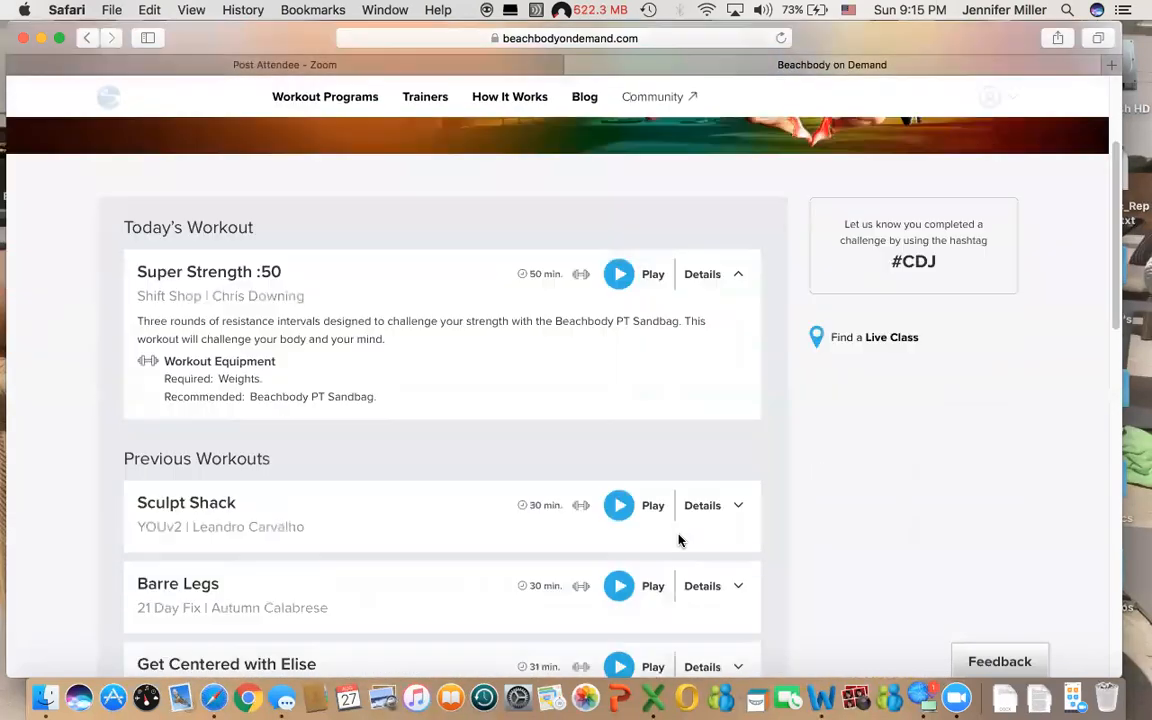
pyautogui.scroll(-3)
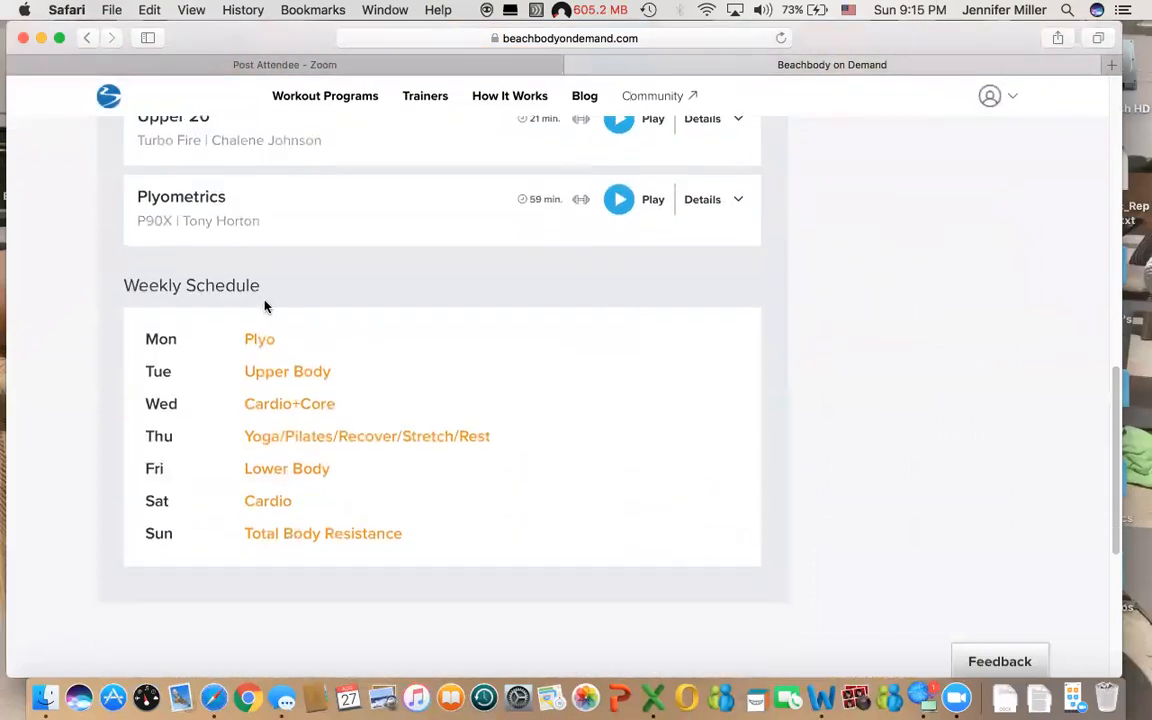
pyautogui.moveTo(368, 536)
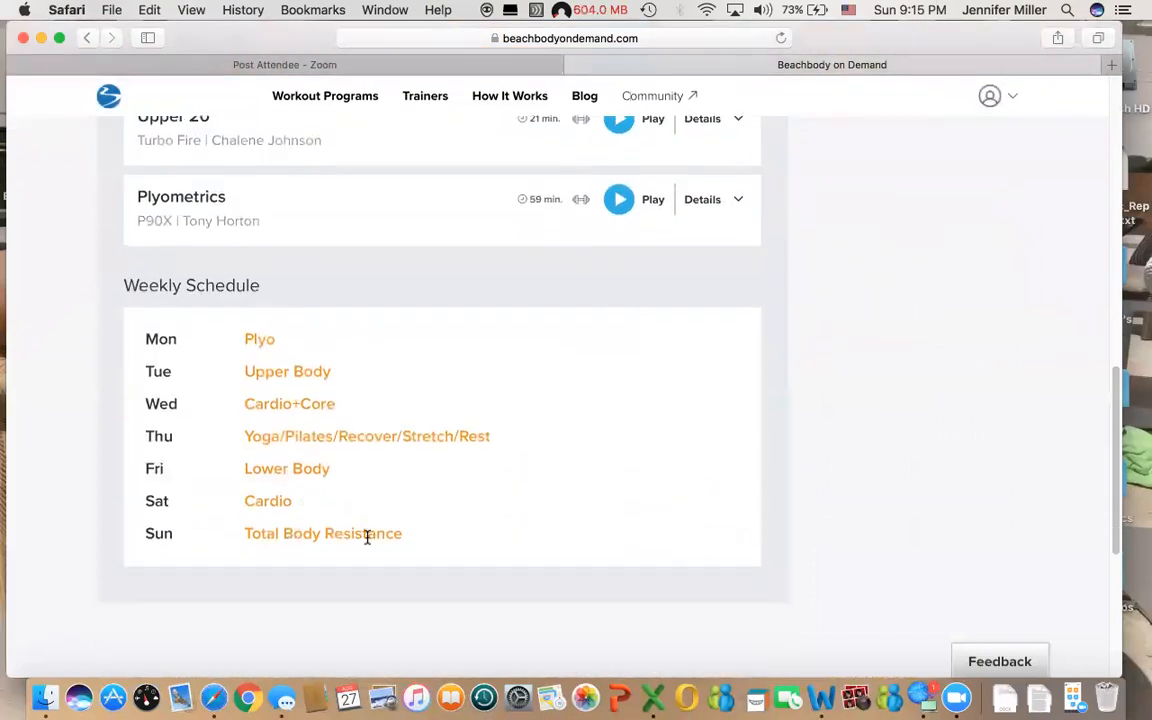
pyautogui.moveTo(288, 536)
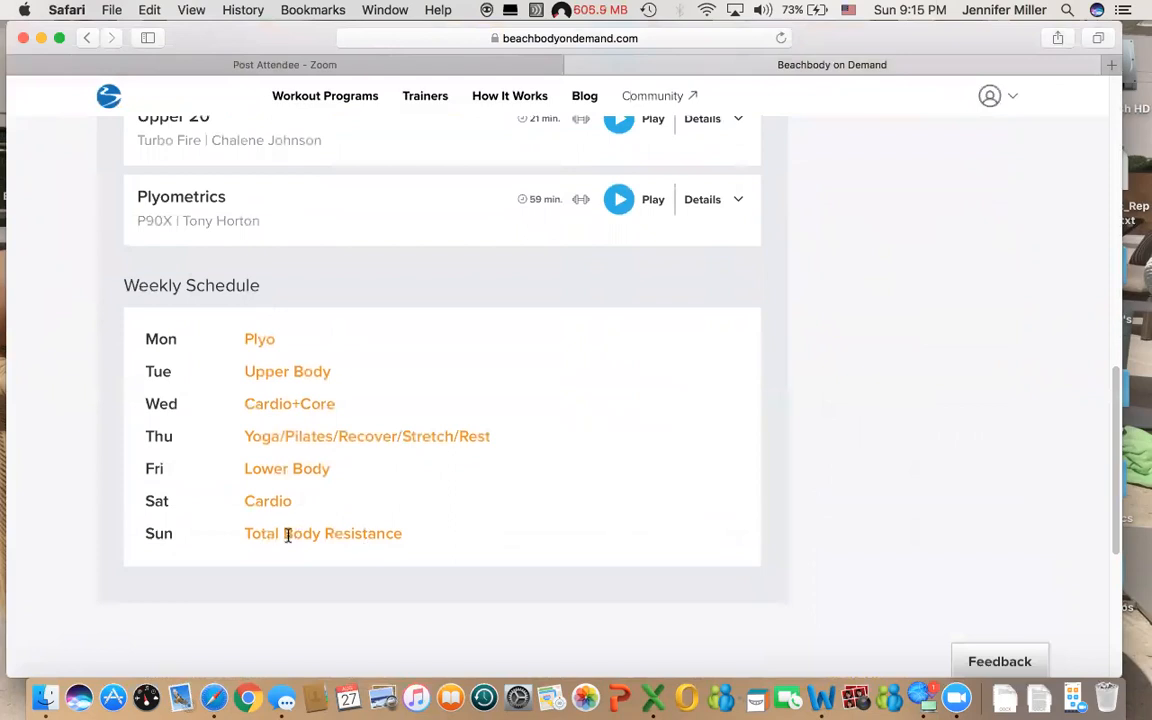
pyautogui.moveTo(386, 524)
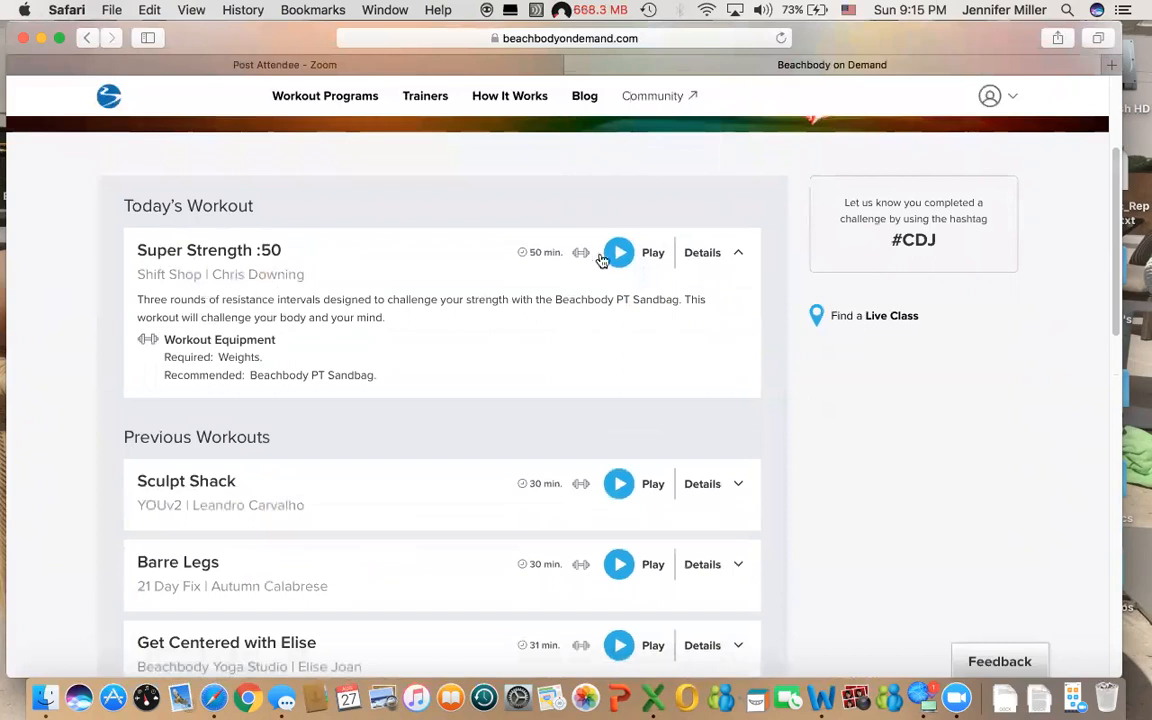
pyautogui.moveTo(364, 434)
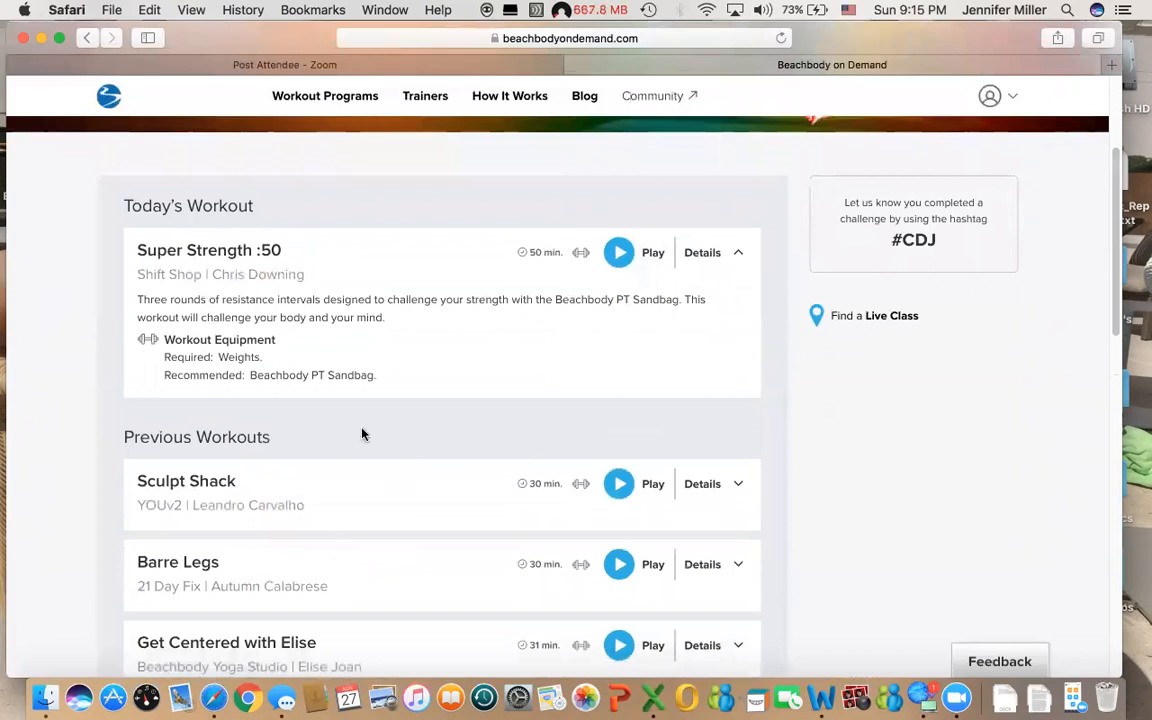
pyautogui.scroll(-3)
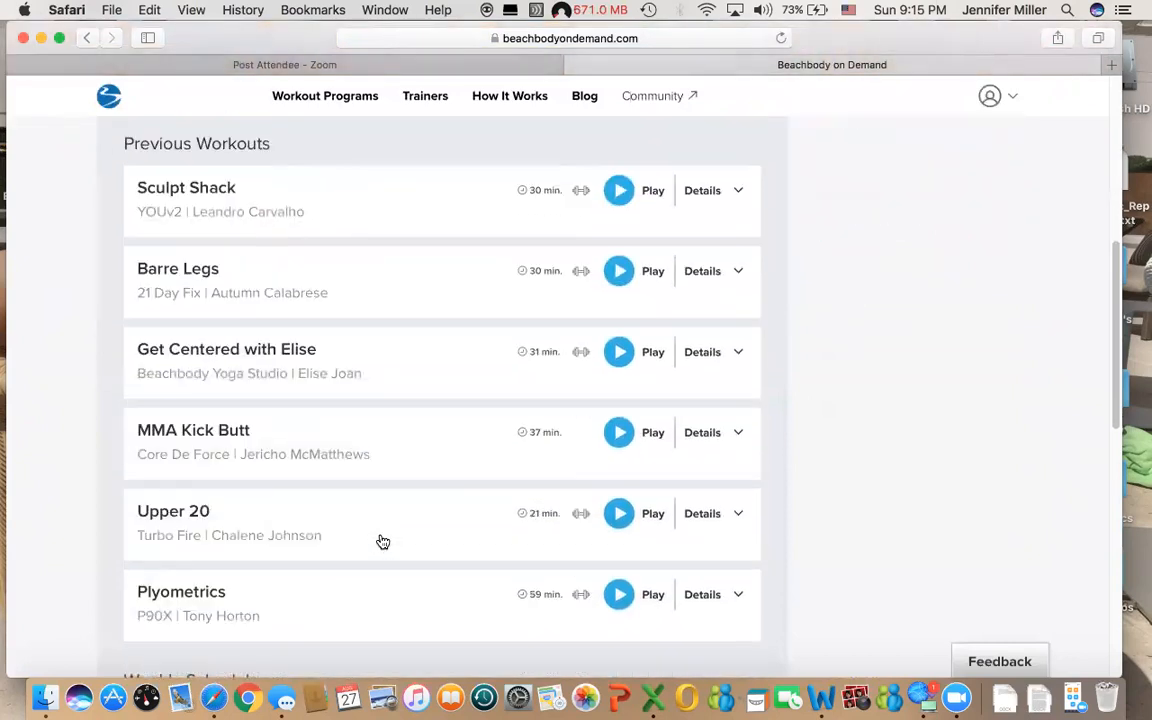
pyautogui.scroll(3)
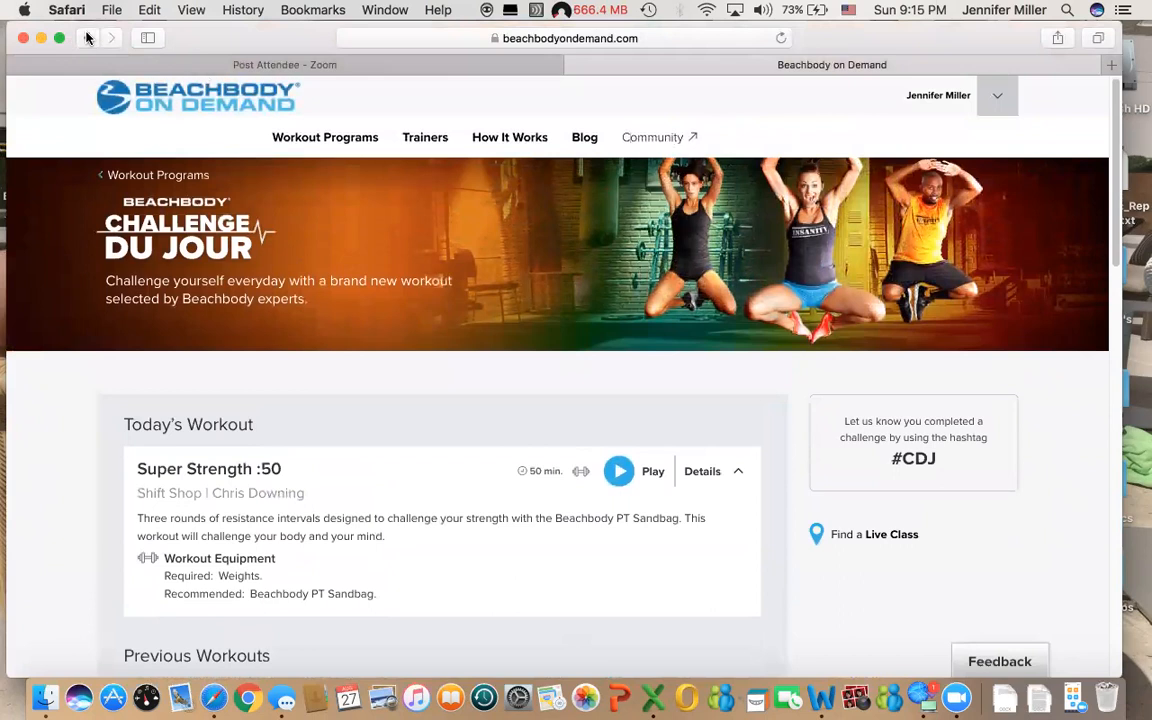
# - Return to the Workout Programs catalogue from the top navigation
pyautogui.click(324, 136)
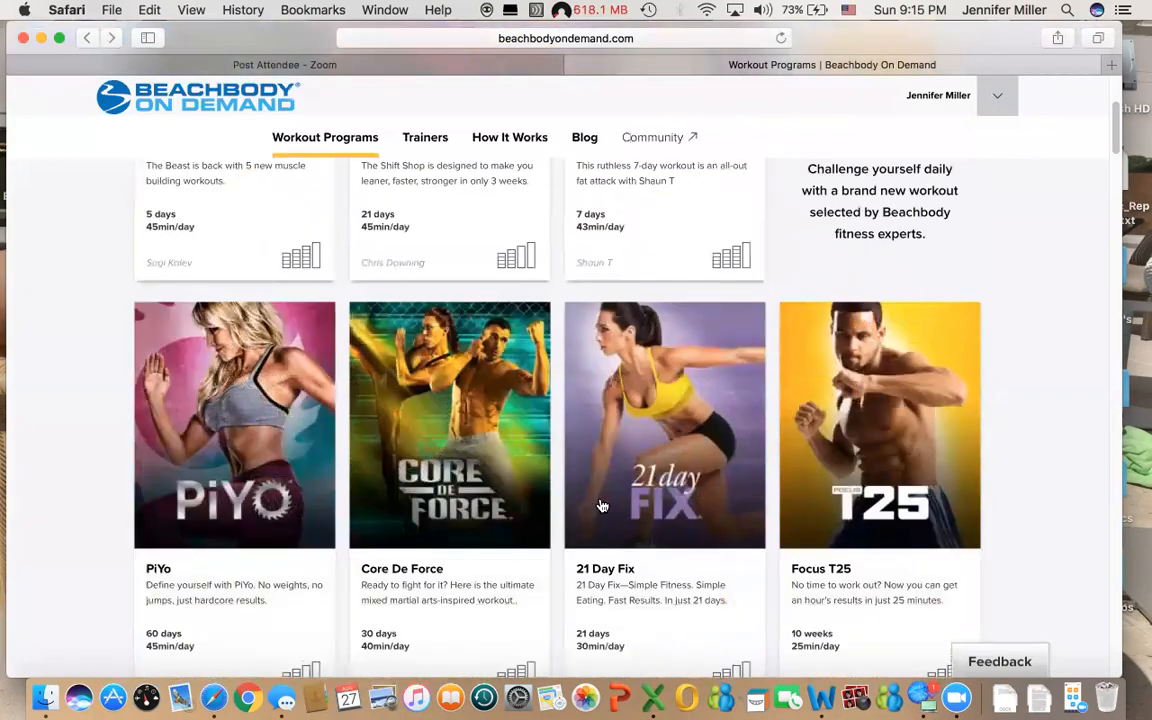
pyautogui.scroll(-3)
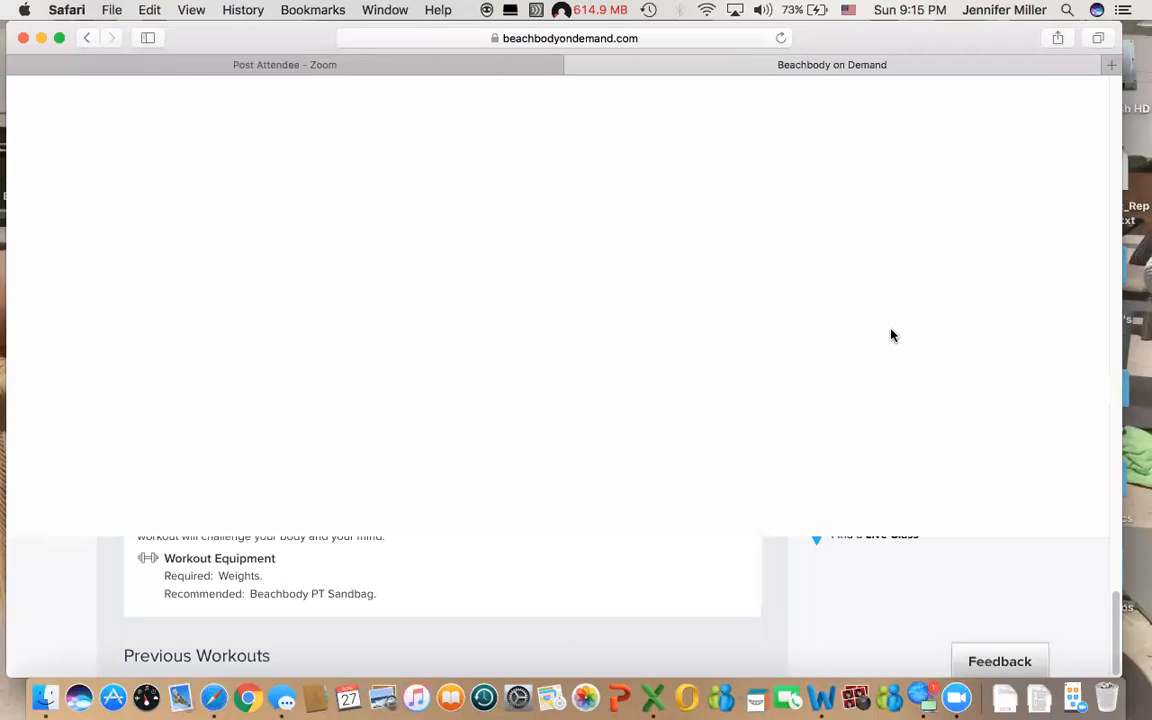
pyautogui.moveTo(730, 412)
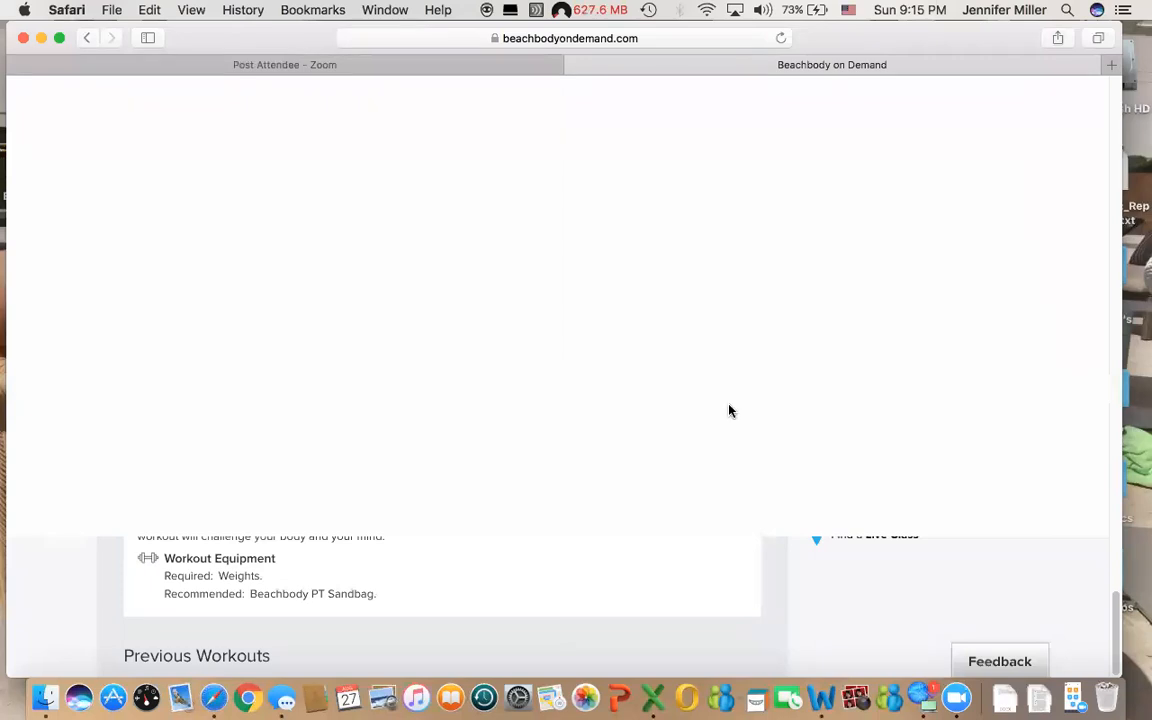
pyautogui.moveTo(692, 524)
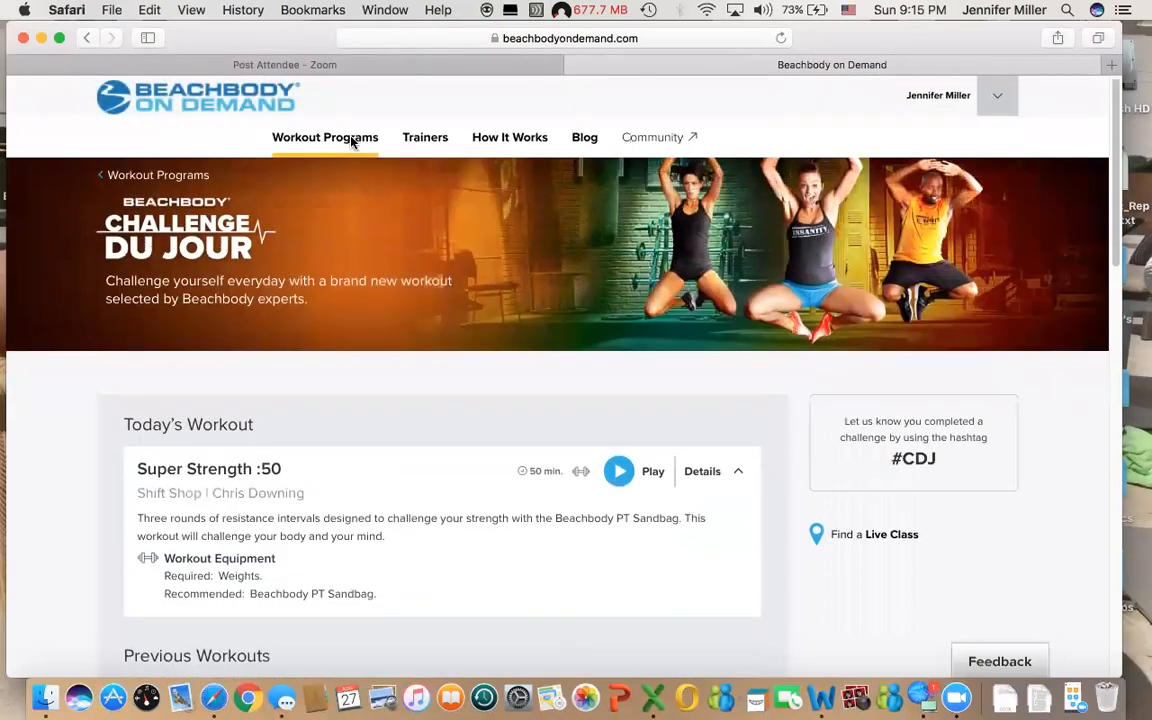
pyautogui.click(324, 136)
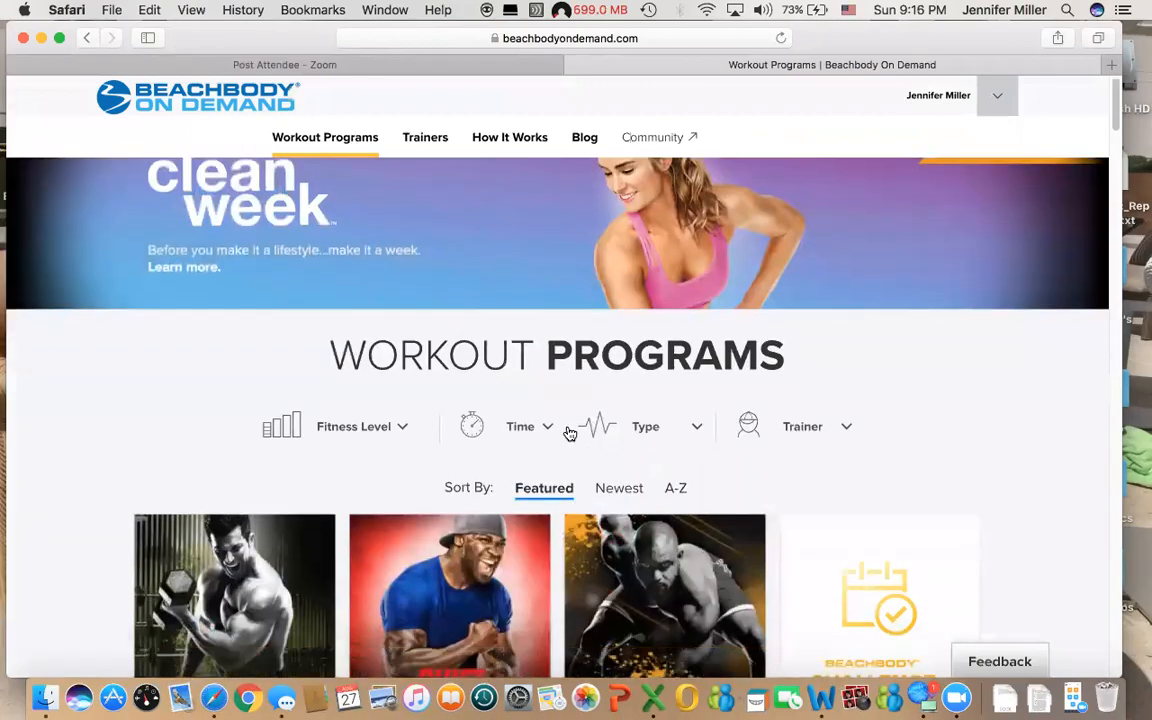
# - Move down the program grid past 3 Week Yoga Retreat and INSANITY MAX:30 toward the Fixate card
pyautogui.scroll(-3)
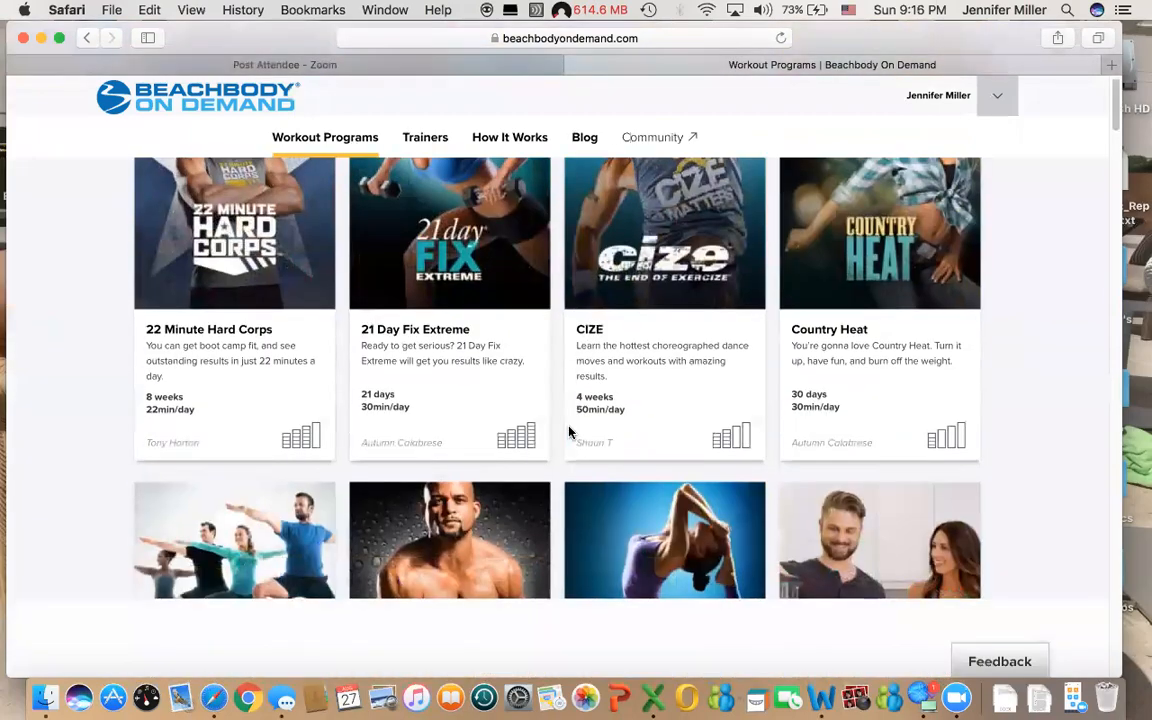
pyautogui.scroll(-3)
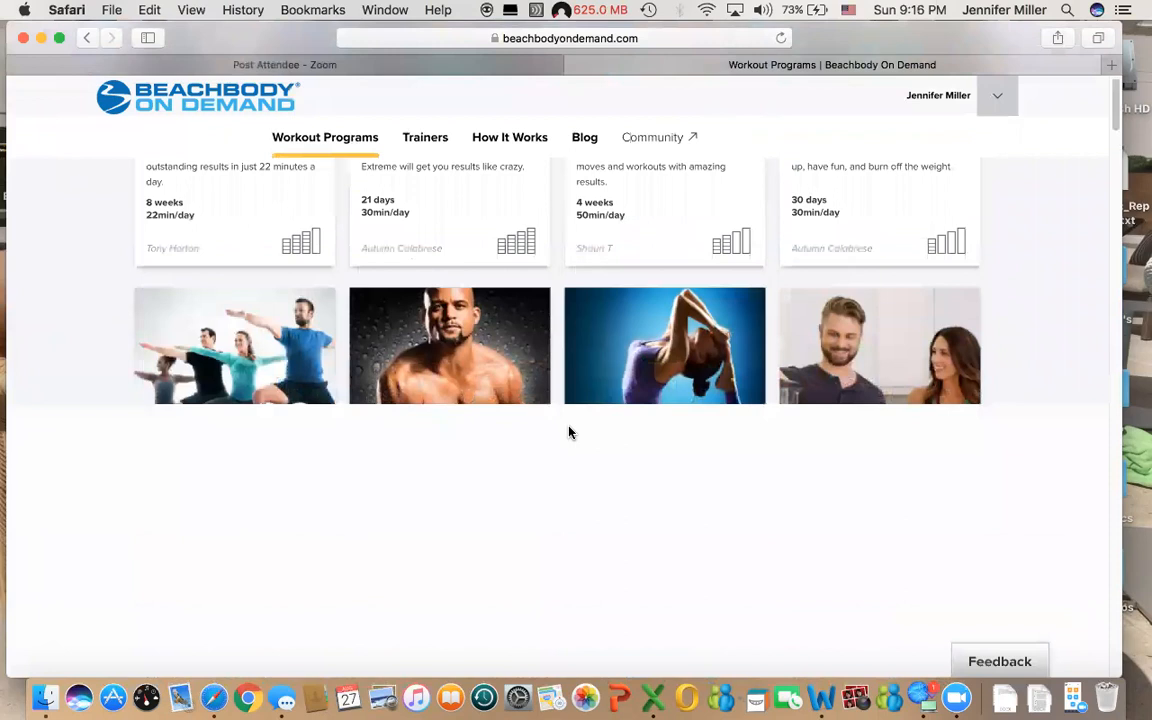
pyautogui.scroll(-3)
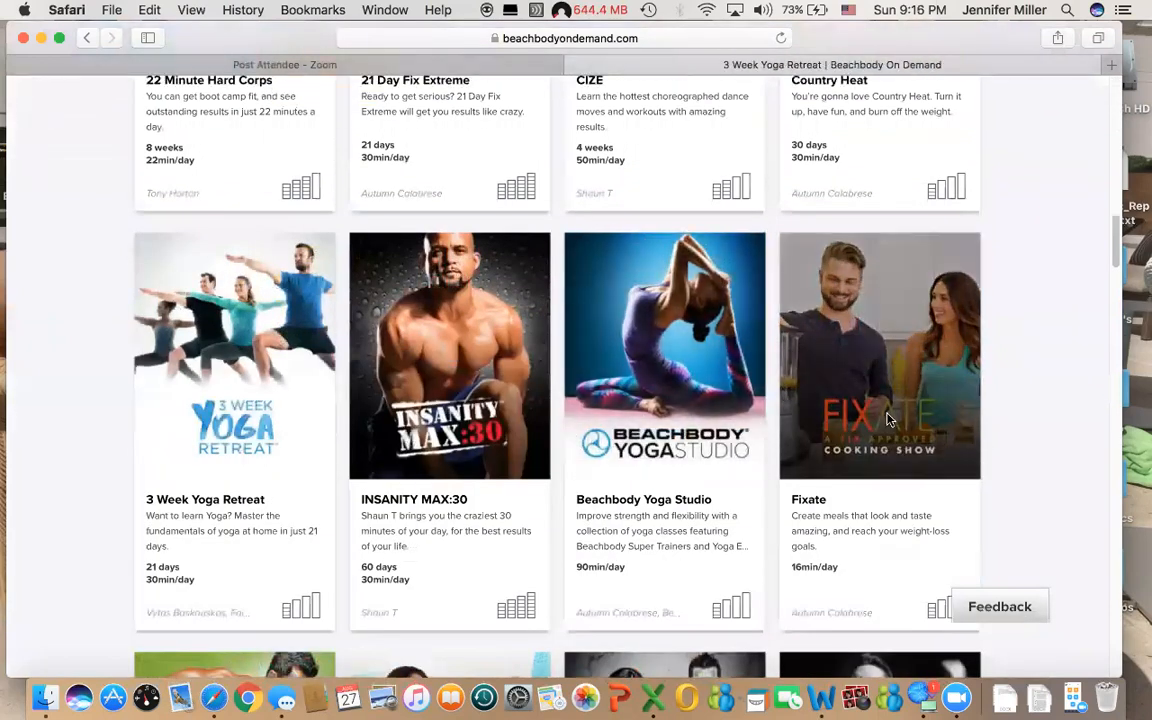
# - Go into the FIXATE cooking show and view its Recipe Videos with New This Week and Foundational Videos
pyautogui.click(880, 356)
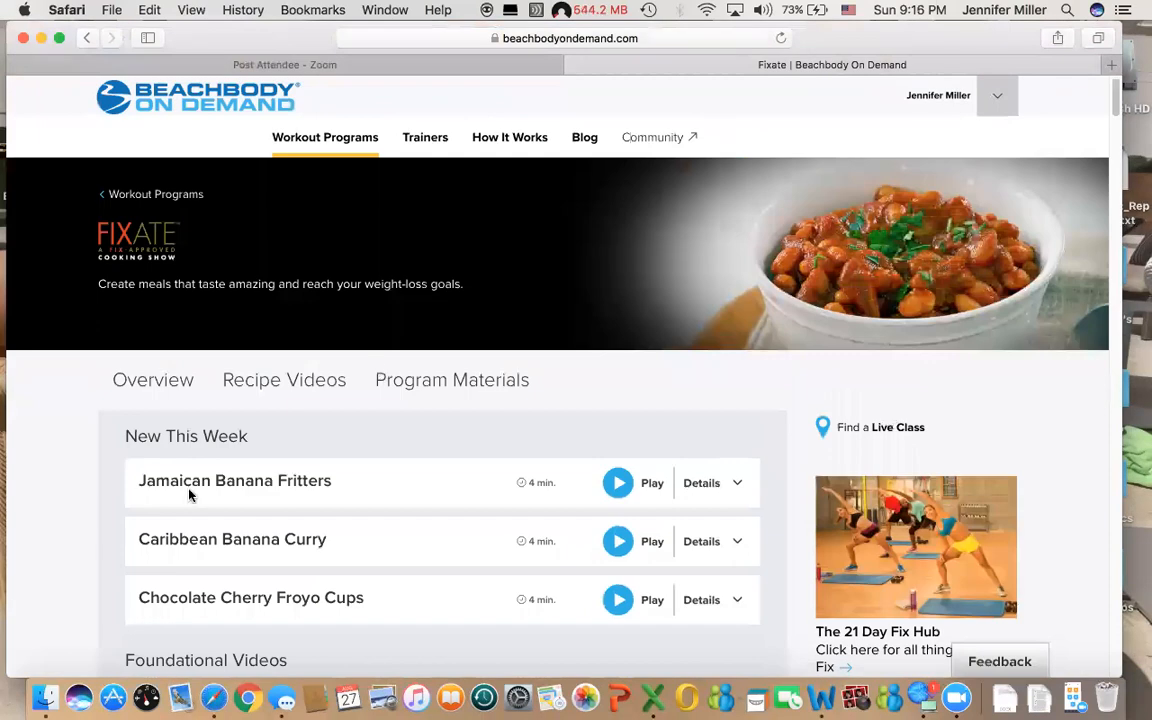
pyautogui.moveTo(344, 614)
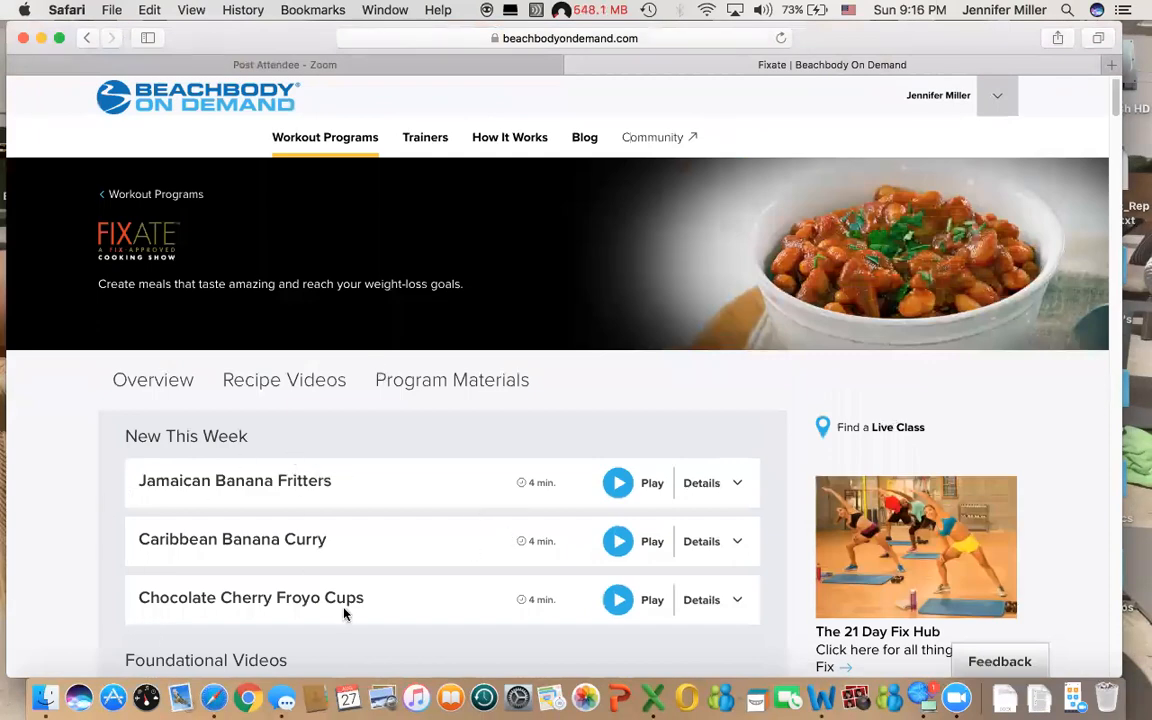
pyautogui.click(284, 380)
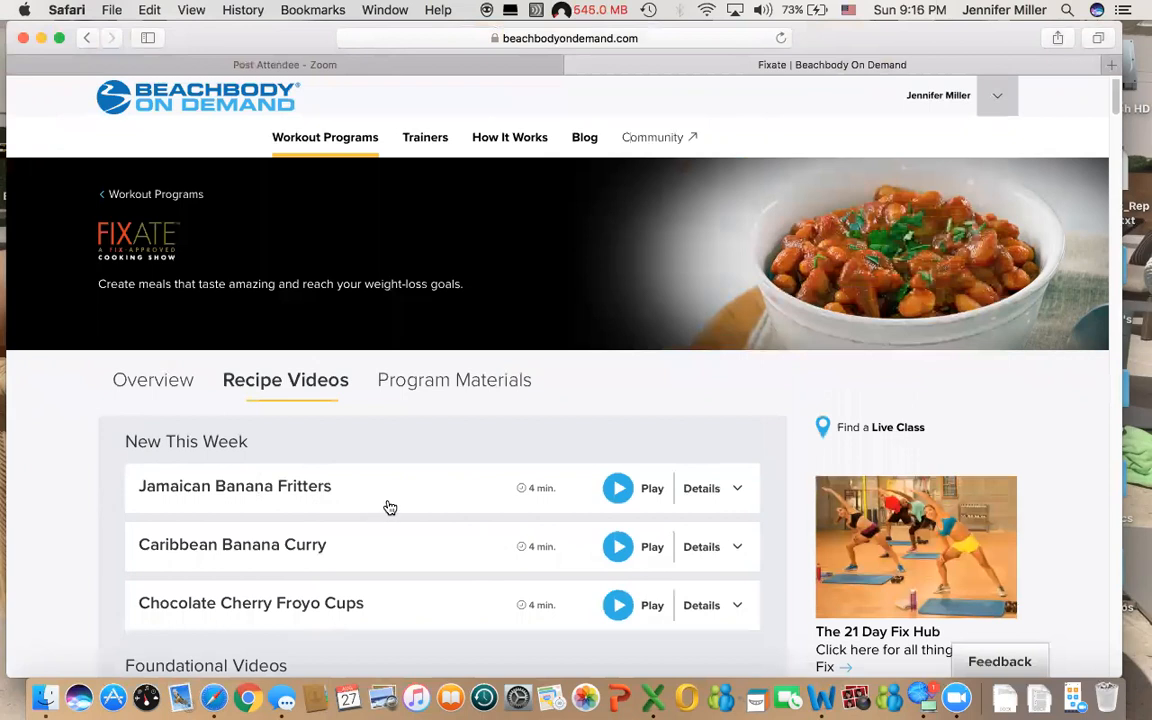
pyautogui.moveTo(408, 504)
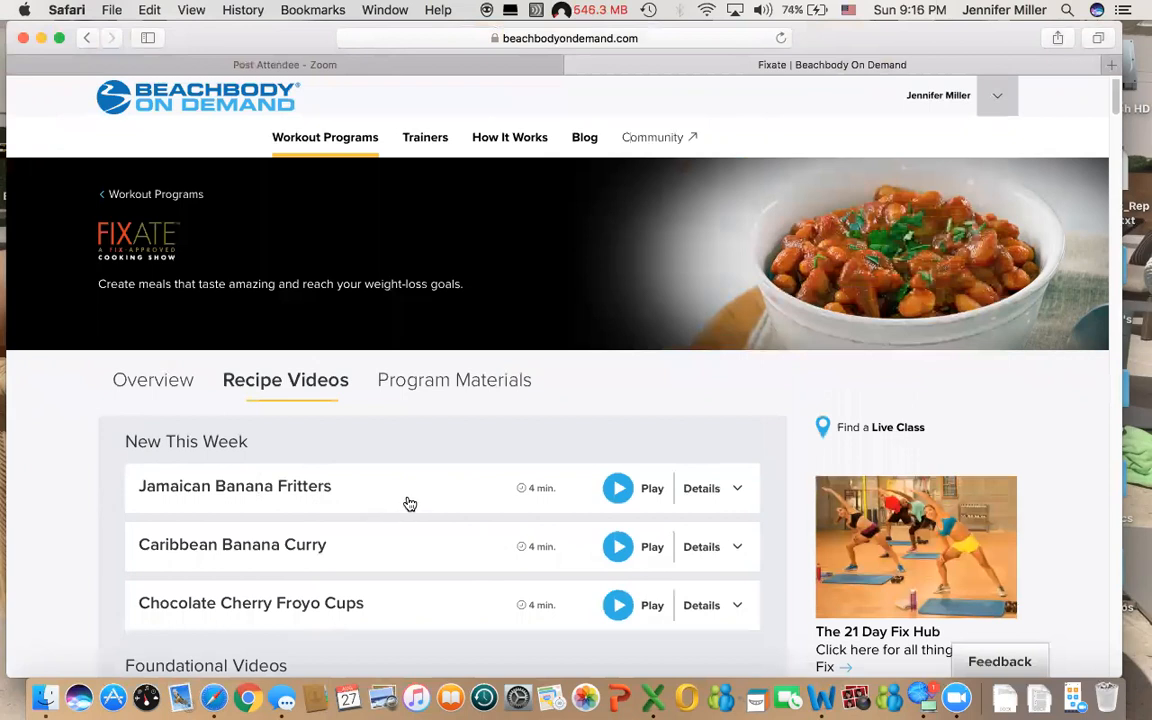
pyautogui.moveTo(528, 532)
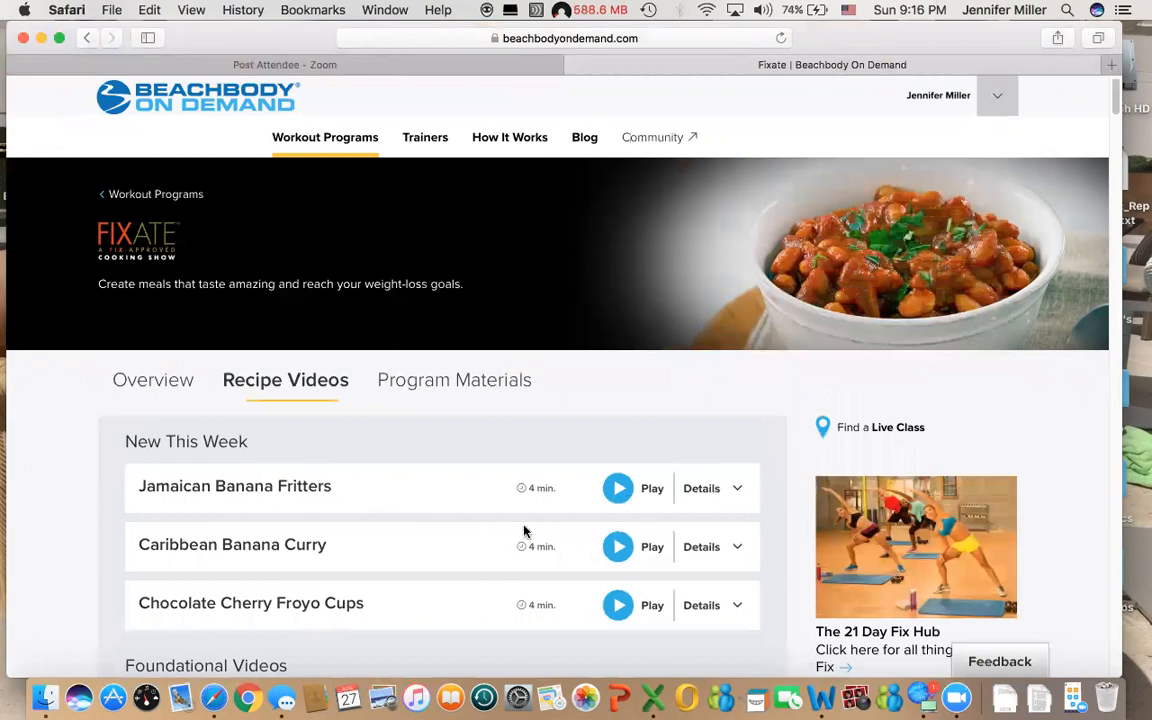
pyautogui.moveTo(548, 620)
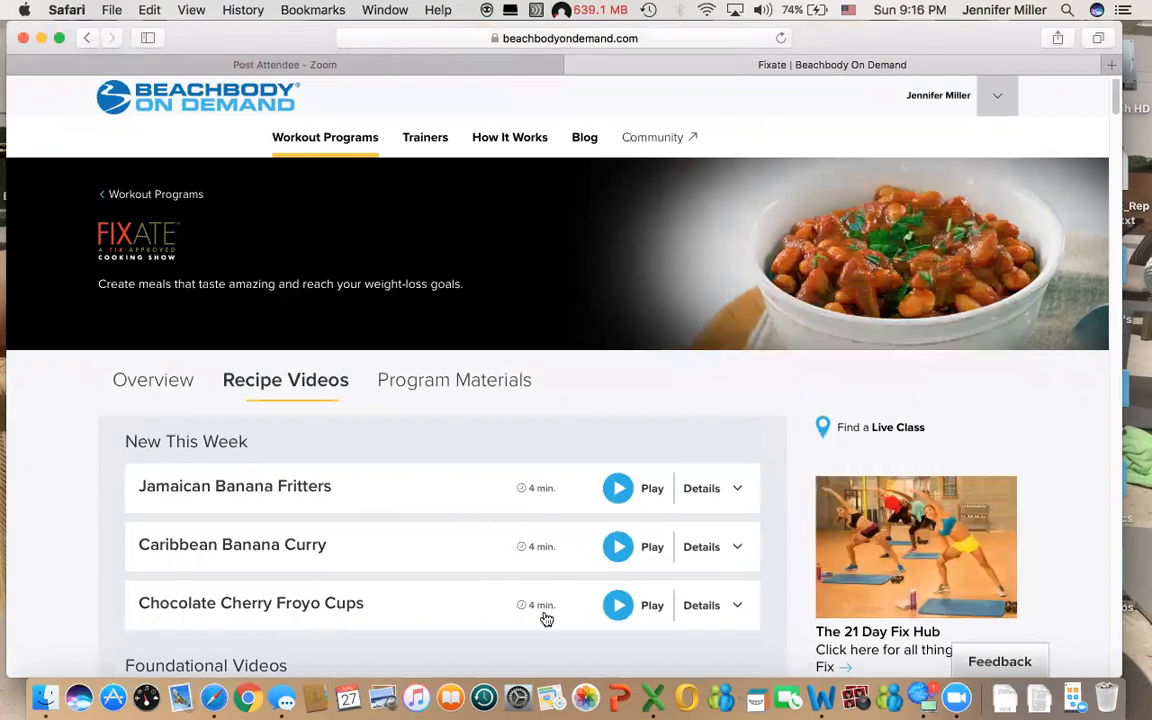
pyautogui.scroll(-3)
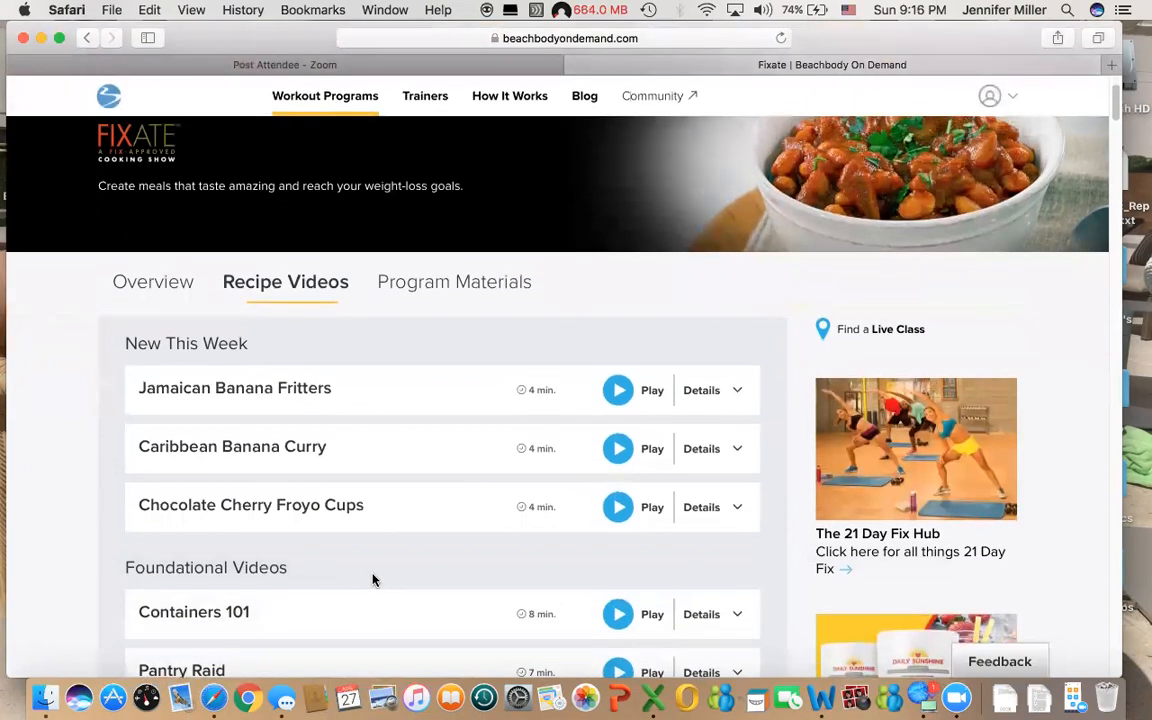
pyautogui.scroll(-3)
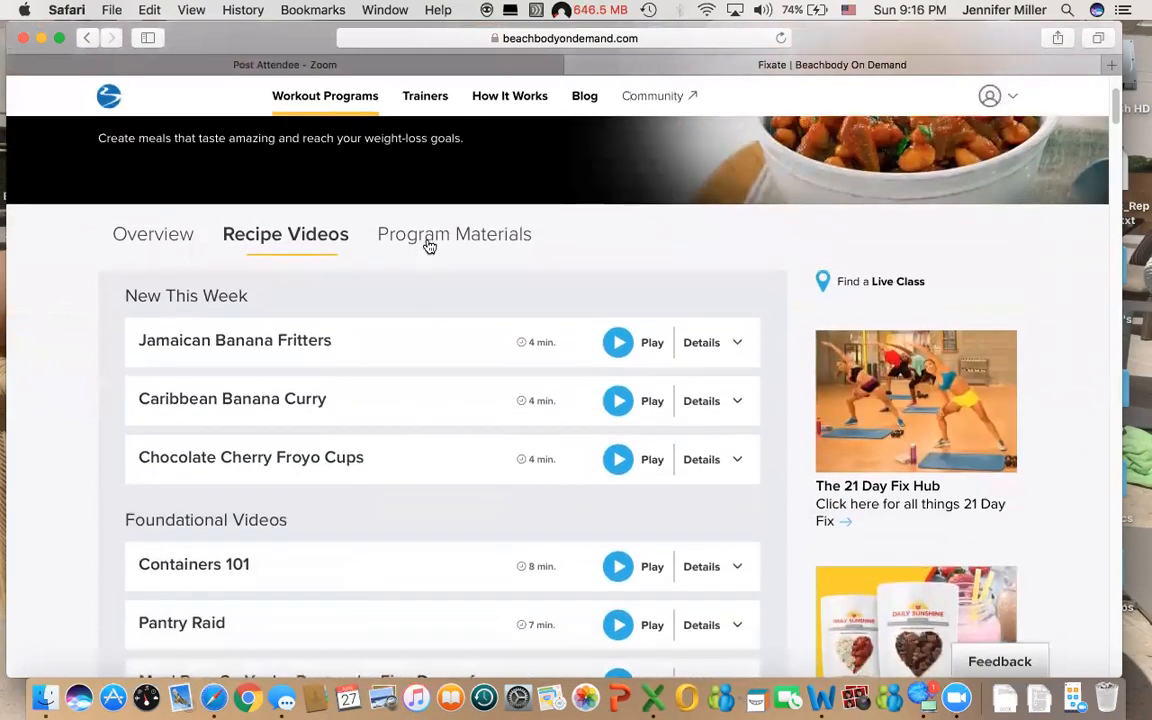
# - Show the Fixate Program Materials and browse the Fixate Recipes PDF contents
pyautogui.click(454, 234)
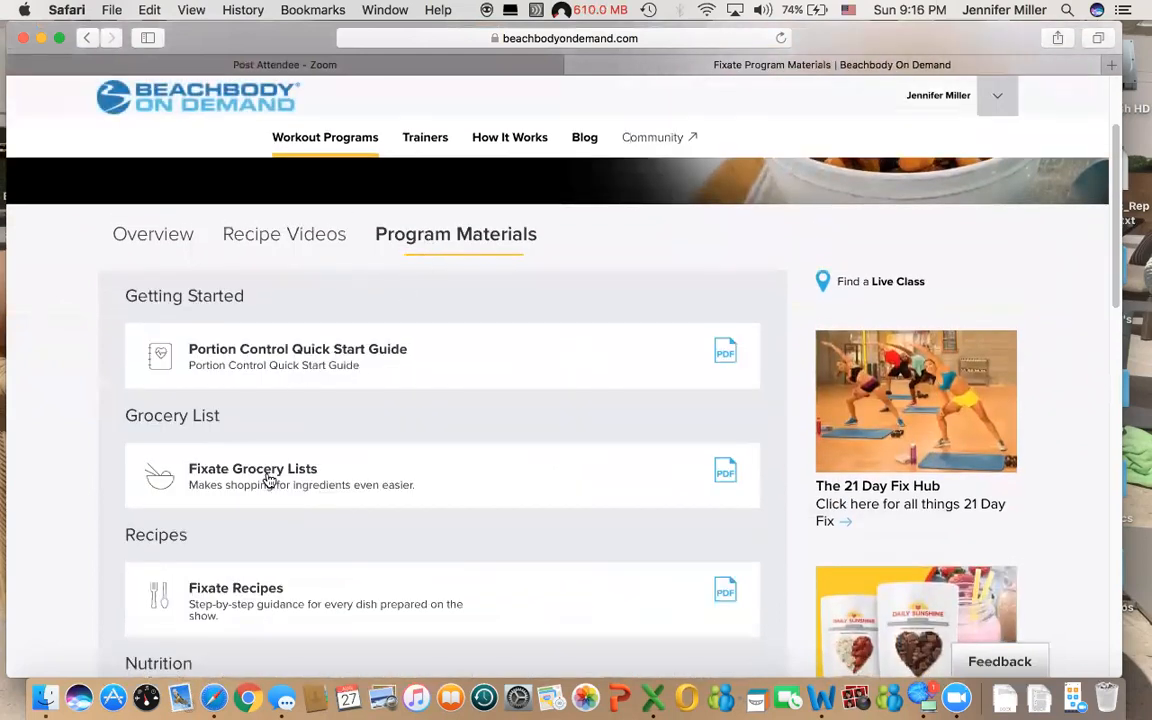
pyautogui.moveTo(606, 548)
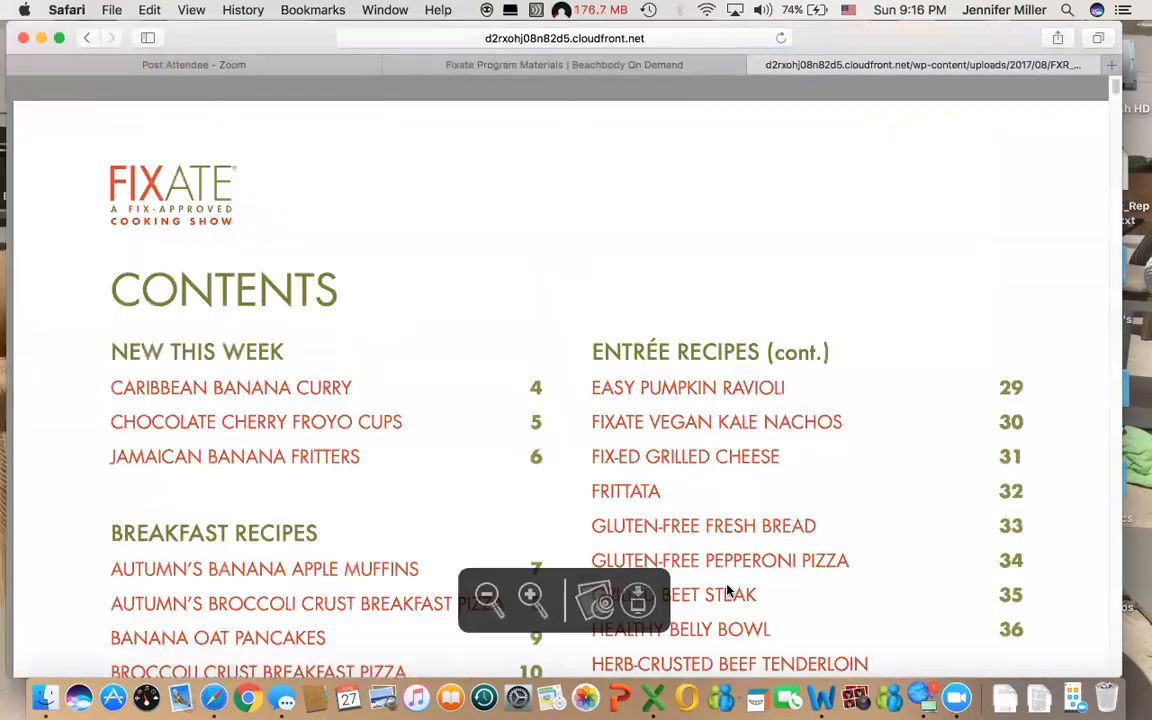
pyautogui.scroll(-3)
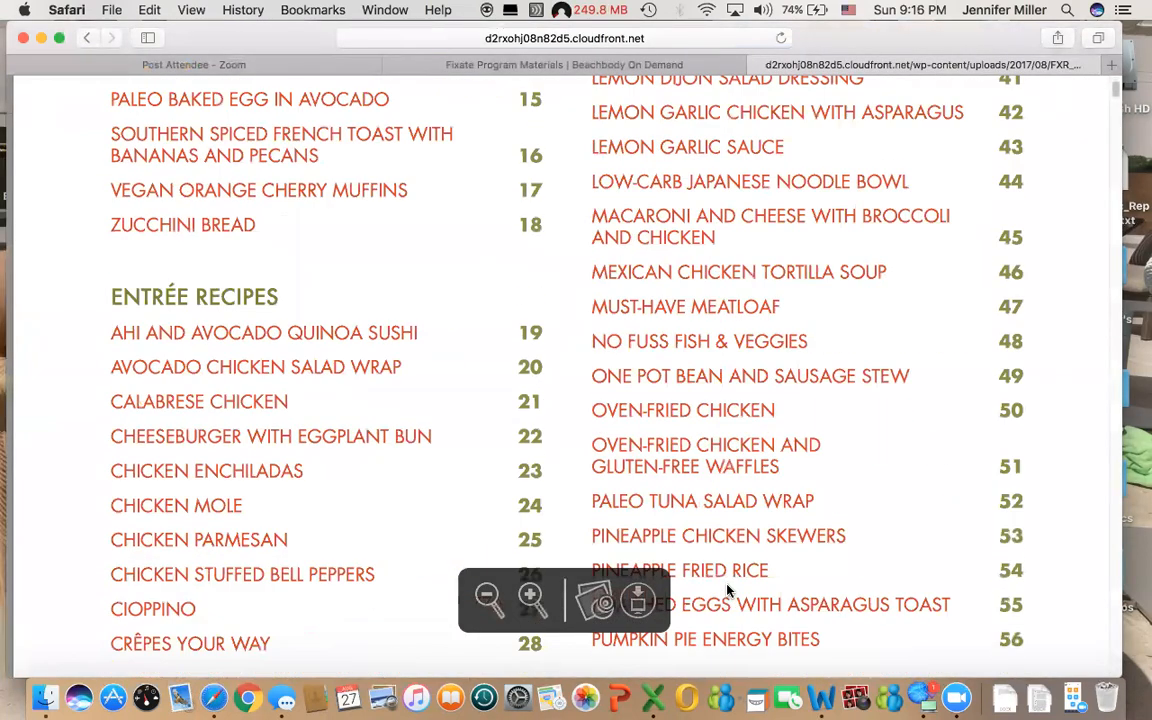
pyautogui.scroll(-3)
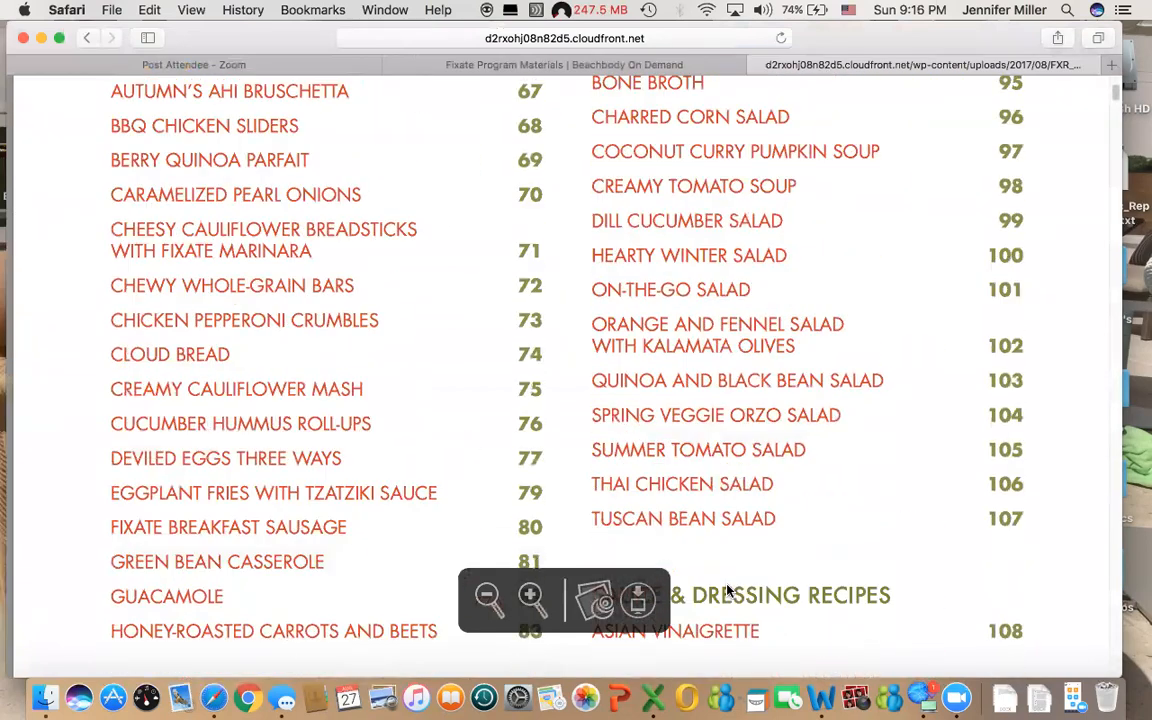
pyautogui.scroll(-3)
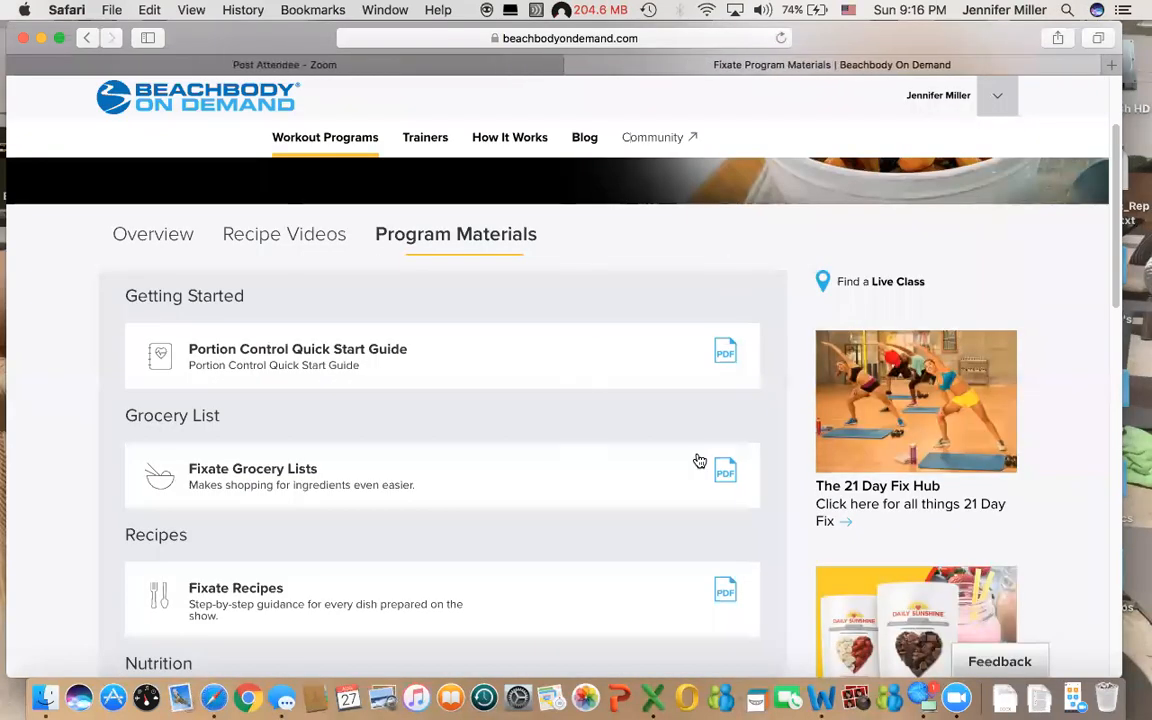
pyautogui.moveTo(268, 240)
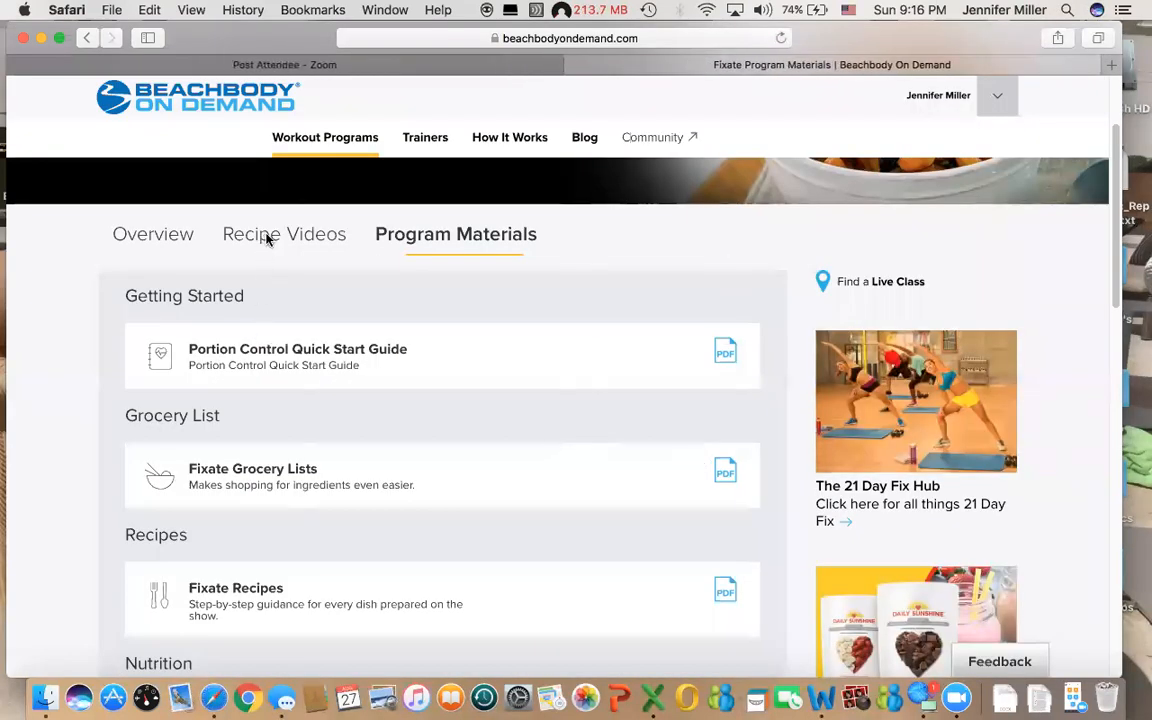
pyautogui.click(284, 232)
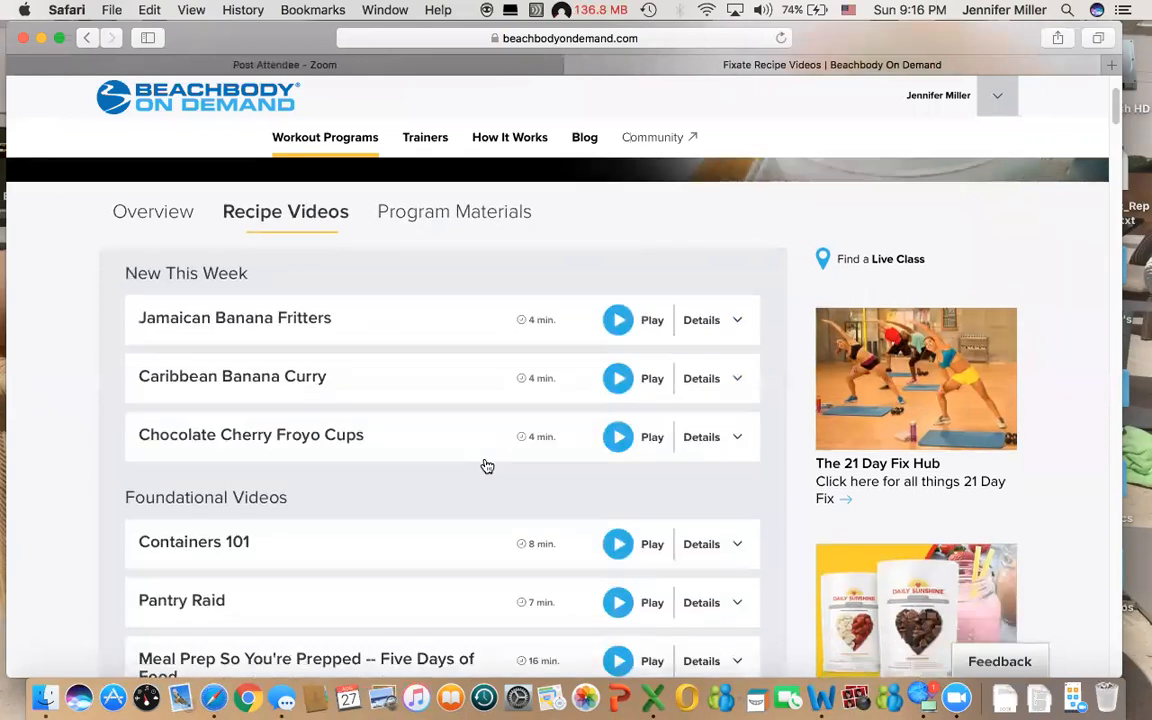
pyautogui.scroll(-3)
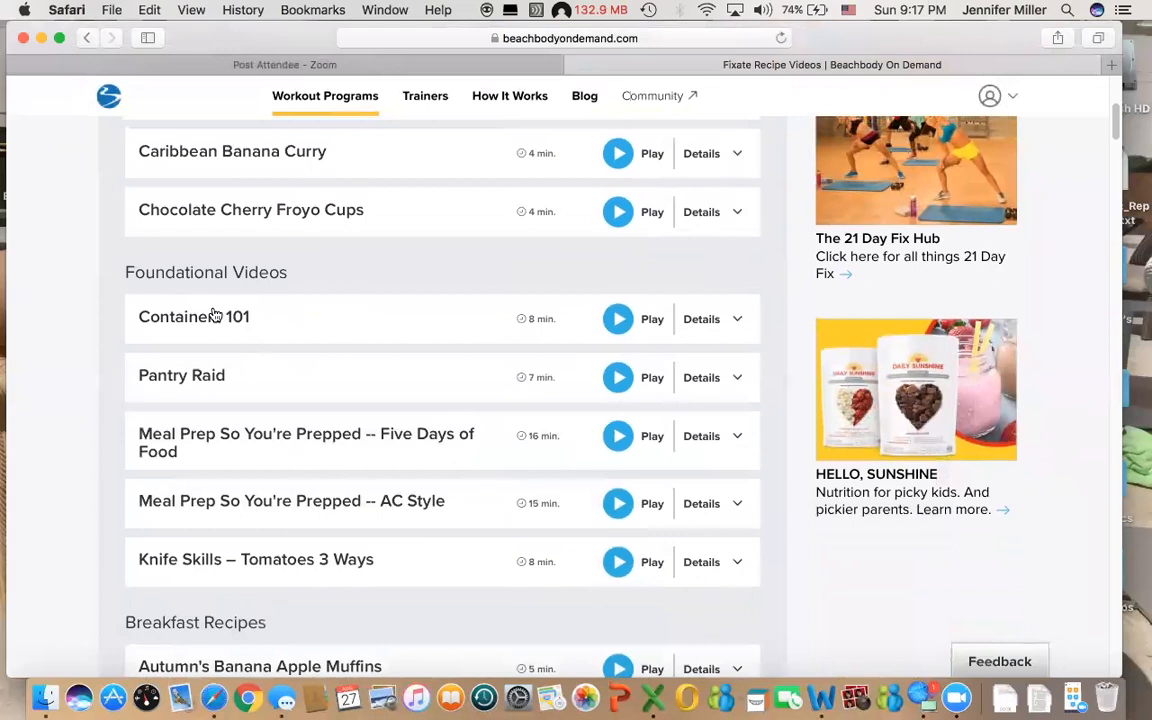
pyautogui.moveTo(240, 320)
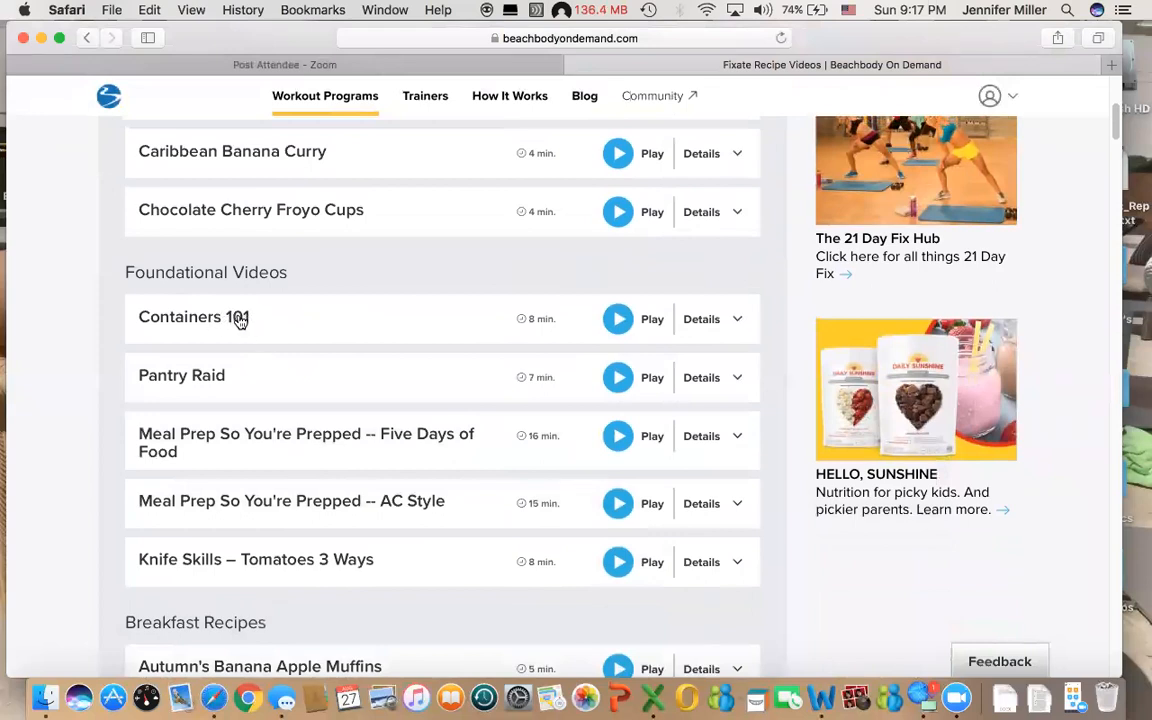
pyautogui.moveTo(386, 348)
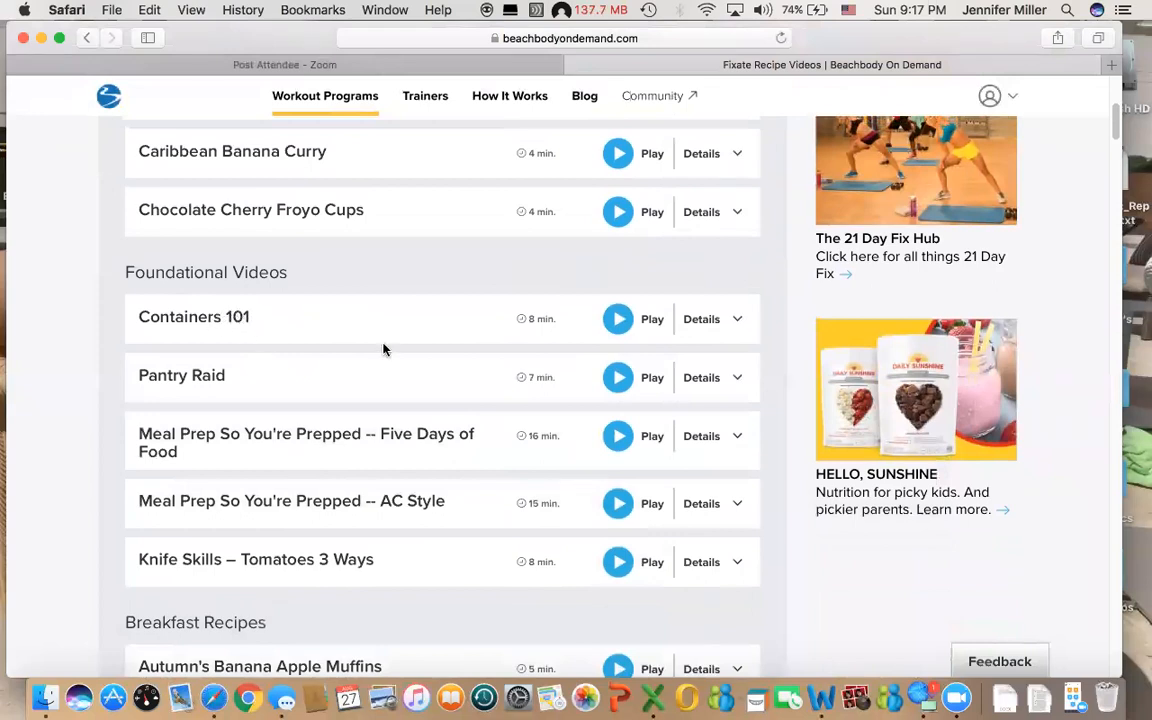
pyautogui.moveTo(216, 380)
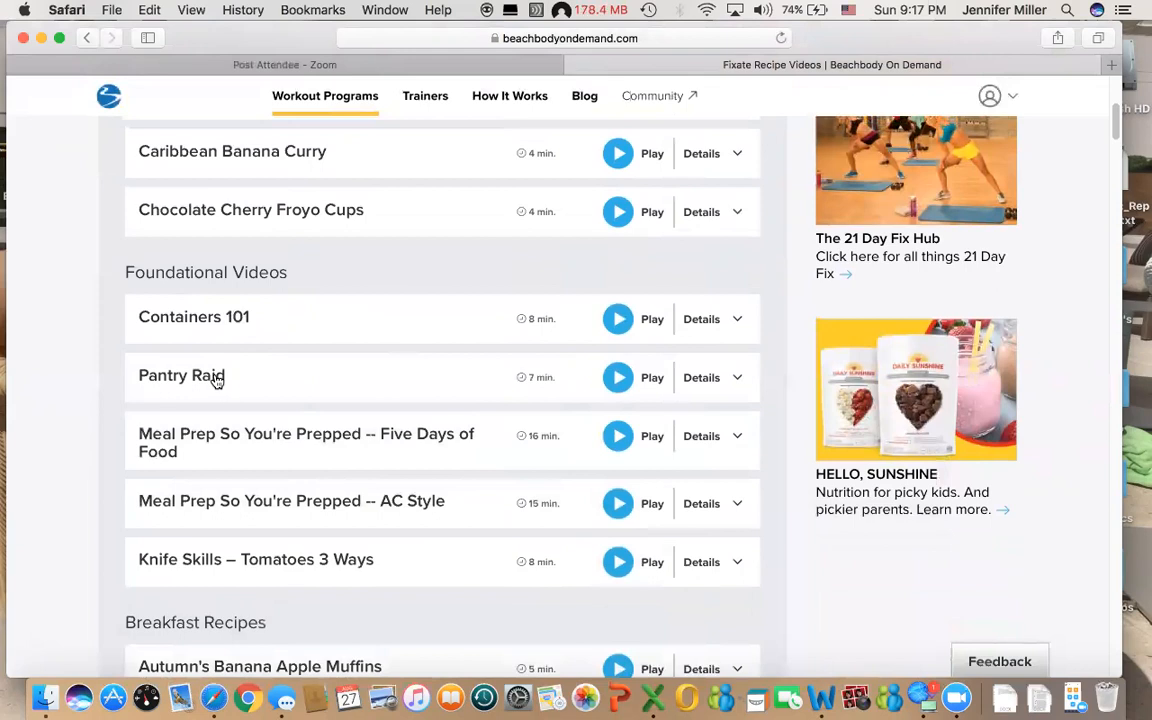
pyautogui.moveTo(236, 440)
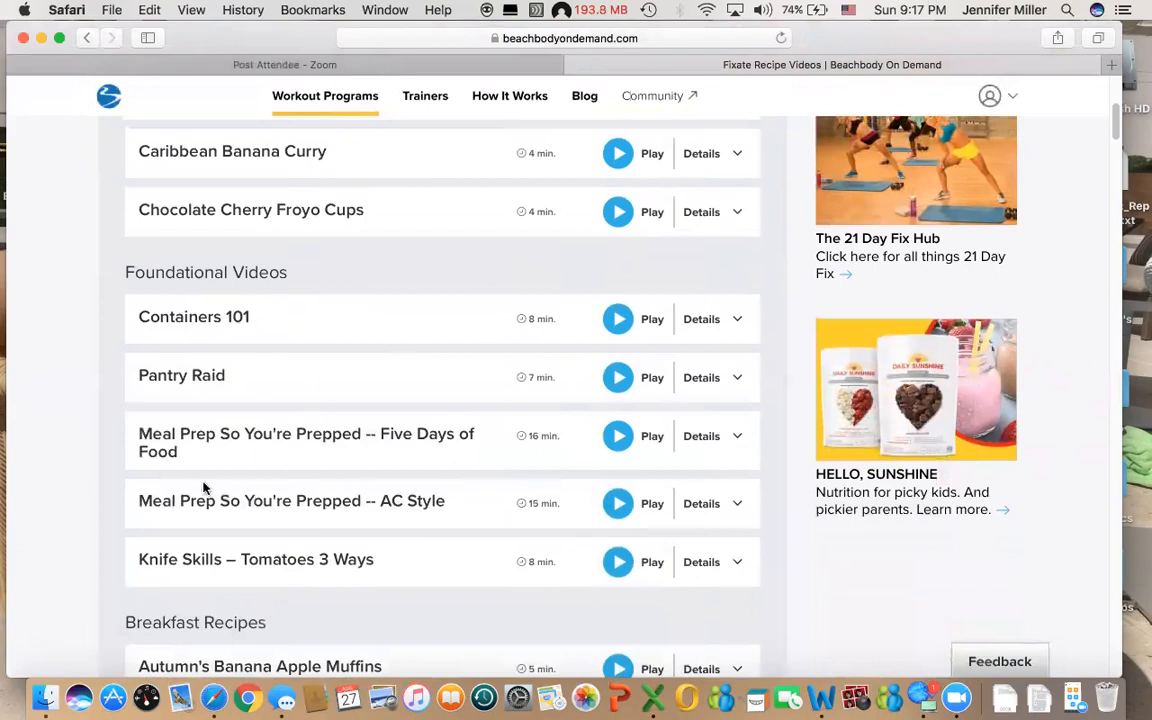
pyautogui.moveTo(268, 568)
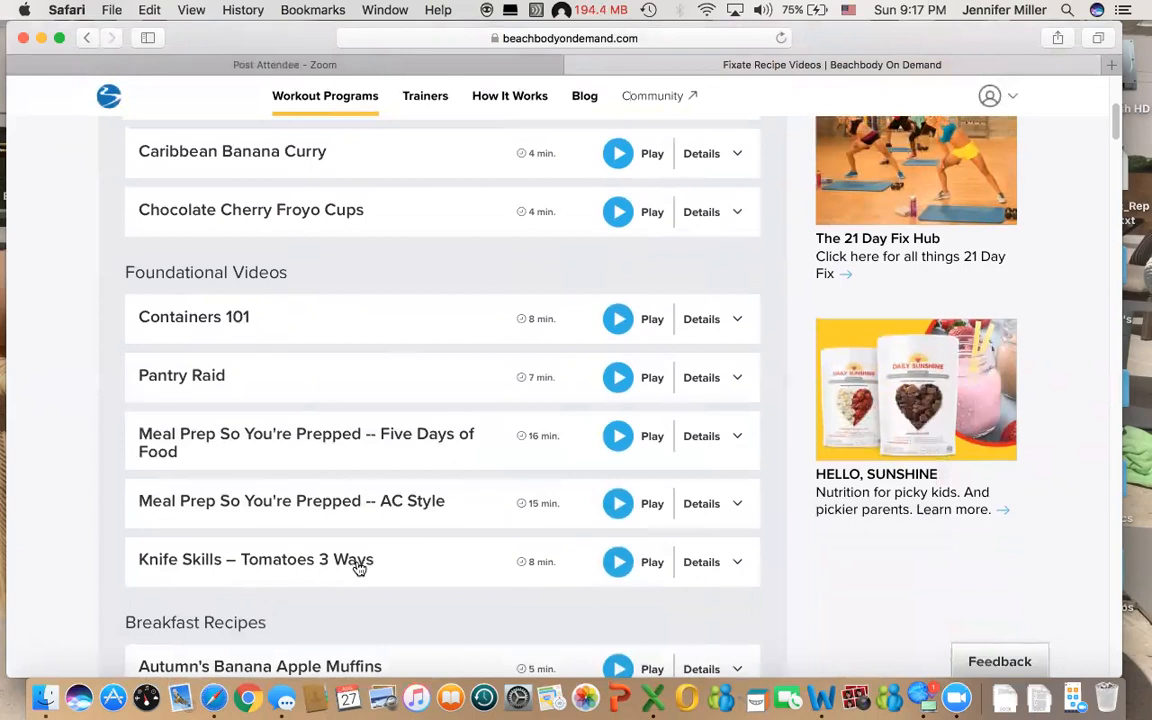
pyautogui.moveTo(428, 572)
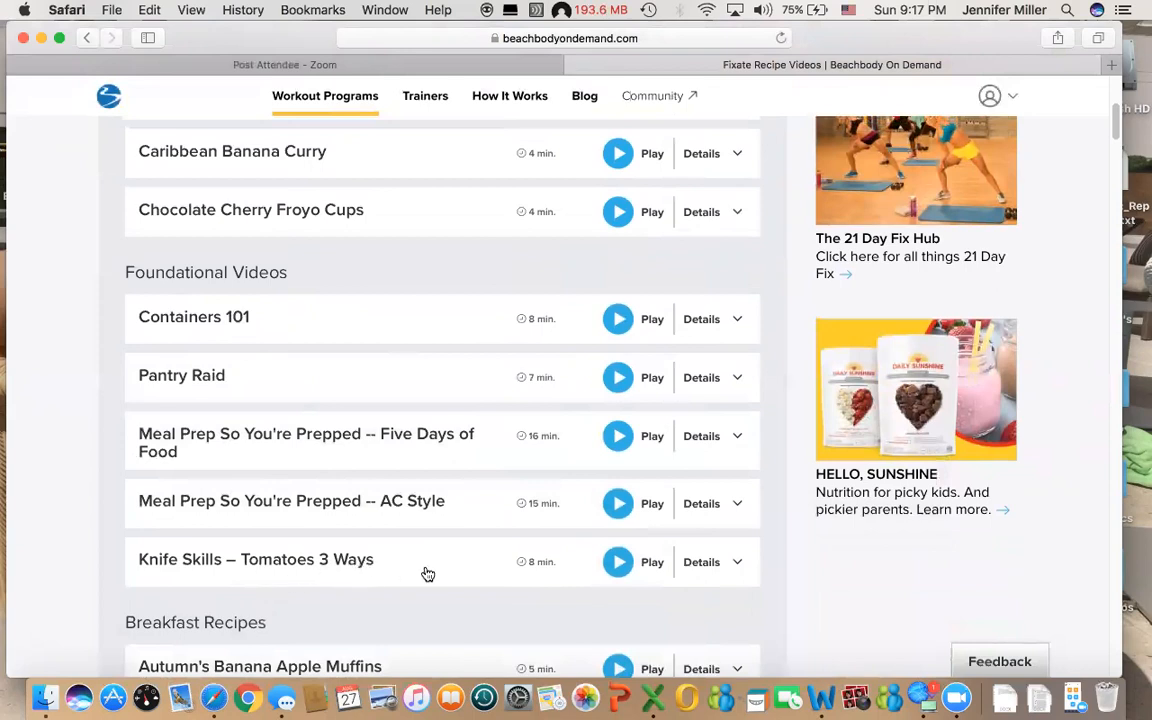
# - Work down the Fixate Recipe Videos list through the main recipe sections
pyautogui.scroll(-3)
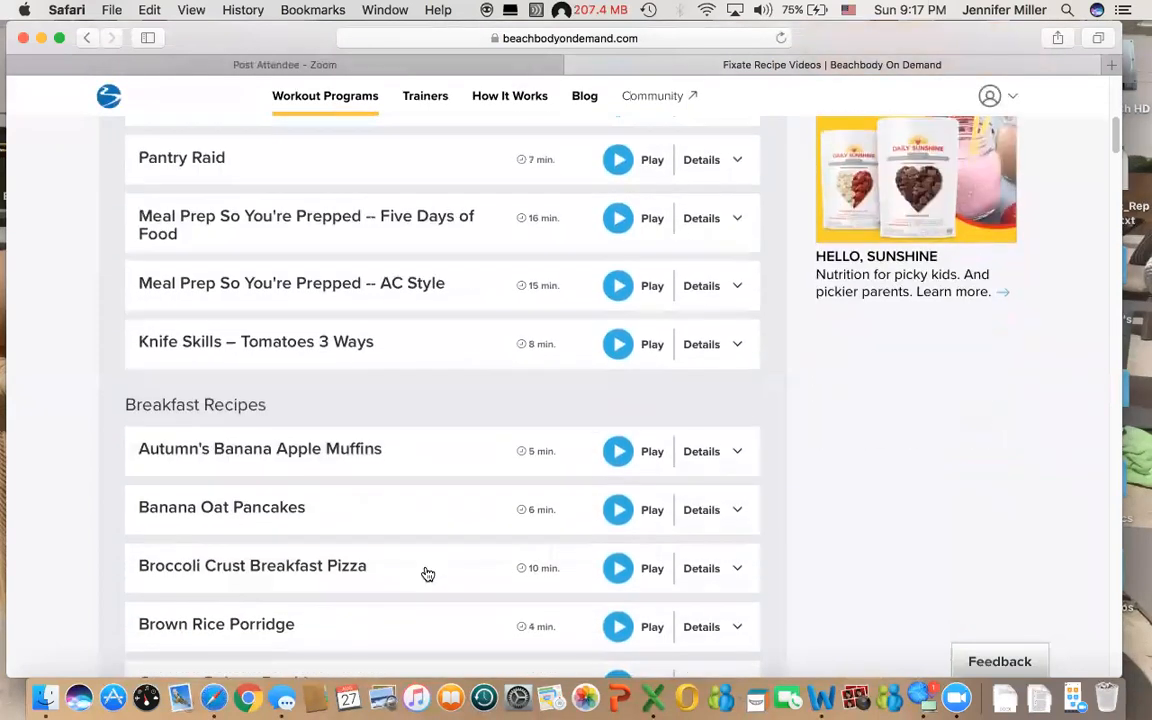
pyautogui.scroll(-3)
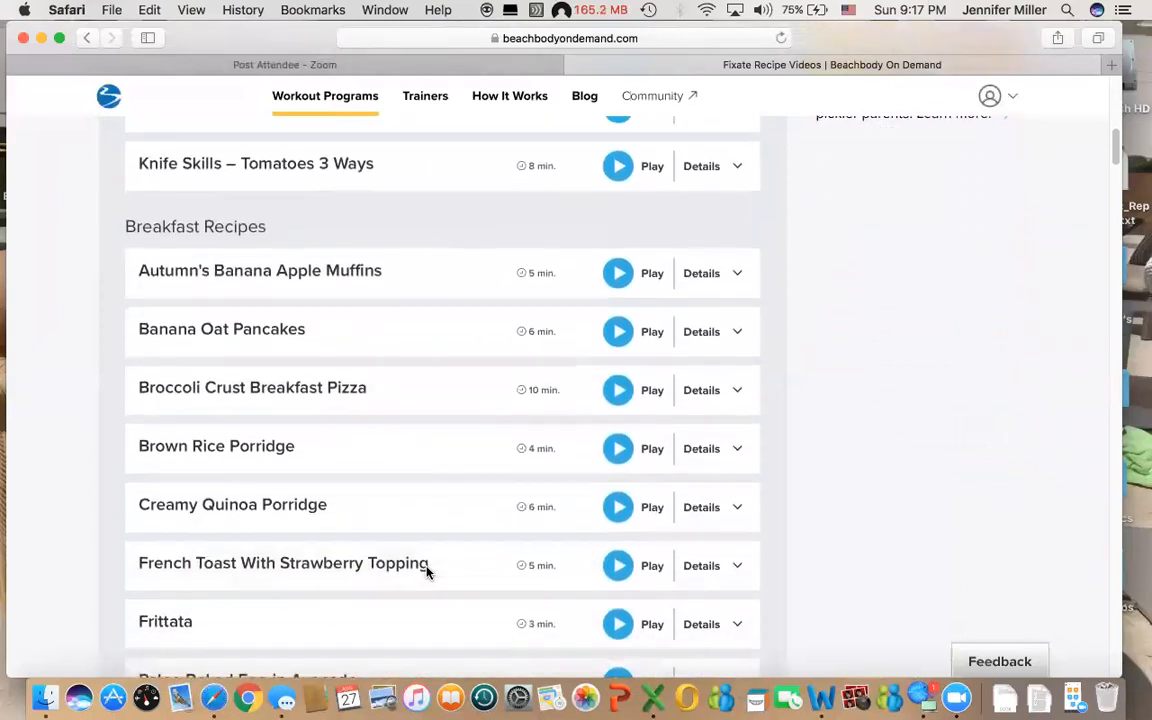
pyautogui.scroll(-3)
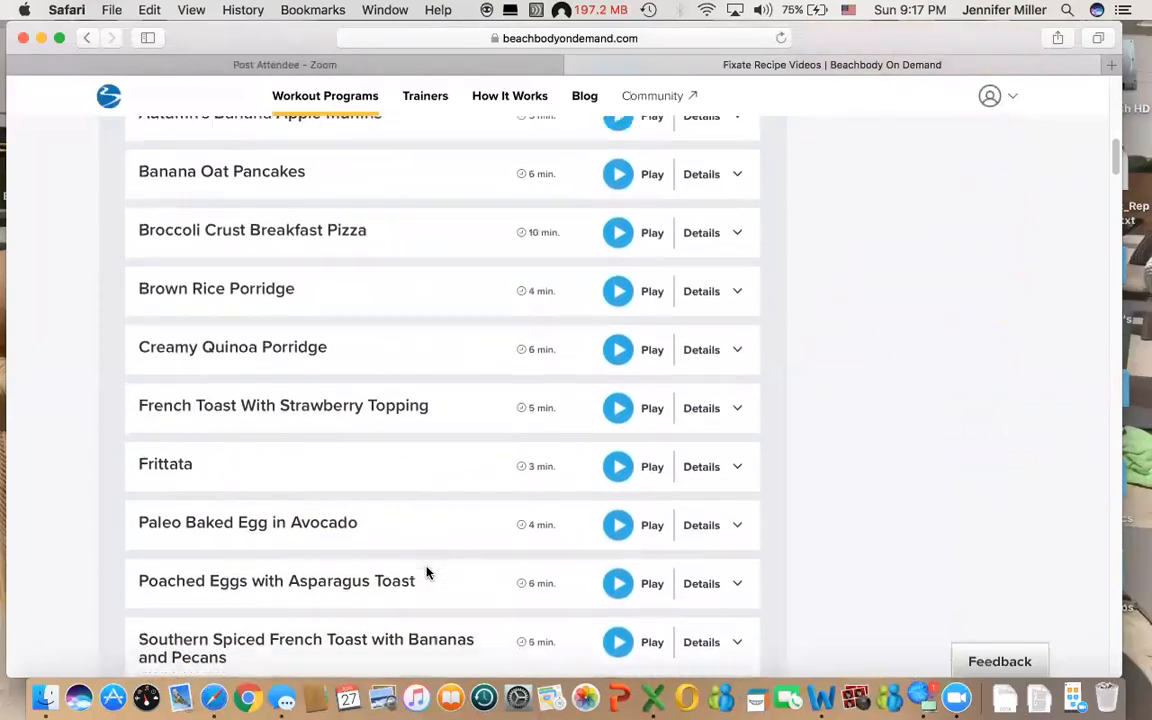
pyautogui.scroll(-3)
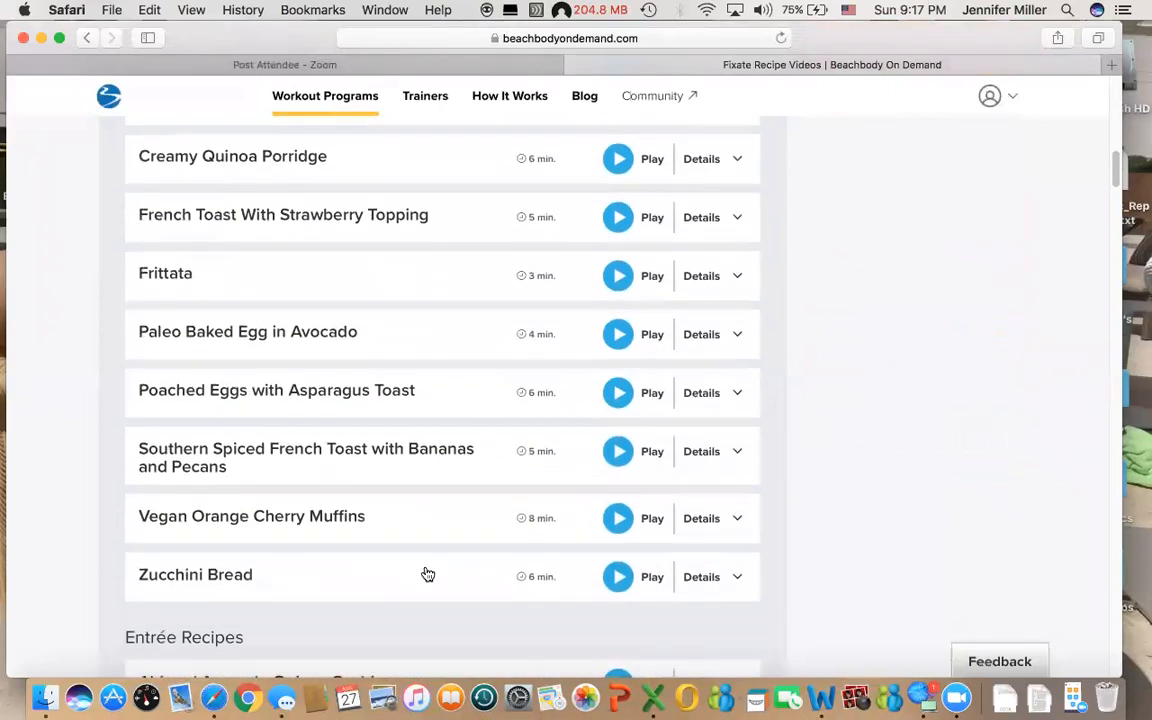
pyautogui.scroll(-3)
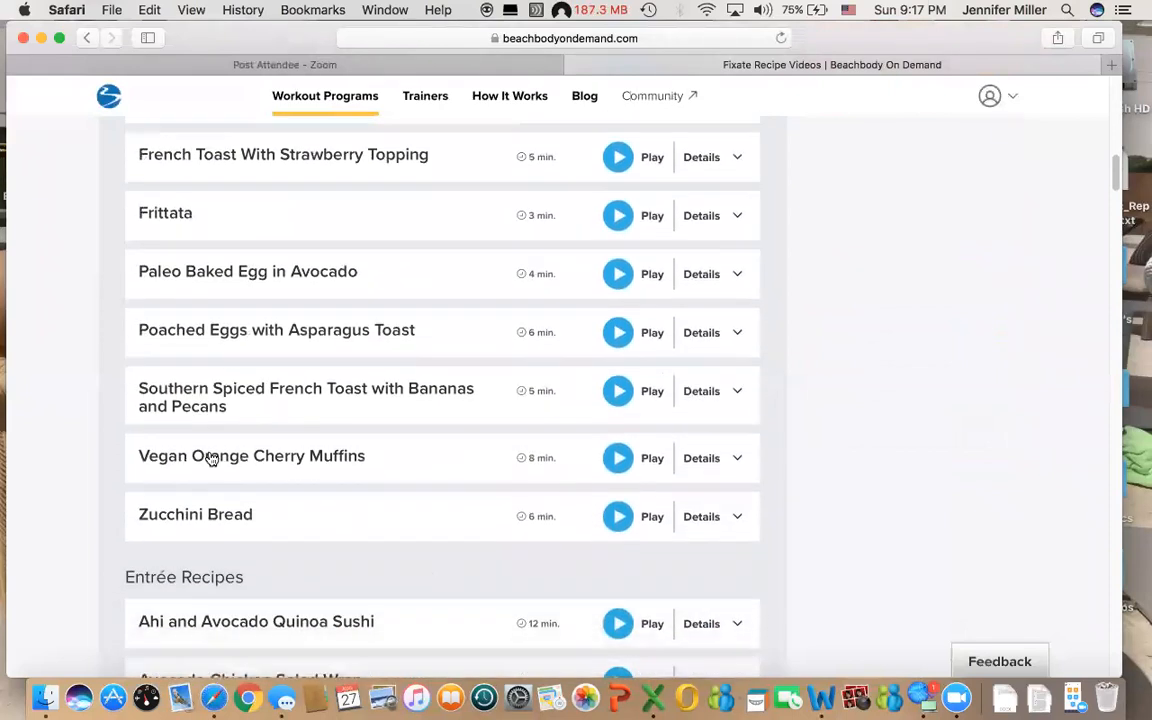
pyautogui.moveTo(324, 486)
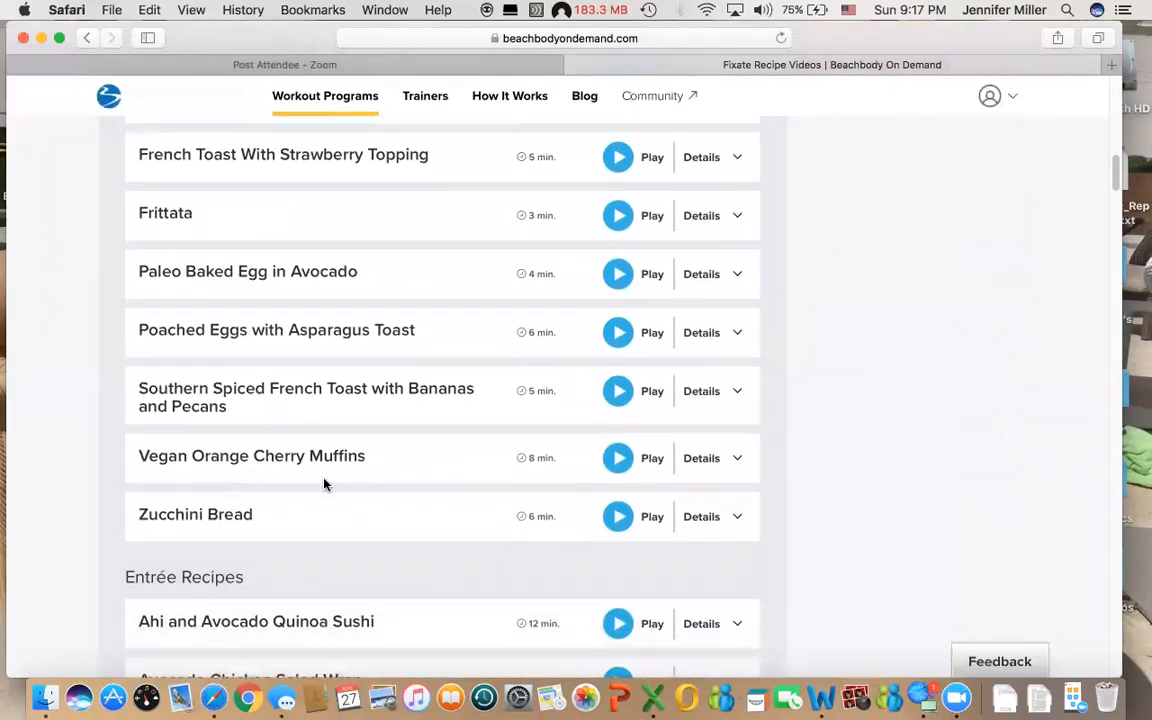
pyautogui.scroll(-3)
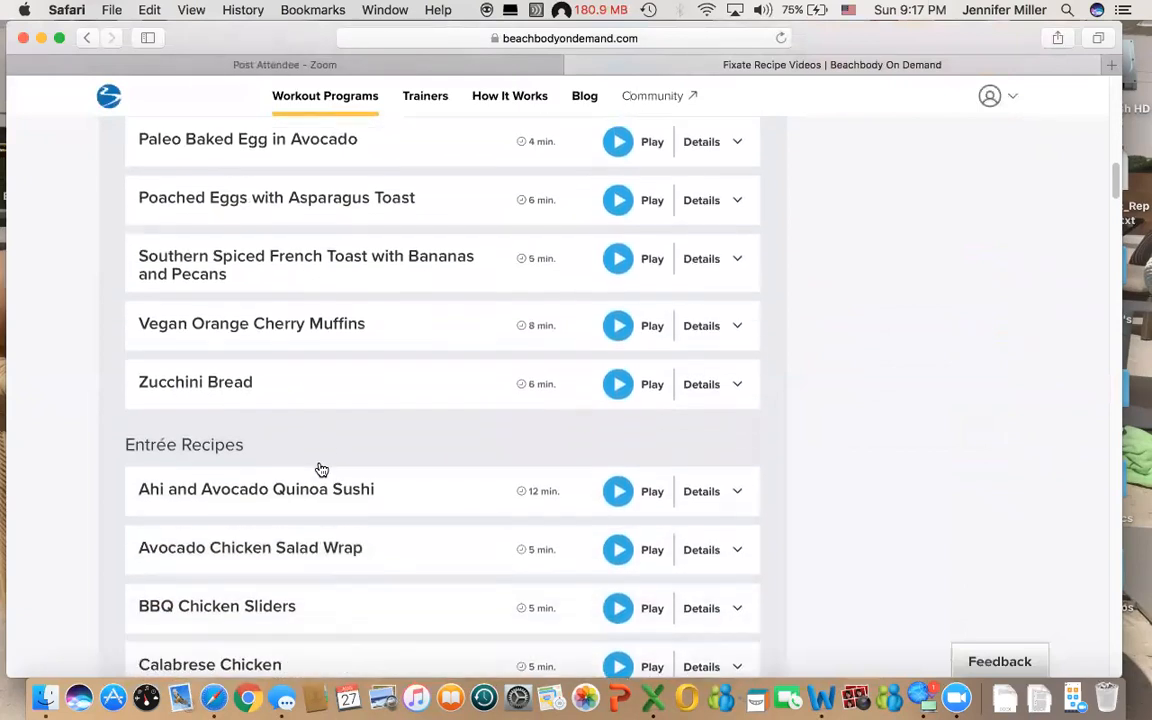
pyautogui.scroll(-3)
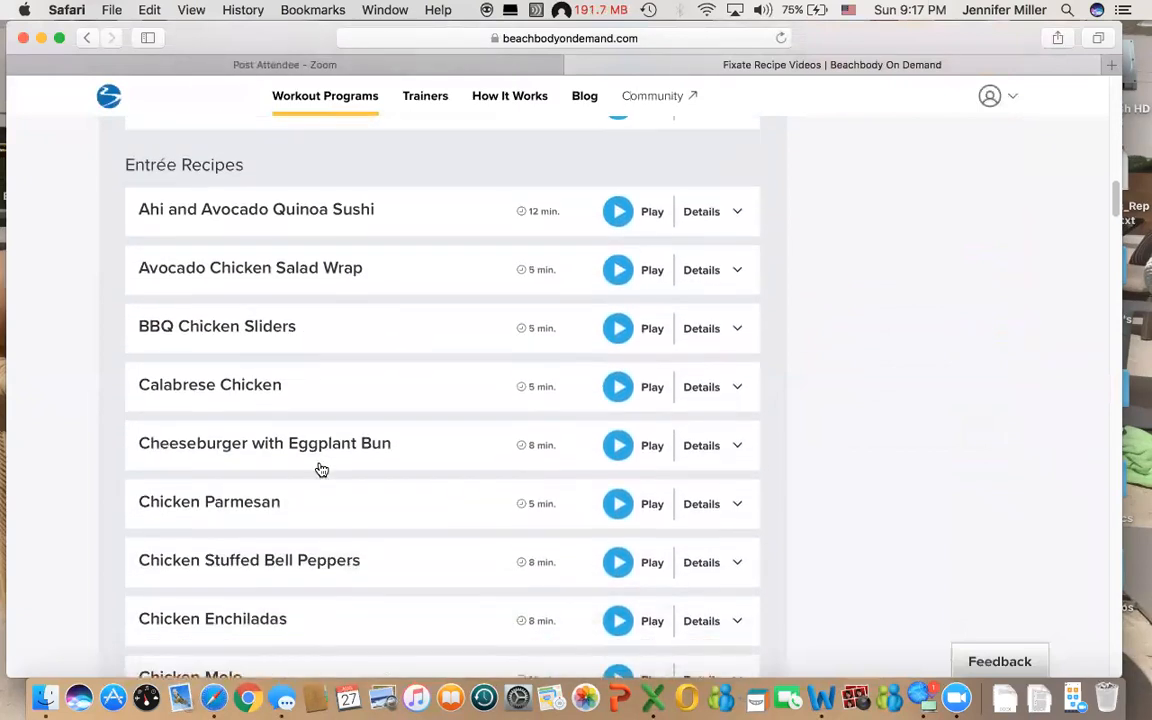
pyautogui.scroll(-3)
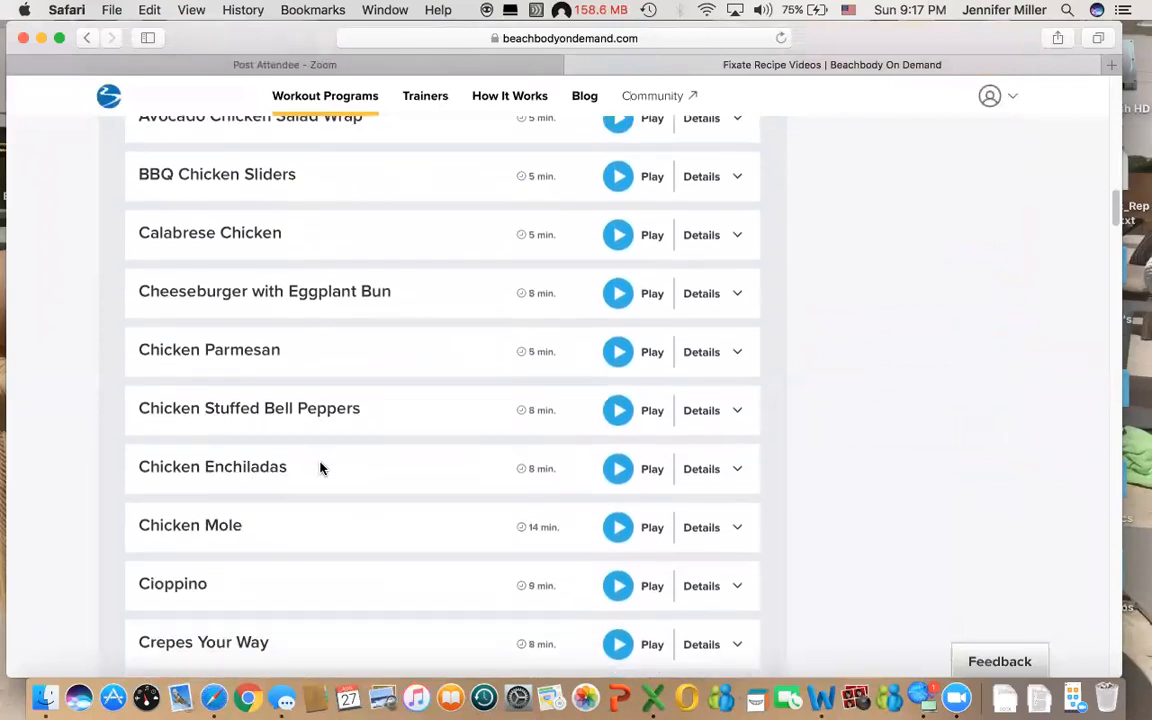
pyautogui.scroll(-3)
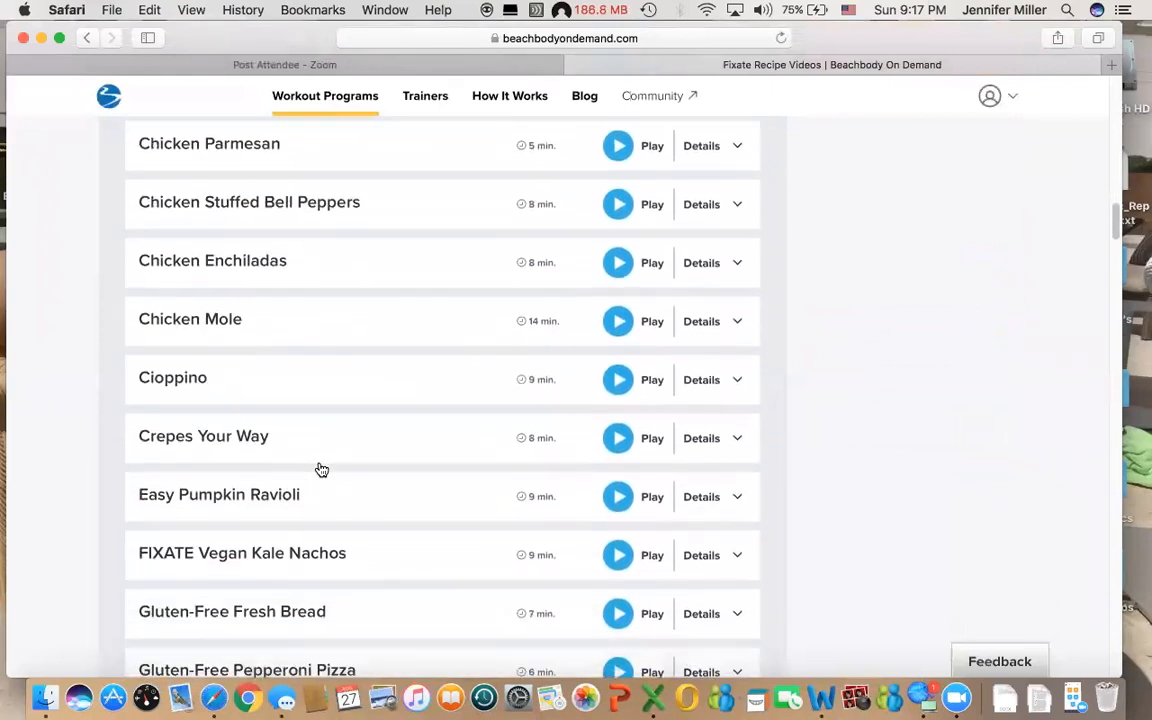
pyautogui.scroll(-3)
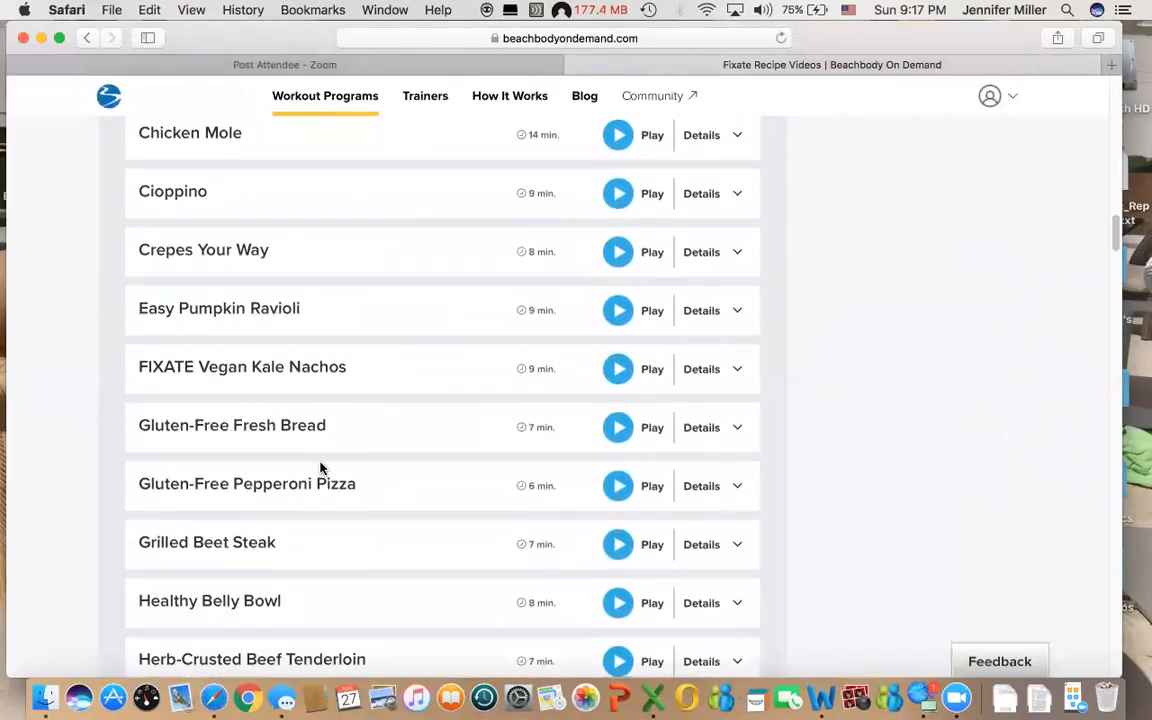
pyautogui.scroll(-3)
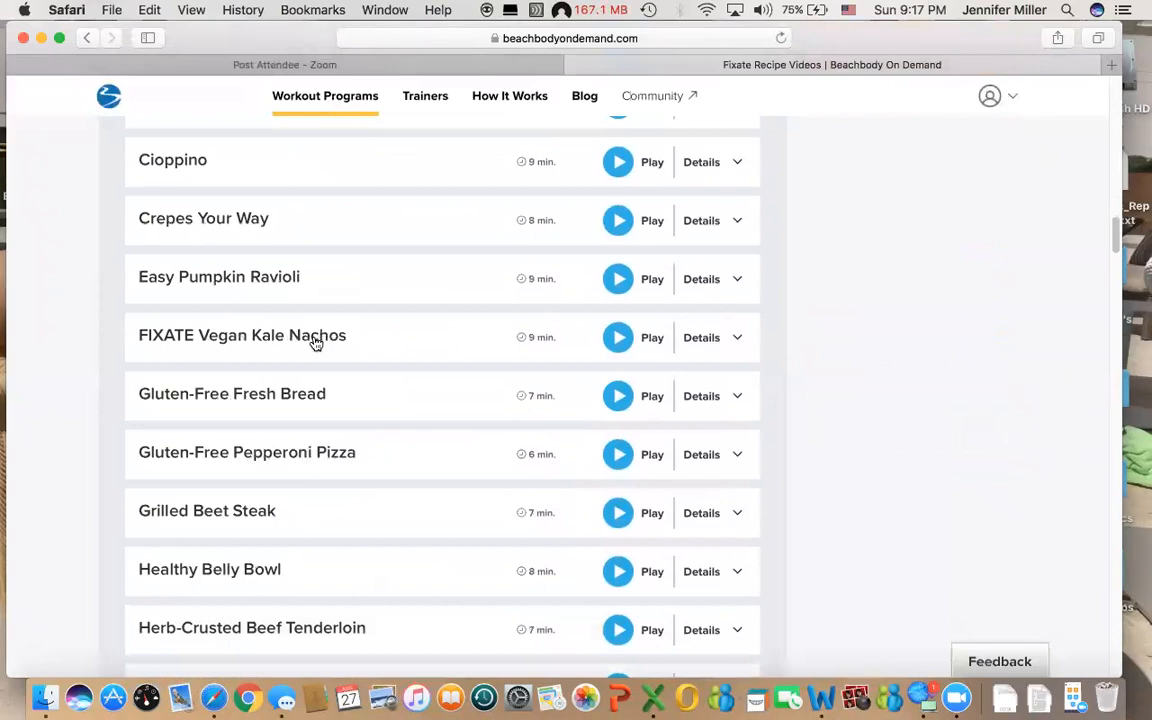
pyautogui.moveTo(224, 344)
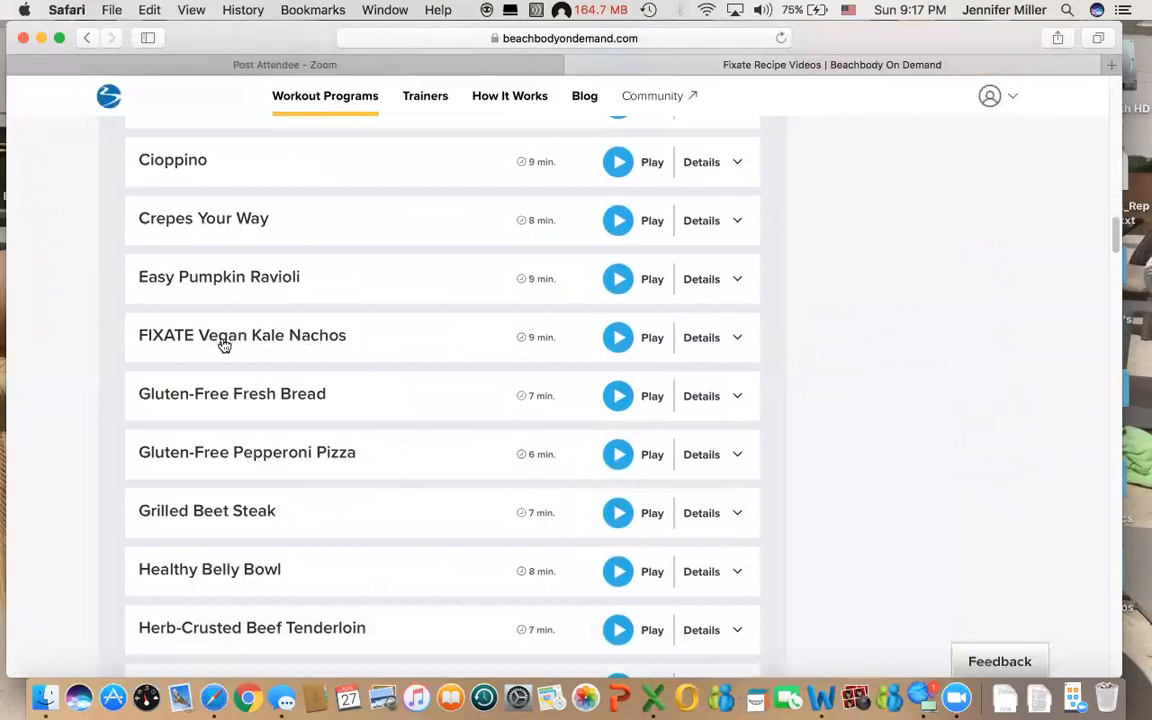
pyautogui.moveTo(460, 556)
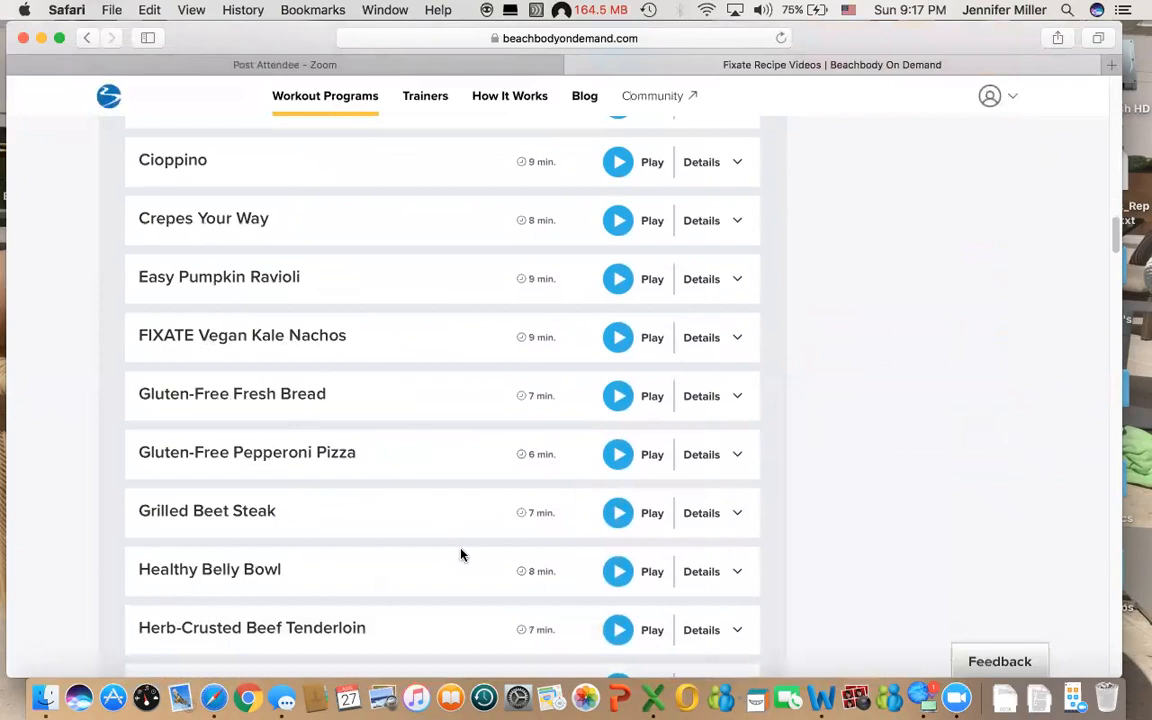
pyautogui.scroll(-3)
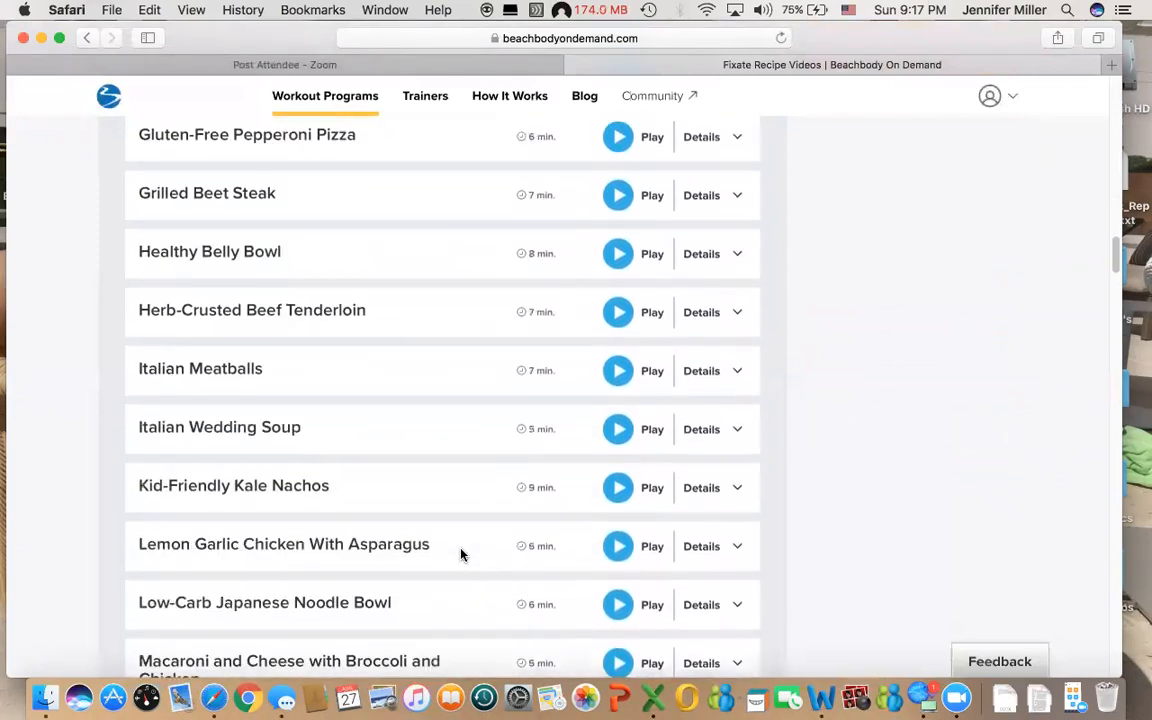
pyautogui.scroll(-3)
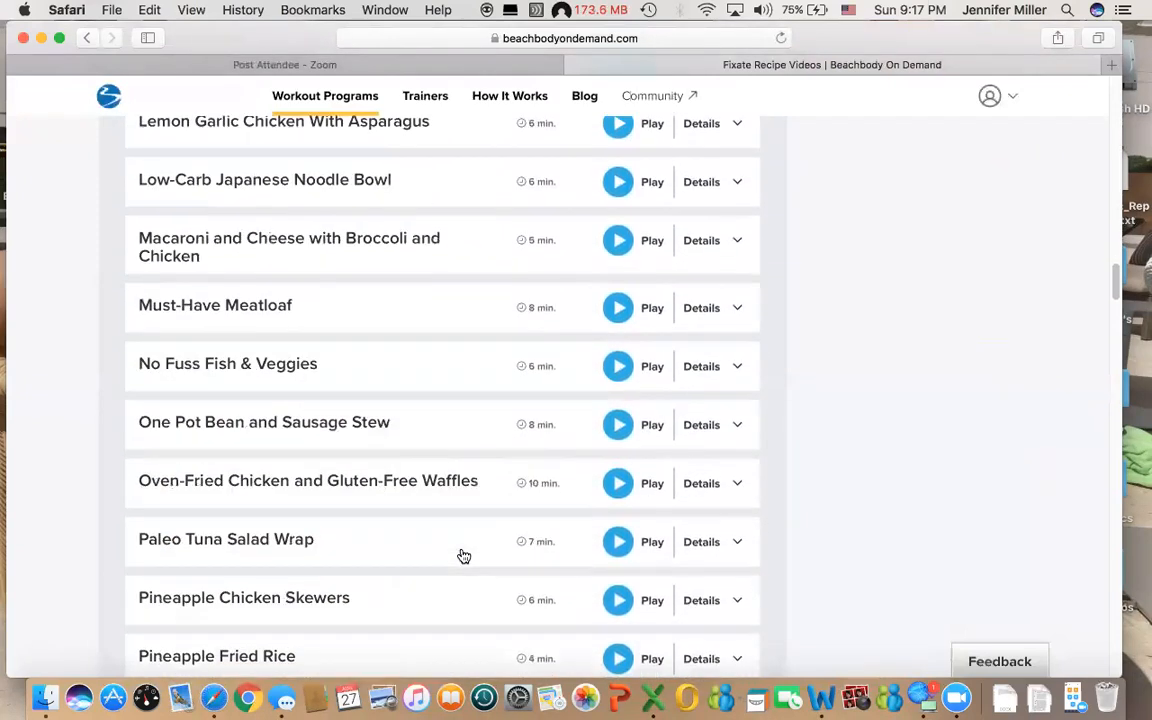
pyautogui.scroll(-3)
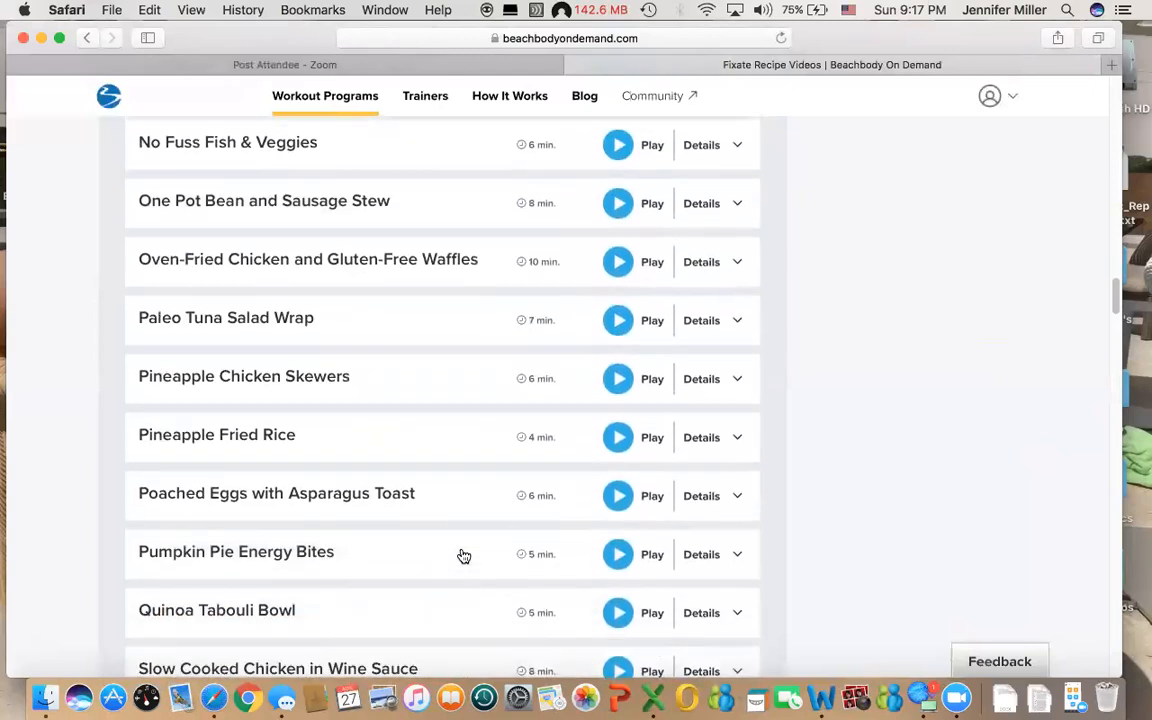
pyautogui.scroll(-3)
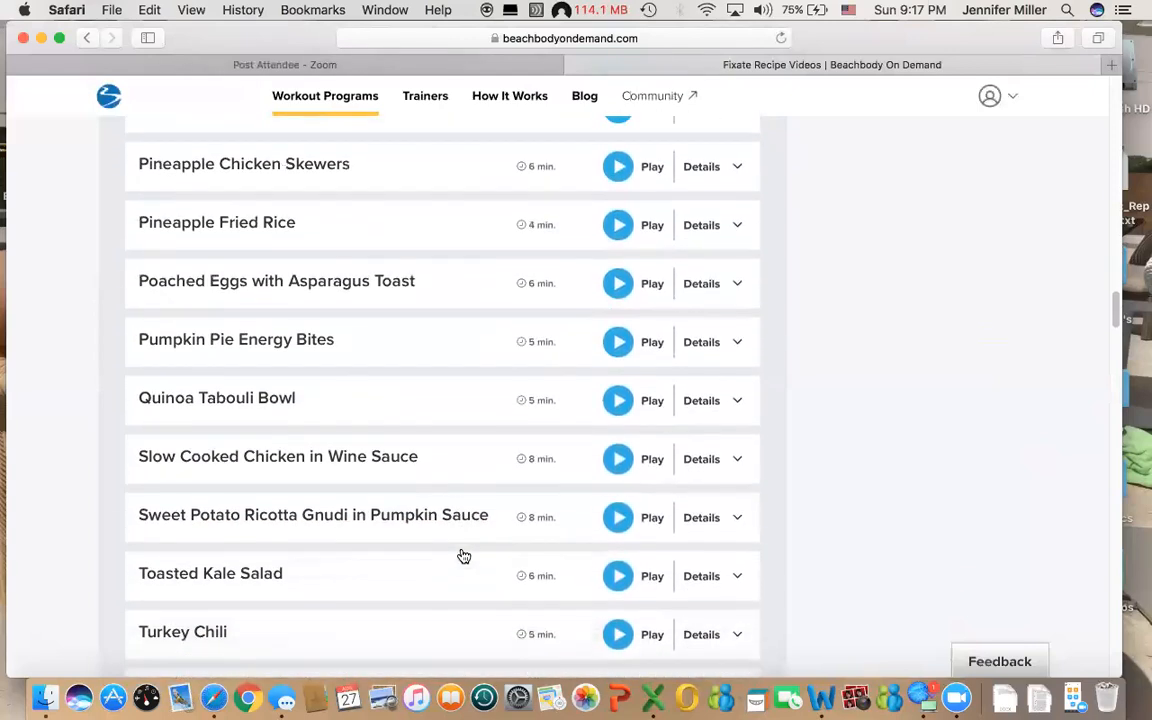
pyautogui.scroll(-3)
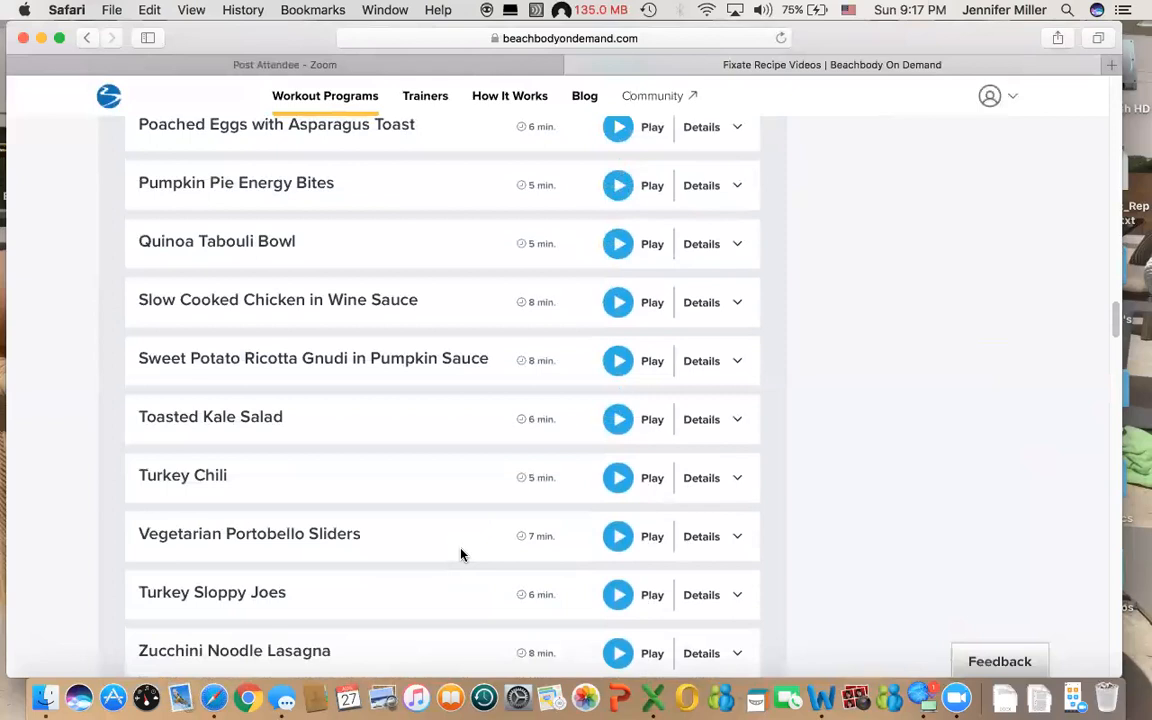
pyautogui.scroll(-3)
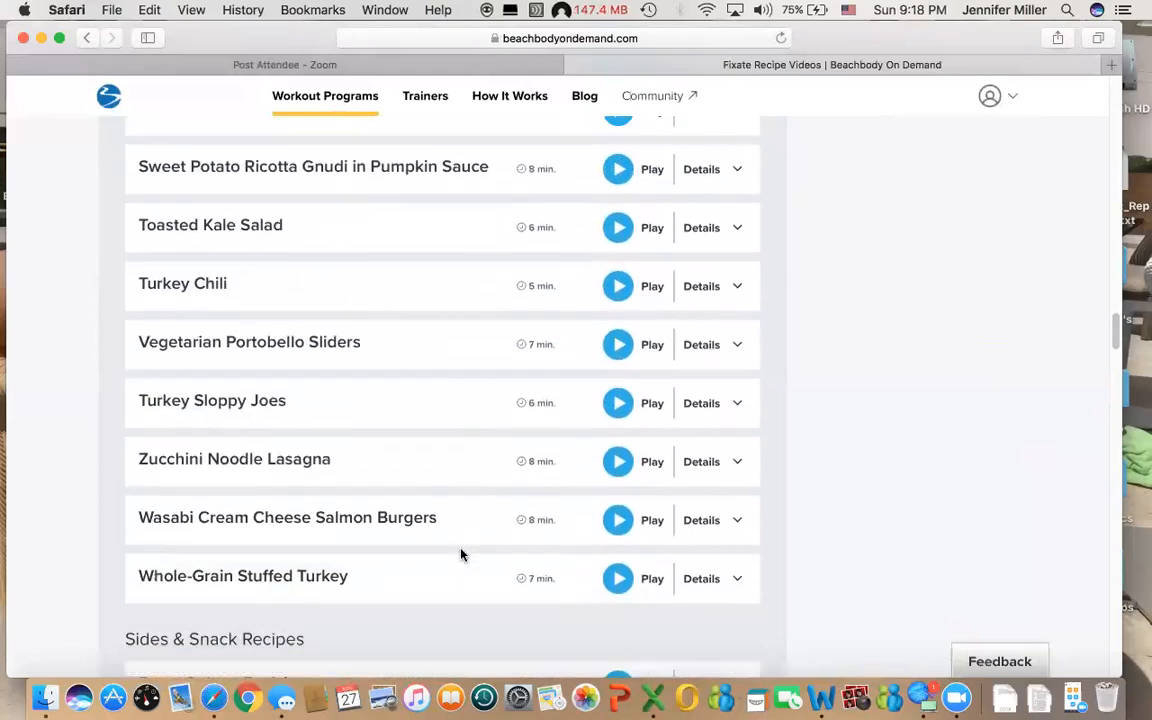
# - Continue past Dessert & Cocktail Recipes to the Shakeology Recipes at the bottom of the list
pyautogui.scroll(-3)
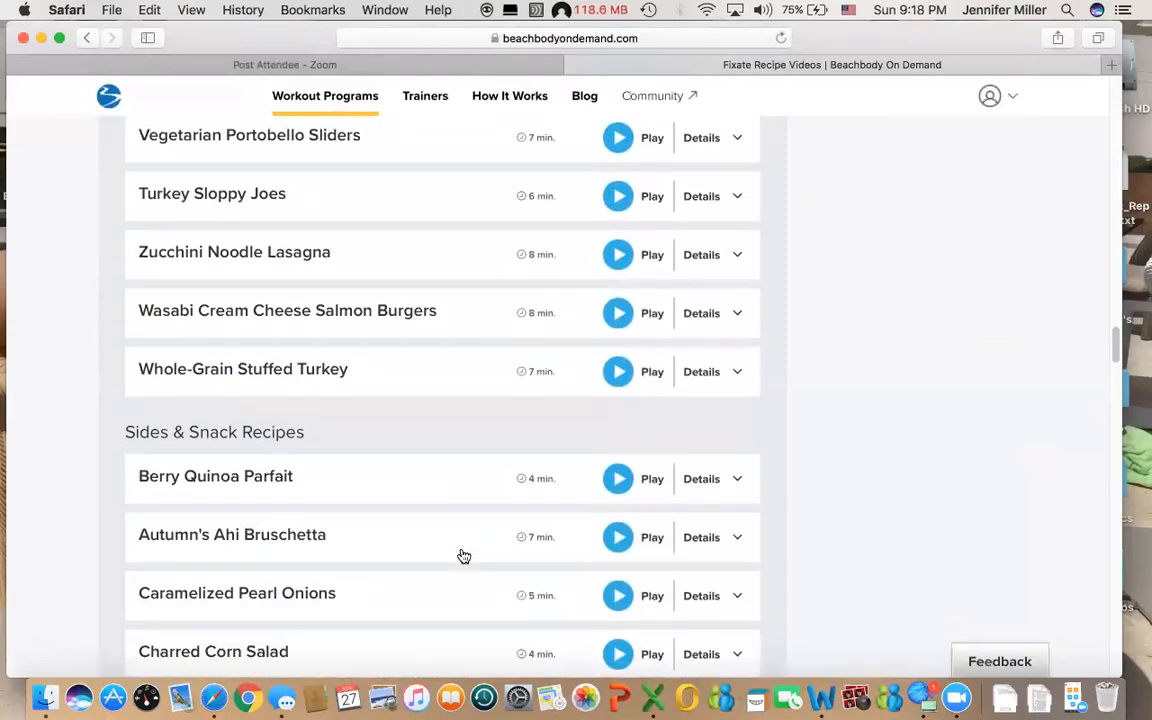
pyautogui.scroll(-3)
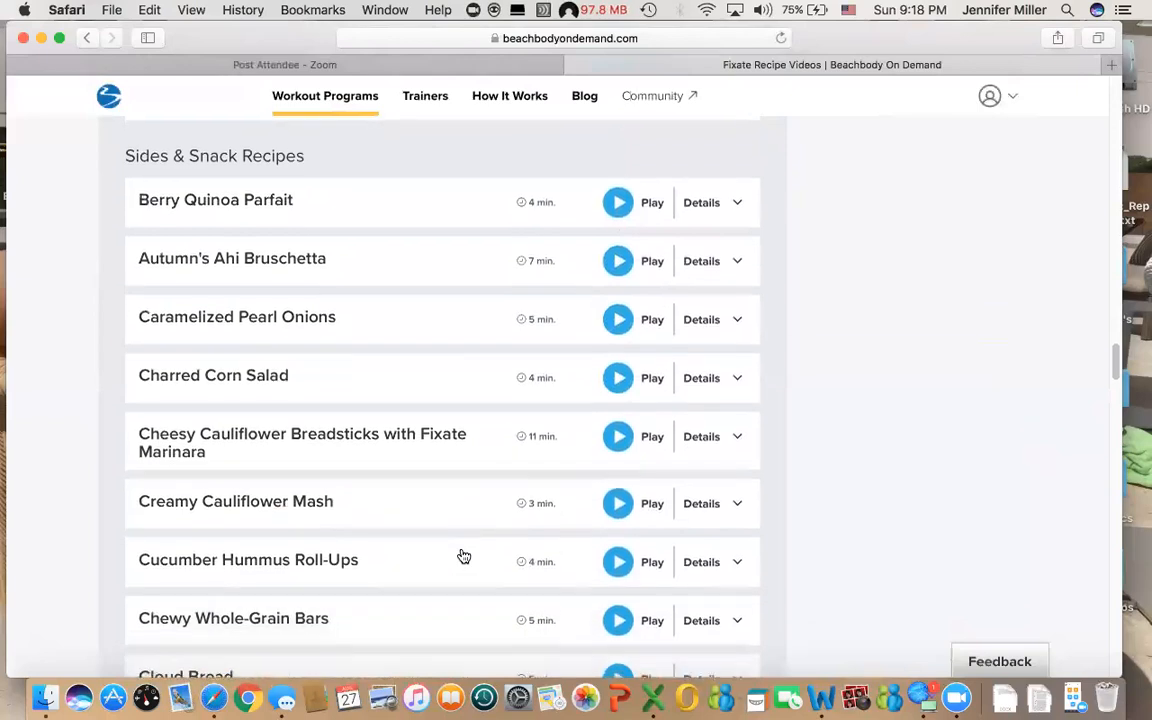
pyautogui.scroll(-3)
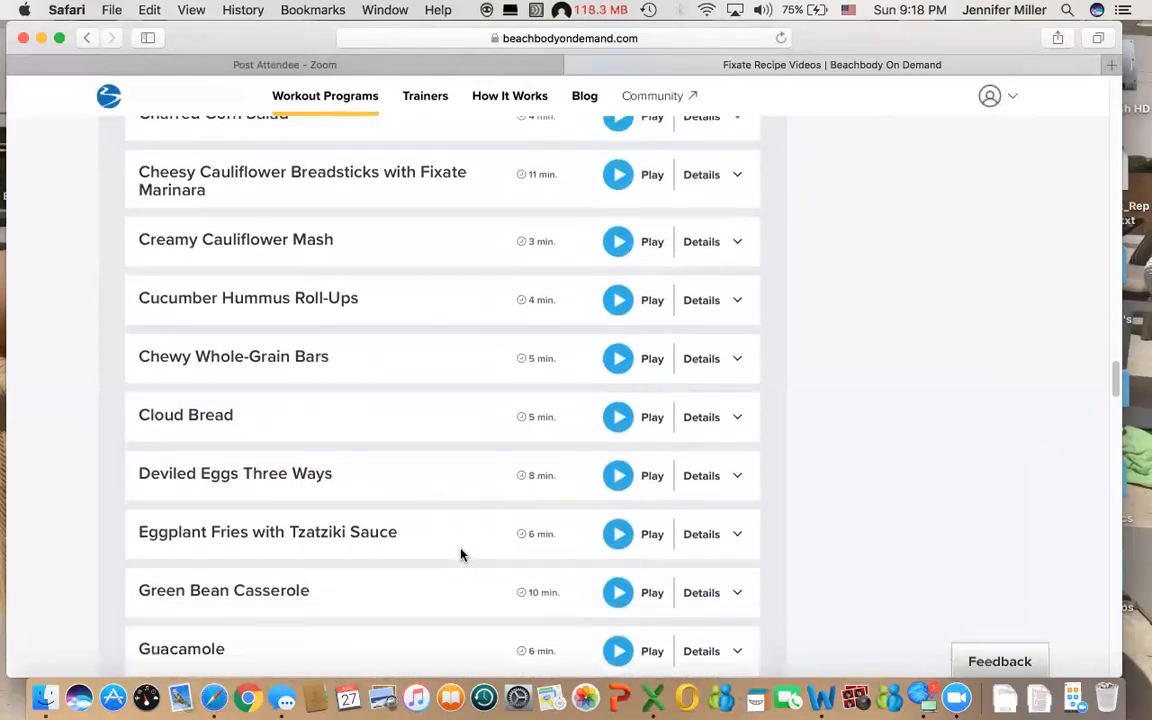
pyautogui.scroll(-3)
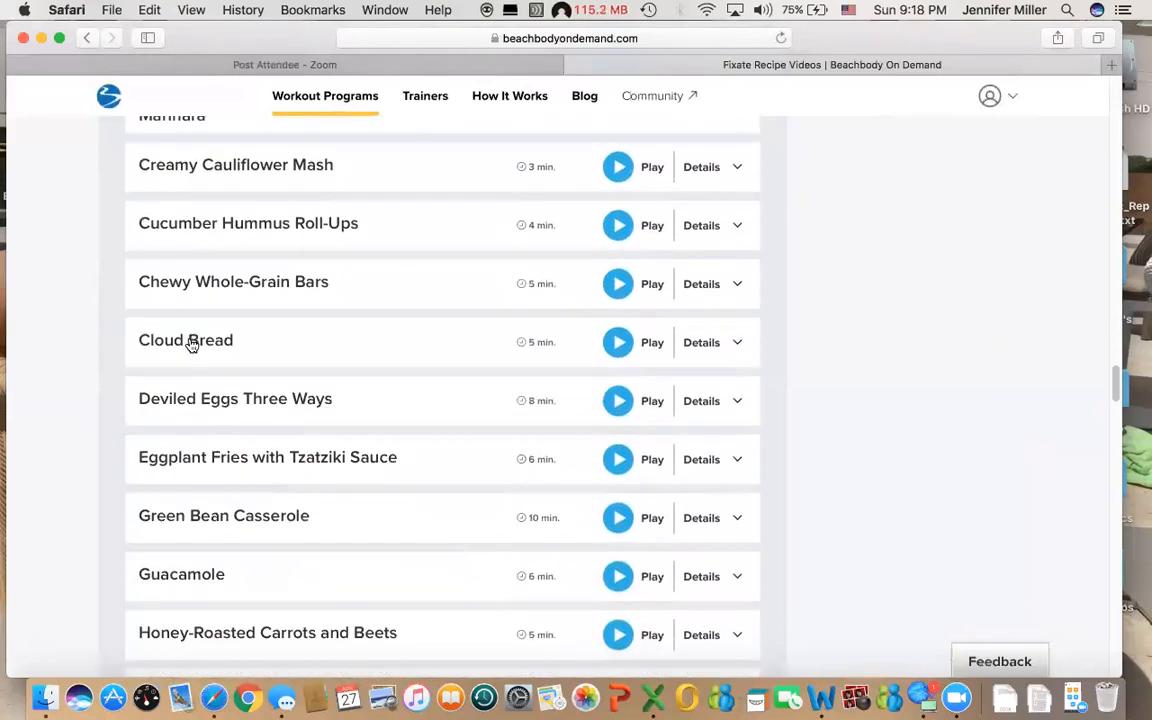
pyautogui.scroll(-3)
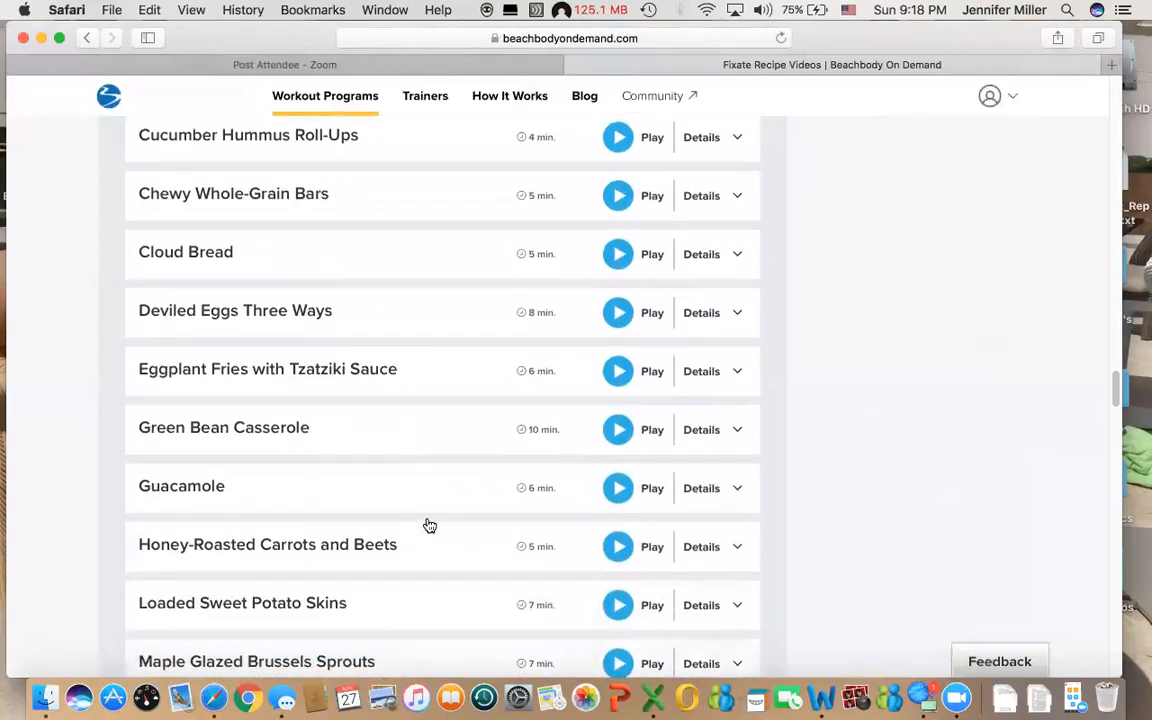
pyautogui.scroll(-3)
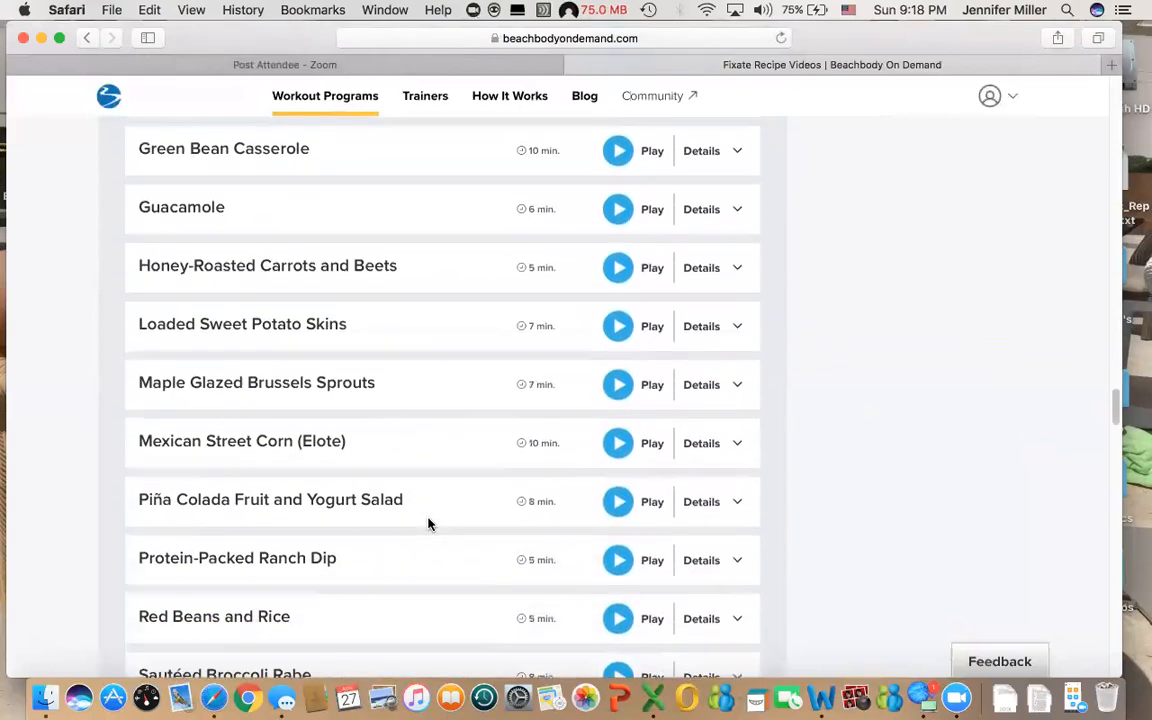
pyautogui.scroll(-3)
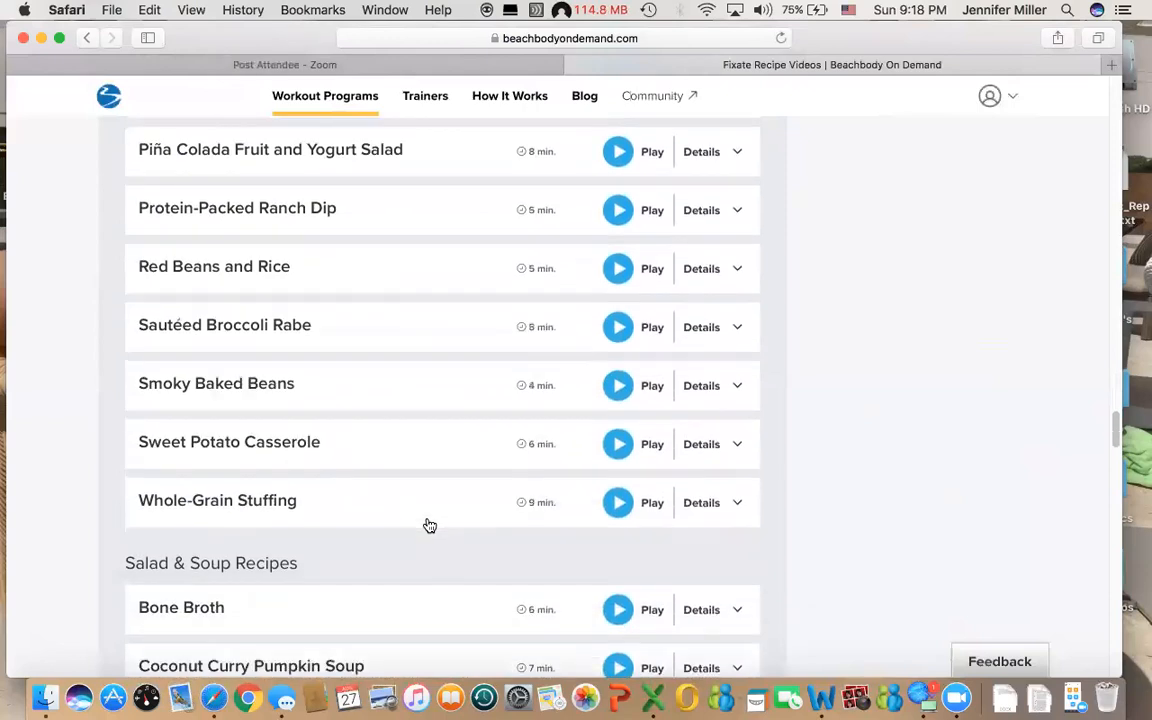
pyautogui.scroll(-3)
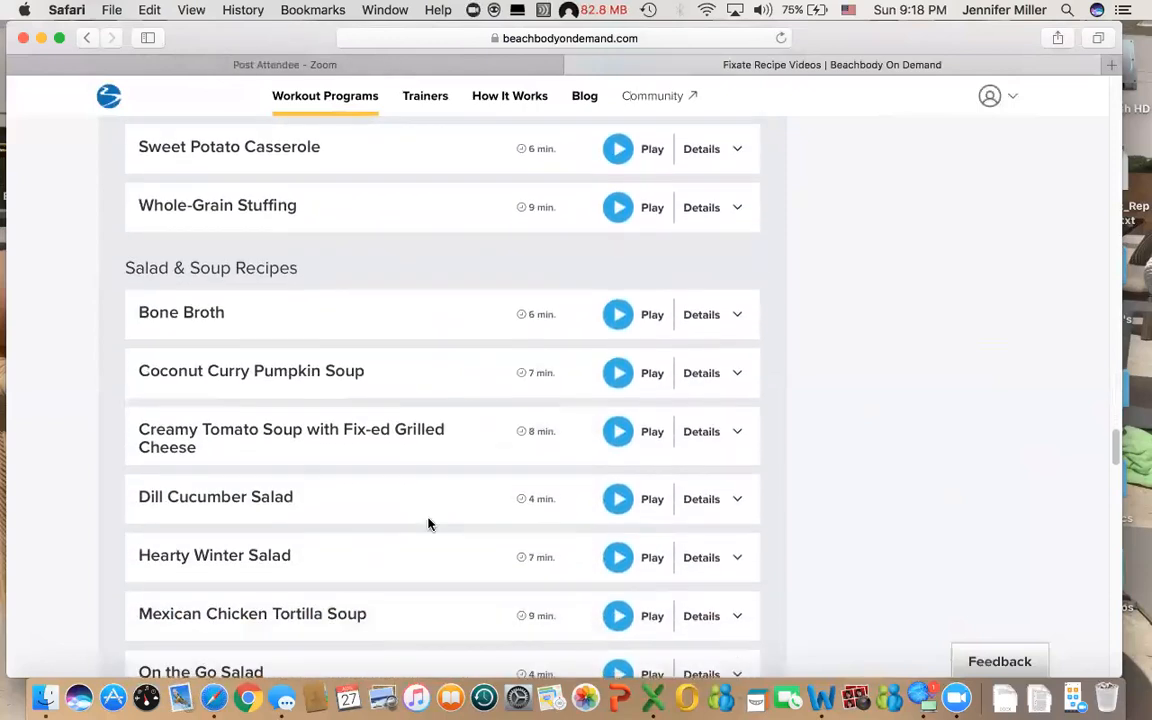
pyautogui.scroll(-3)
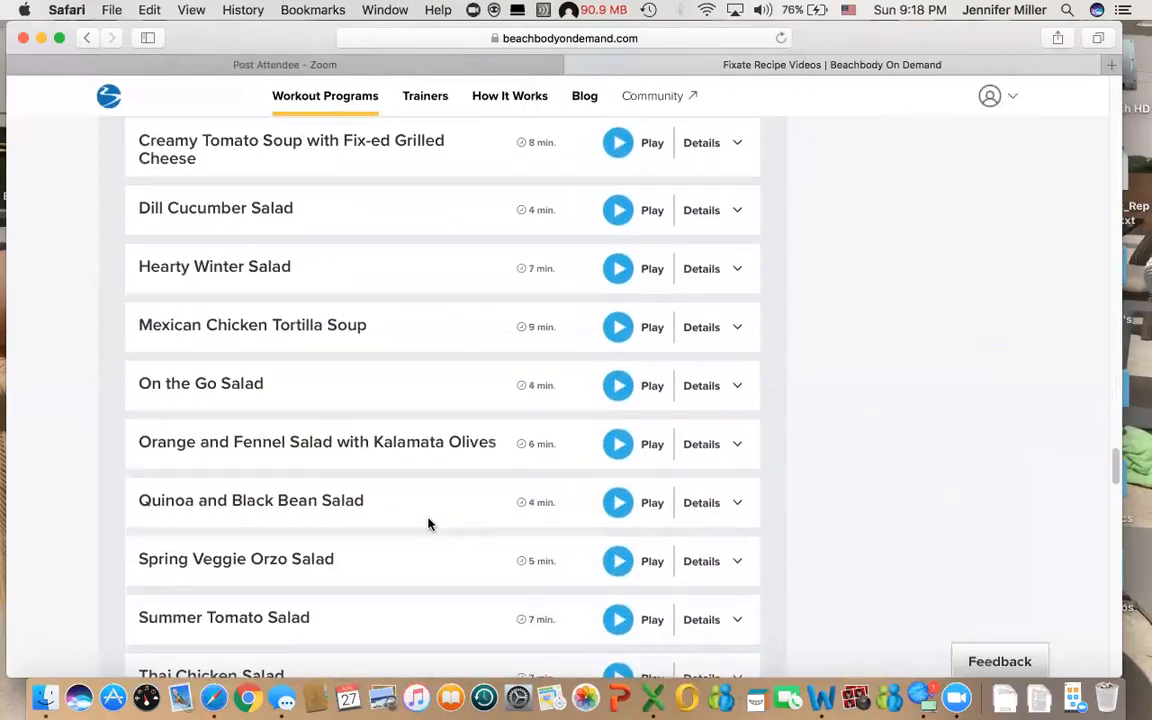
pyautogui.scroll(-3)
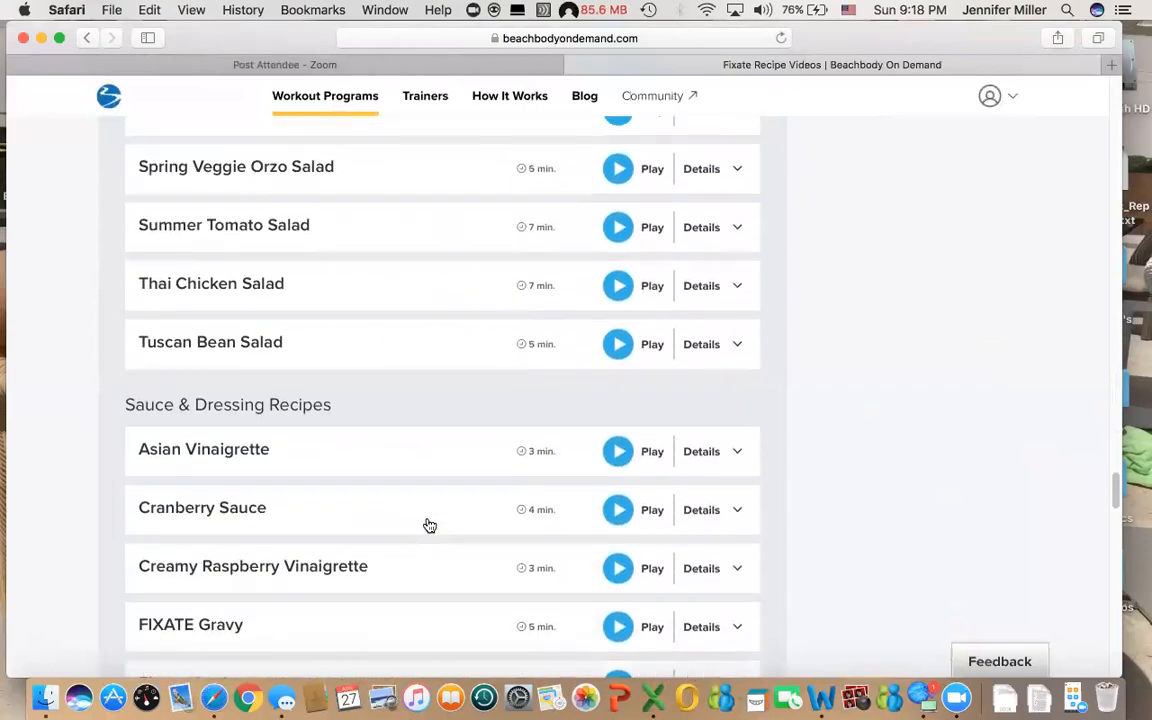
pyautogui.scroll(-3)
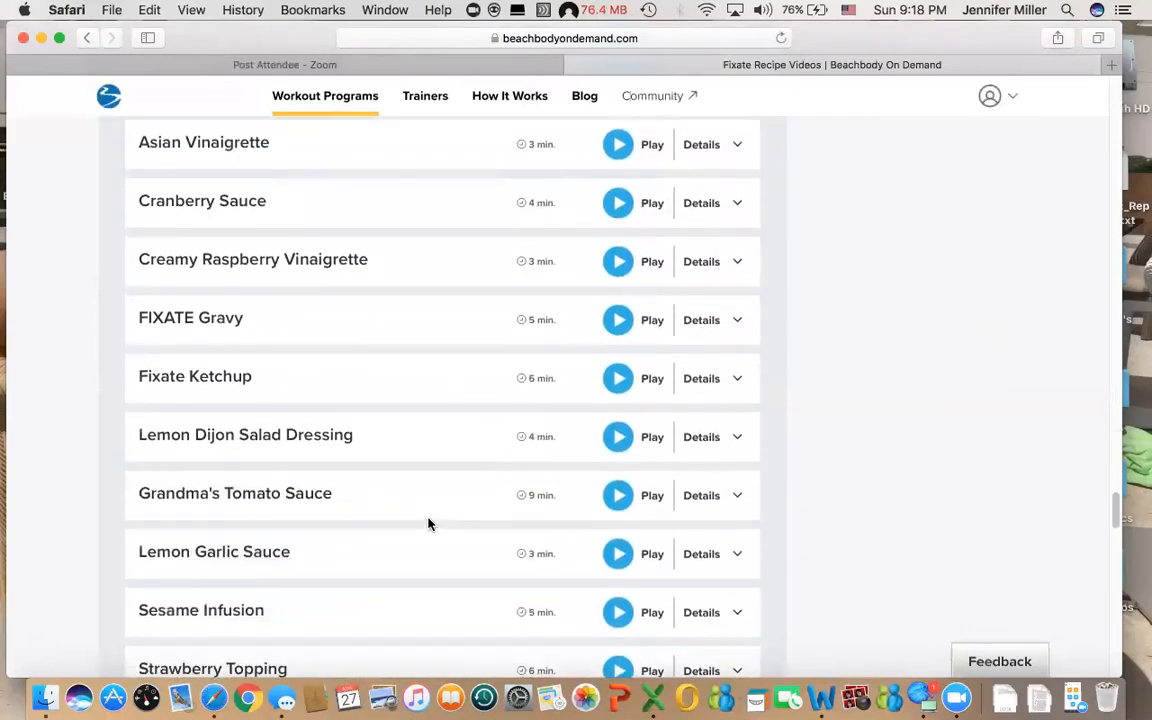
pyautogui.scroll(-3)
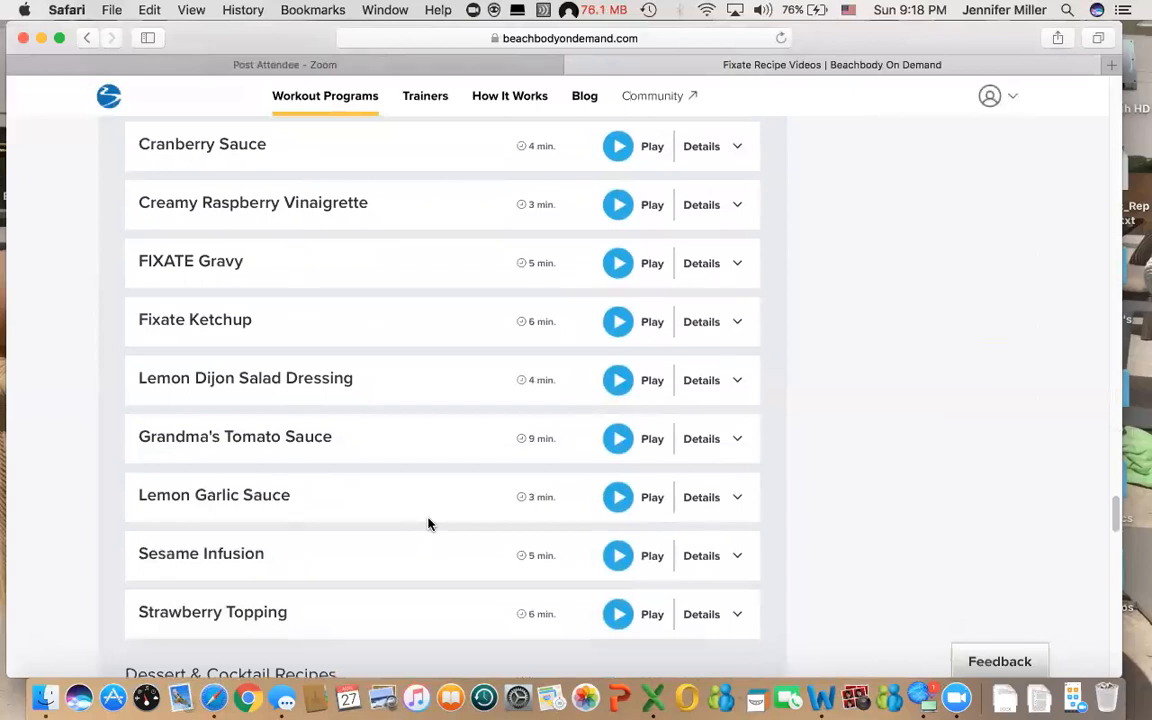
pyautogui.scroll(-3)
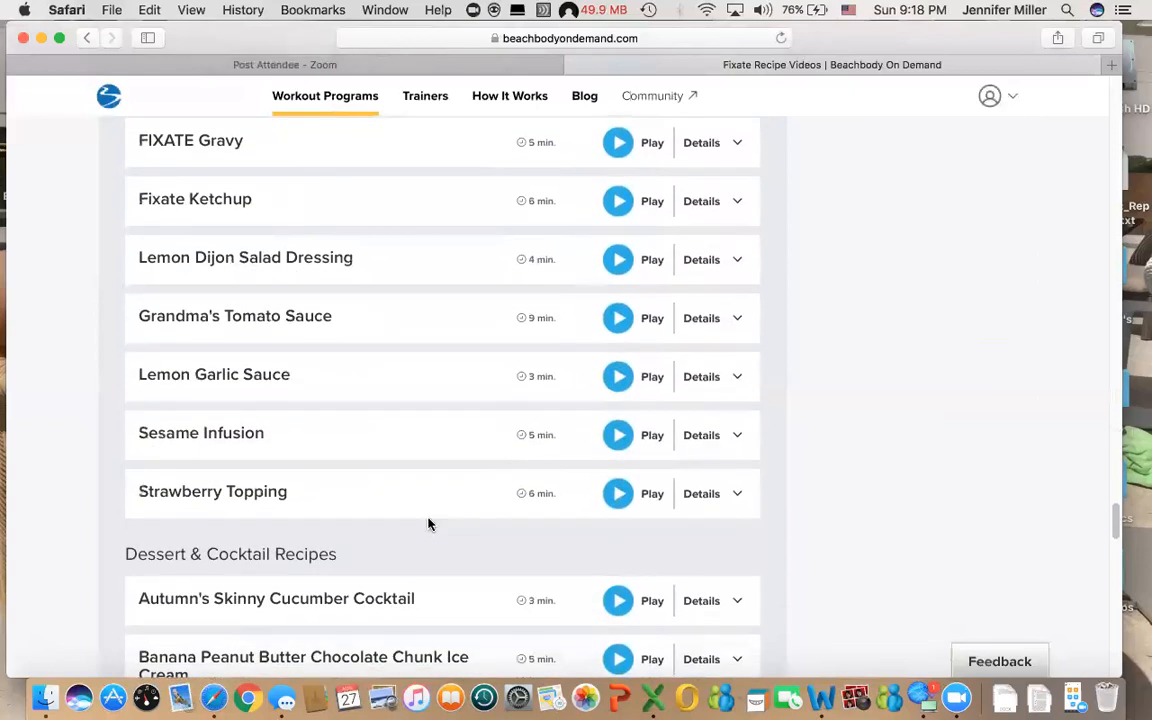
pyautogui.scroll(-3)
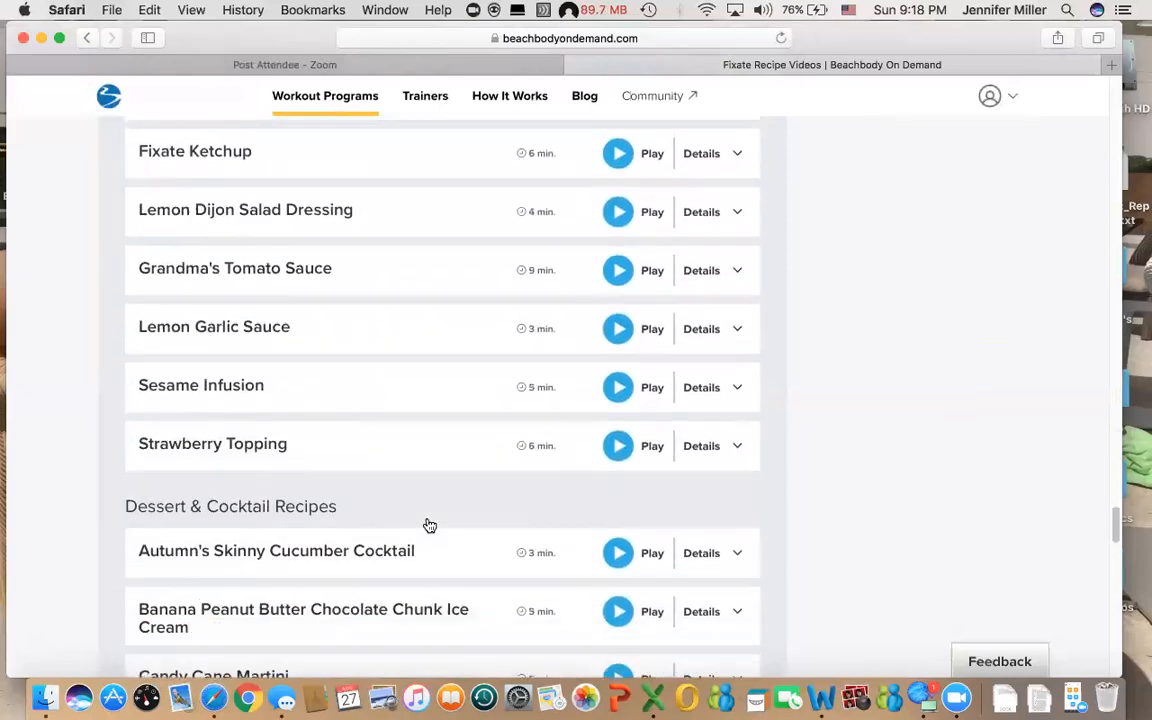
pyautogui.scroll(-3)
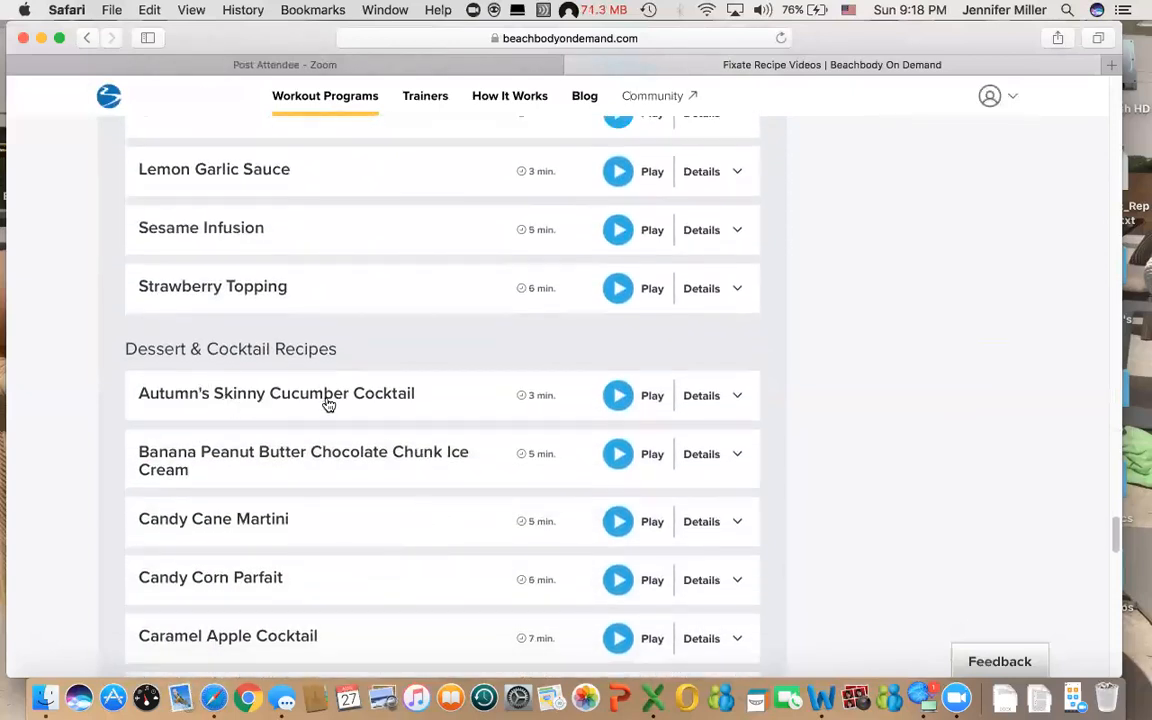
pyautogui.scroll(-3)
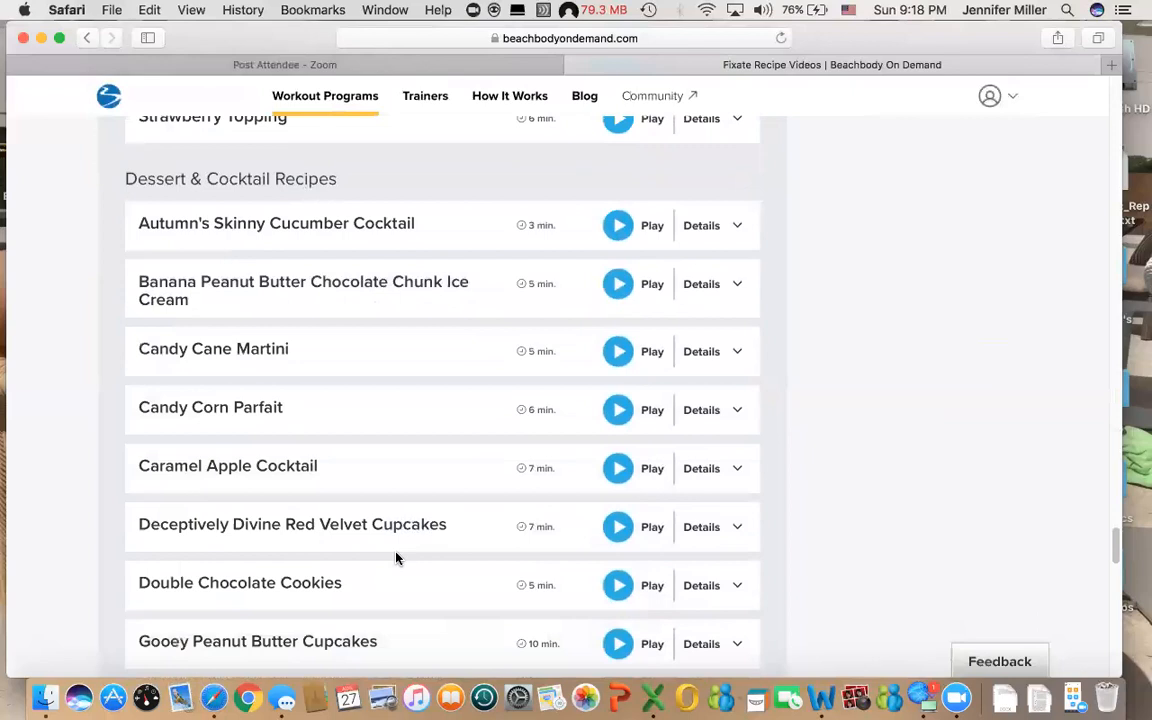
pyautogui.scroll(-3)
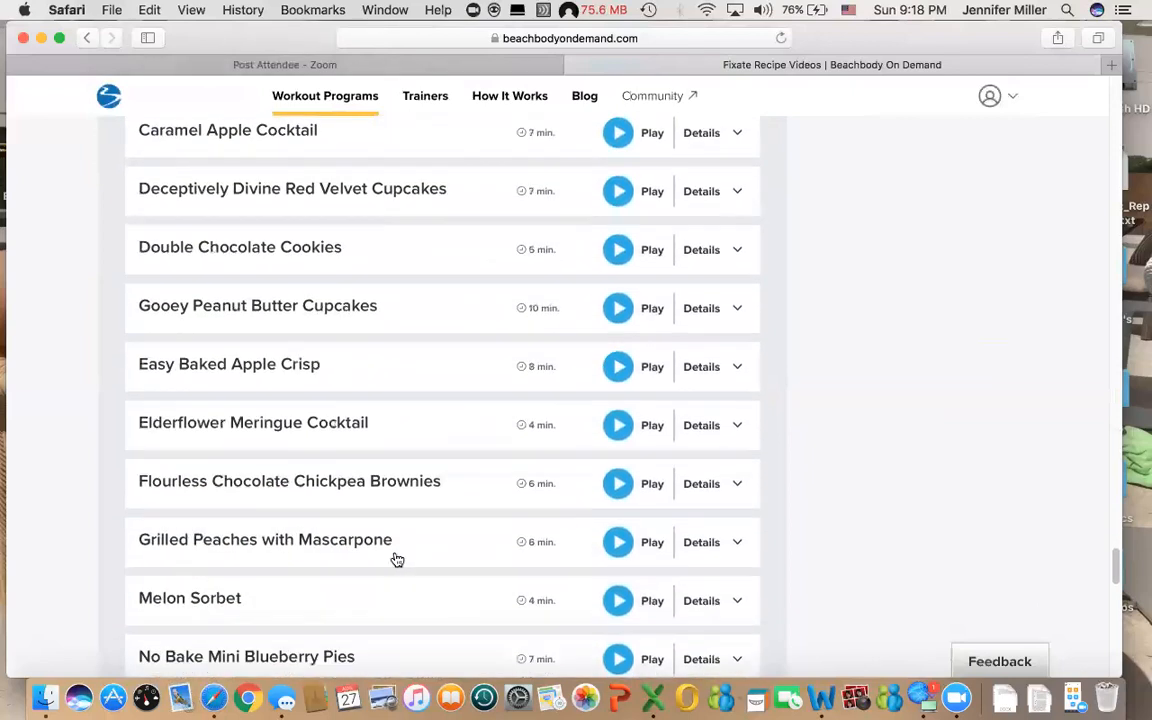
pyautogui.scroll(-3)
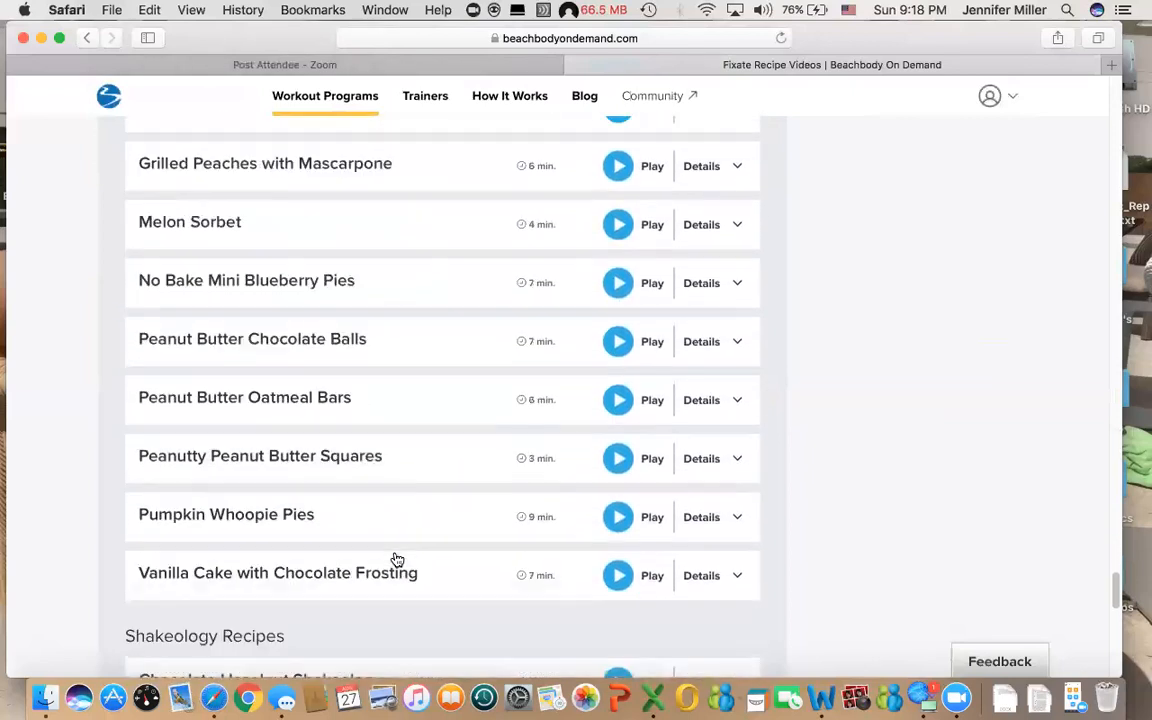
pyautogui.scroll(-3)
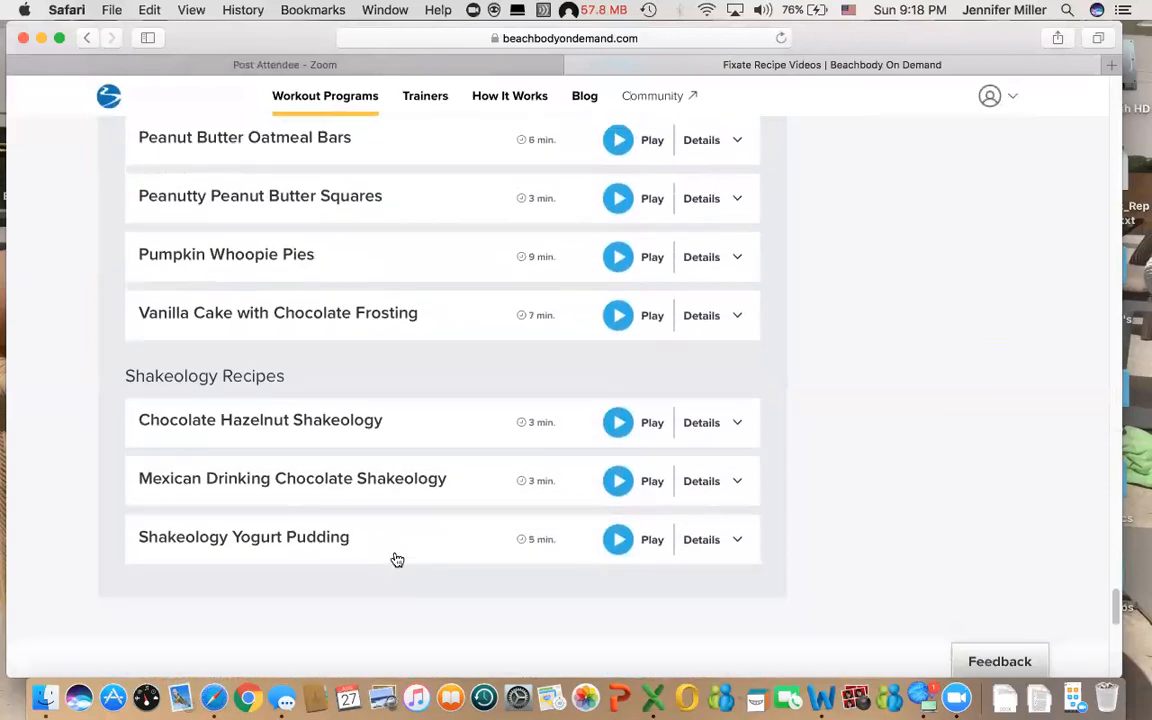
pyautogui.moveTo(452, 550)
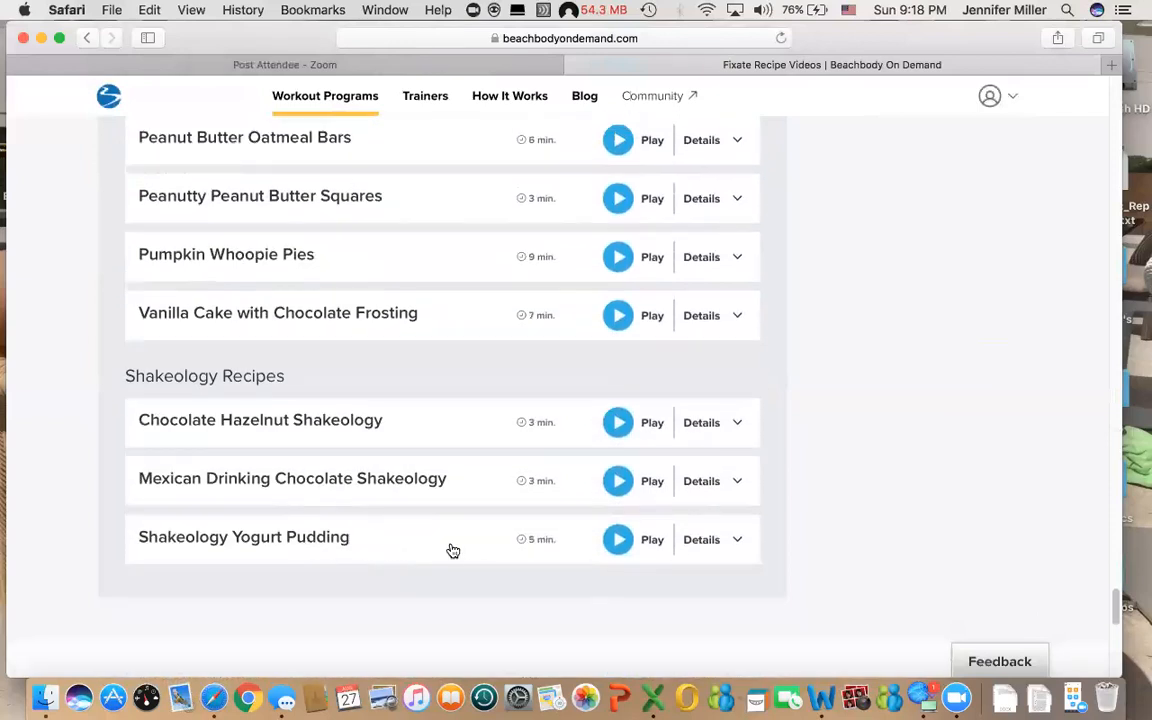
pyautogui.moveTo(376, 482)
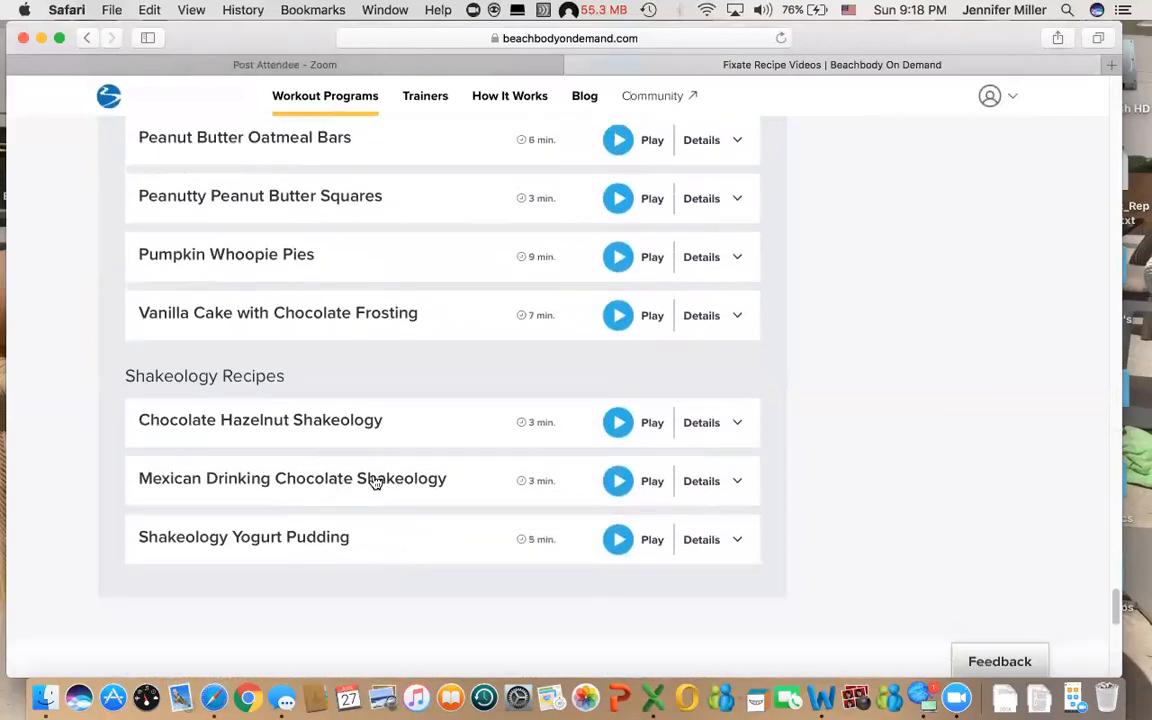
# - Leave Fixate via the '< Workout Programs' breadcrumb, landing on the catalogue with the Clean Week banner
pyautogui.scroll(-3)
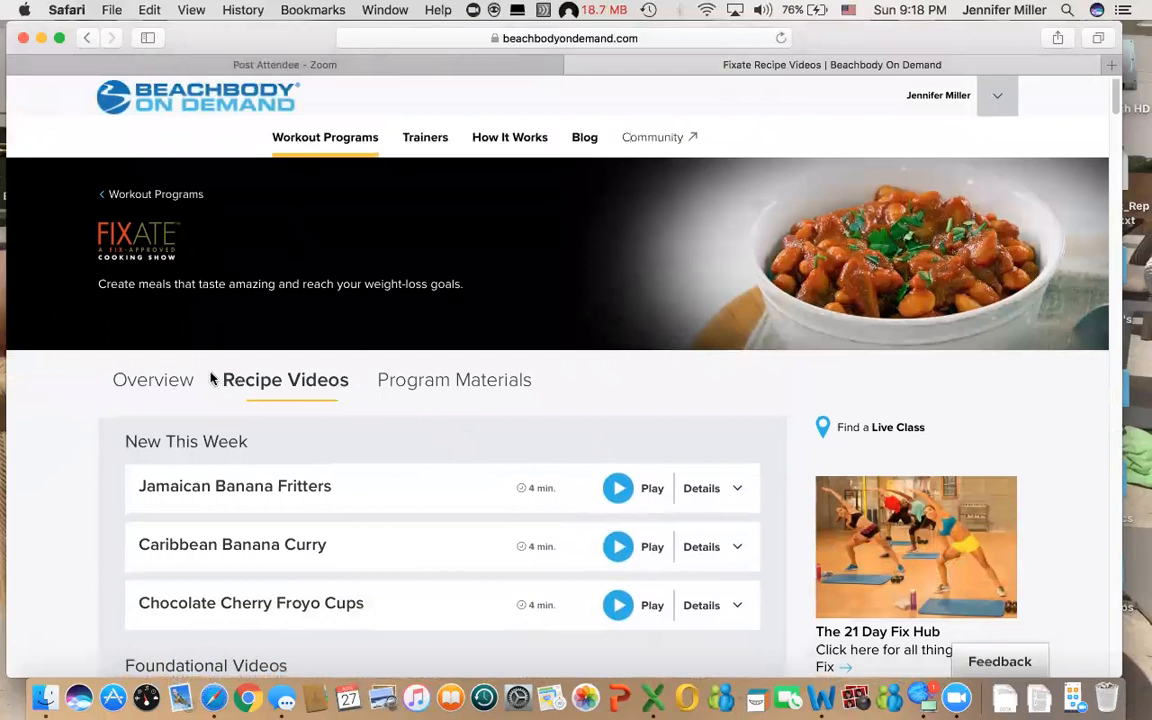
pyautogui.click(324, 136)
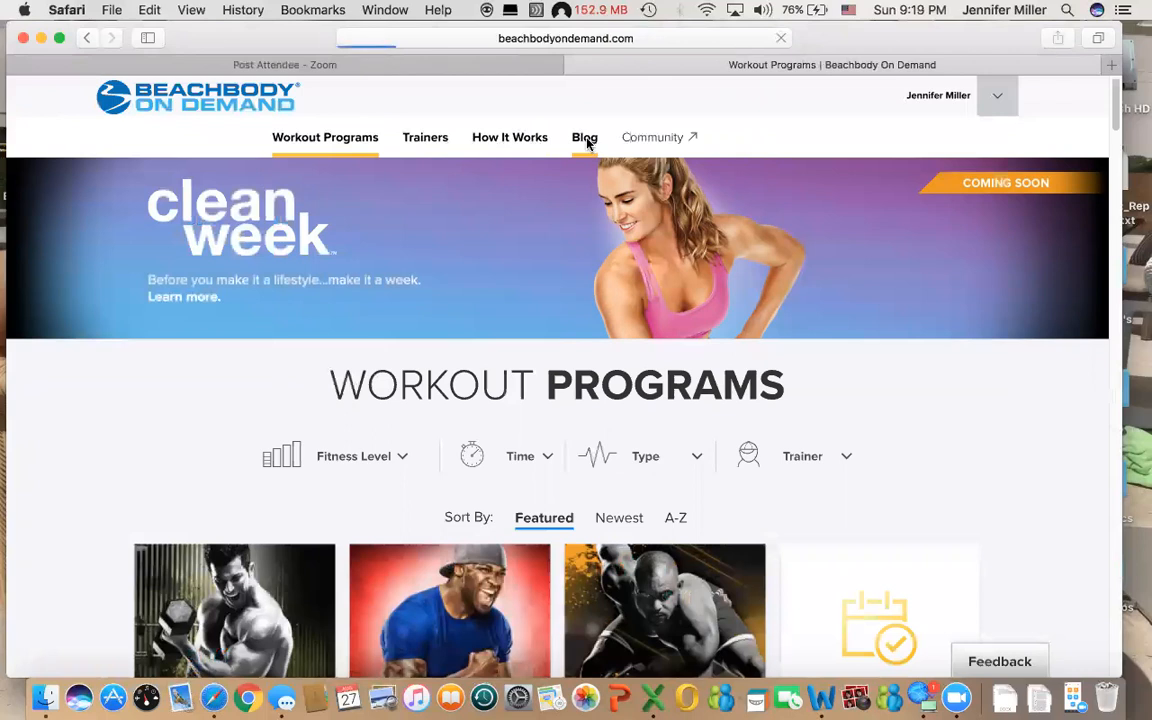
# - Browse the blog's Recipes page past the popular categories to posts like Blueberry Bread Pudding
pyautogui.click(584, 136)
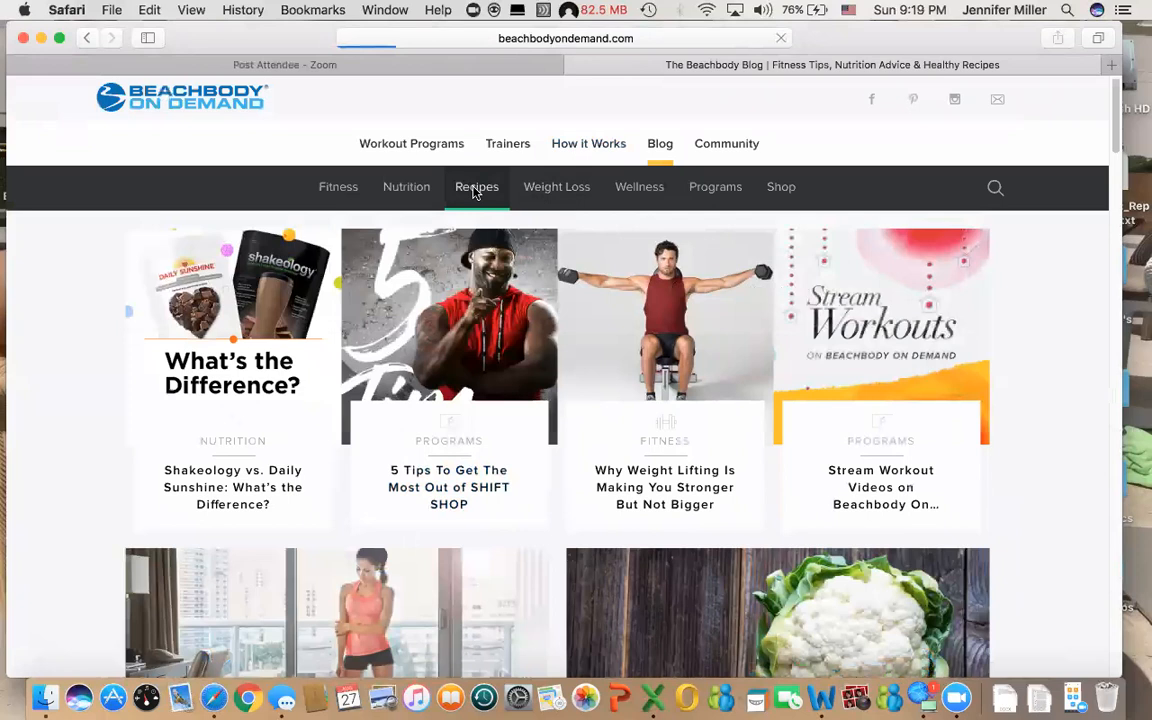
pyautogui.click(476, 188)
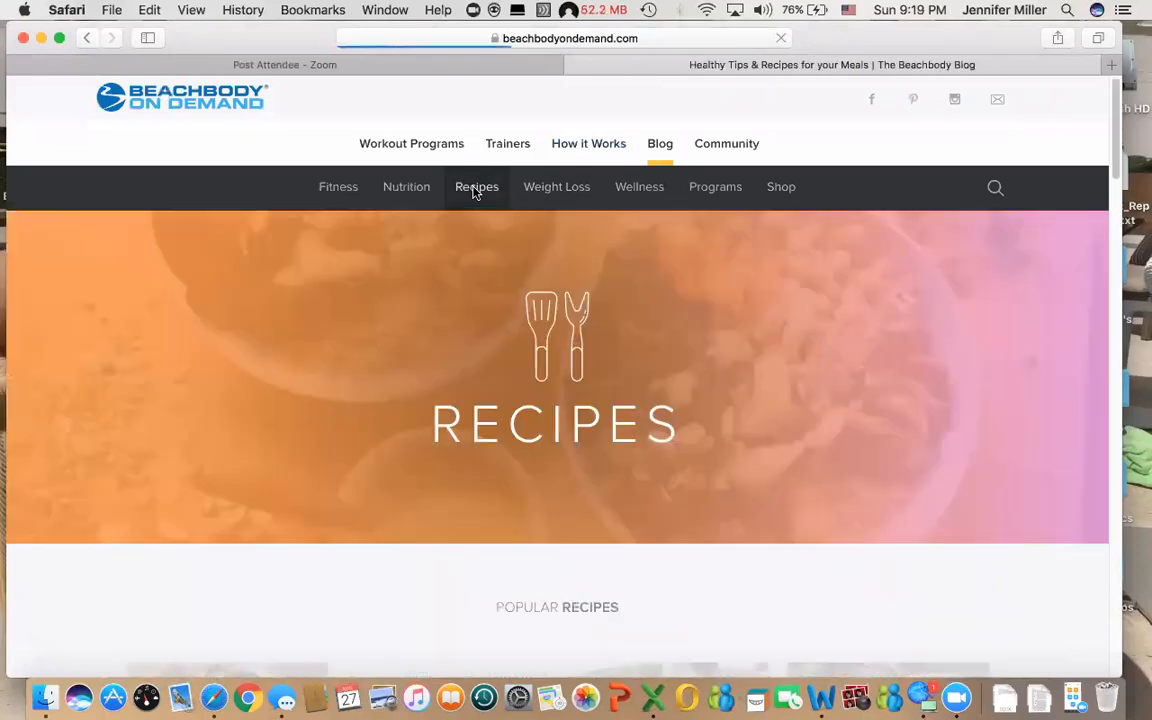
pyautogui.scroll(-3)
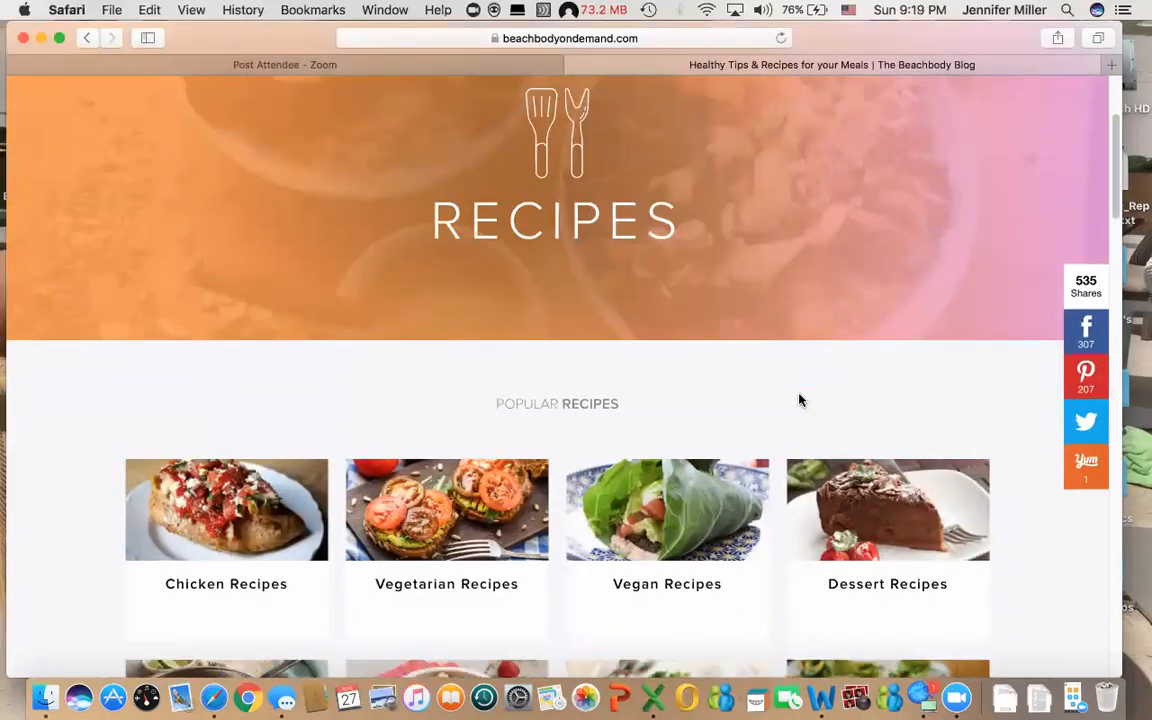
pyautogui.scroll(-3)
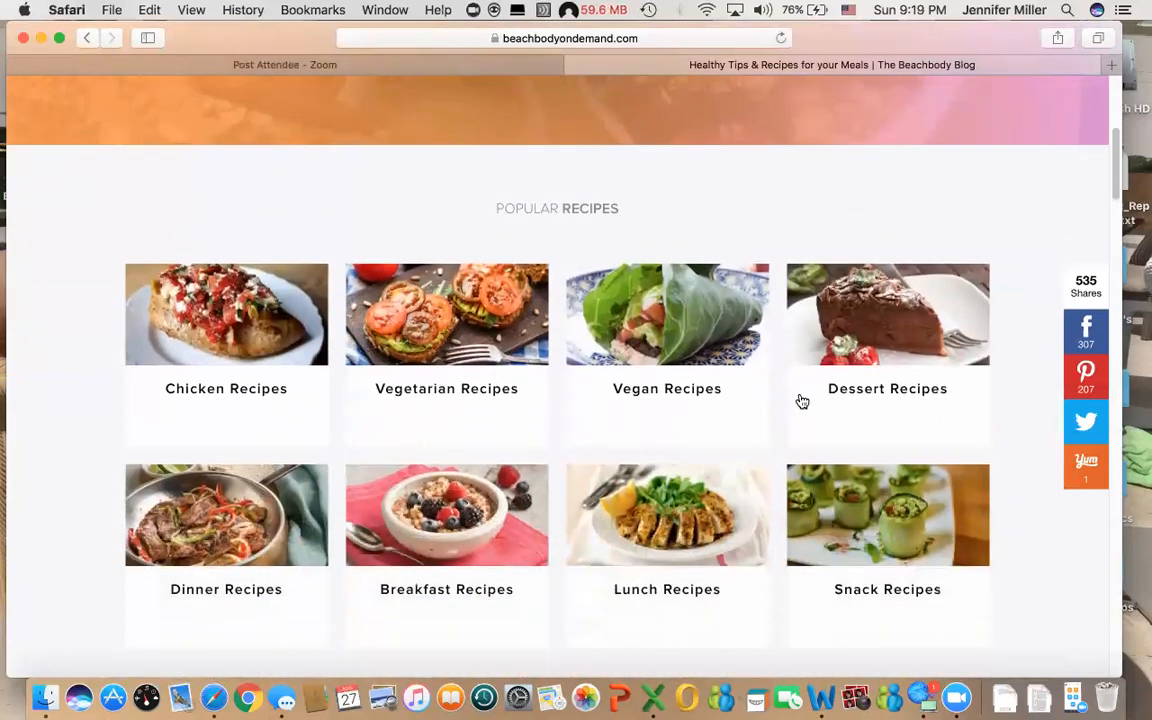
pyautogui.scroll(-3)
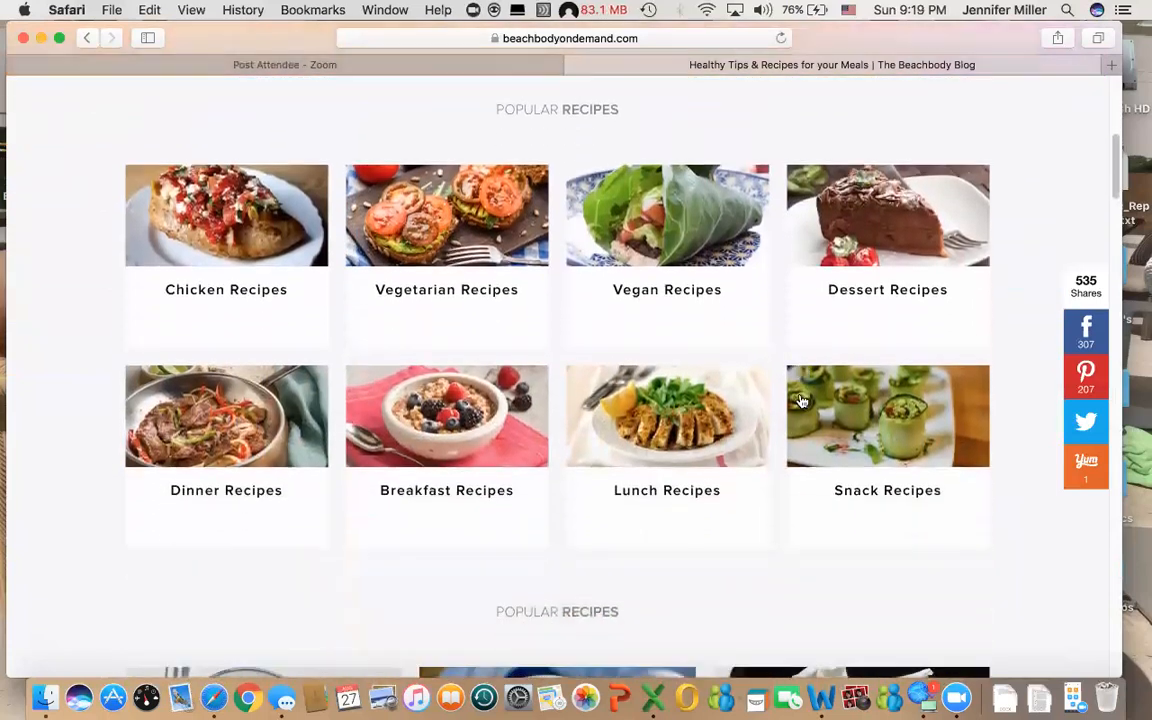
pyautogui.scroll(-3)
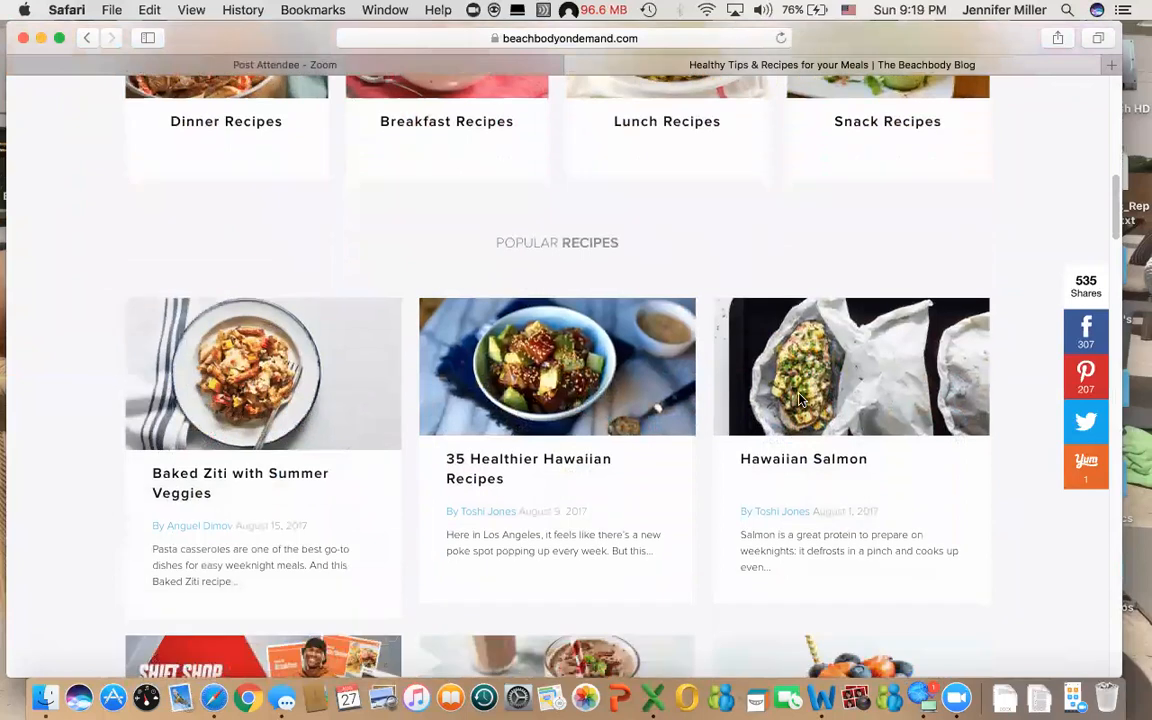
pyautogui.scroll(-3)
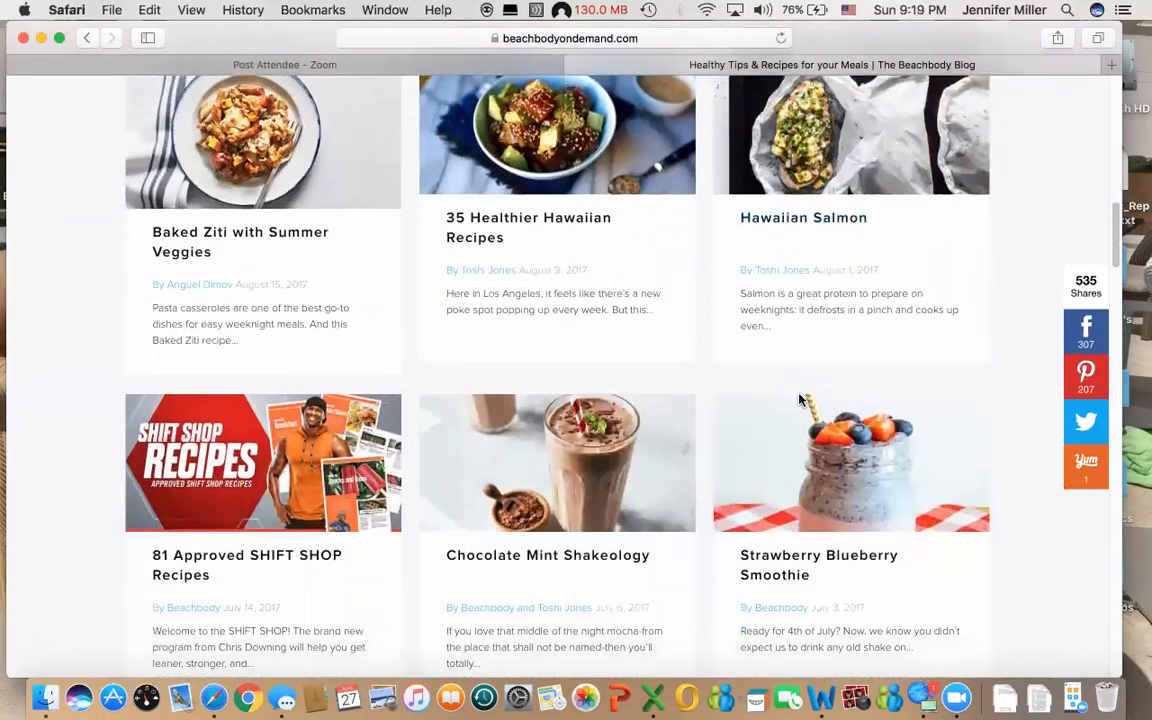
pyautogui.scroll(-3)
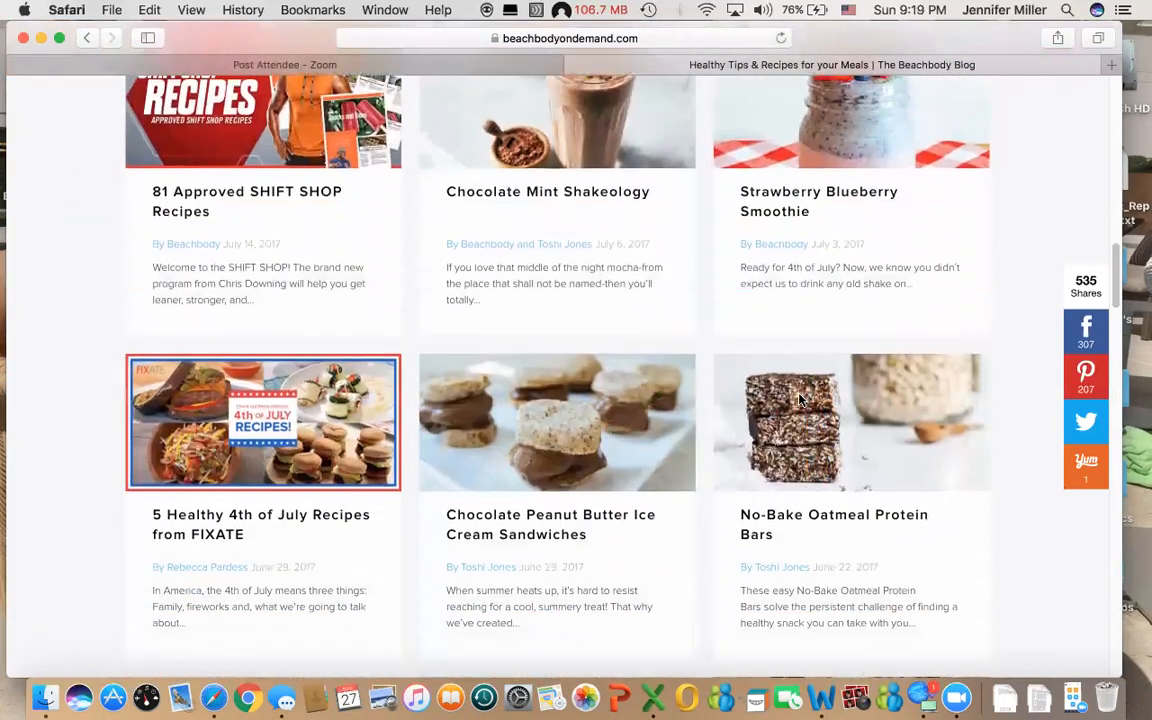
pyautogui.scroll(-3)
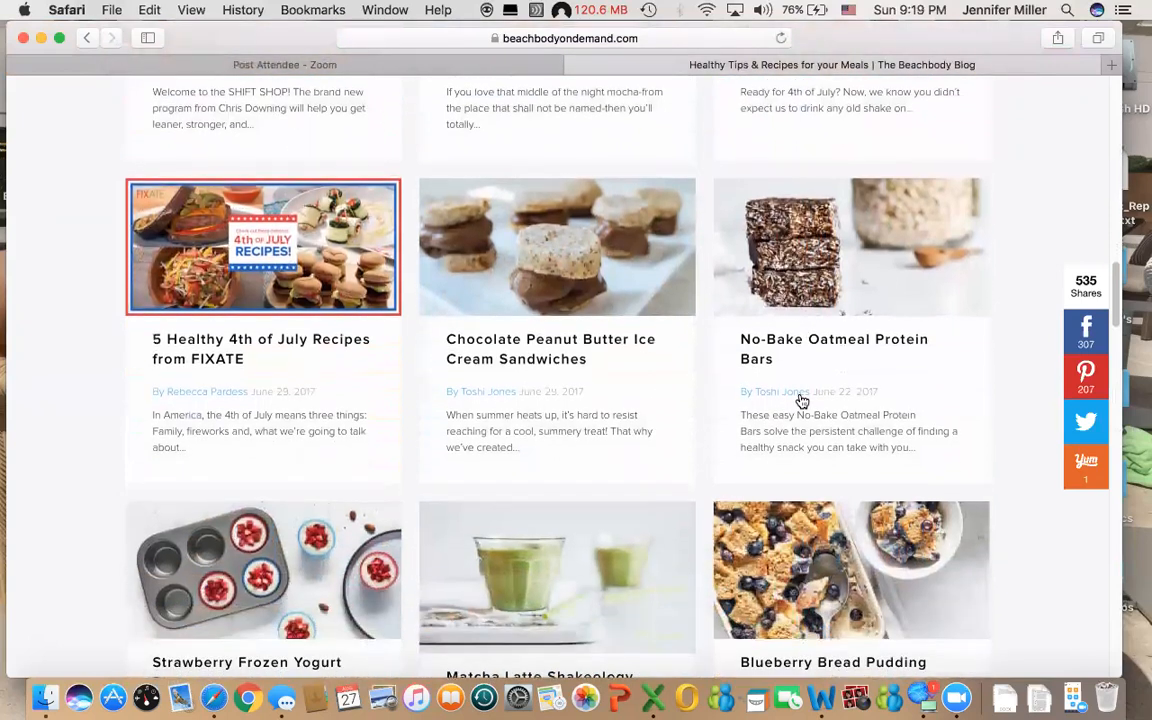
pyautogui.scroll(-3)
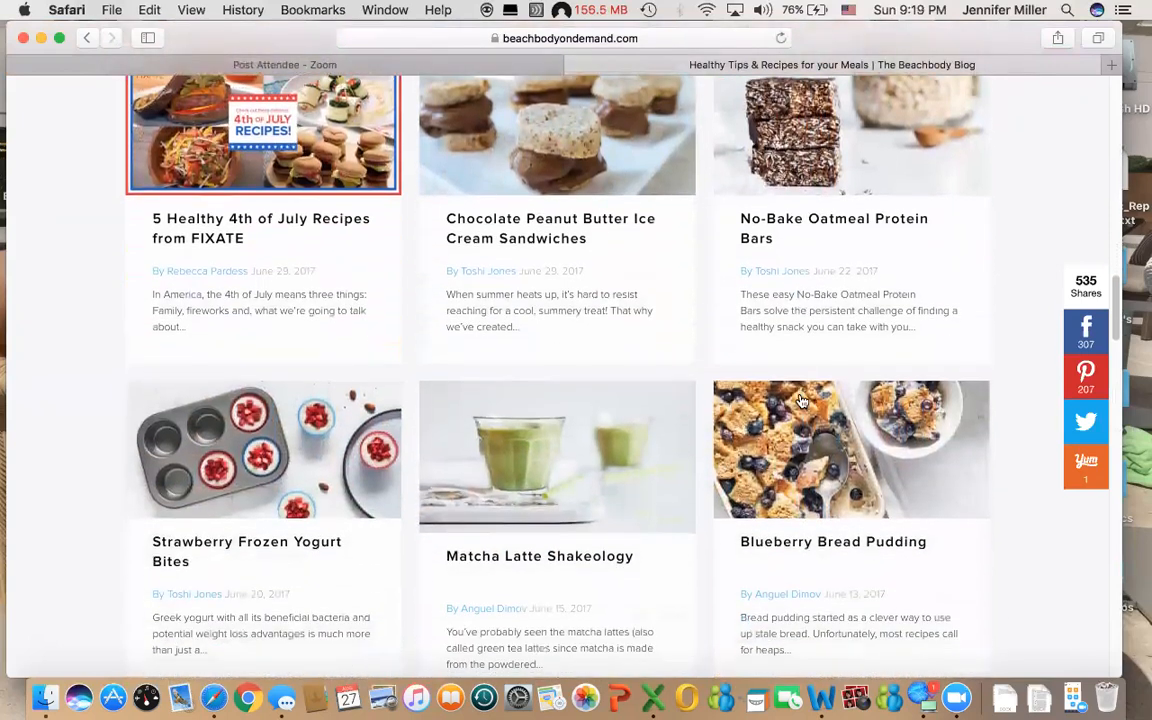